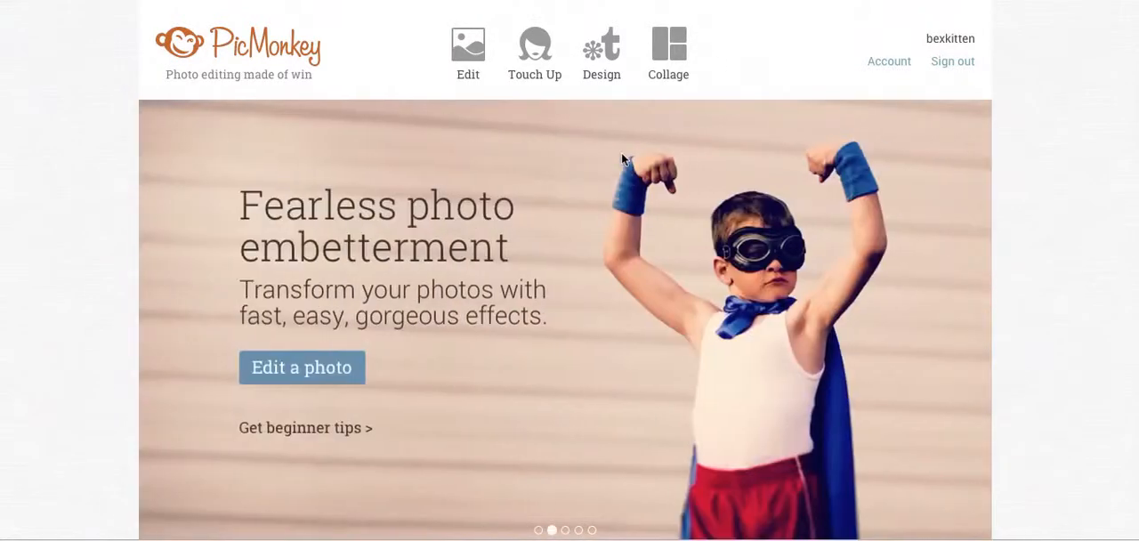
pyautogui.moveTo(591, 36)
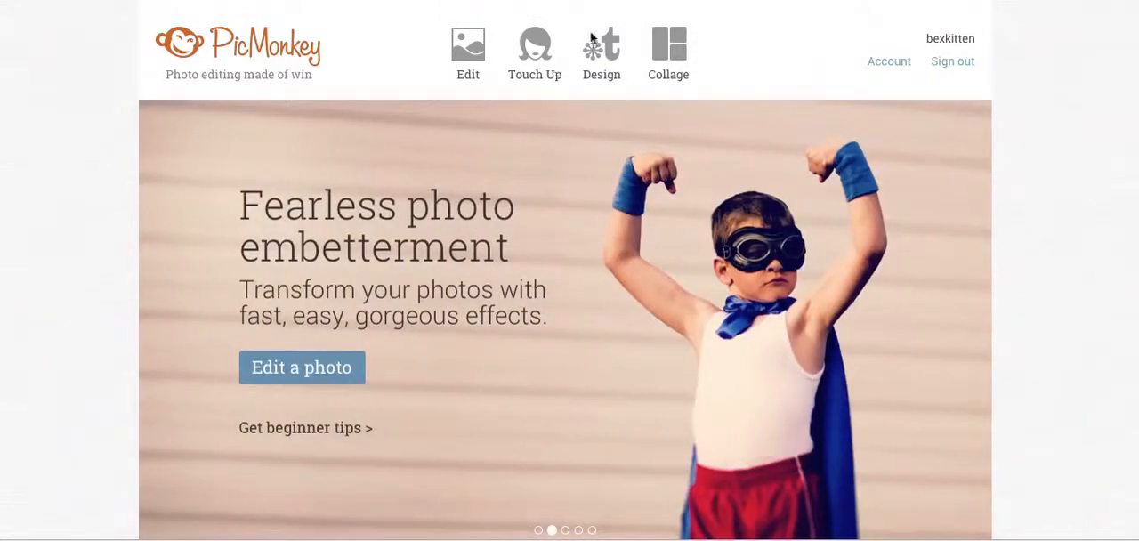
pyautogui.moveTo(601, 53)
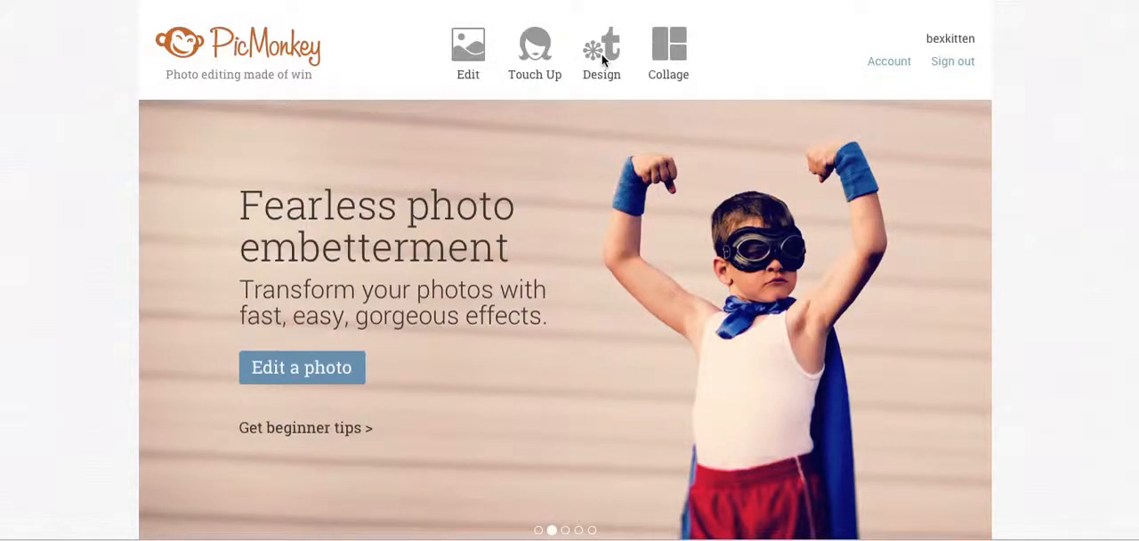
# Start a new square blank design canvas
pyautogui.click(601, 50)
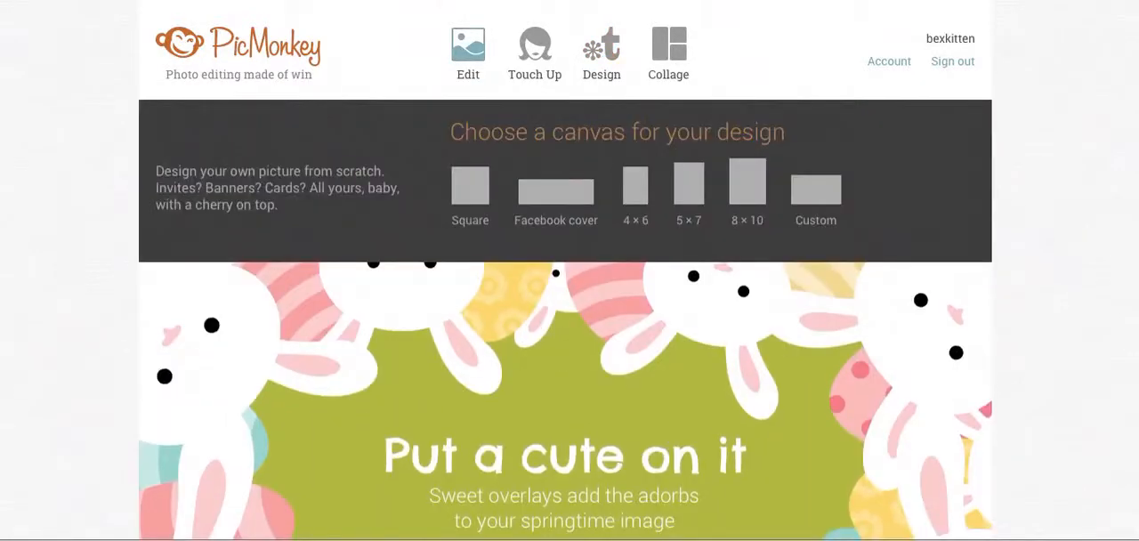
pyautogui.scroll(-3)
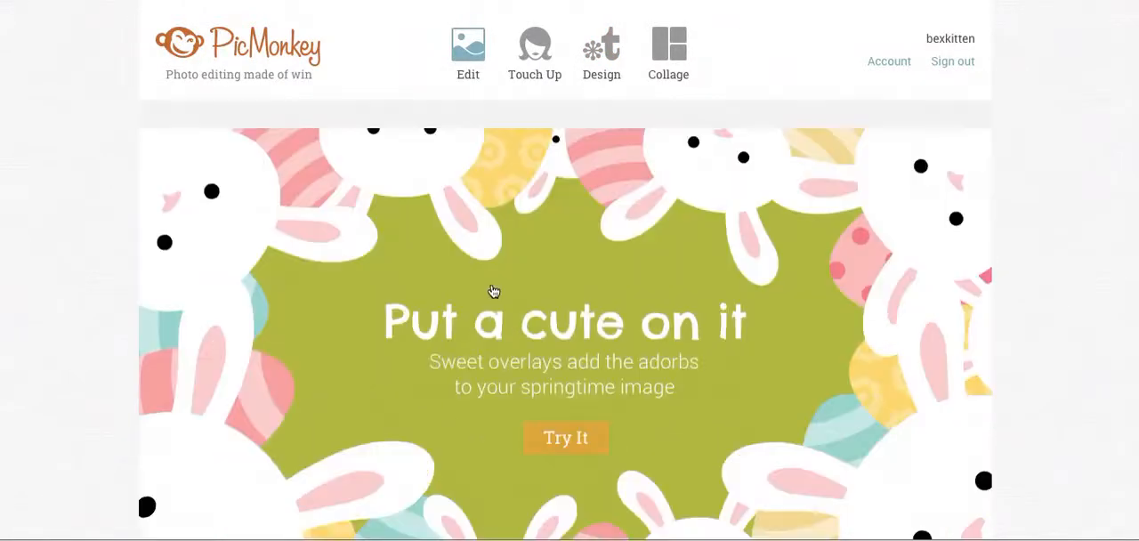
pyautogui.click(467, 44)
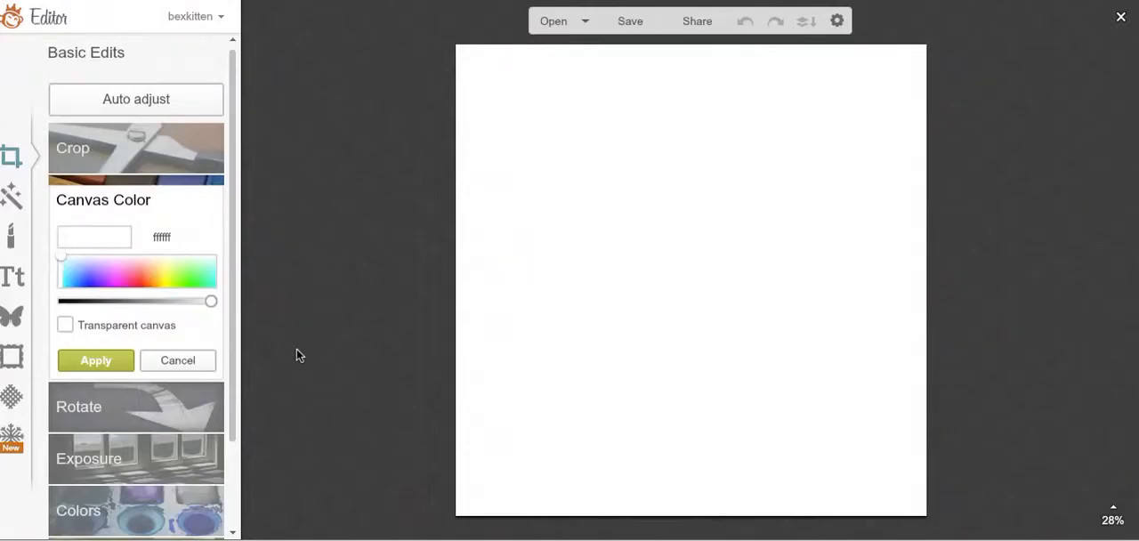
pyautogui.moveTo(285, 326)
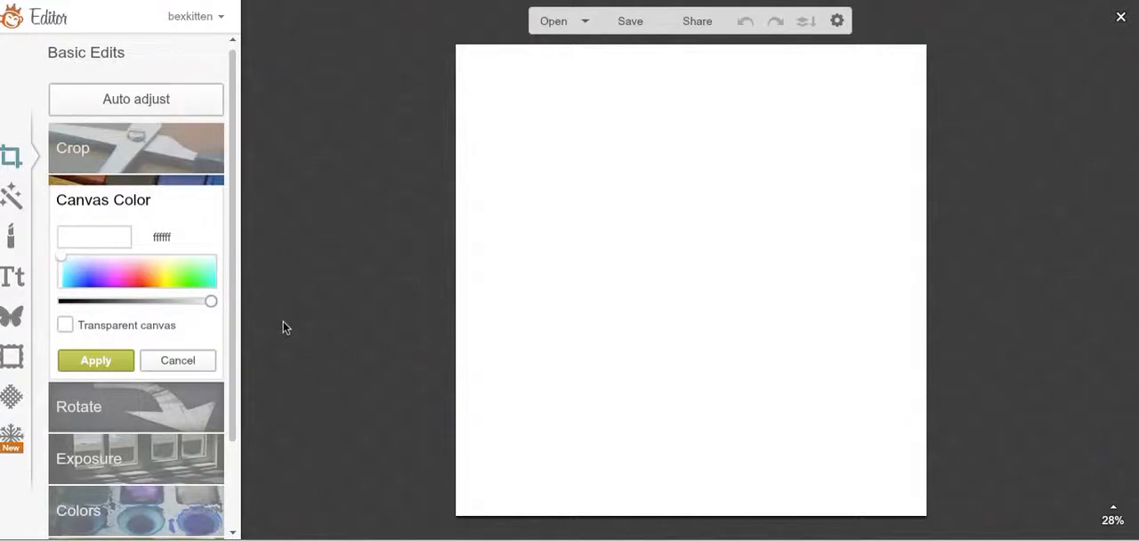
pyautogui.moveTo(130, 285)
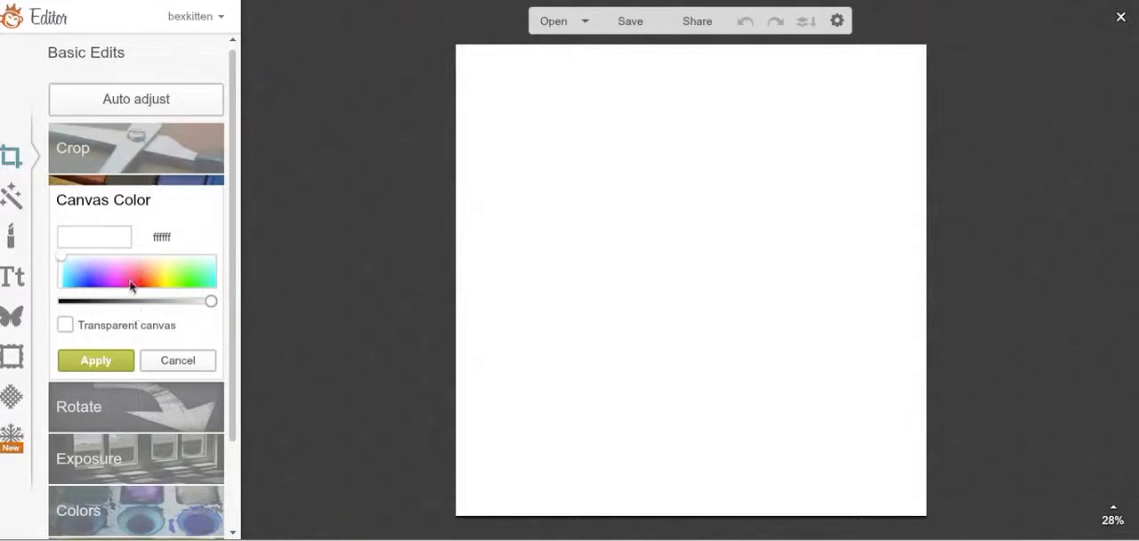
pyautogui.moveTo(86, 419)
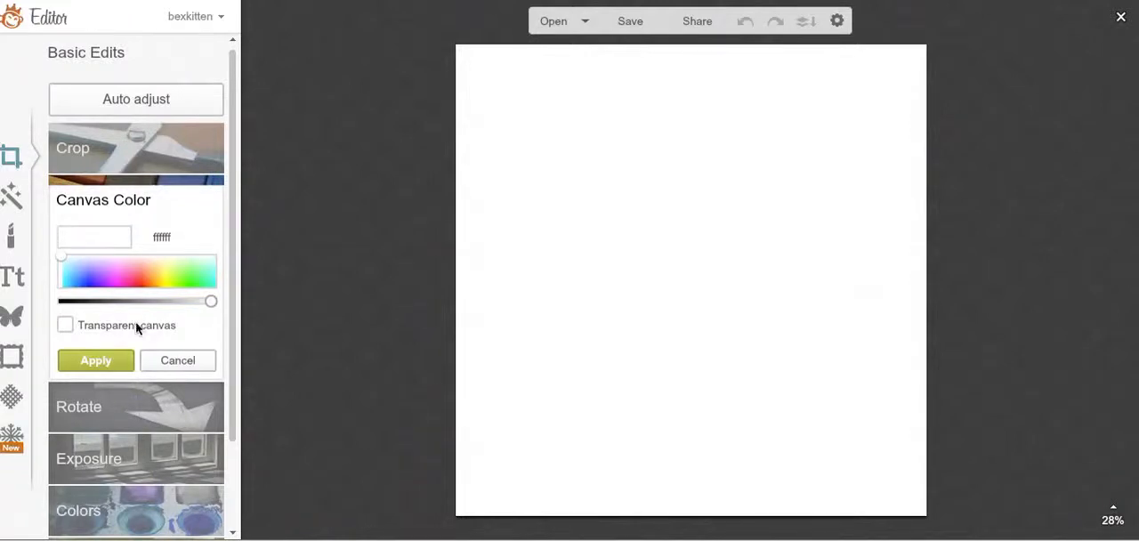
# Fill the canvas with solid pink (ff7e95) and apply it
pyautogui.click(128, 274)
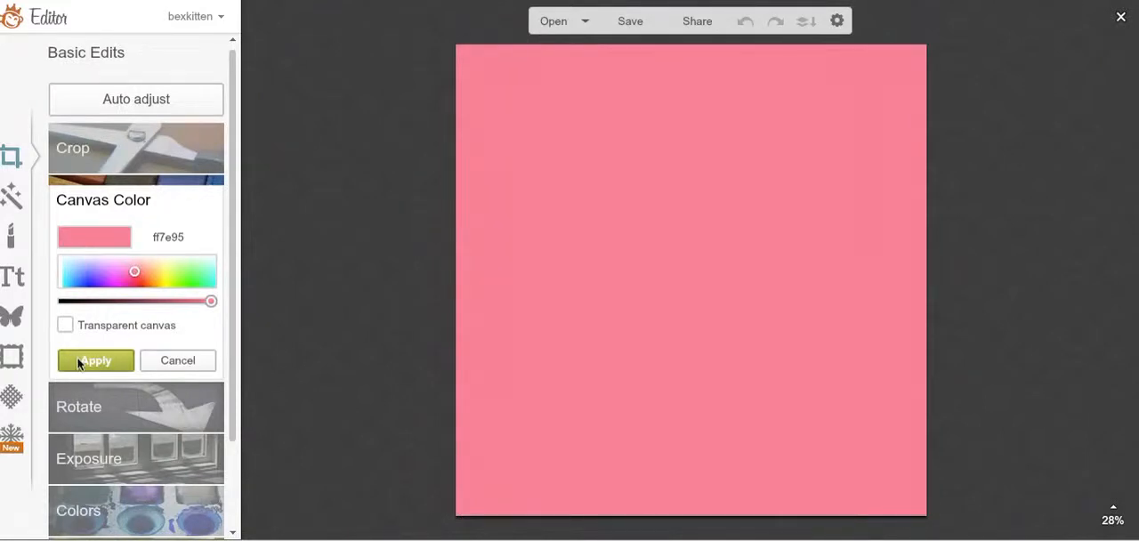
pyautogui.click(96, 360)
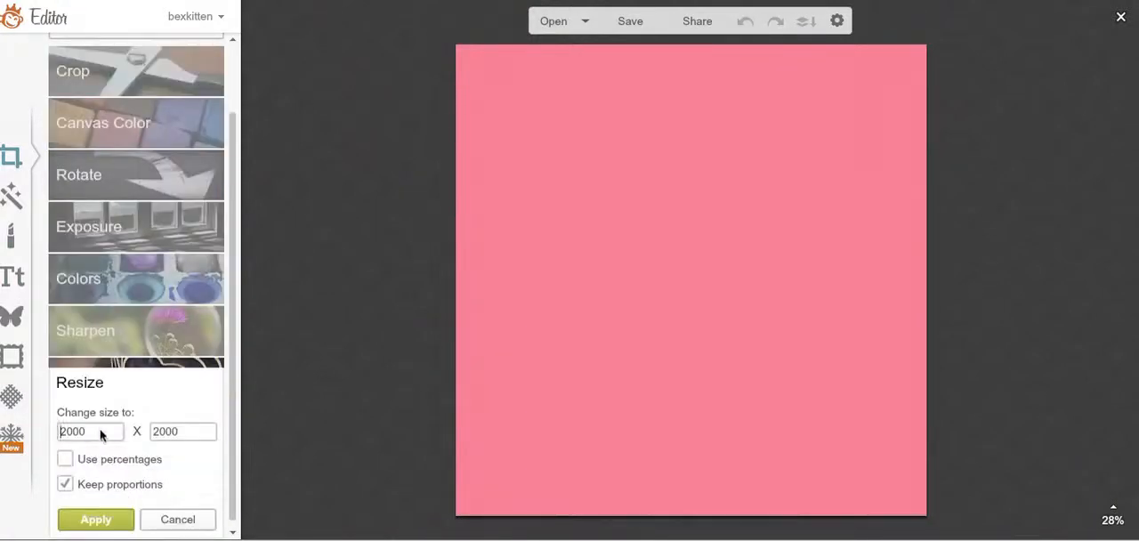
pyautogui.moveTo(11, 431)
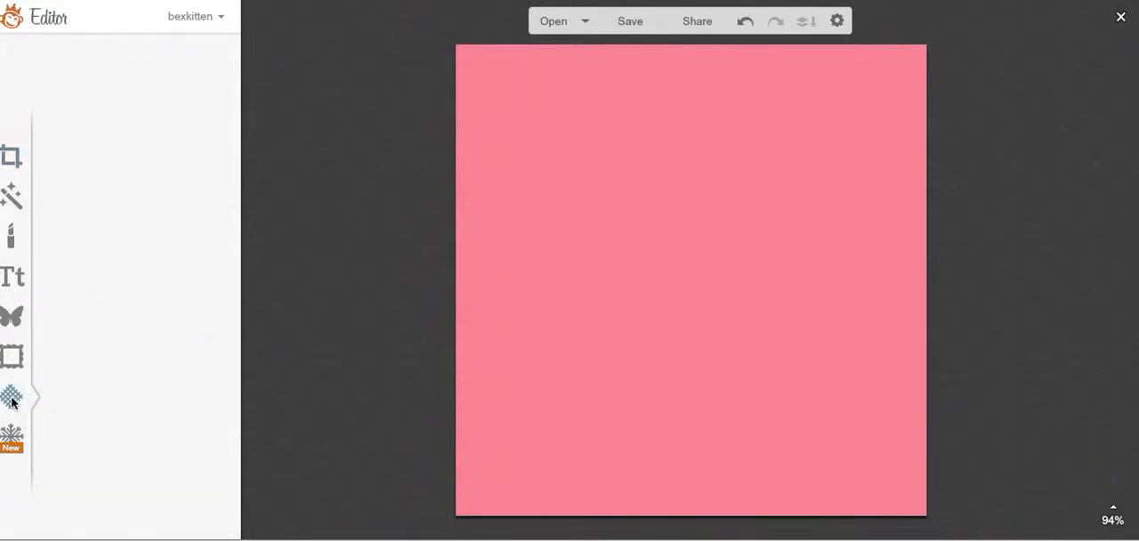
# Browse the bokeh textures and settle on a softer, larger bokeh overlay
pyautogui.click(10, 396)
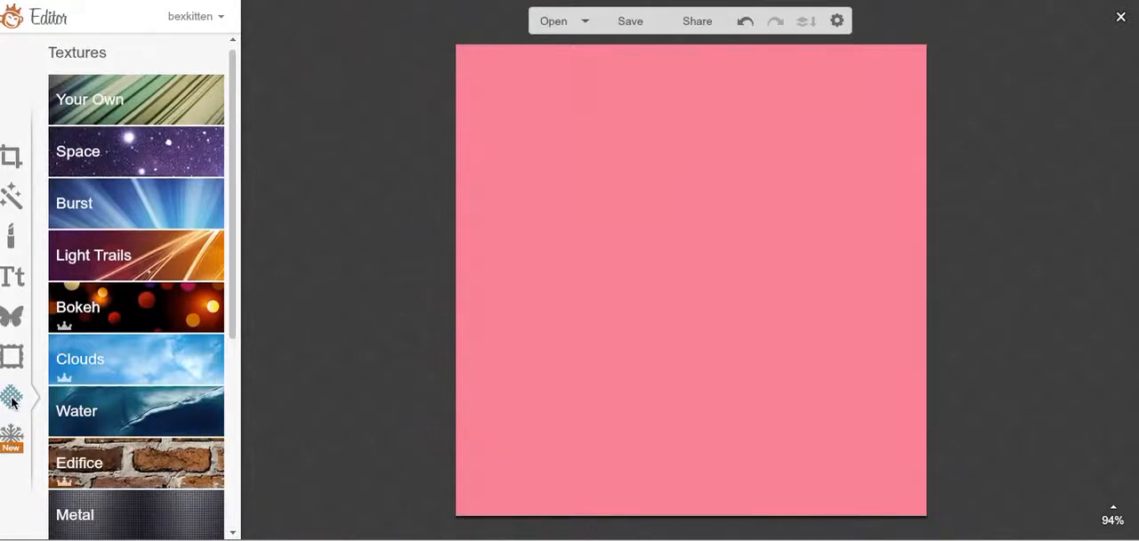
pyautogui.moveTo(78, 233)
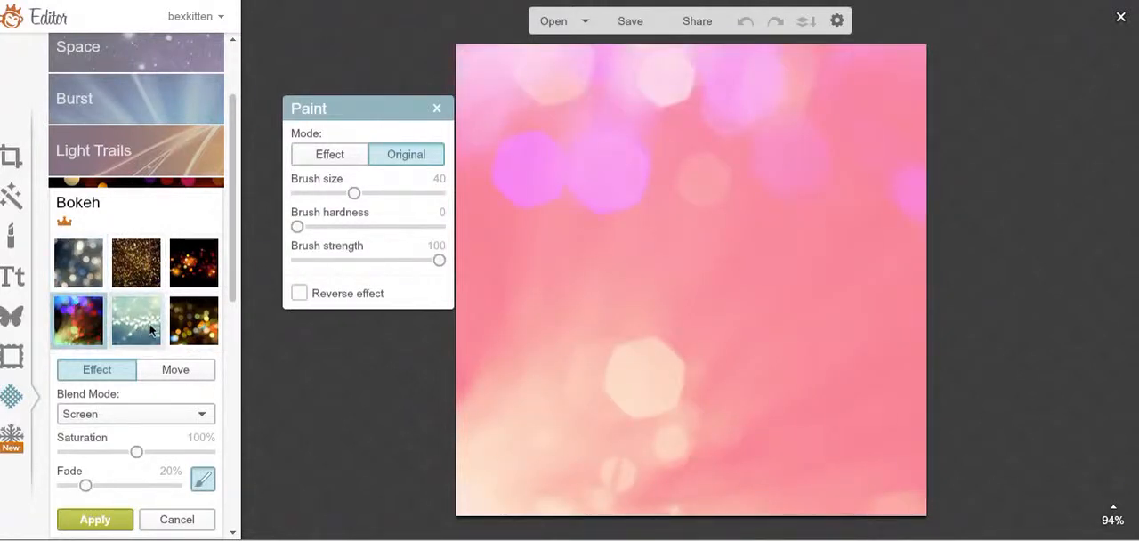
pyautogui.click(78, 321)
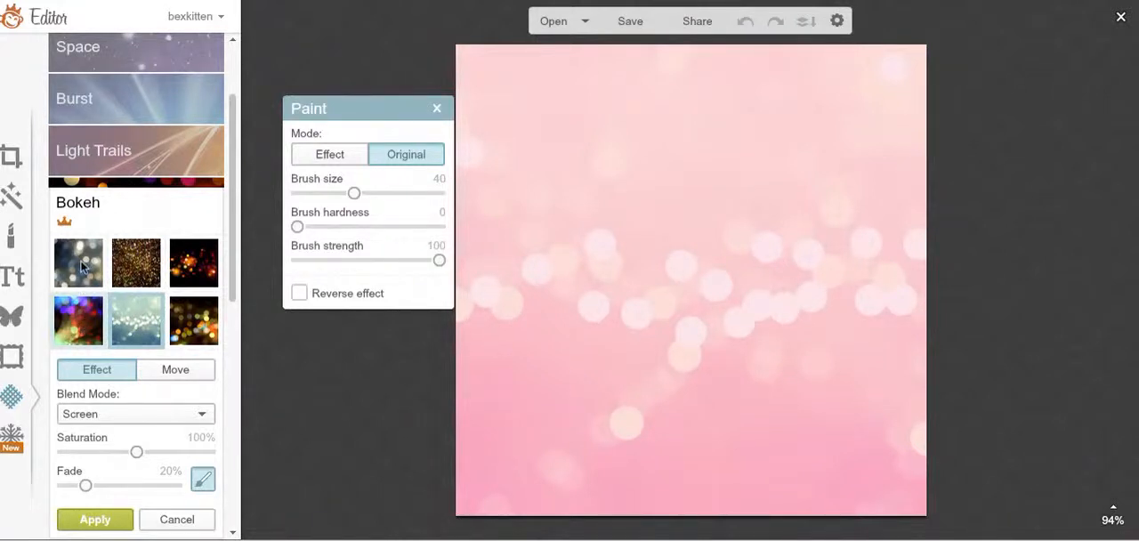
pyautogui.click(192, 261)
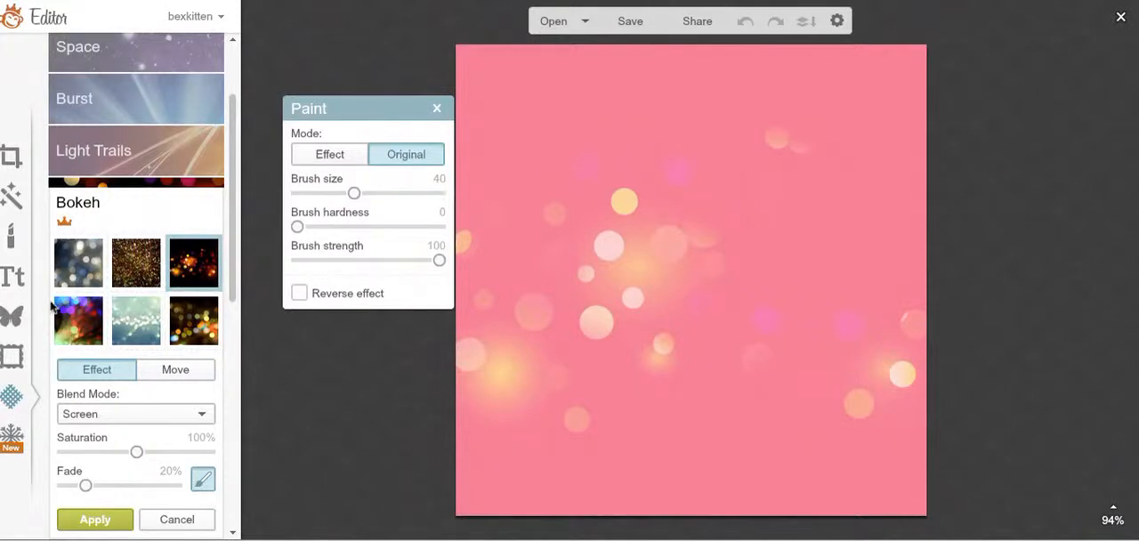
pyautogui.click(78, 261)
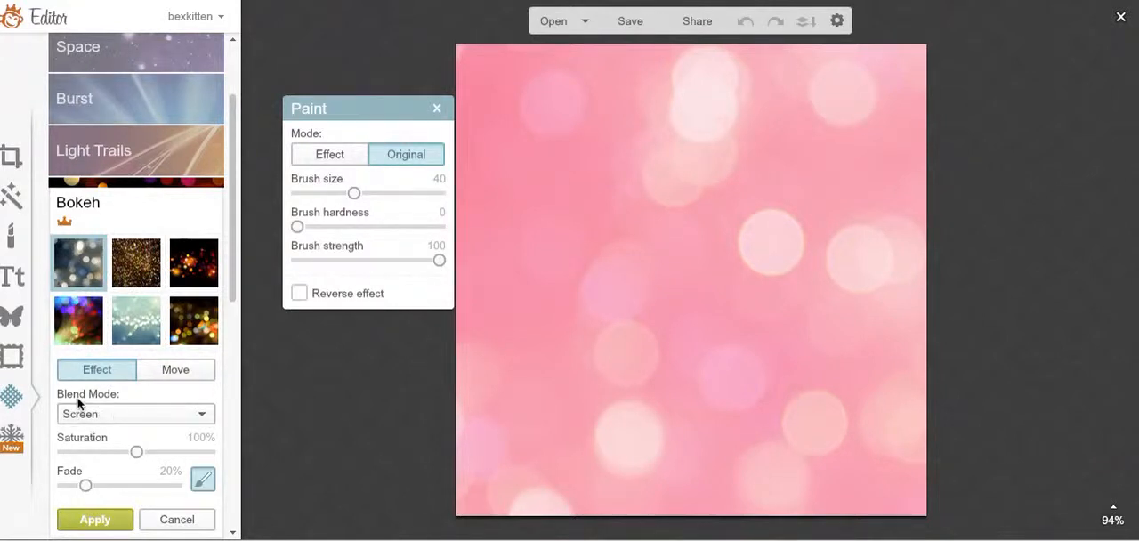
# Preview several blend modes and set the bokeh texture to Hardlight
pyautogui.click(135, 413)
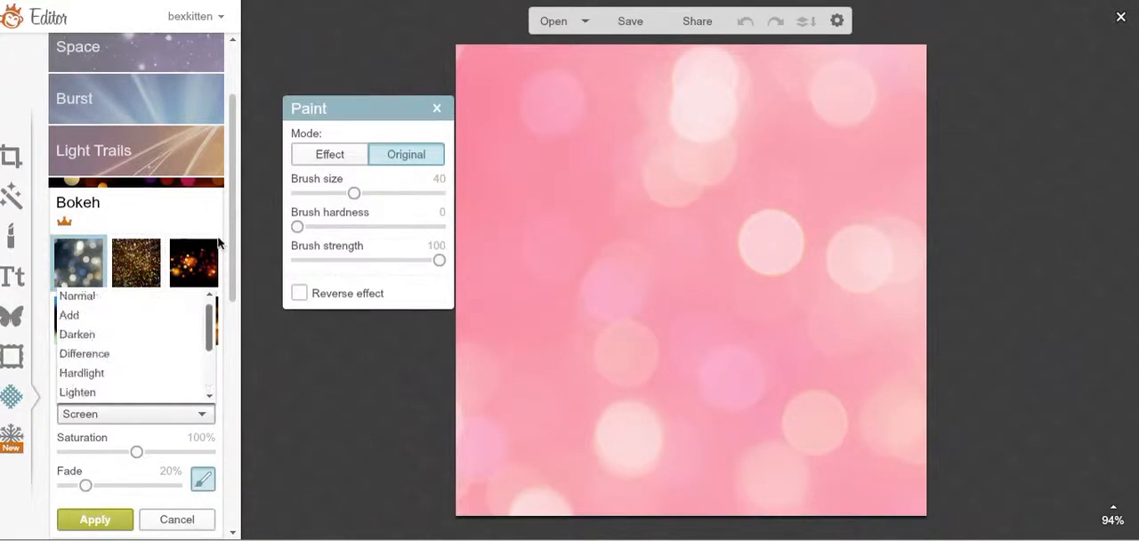
pyautogui.click(77, 295)
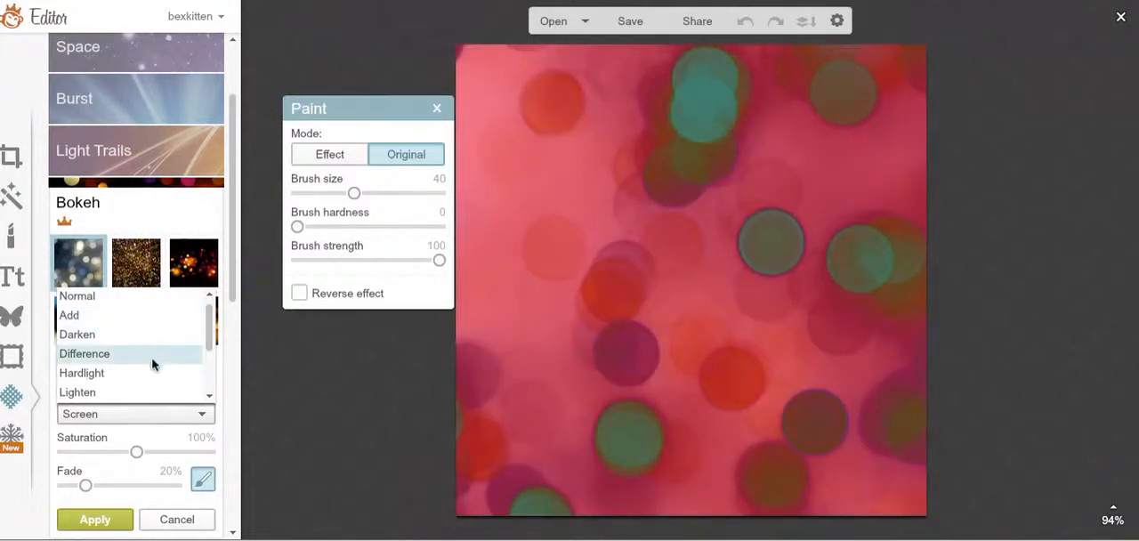
pyautogui.moveTo(150, 356)
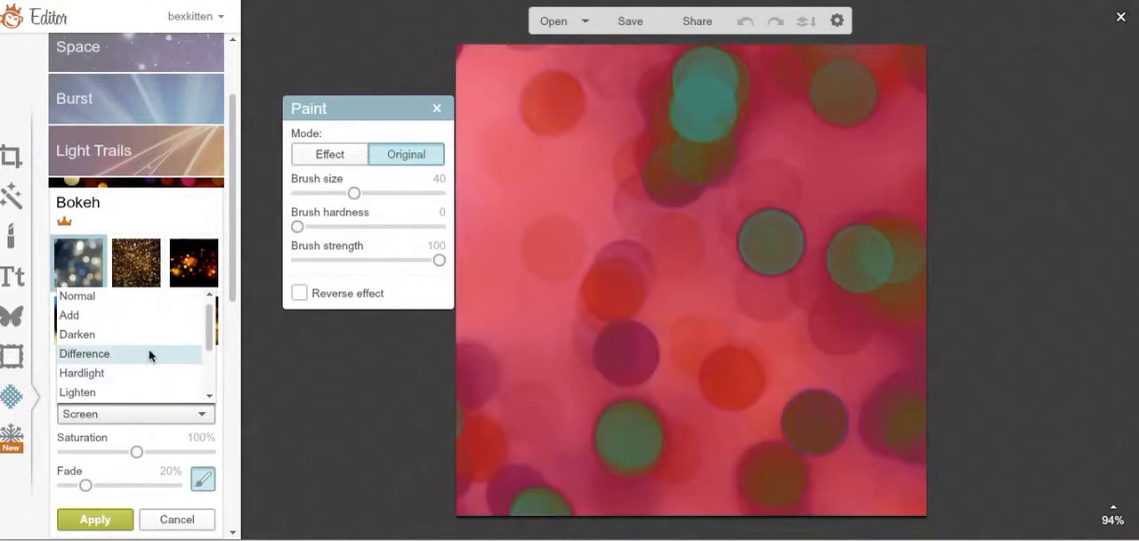
pyautogui.moveTo(157, 371)
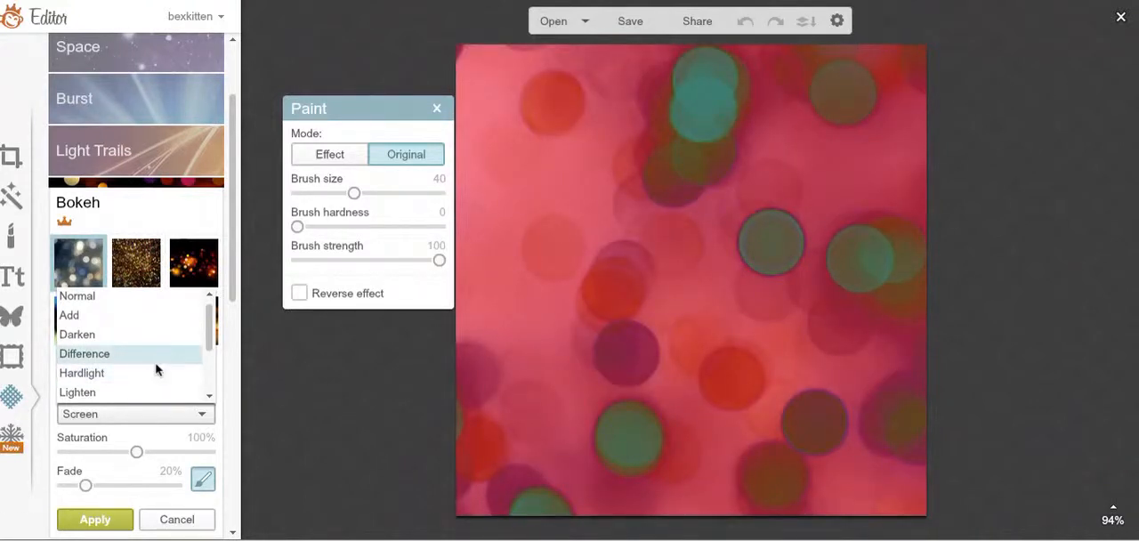
pyautogui.click(82, 374)
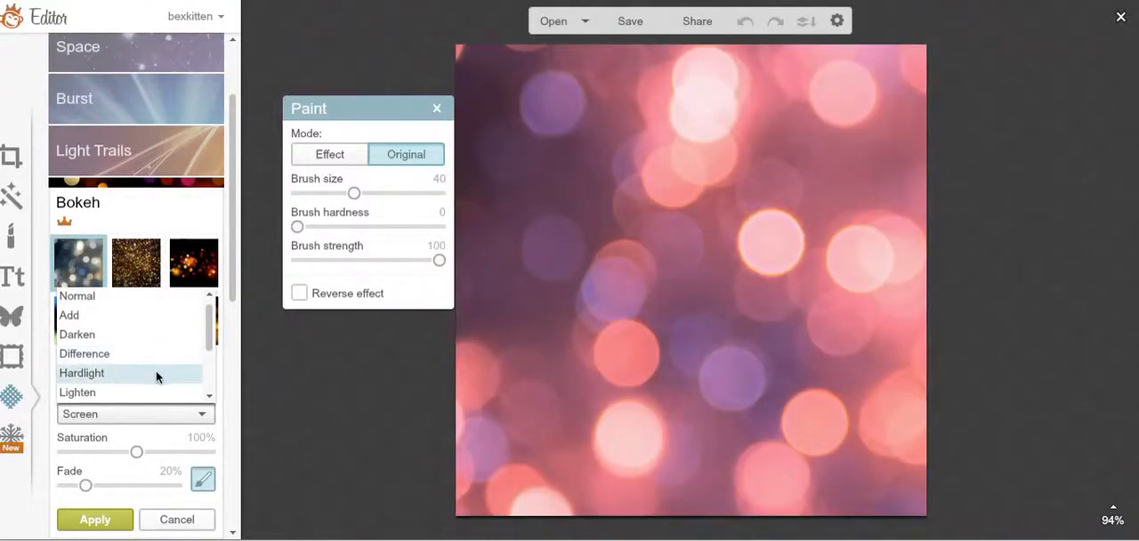
pyautogui.click(77, 392)
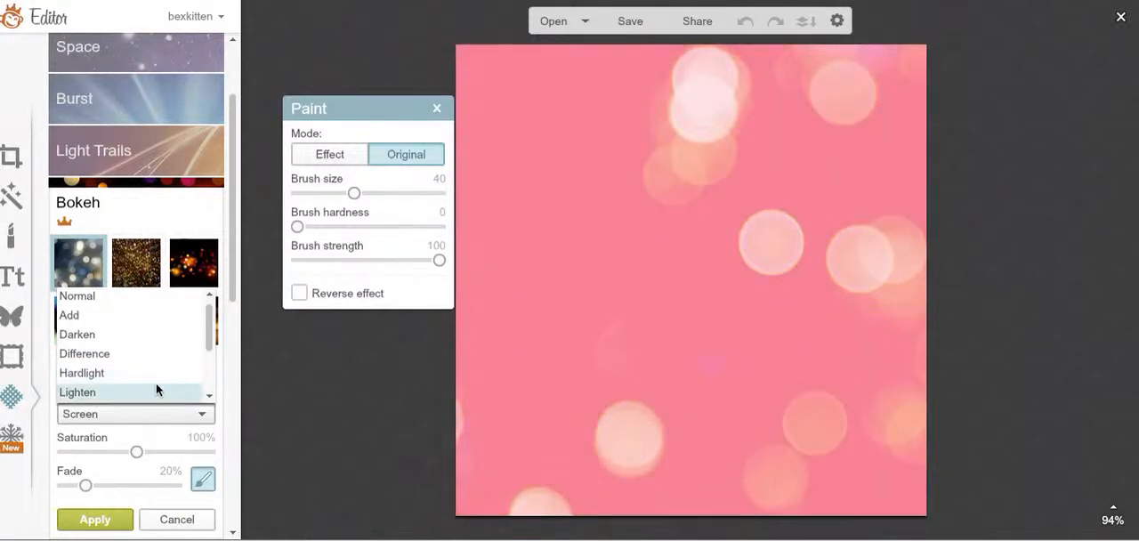
pyautogui.scroll(-3)
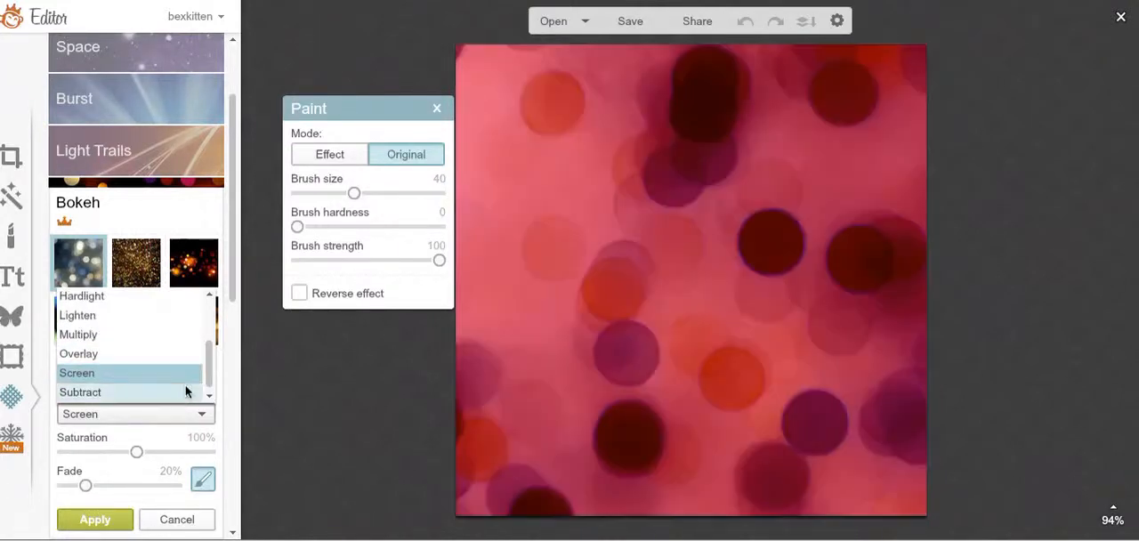
pyautogui.click(78, 315)
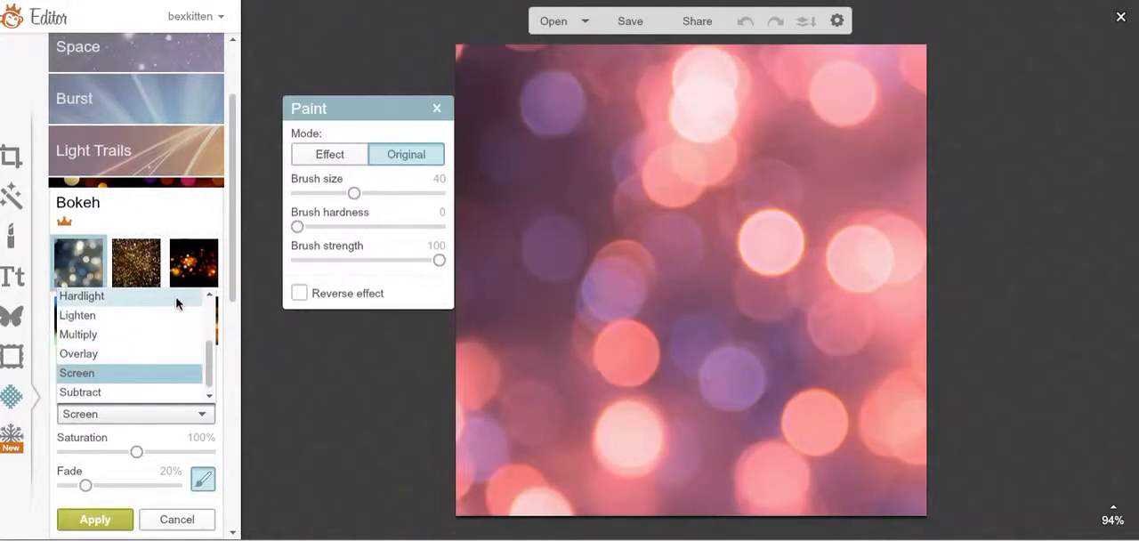
pyautogui.click(82, 295)
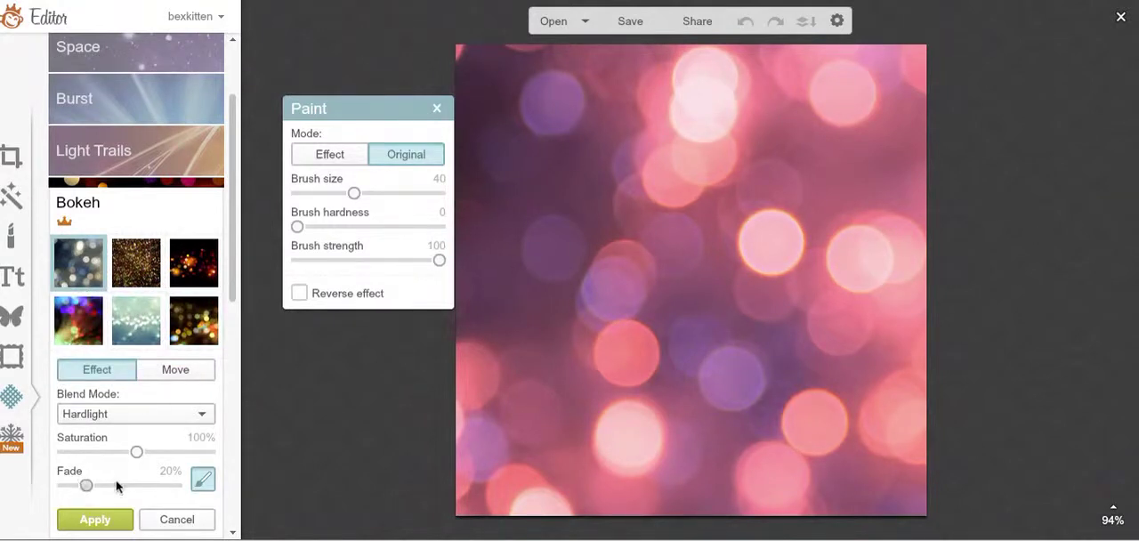
# Raise the bokeh texture's fade slightly and enlarge it under Move
pyautogui.moveTo(86, 484); pyautogui.dragTo(98, 484)
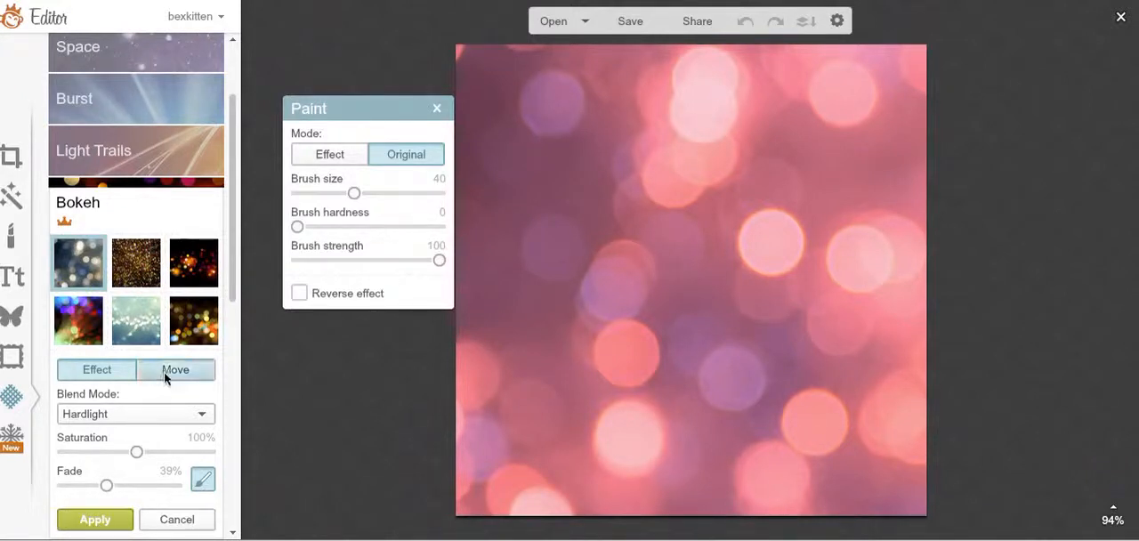
pyautogui.click(174, 370)
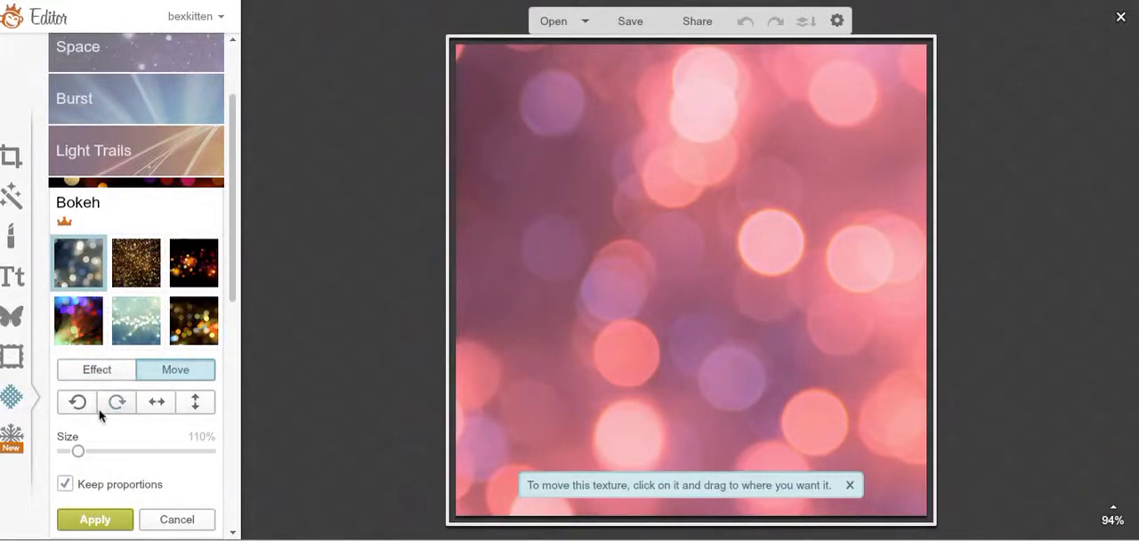
pyautogui.moveTo(78, 452); pyautogui.dragTo(166, 452)
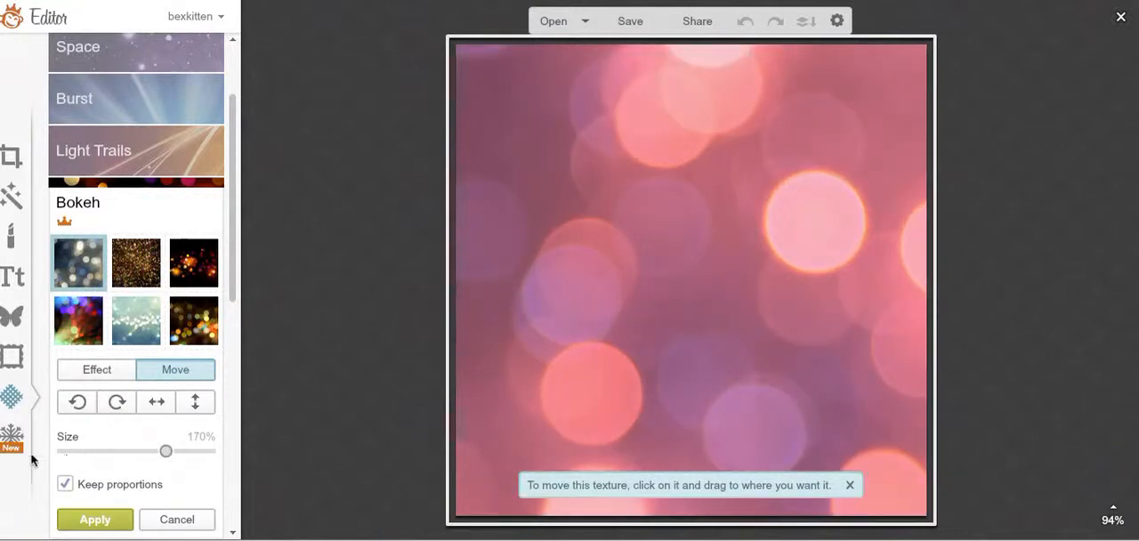
pyautogui.moveTo(167, 453); pyautogui.dragTo(172, 452)
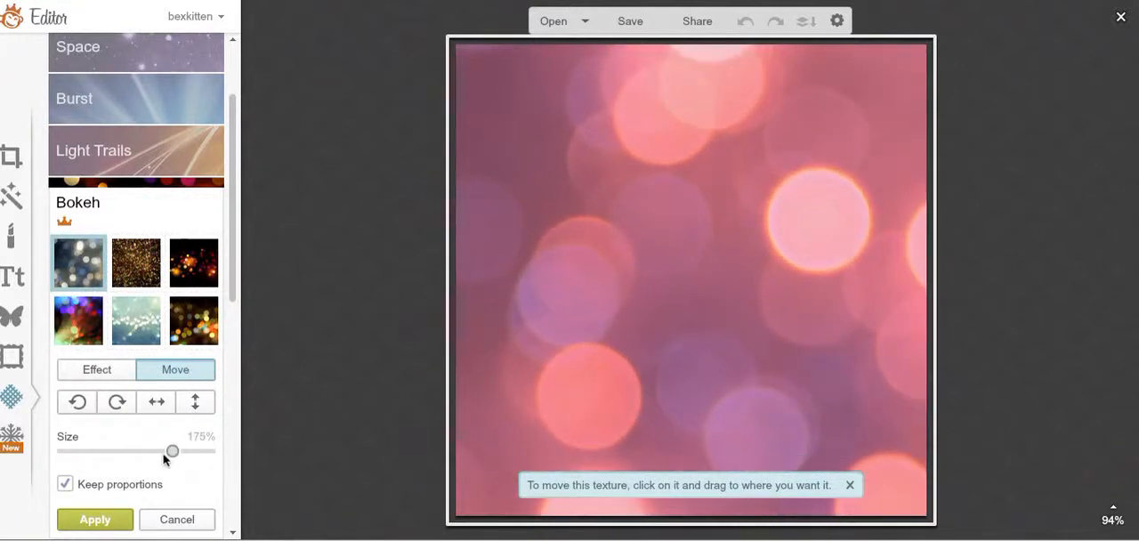
pyautogui.moveTo(172, 452); pyautogui.dragTo(164, 452)
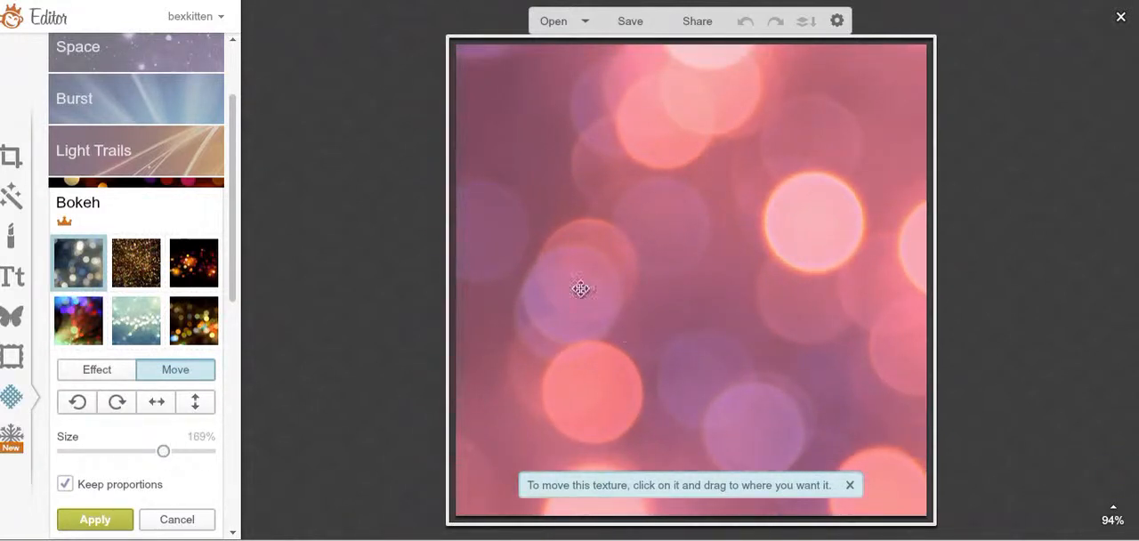
# Reposition the bokeh texture so its brightest circles sit along the right edge
pyautogui.moveTo(581, 288); pyautogui.dragTo(744, 392)
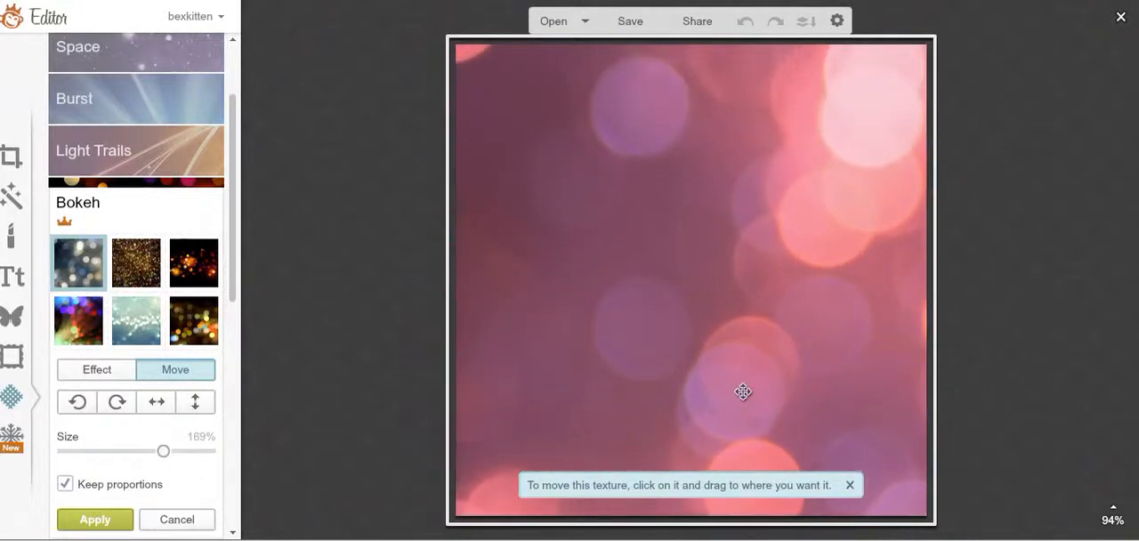
pyautogui.moveTo(744, 391); pyautogui.dragTo(684, 271)
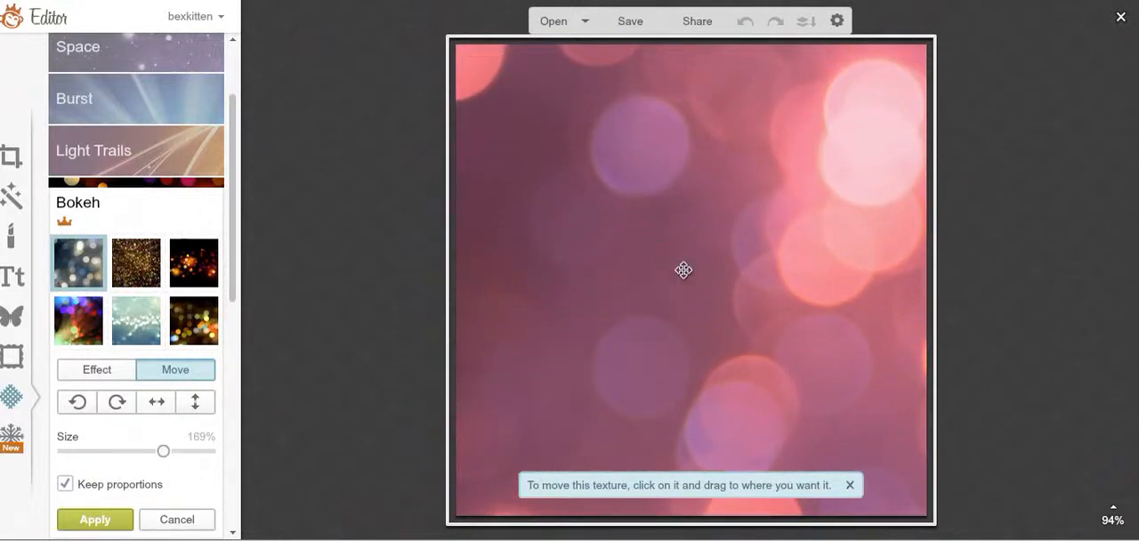
pyautogui.moveTo(683, 271); pyautogui.dragTo(692, 267)
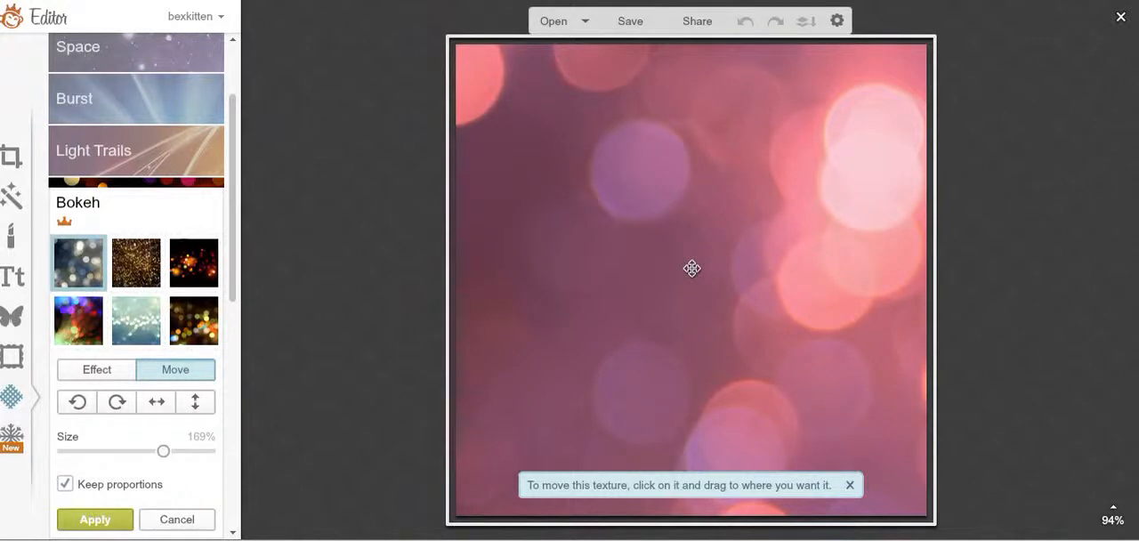
pyautogui.moveTo(692, 269); pyautogui.dragTo(373, 226)
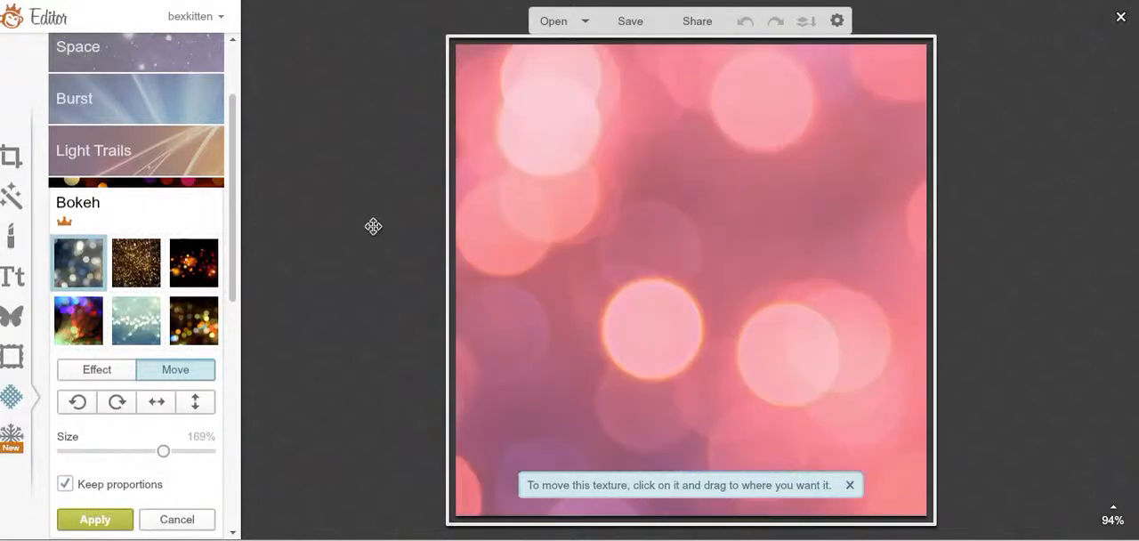
pyautogui.moveTo(373, 226); pyautogui.dragTo(763, 422)
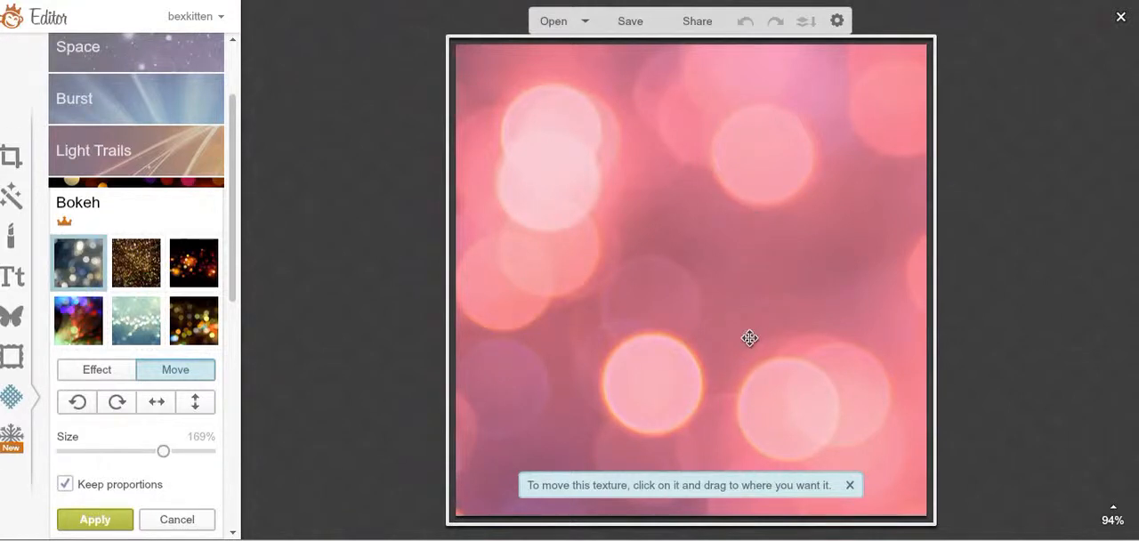
pyautogui.moveTo(750, 338); pyautogui.dragTo(845, 356)
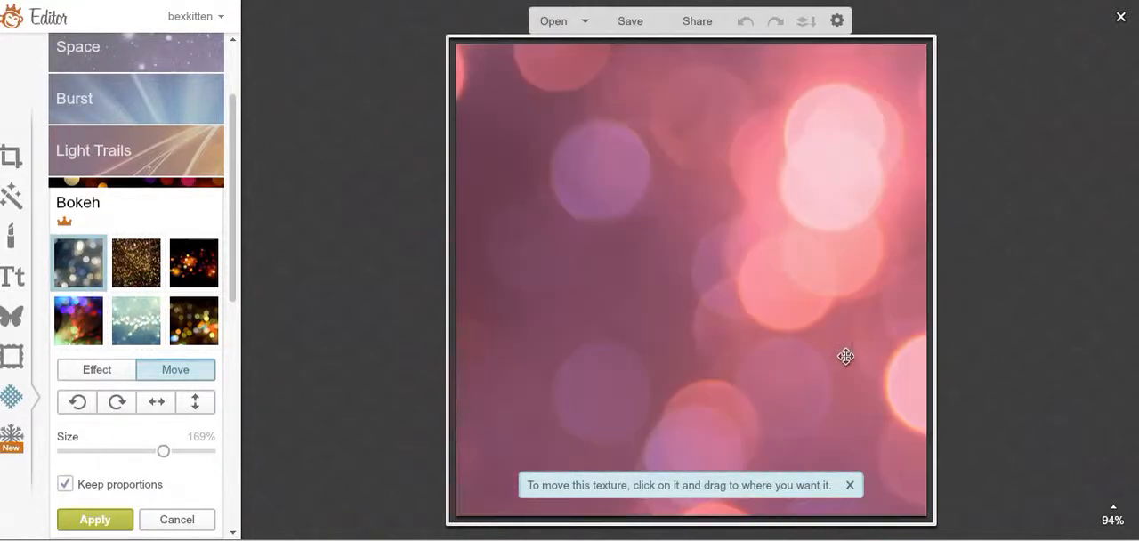
pyautogui.moveTo(845, 356); pyautogui.dragTo(780, 395)
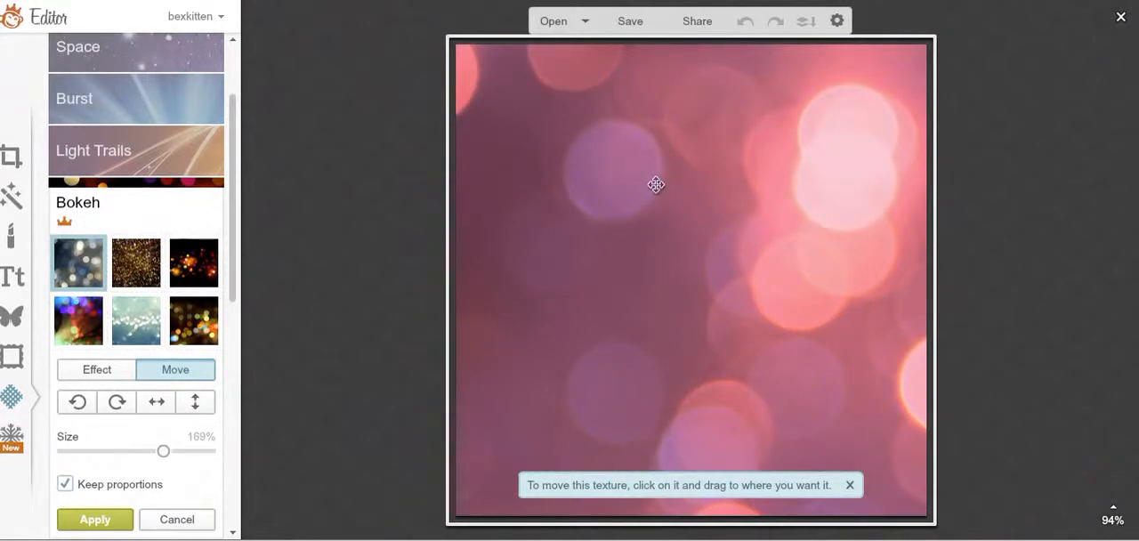
pyautogui.moveTo(655, 185); pyautogui.dragTo(670, 244)
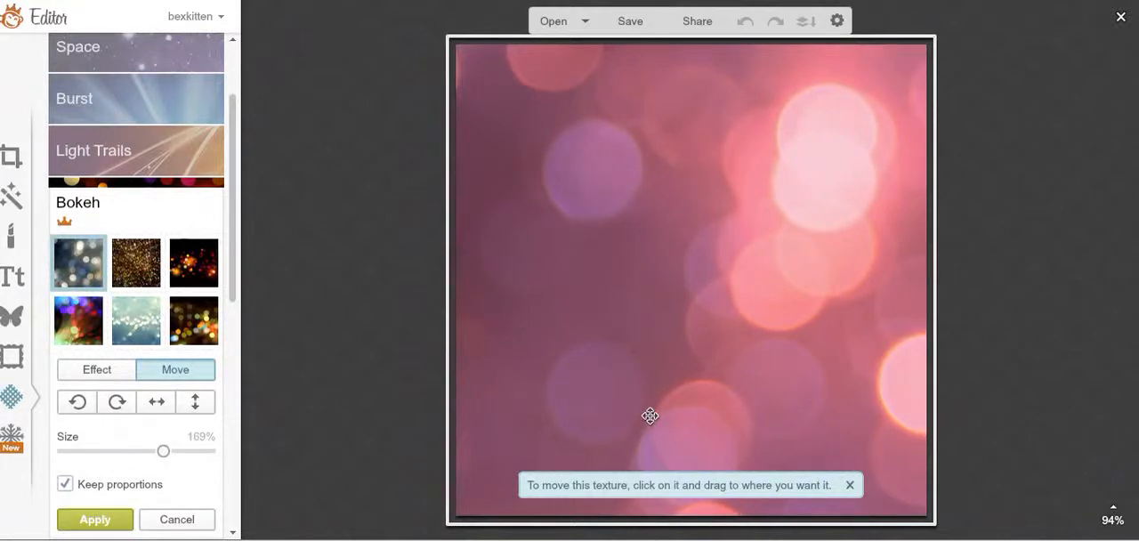
pyautogui.moveTo(650, 416); pyautogui.dragTo(734, 253)
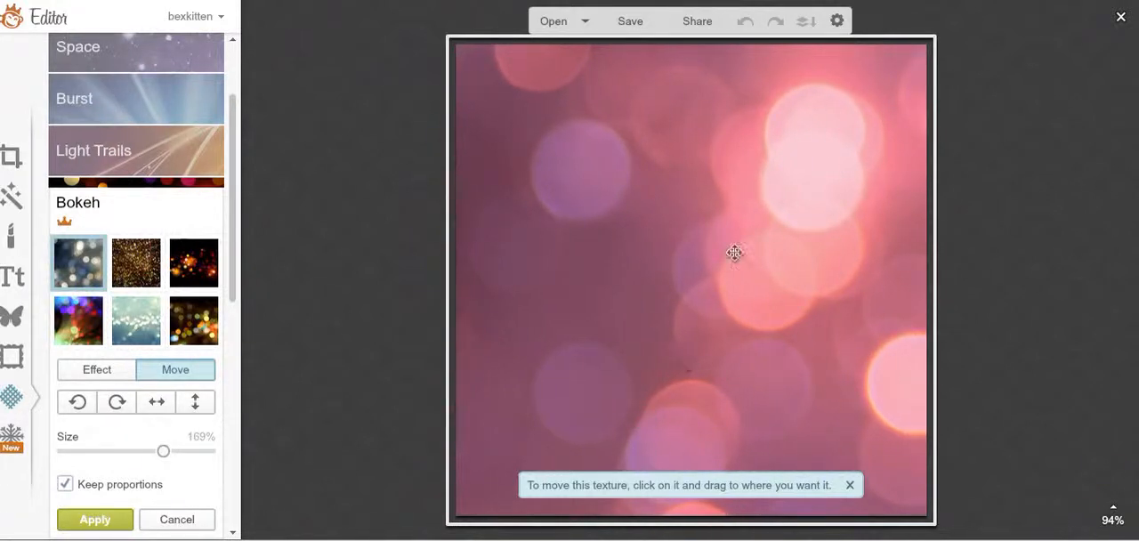
pyautogui.moveTo(734, 253); pyautogui.dragTo(851, 329)
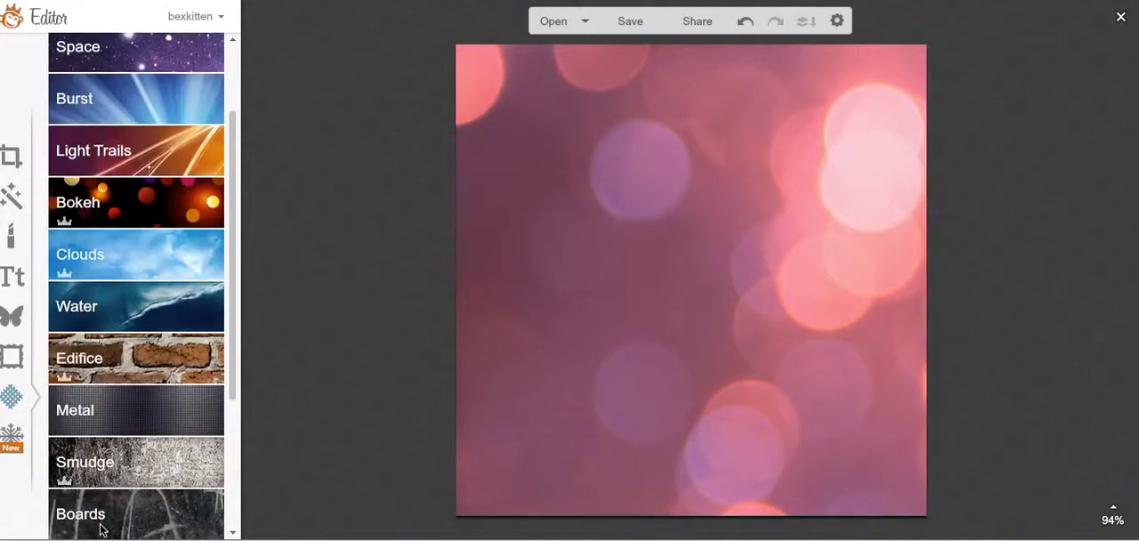
# Add the first Light Trails texture blended in Overlay mode
pyautogui.click(135, 149)
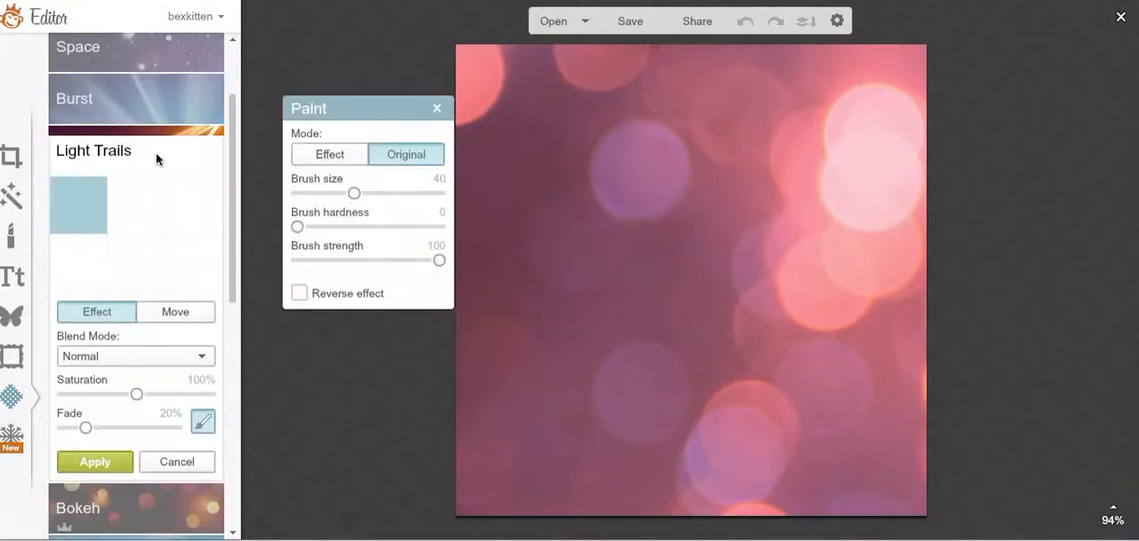
pyautogui.click(79, 204)
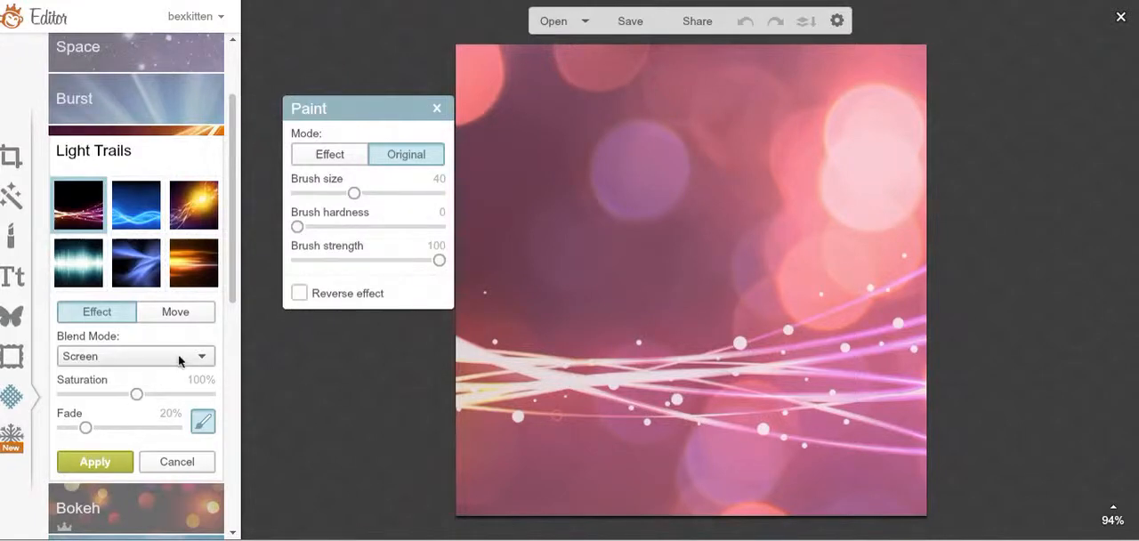
pyautogui.click(135, 356)
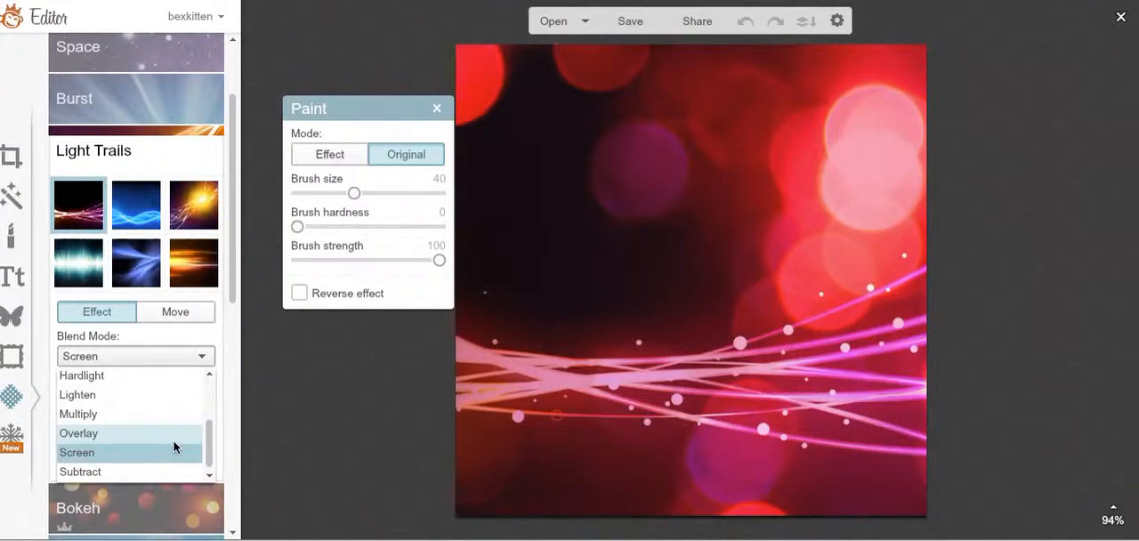
pyautogui.moveTo(171, 441)
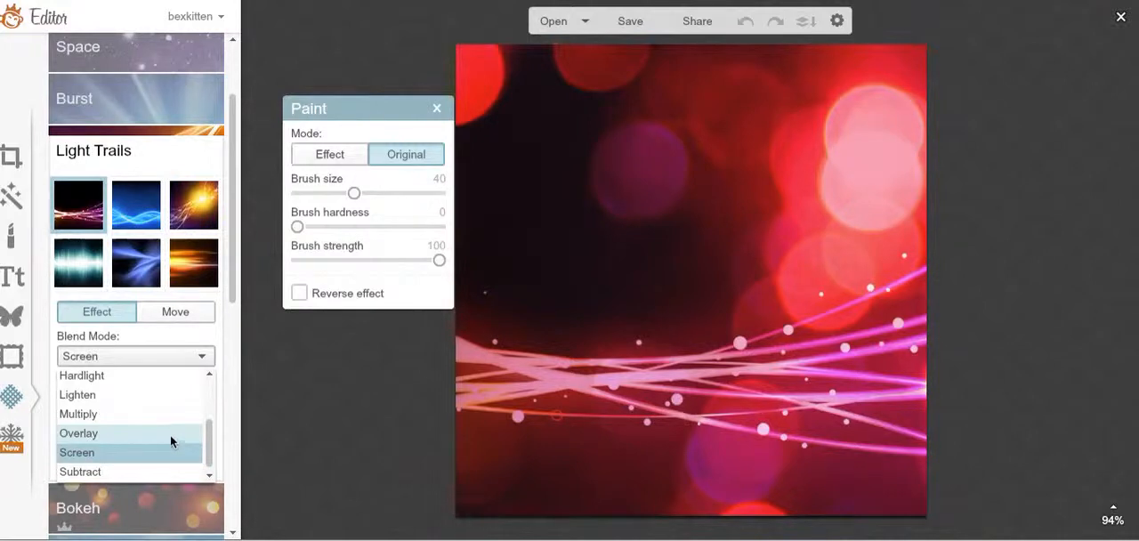
pyautogui.moveTo(167, 452)
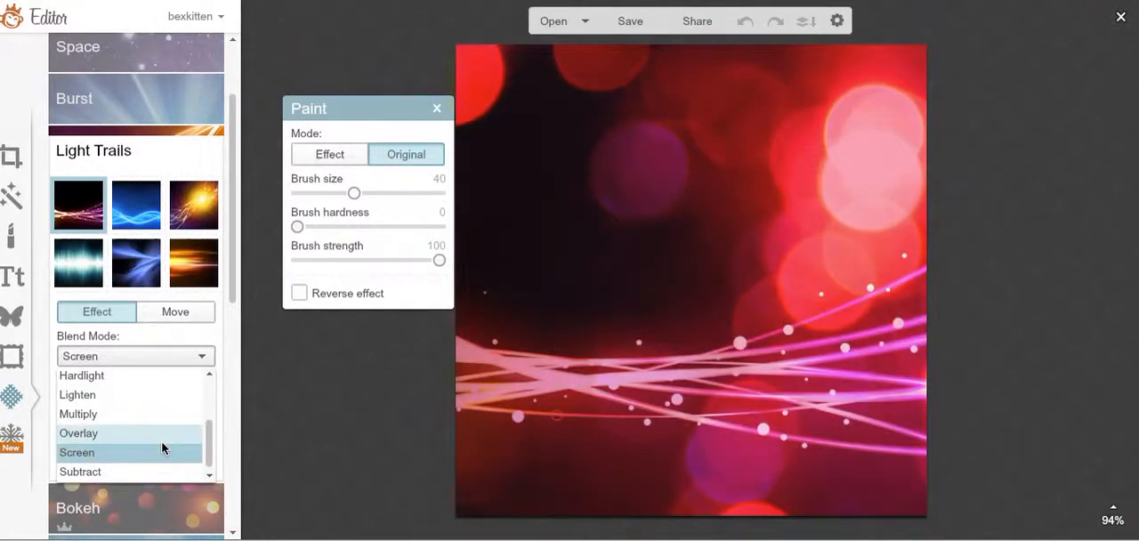
pyautogui.click(78, 434)
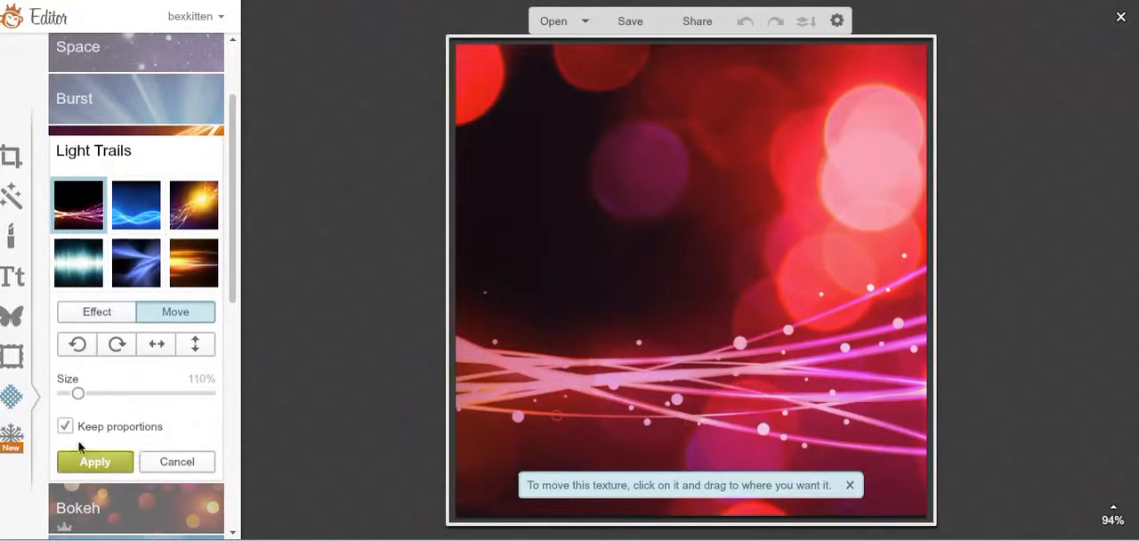
# Resize the light trails to about 135% and fade them to about 35%
pyautogui.moveTo(79, 394); pyautogui.dragTo(133, 393)
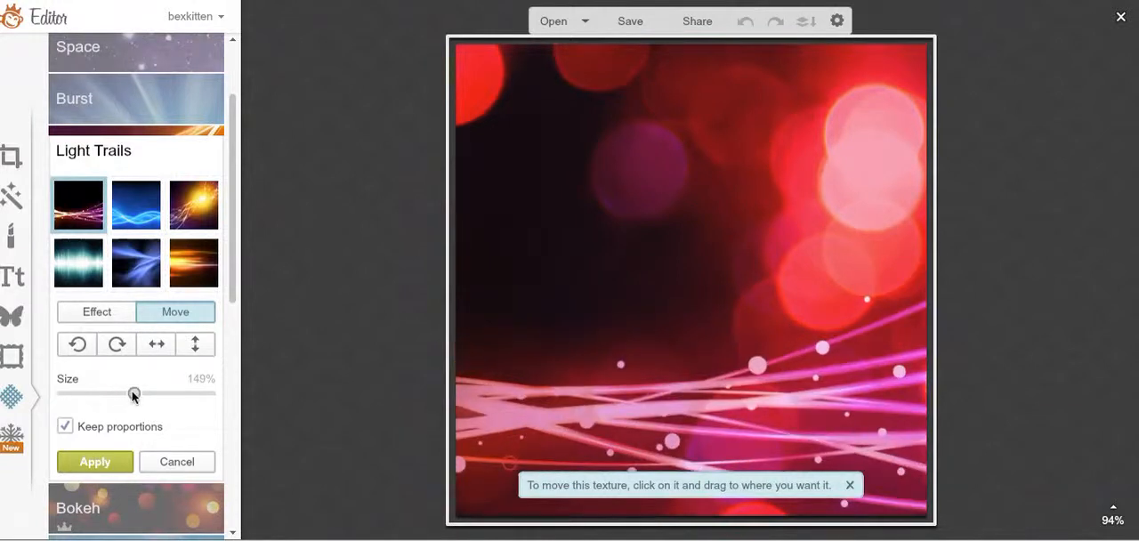
pyautogui.moveTo(134, 392); pyautogui.dragTo(110, 392)
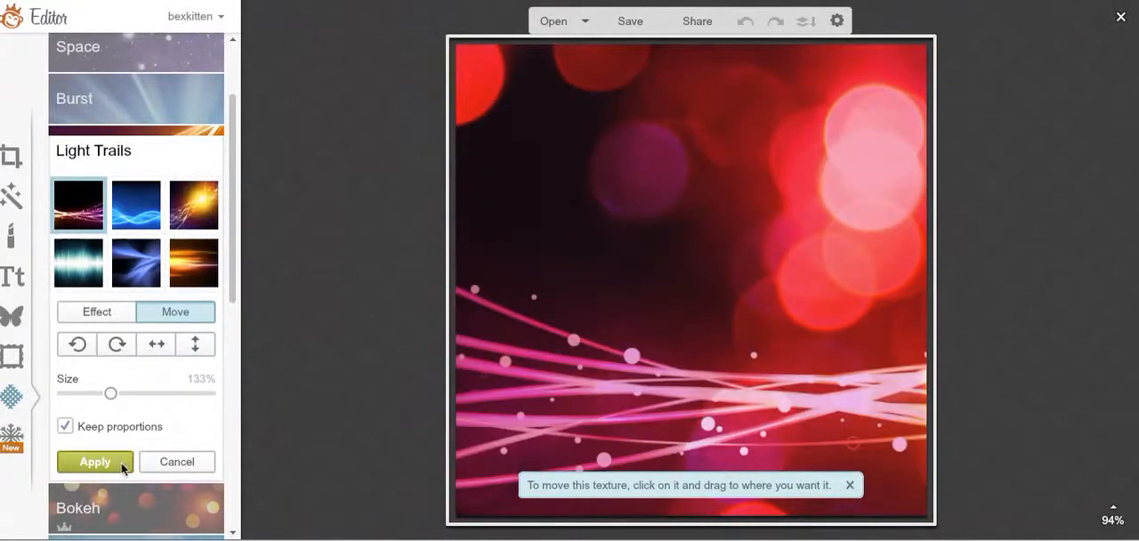
pyautogui.moveTo(110, 394); pyautogui.dragTo(116, 393)
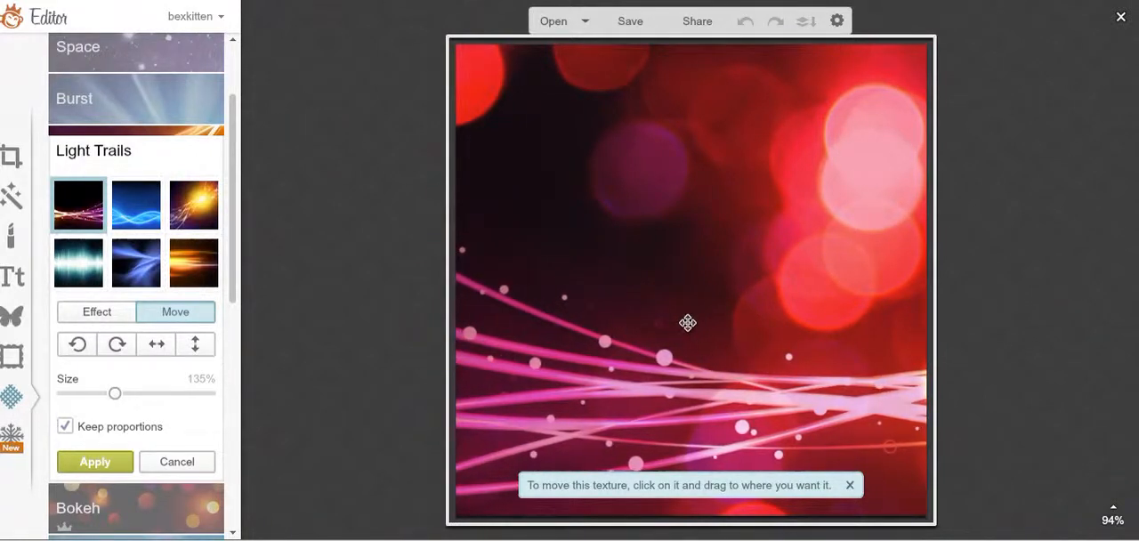
pyautogui.moveTo(95, 463)
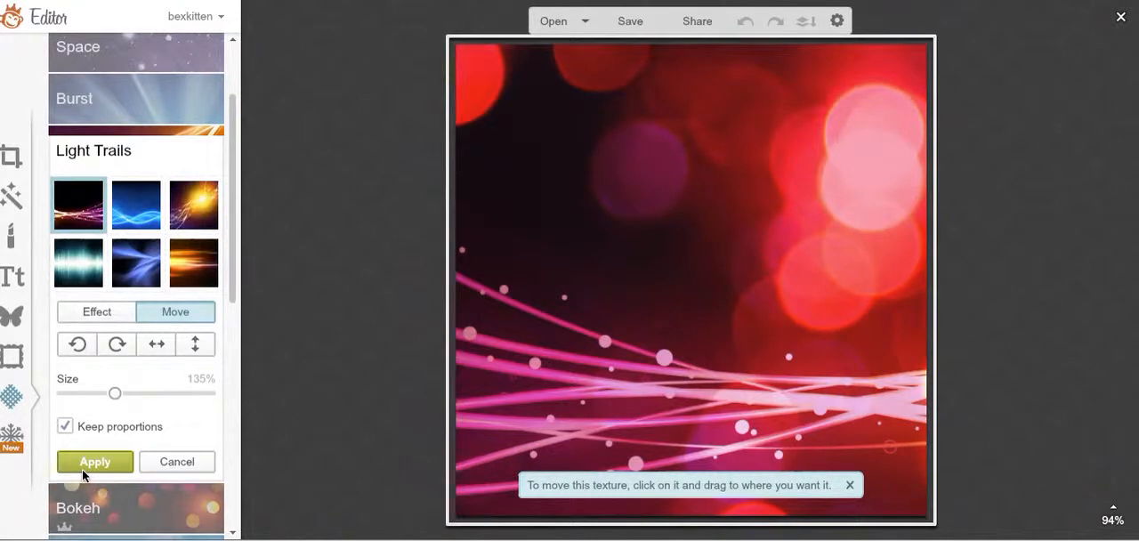
pyautogui.moveTo(89, 356)
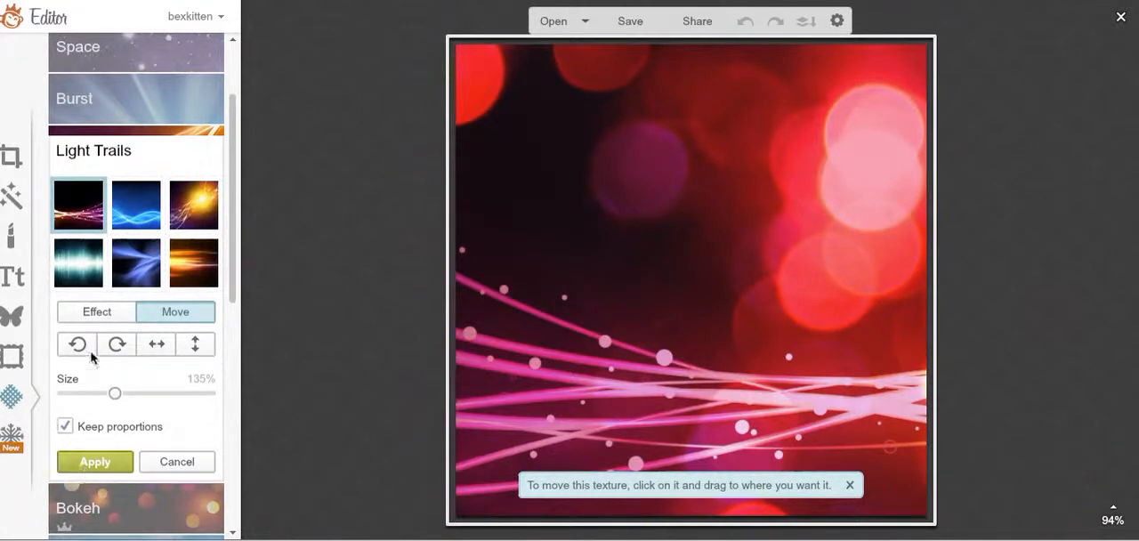
pyautogui.click(96, 312)
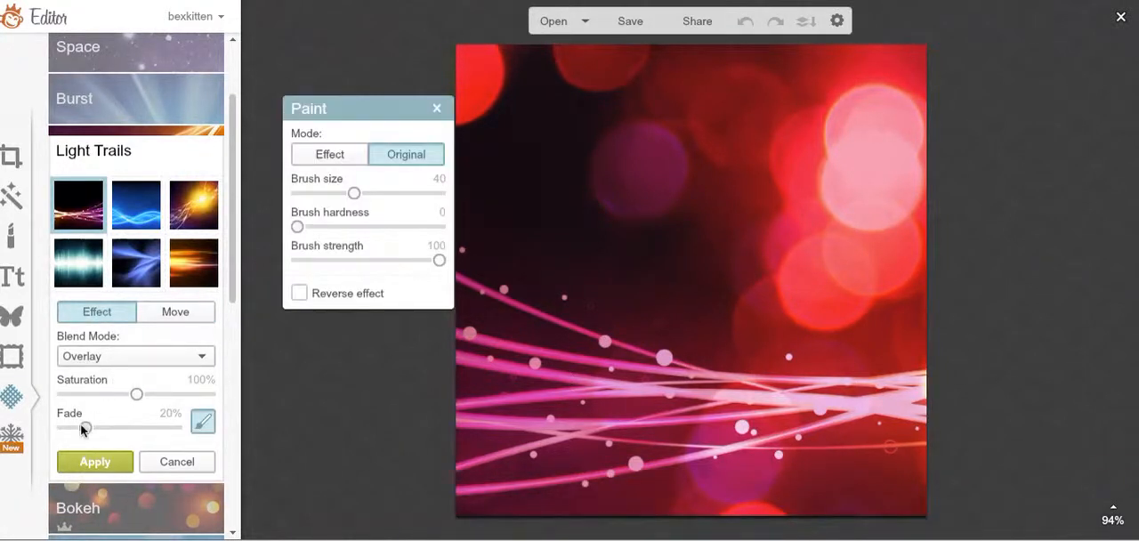
pyautogui.moveTo(86, 428); pyautogui.dragTo(109, 428)
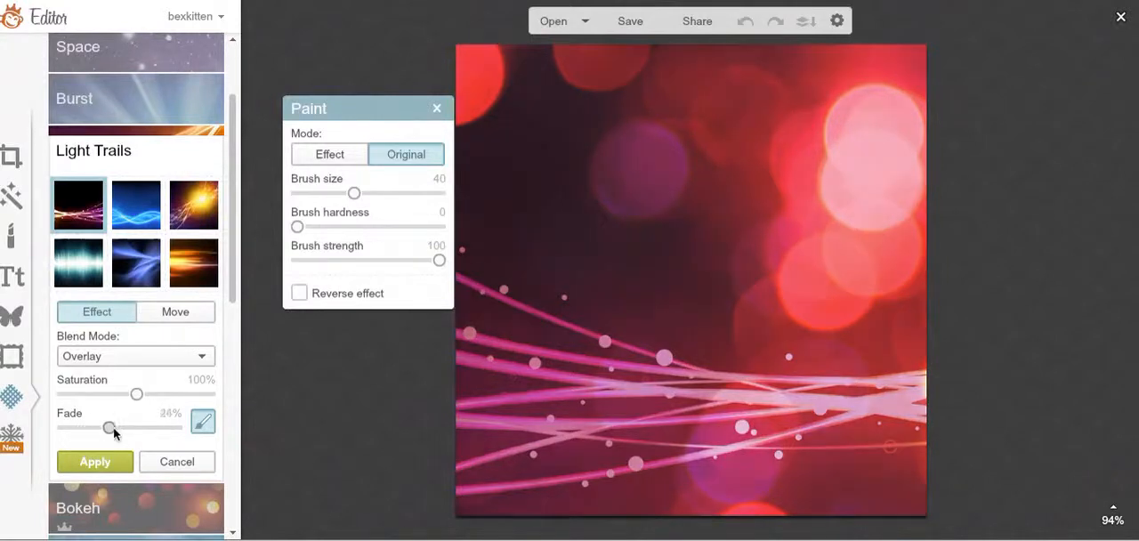
pyautogui.moveTo(110, 428); pyautogui.dragTo(98, 427)
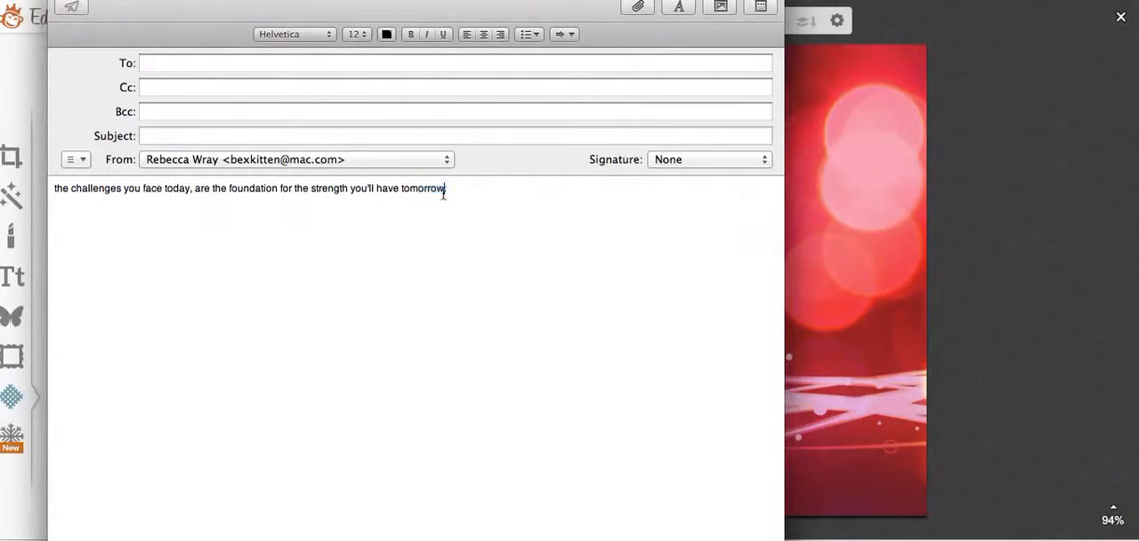
# Select the whole quote line in the Mail message body and copy it
pyautogui.tripleClick(249, 189)
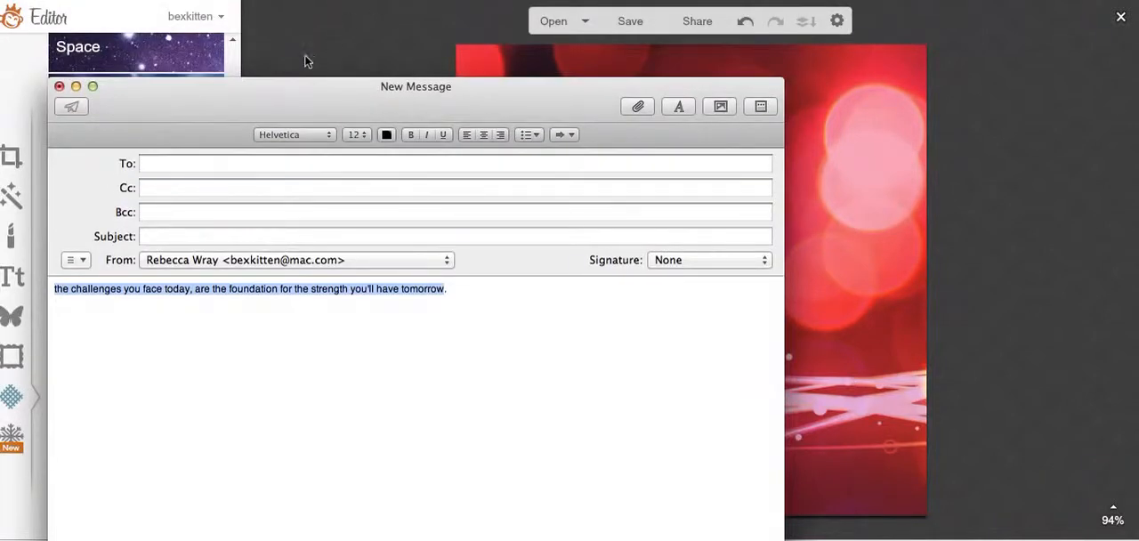
pyautogui.click(61, 86)
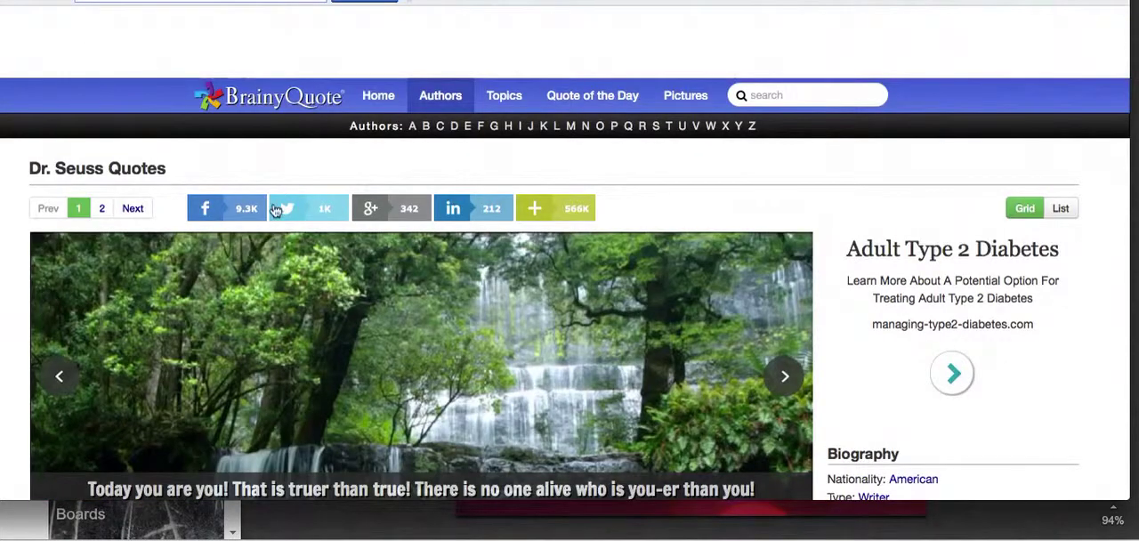
pyautogui.moveTo(371, 222)
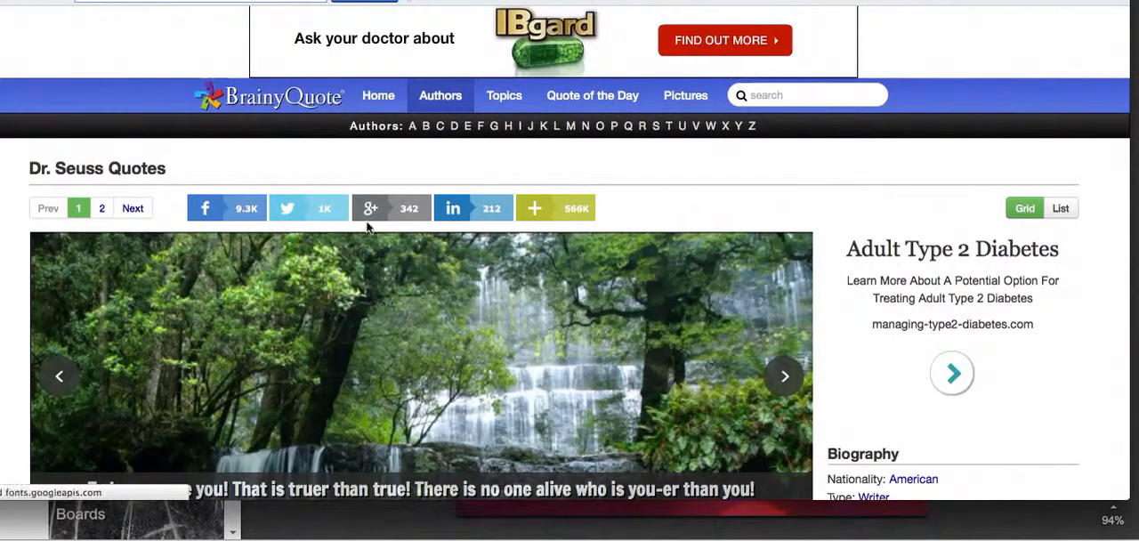
pyautogui.moveTo(520, 340)
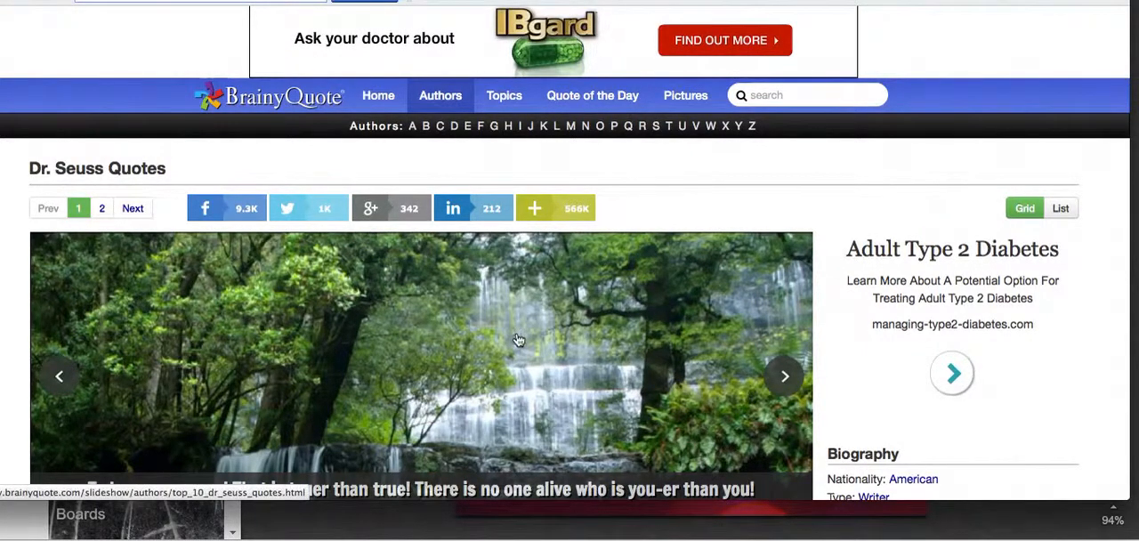
pyautogui.moveTo(667, 288)
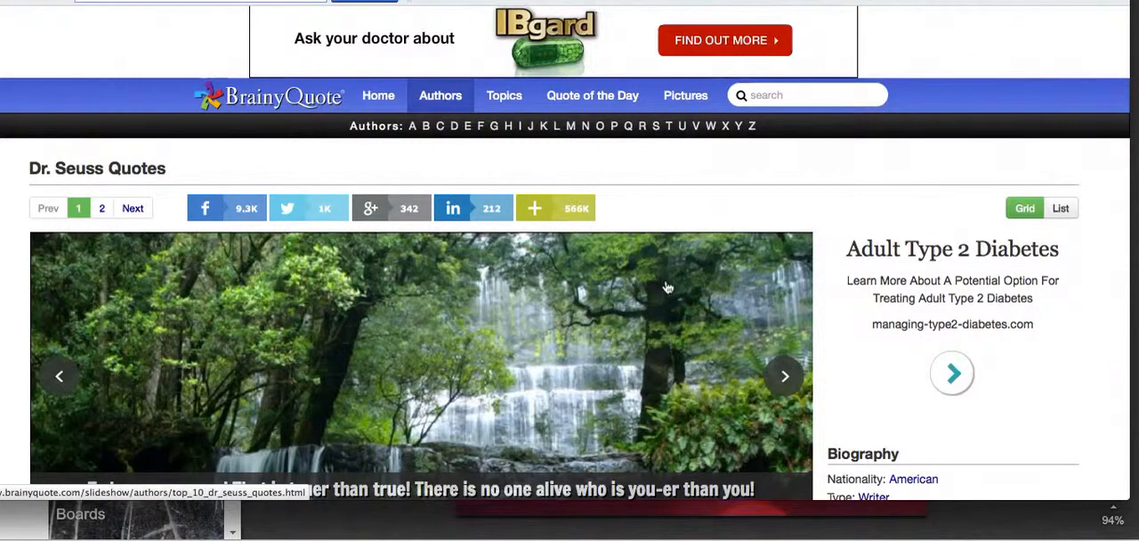
pyautogui.moveTo(423, 316)
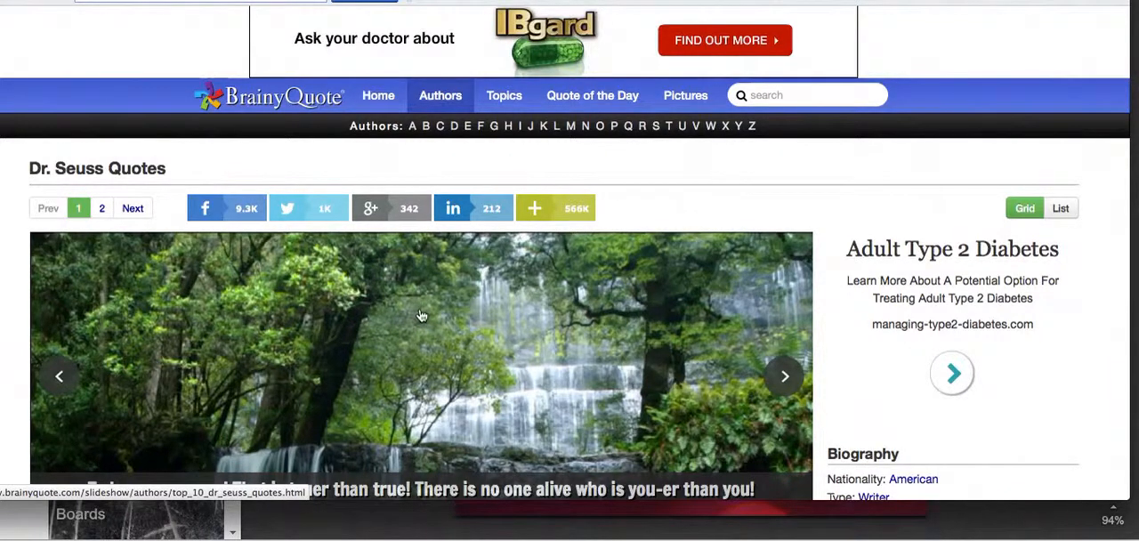
pyautogui.moveTo(441, 217)
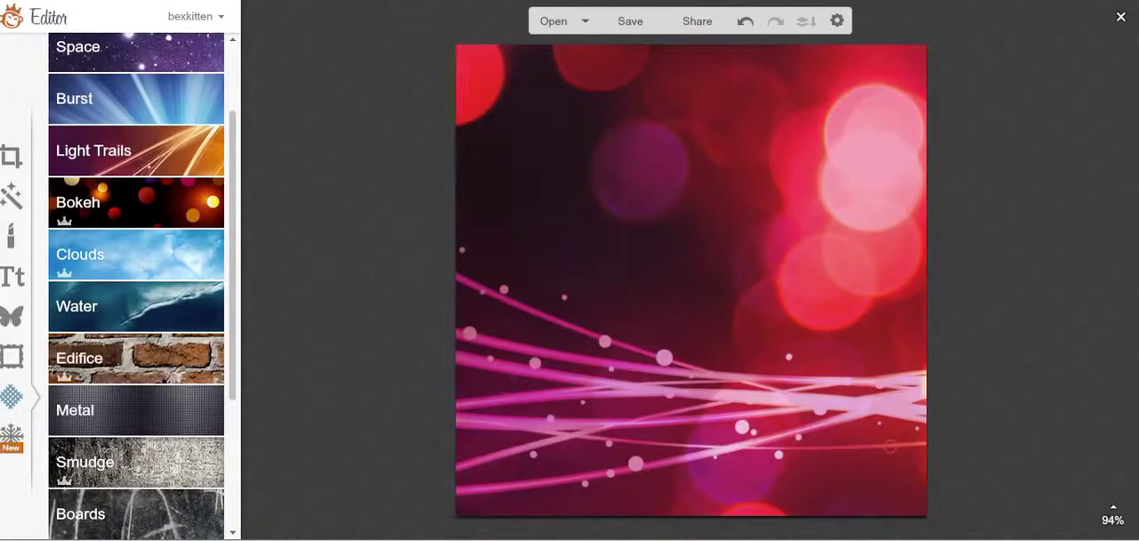
pyautogui.moveTo(182, 228)
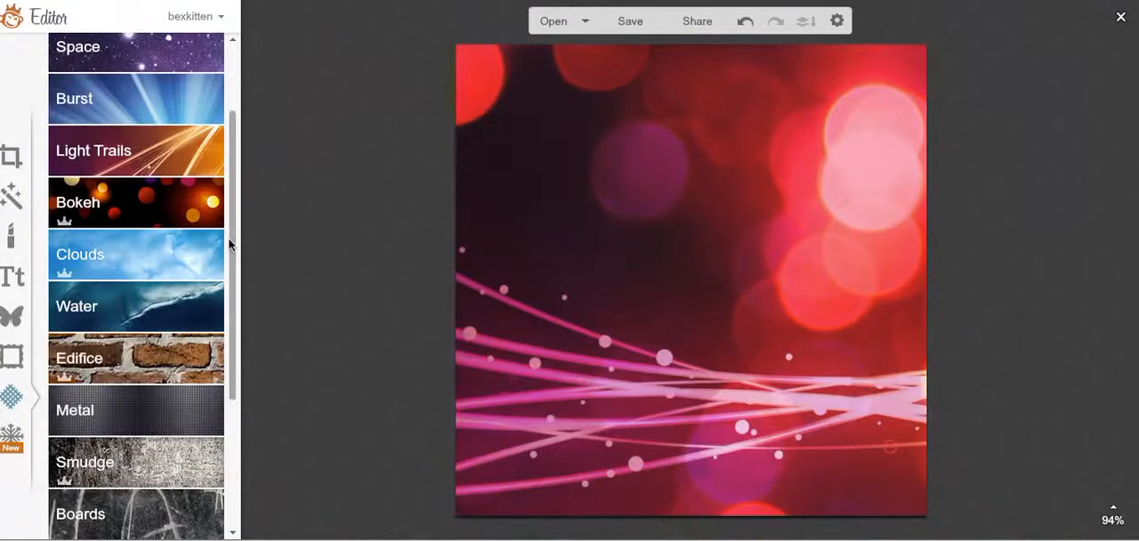
pyautogui.moveTo(106, 186)
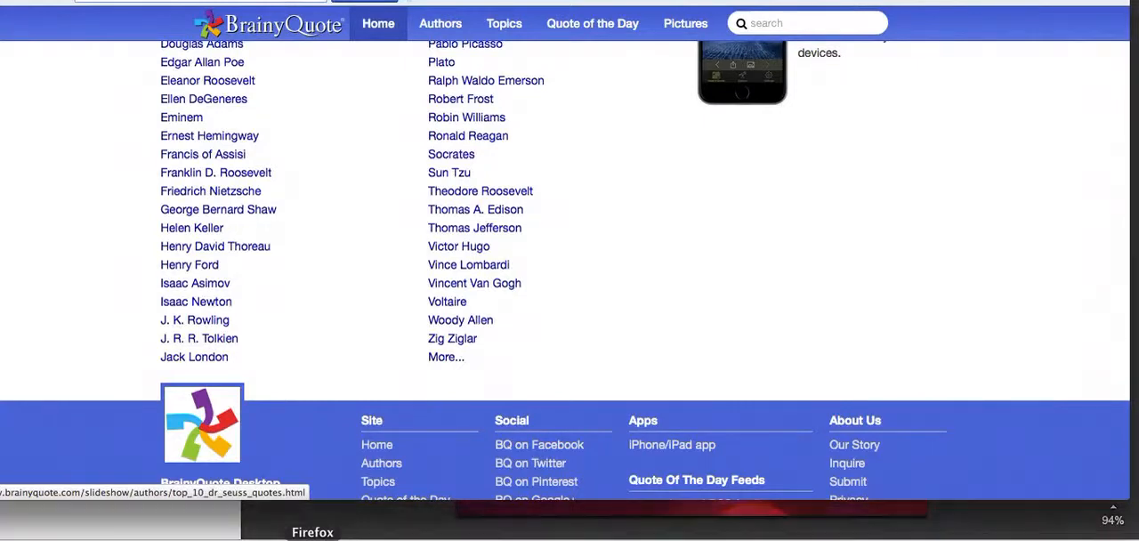
pyautogui.scroll(3)
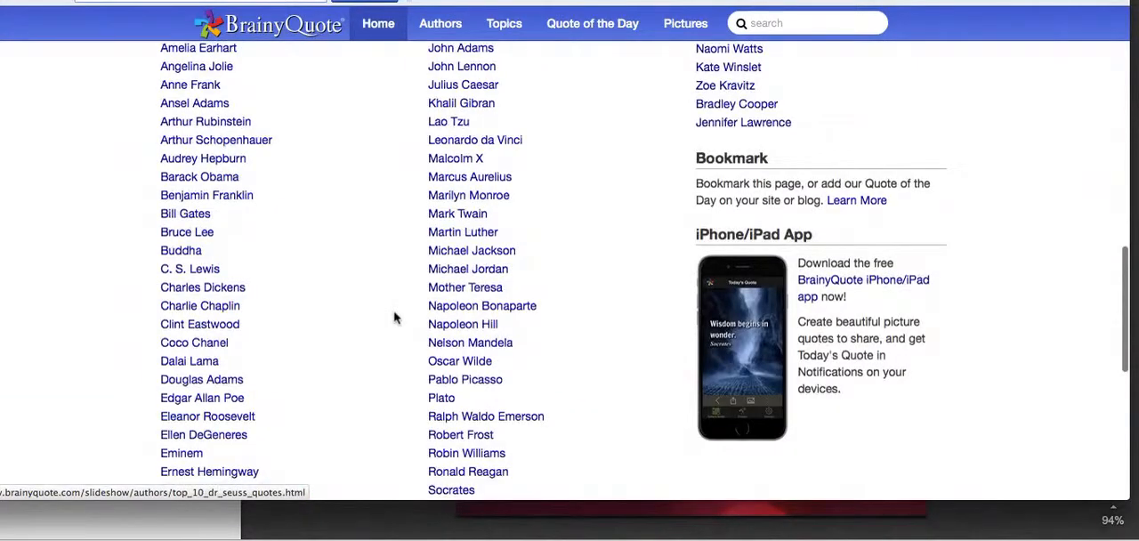
pyautogui.scroll(3)
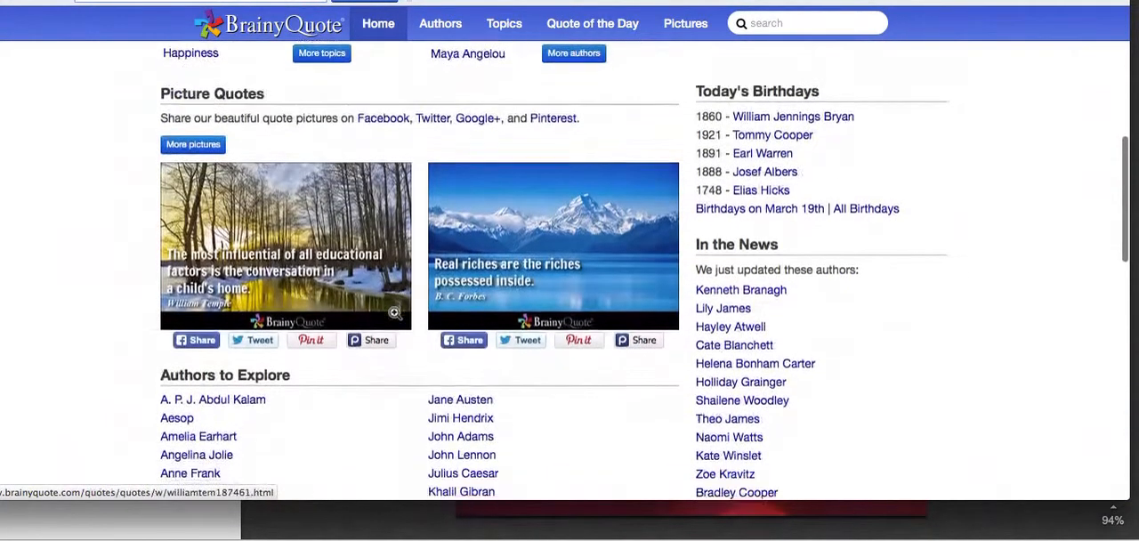
pyautogui.scroll(-3)
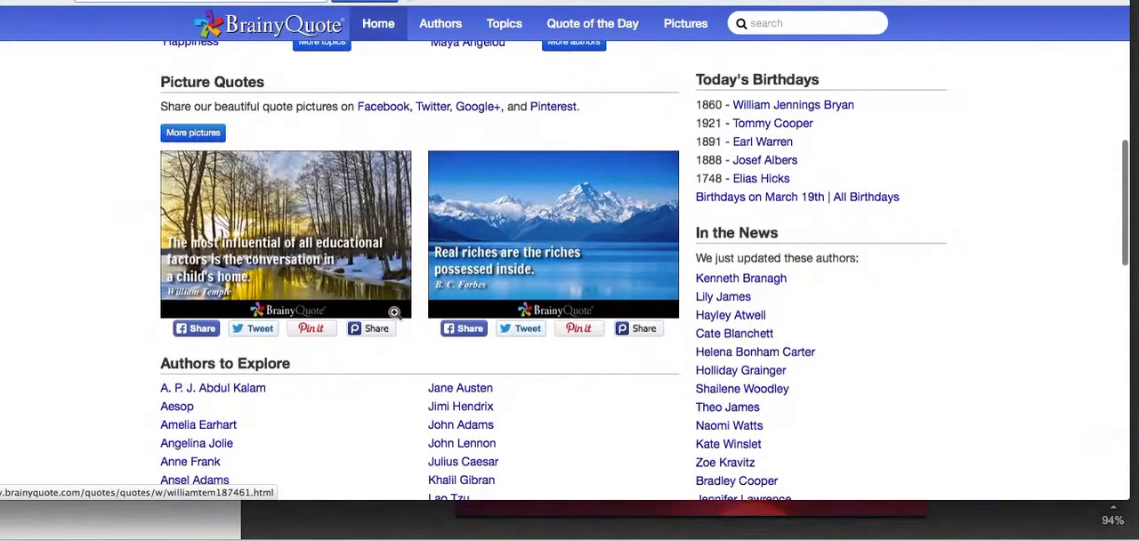
pyautogui.scroll(-3)
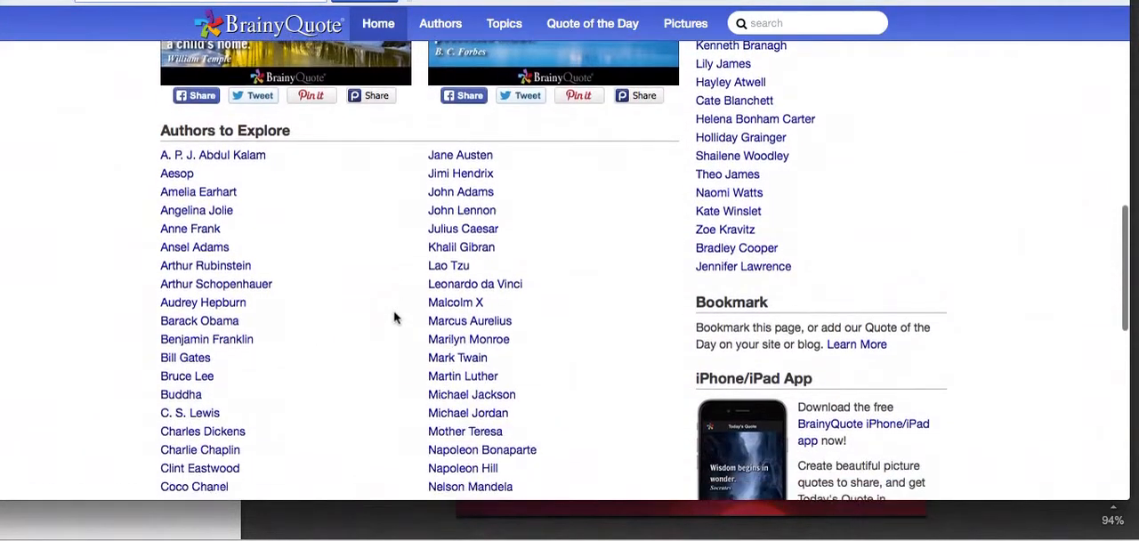
pyautogui.scroll(3)
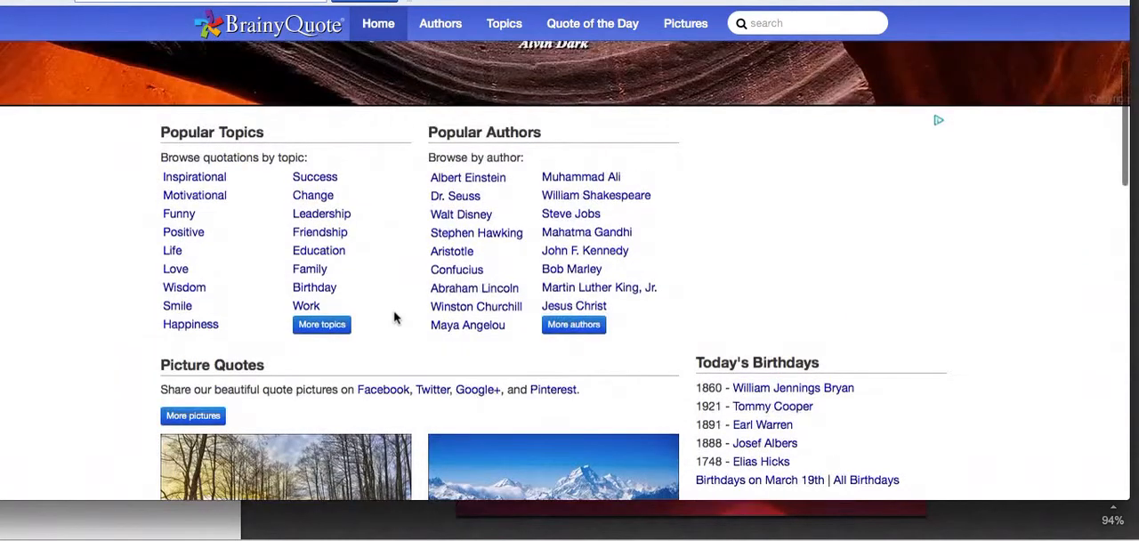
pyautogui.moveTo(545, 214)
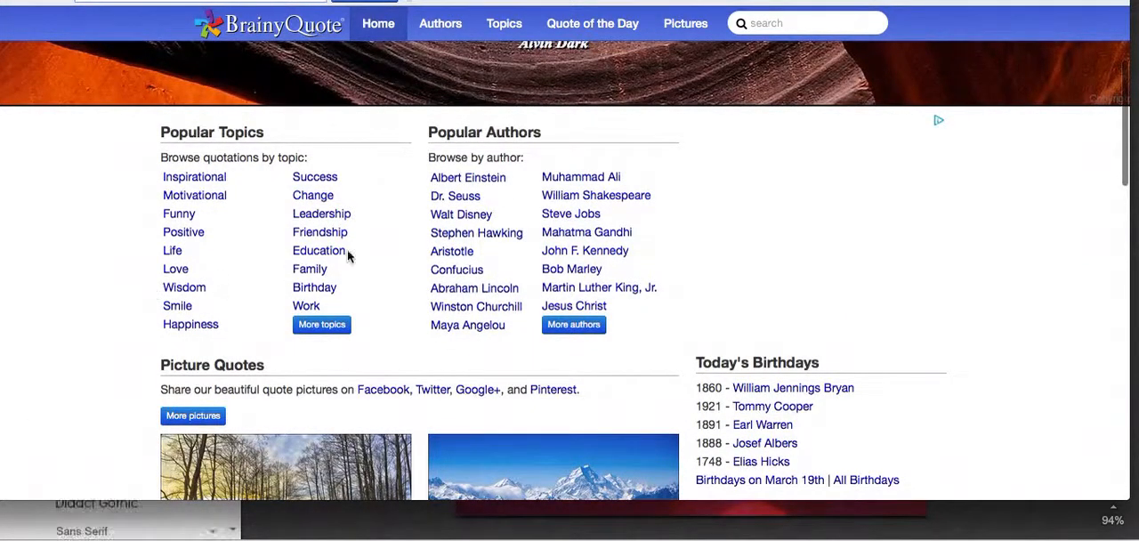
pyautogui.moveTo(260, 256)
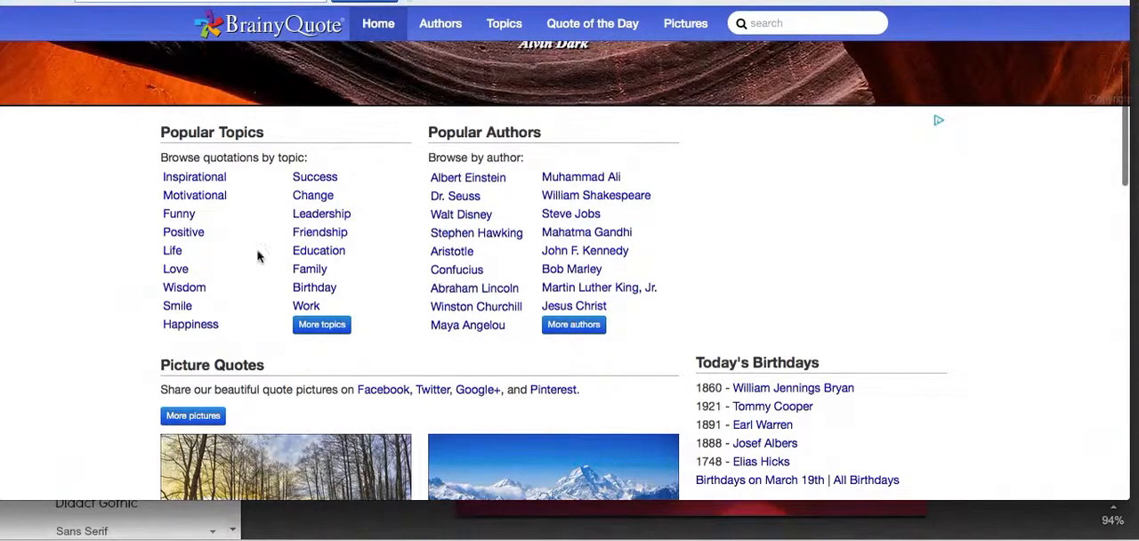
pyautogui.scroll(-3)
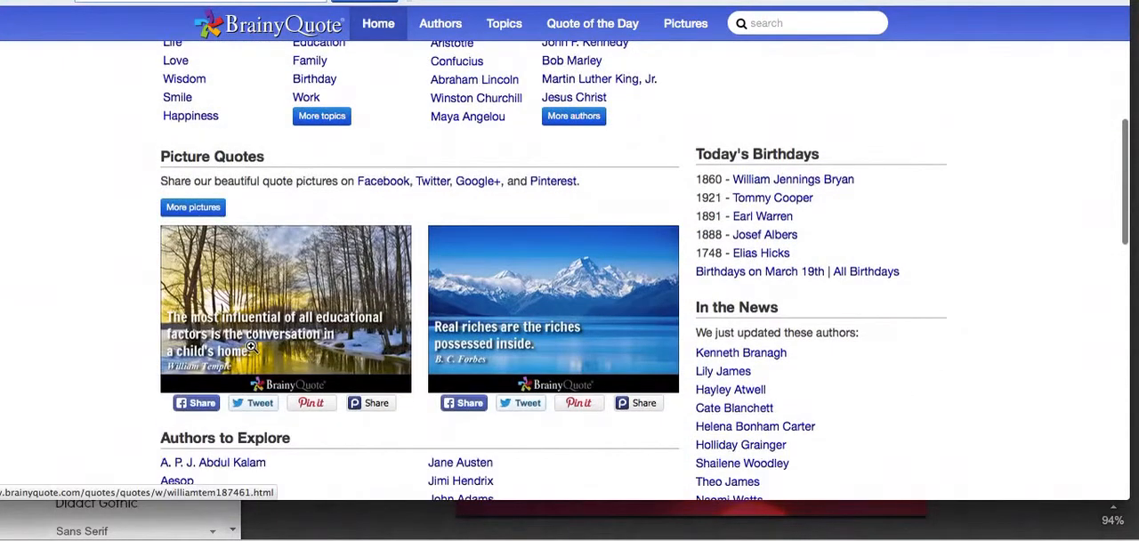
pyautogui.scroll(-3)
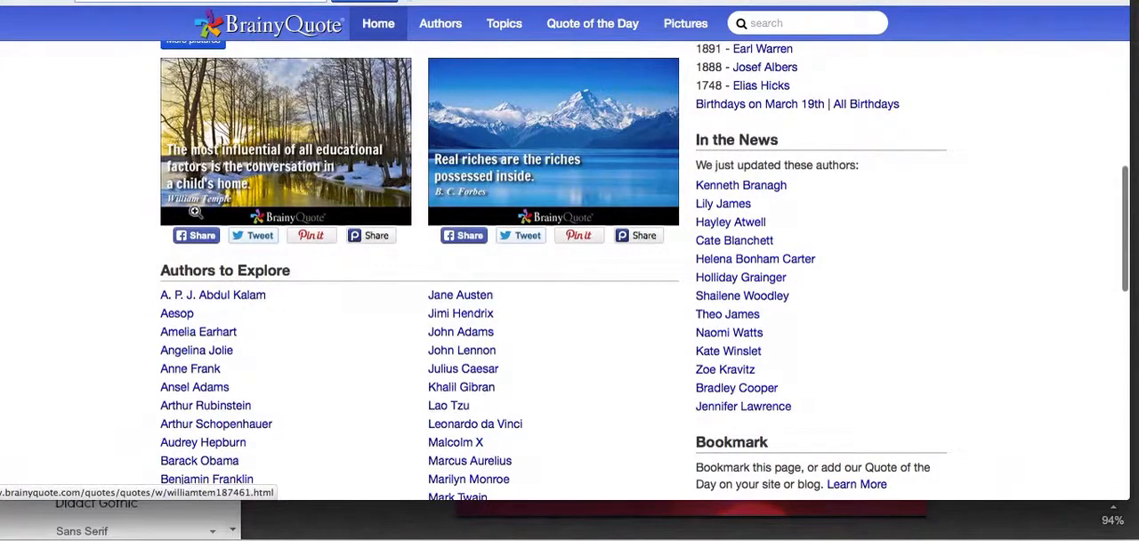
pyautogui.scroll(-3)
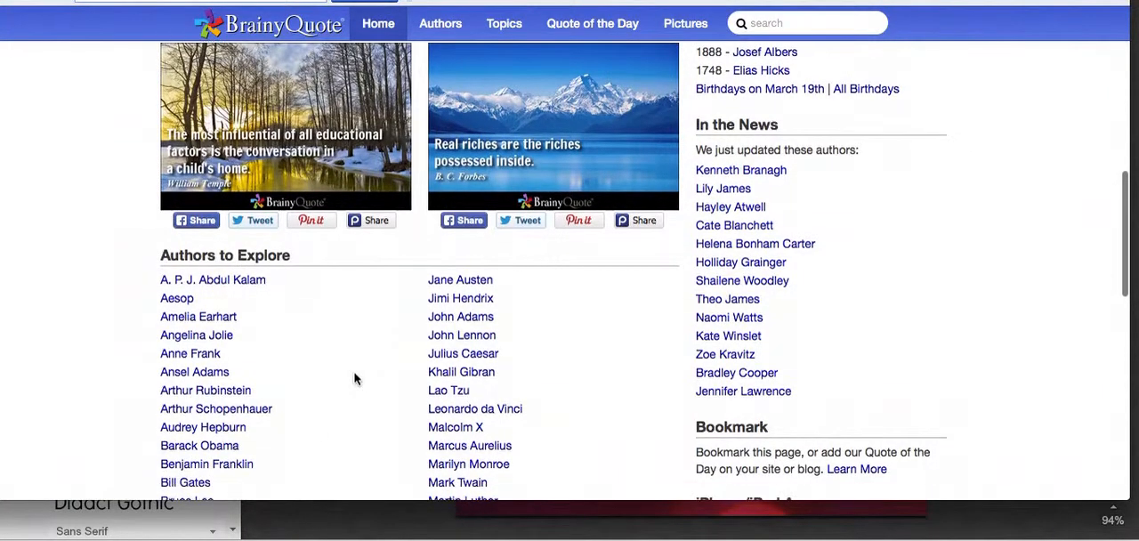
pyautogui.scroll(3)
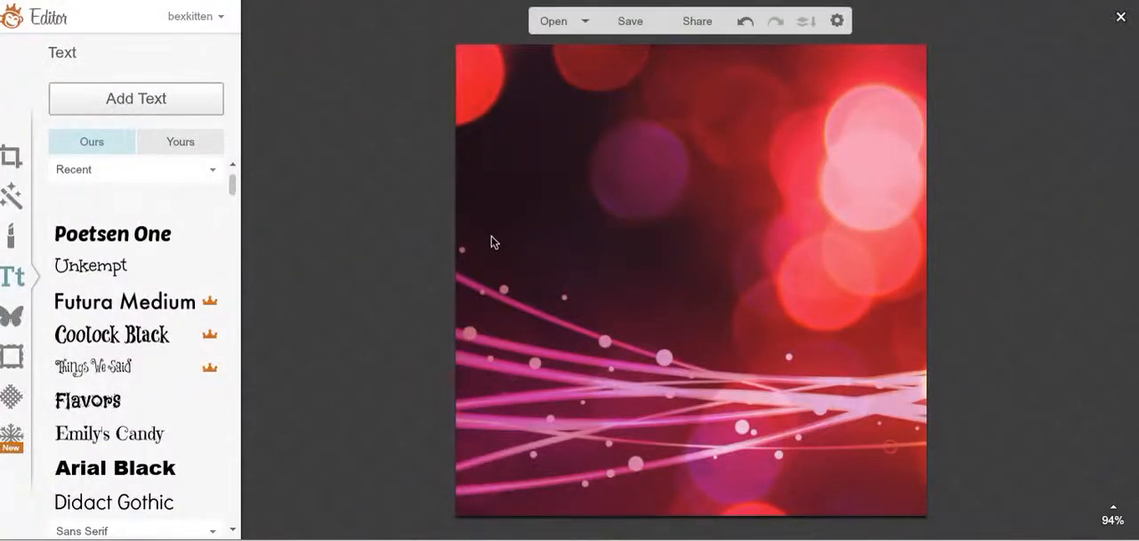
# Add a text box holding the quote 'the challenges you face today, are the foundation for the strength you'll have tomorrow'
pyautogui.click(136, 98)
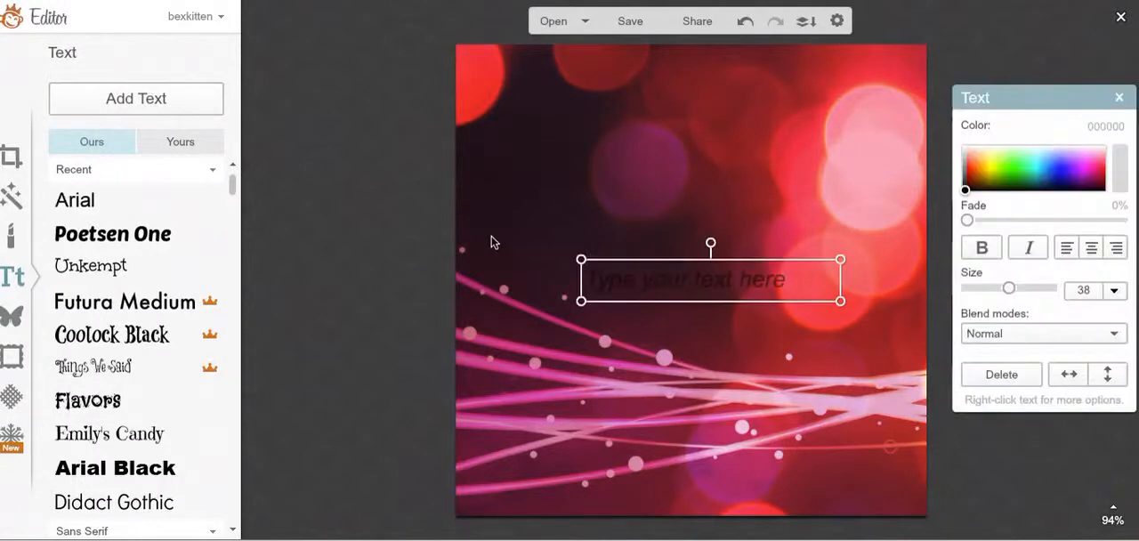
pyautogui.moveTo(678, 285)
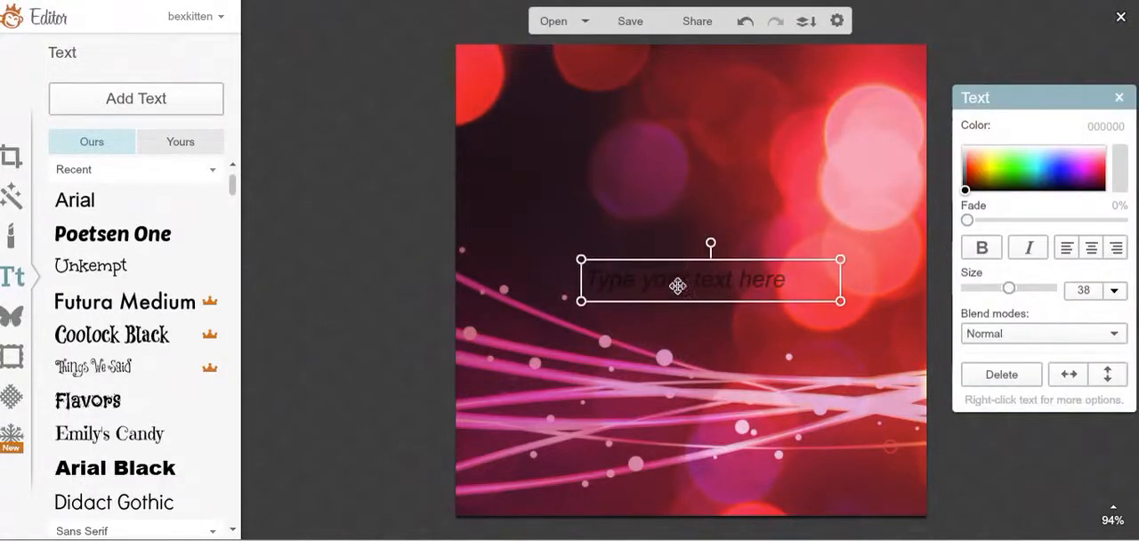
pyautogui.click(314, 373)
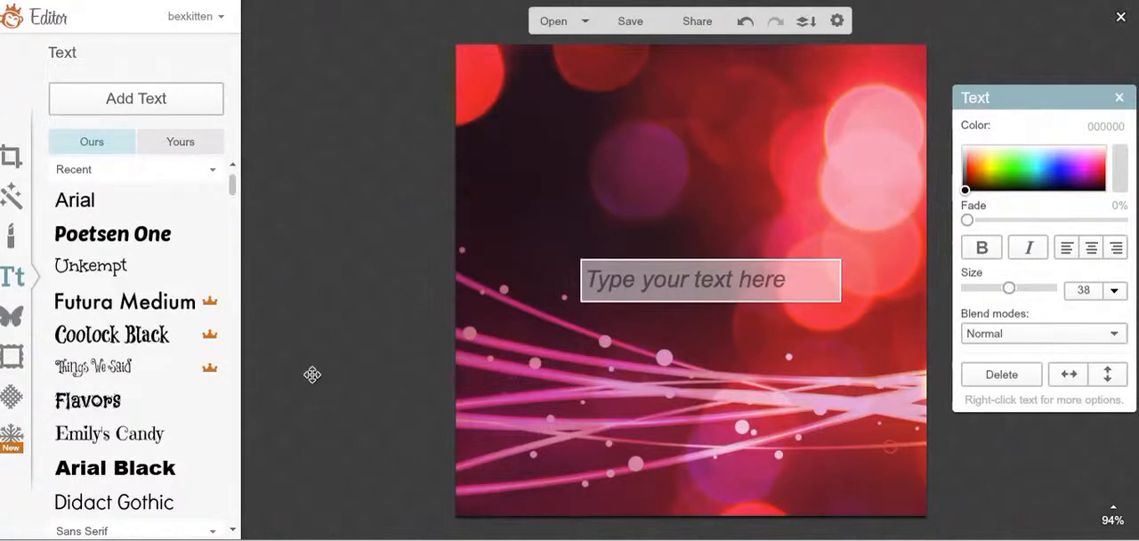
pyautogui.write("the challenges you face today, are the foundation for the strength you'll have tomorrow")
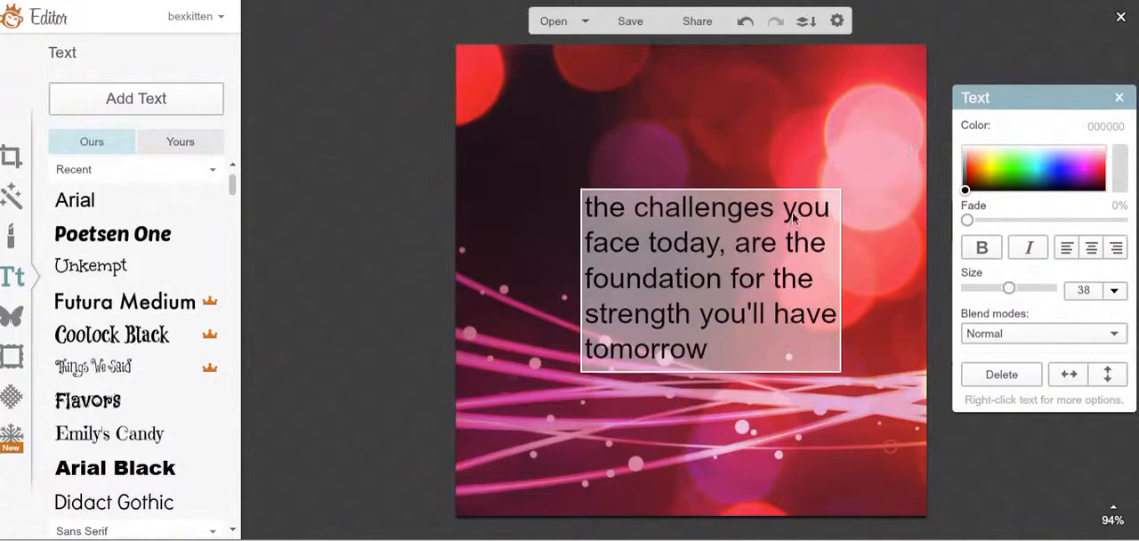
pyautogui.moveTo(798, 336)
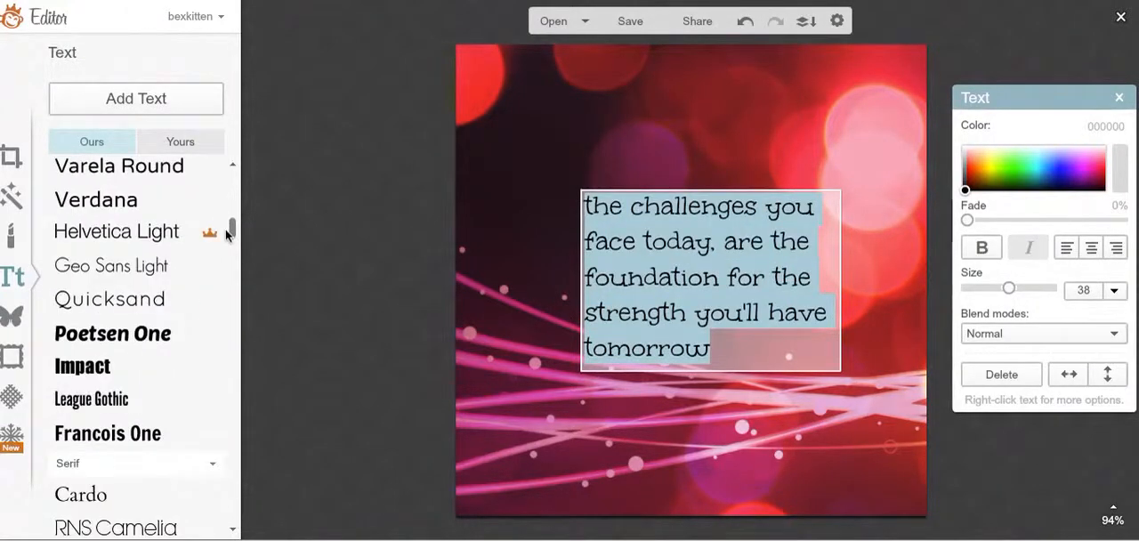
# Set the quote in a serif font and colour it magenta
pyautogui.scroll(-3)
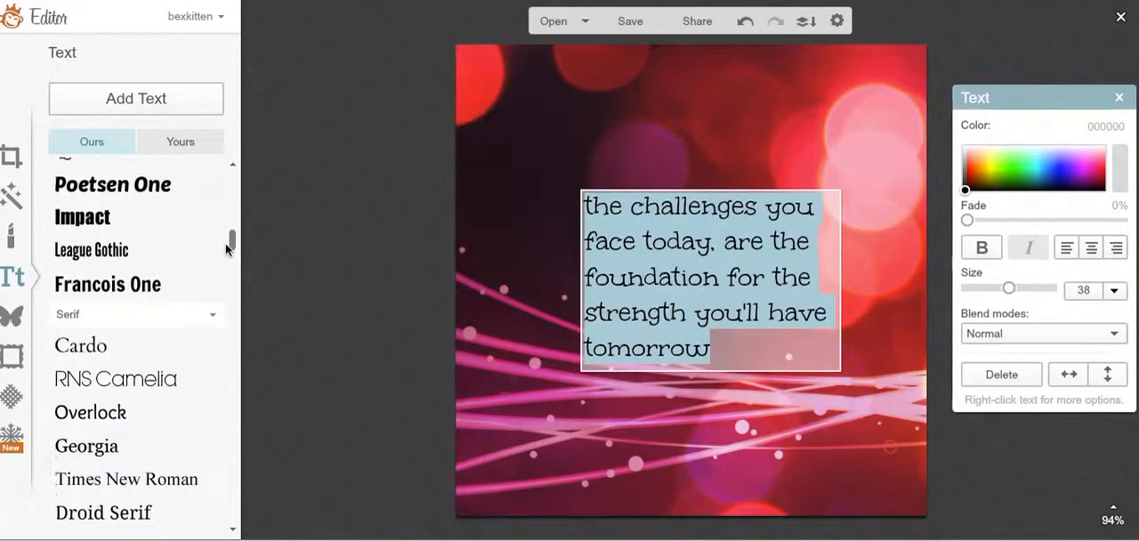
pyautogui.scroll(-3)
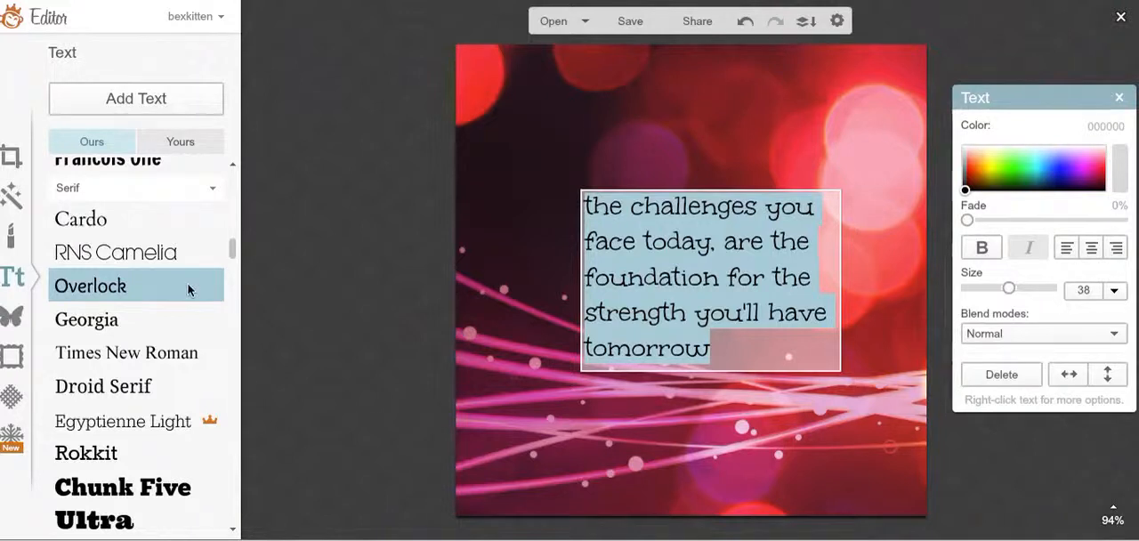
pyautogui.moveTo(160, 326)
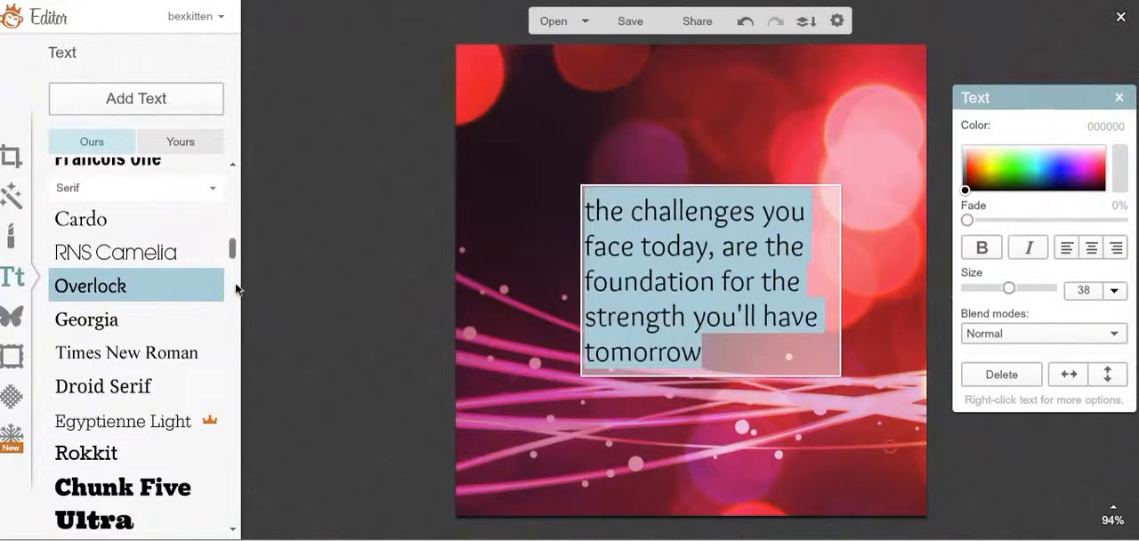
pyautogui.scroll(-3)
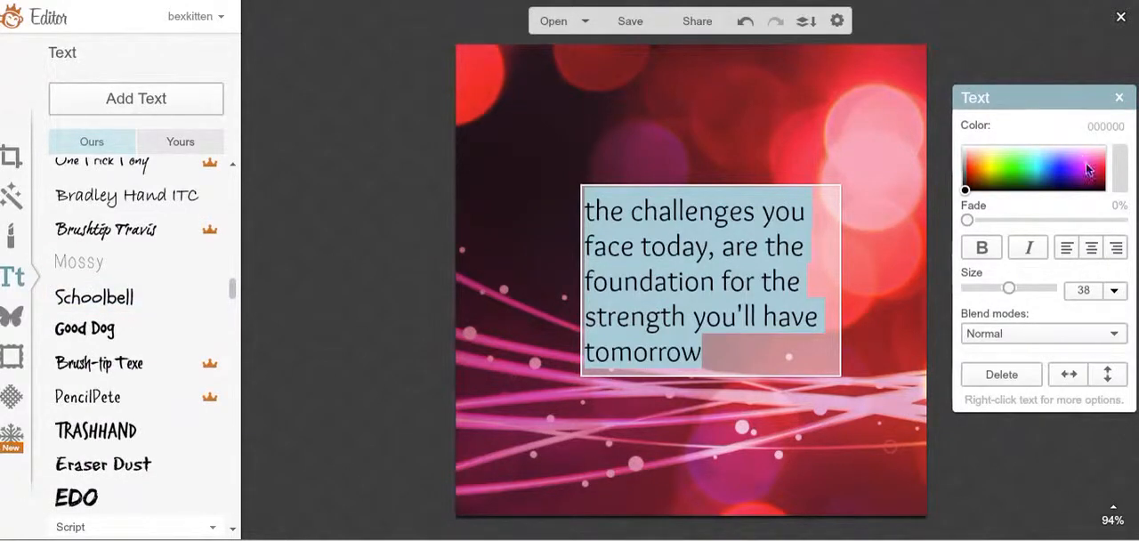
pyautogui.click(1086, 171)
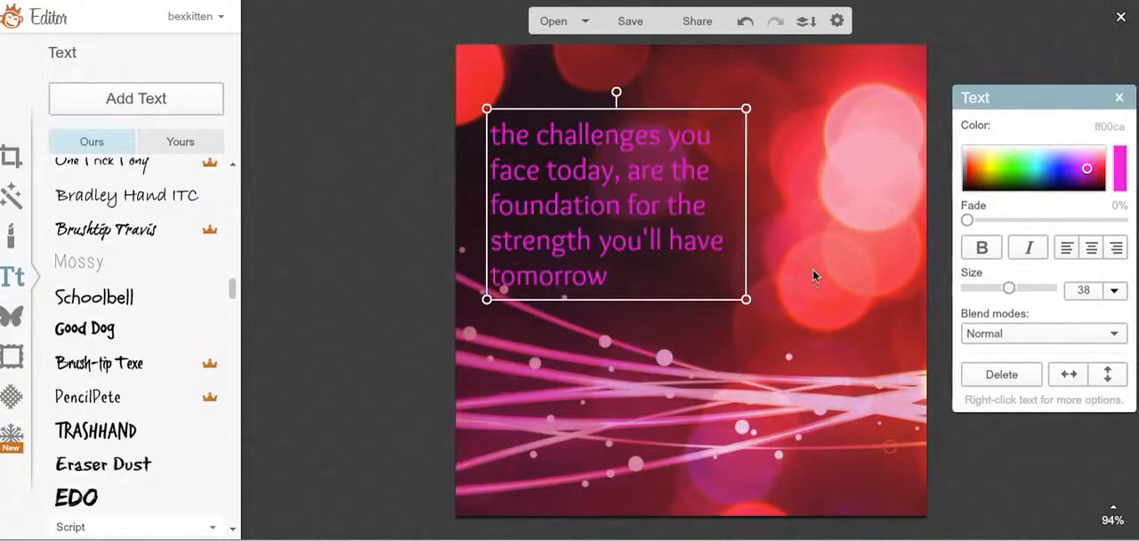
pyautogui.moveTo(670, 212)
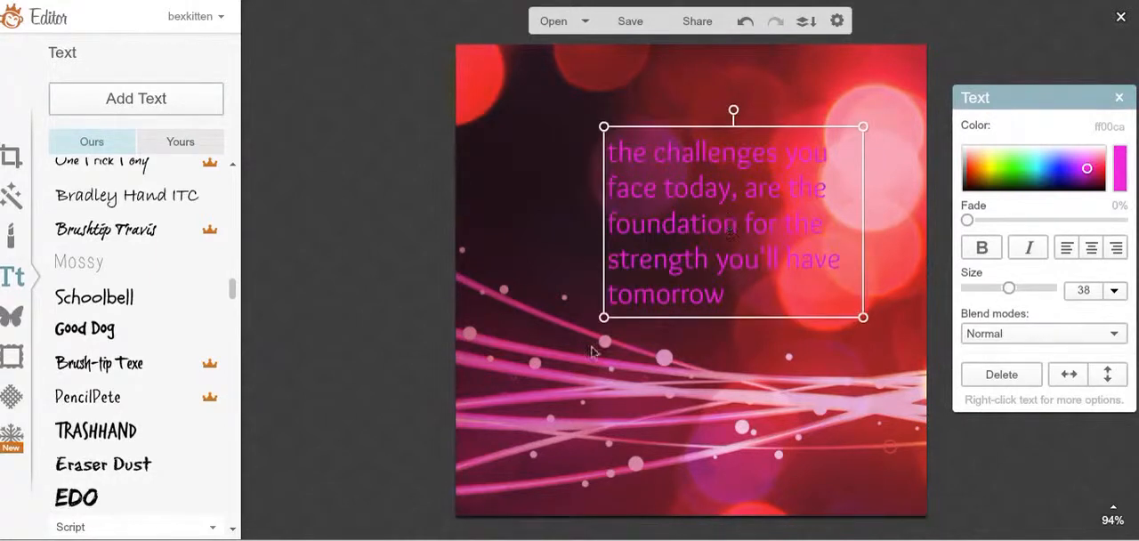
# Flip the whole image horizontally via Basic Edits > Rotate, leaving the quote mirrored
pyautogui.click(499, 189)
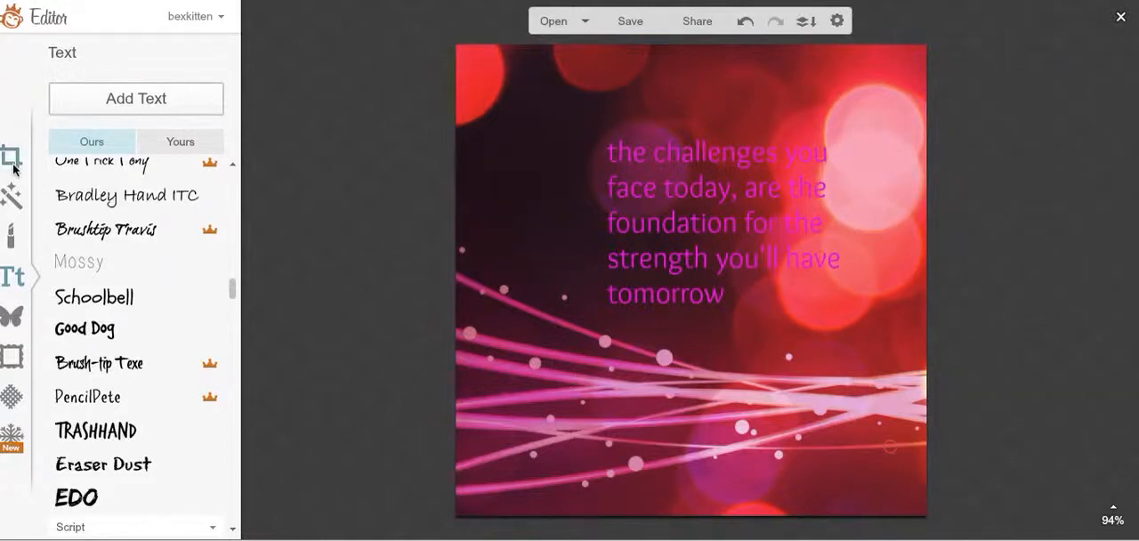
pyautogui.click(12, 146)
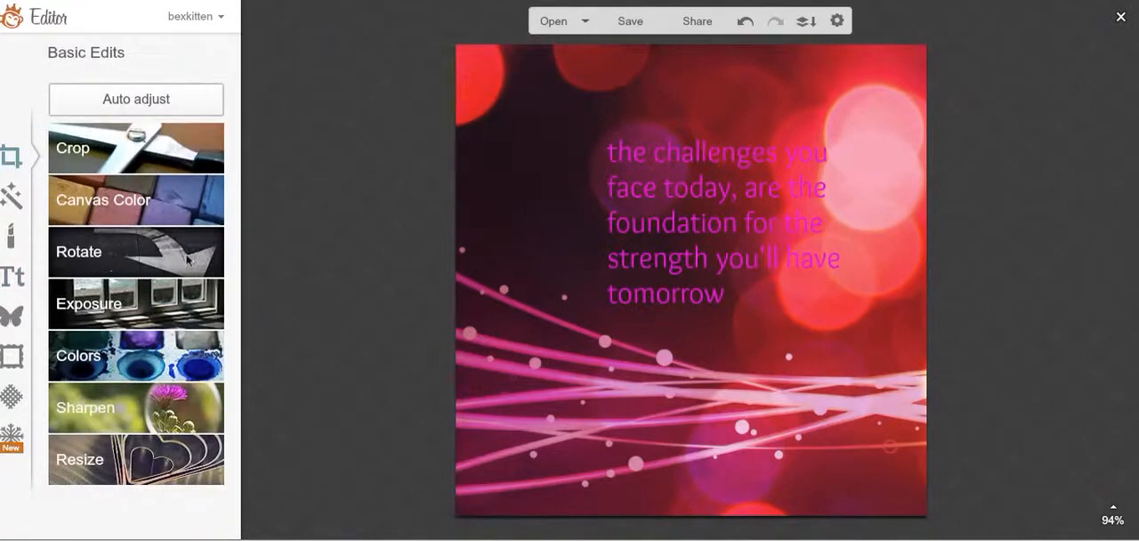
pyautogui.click(135, 253)
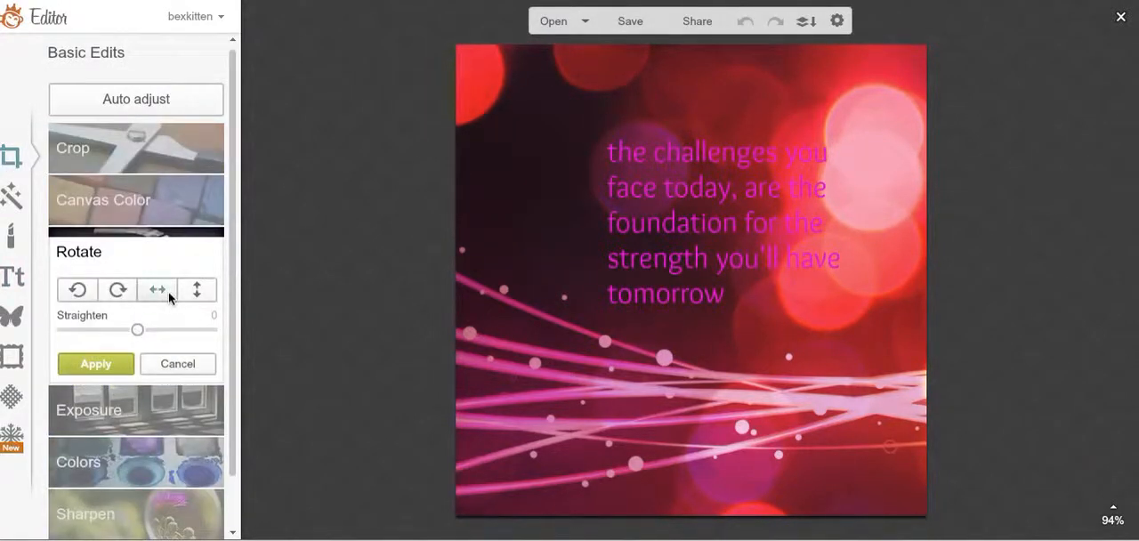
pyautogui.click(156, 290)
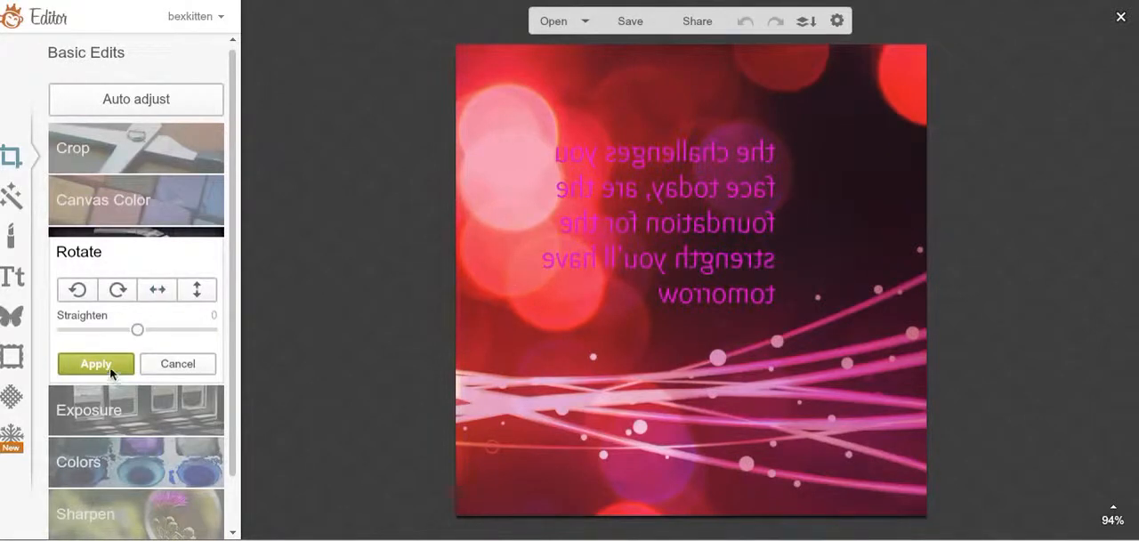
pyautogui.click(96, 363)
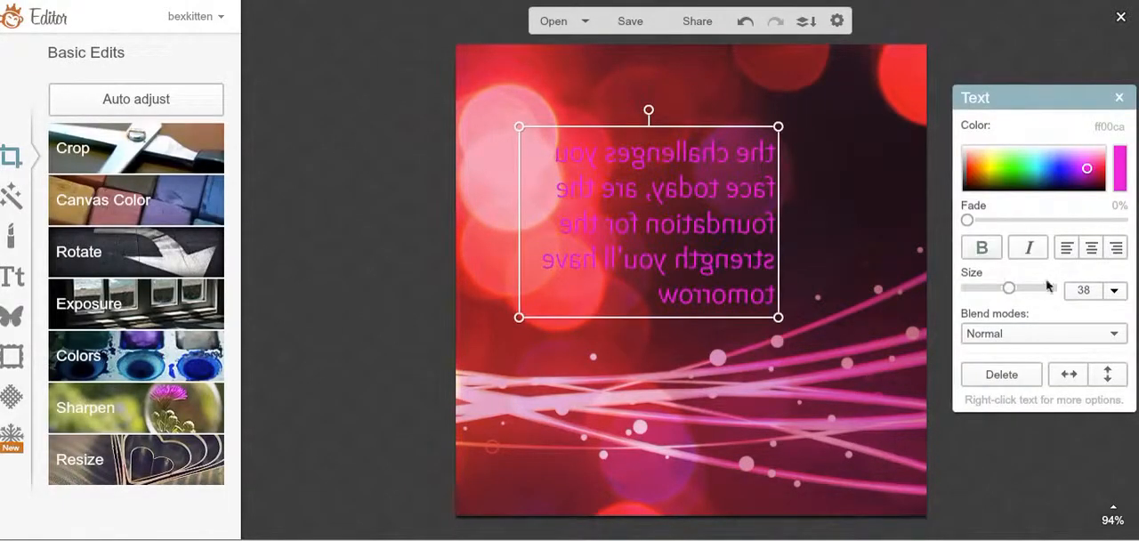
pyautogui.click(1068, 374)
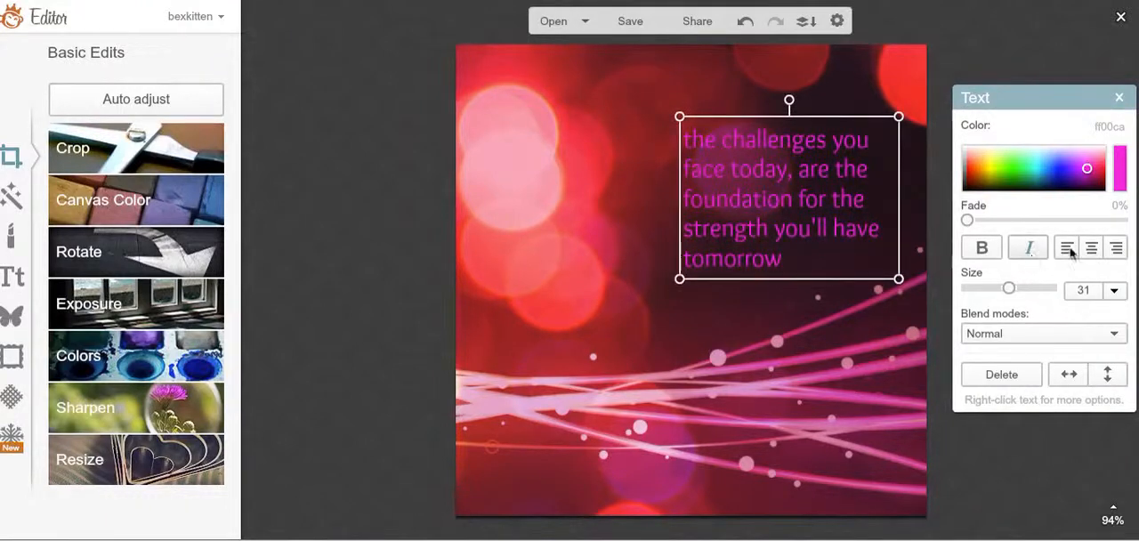
pyautogui.click(1091, 248)
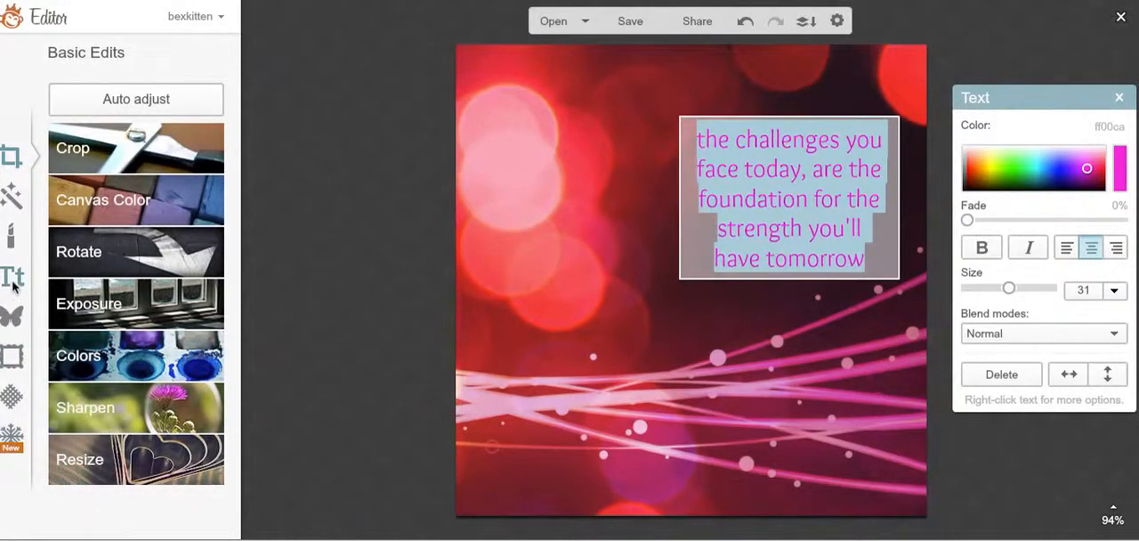
pyautogui.click(13, 278)
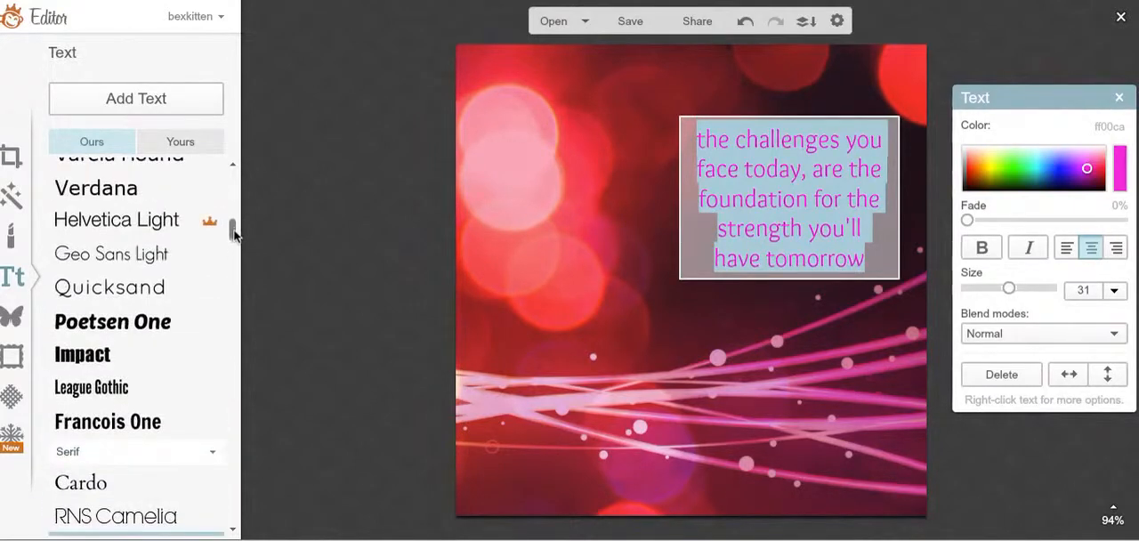
pyautogui.scroll(3)
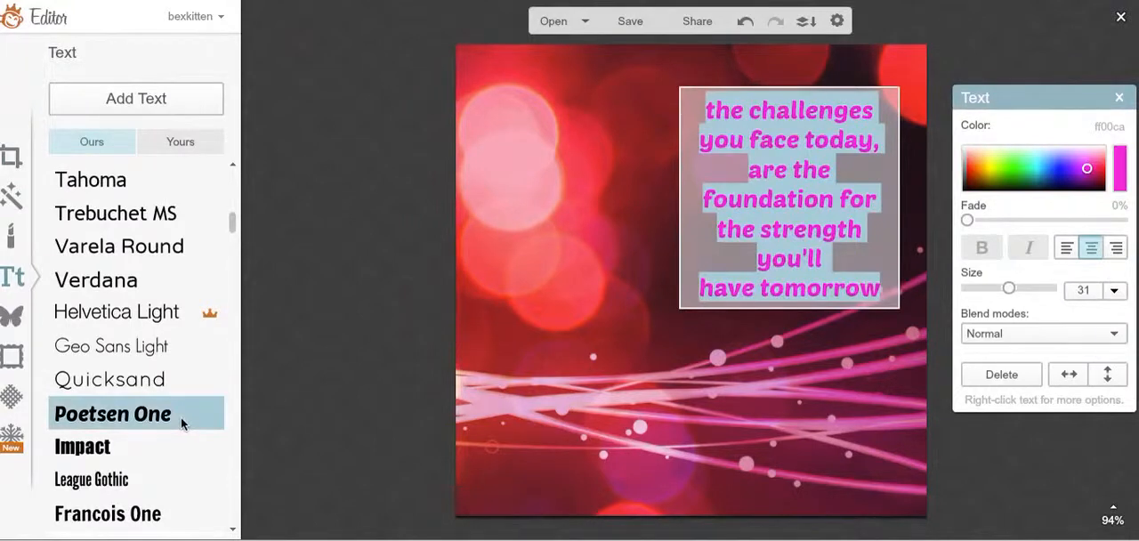
pyautogui.scroll(3)
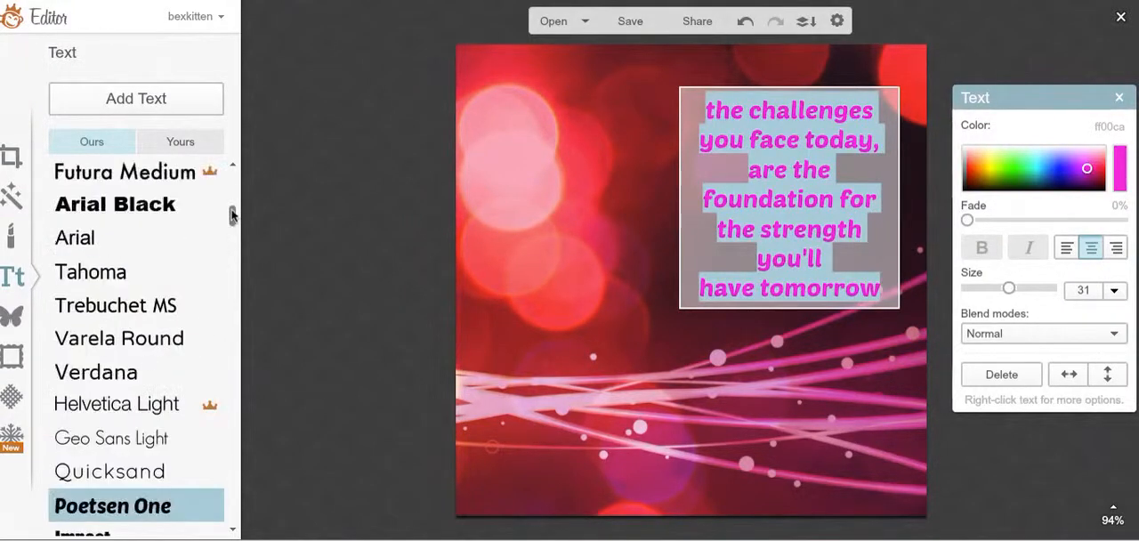
pyautogui.scroll(3)
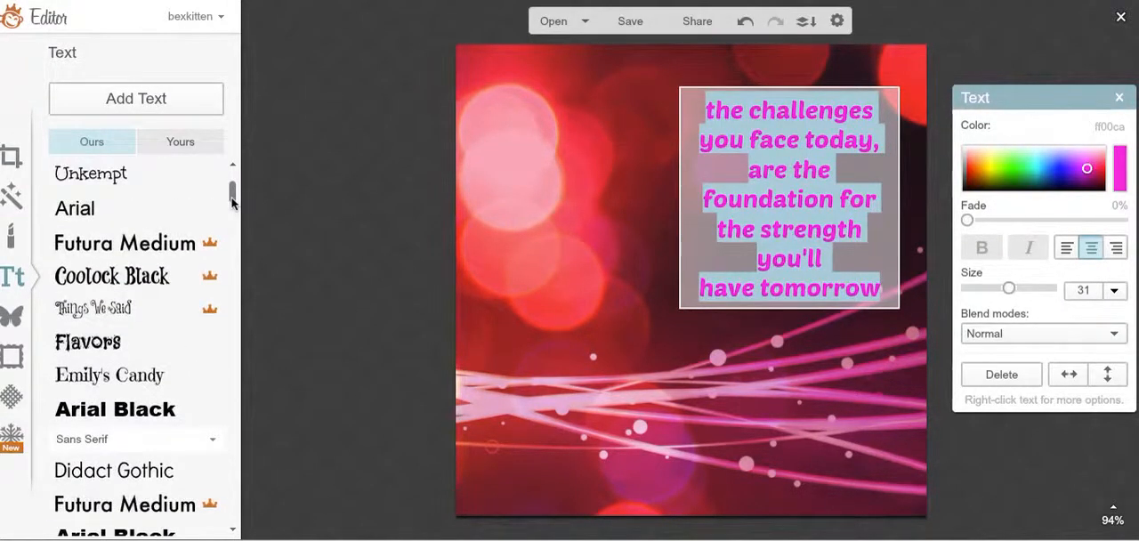
pyautogui.scroll(-3)
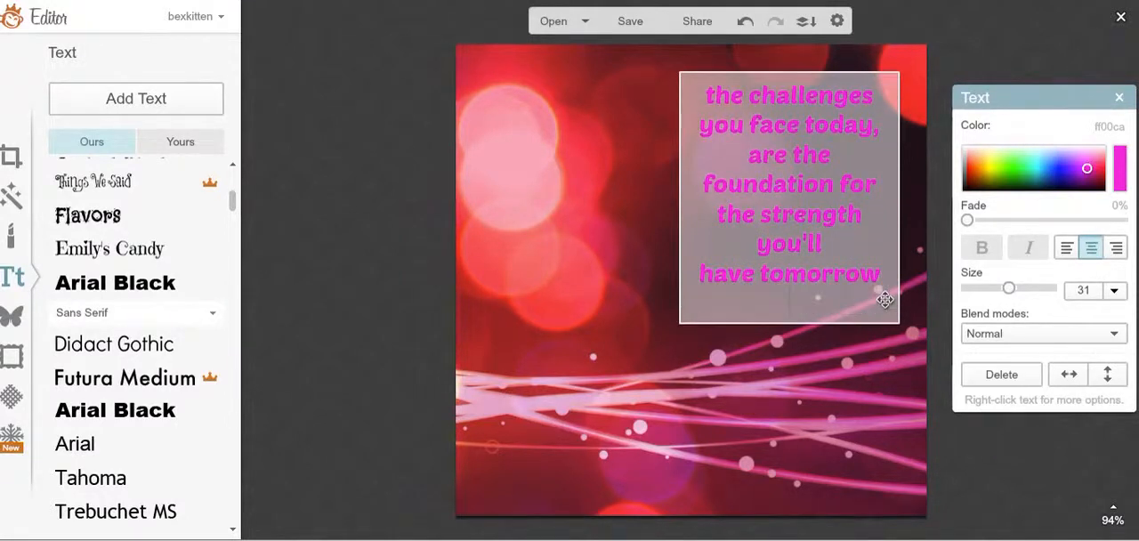
pyautogui.write('~')
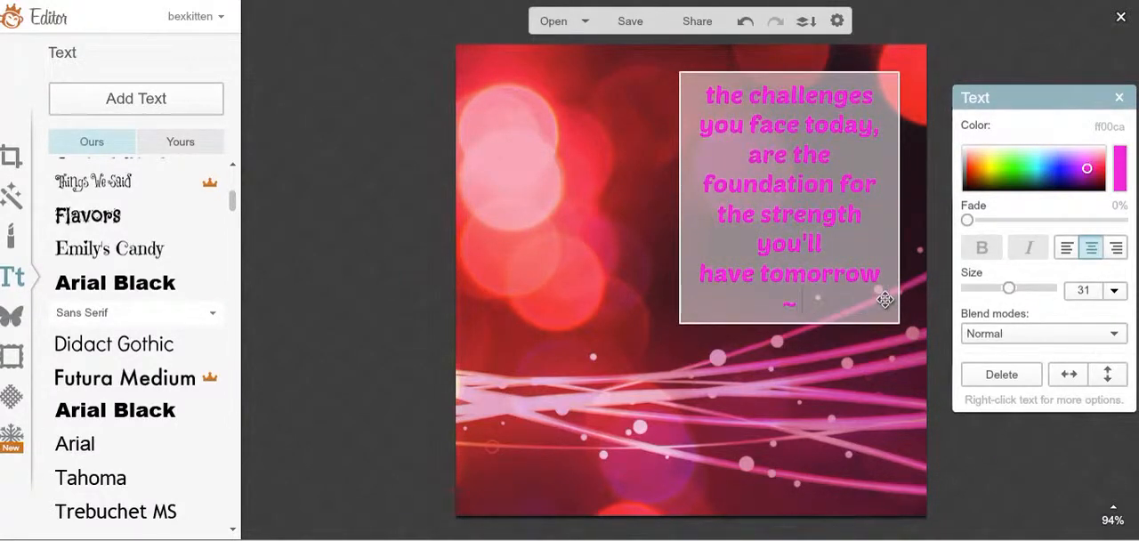
pyautogui.write('Alber')
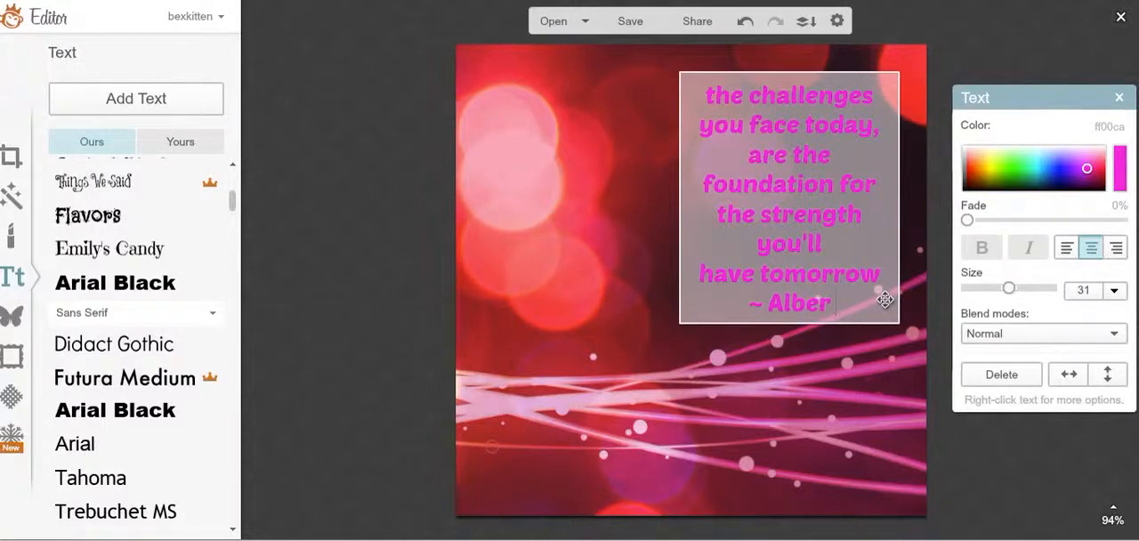
pyautogui.write('t E')
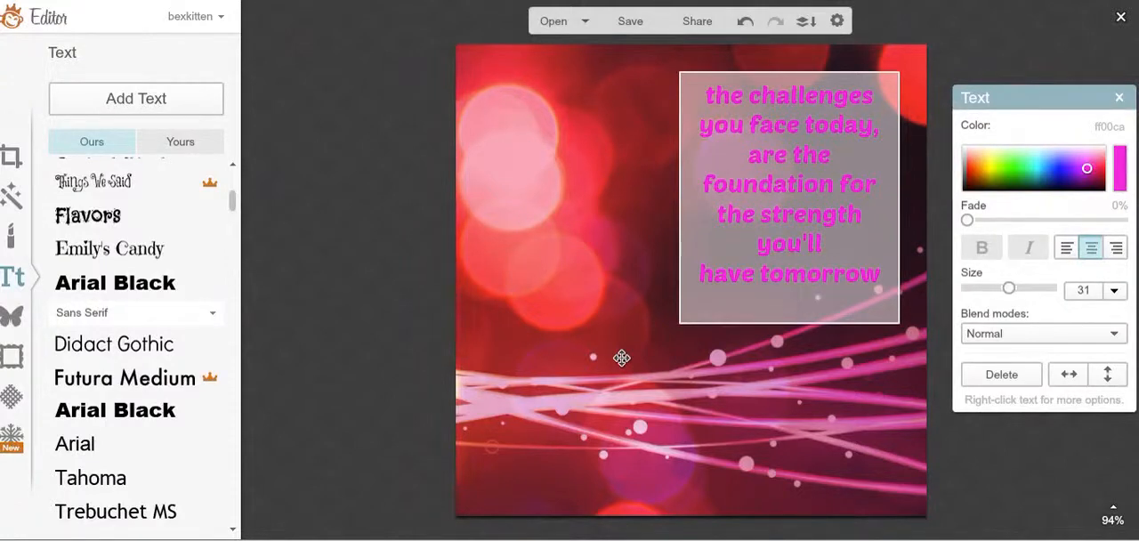
# Finish the quote edit and start adding a Your Own overlay image
pyautogui.click(108, 249)
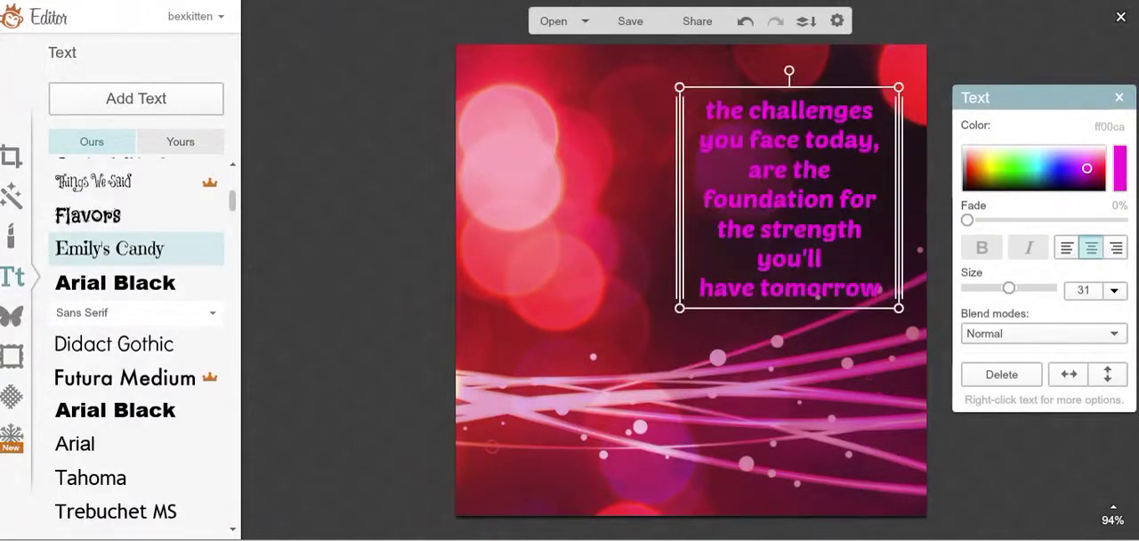
pyautogui.click(13, 317)
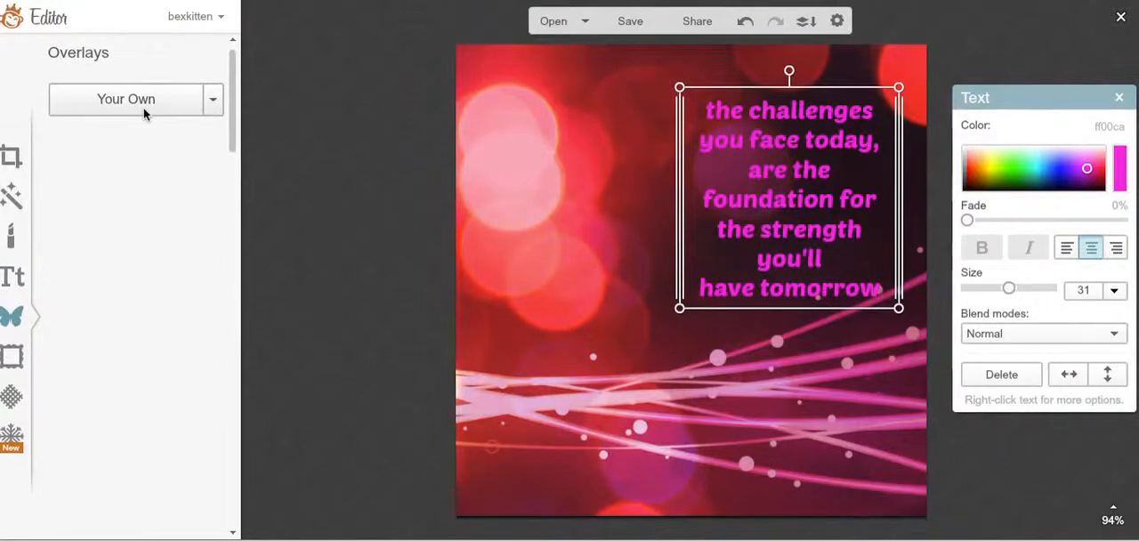
pyautogui.click(213, 100)
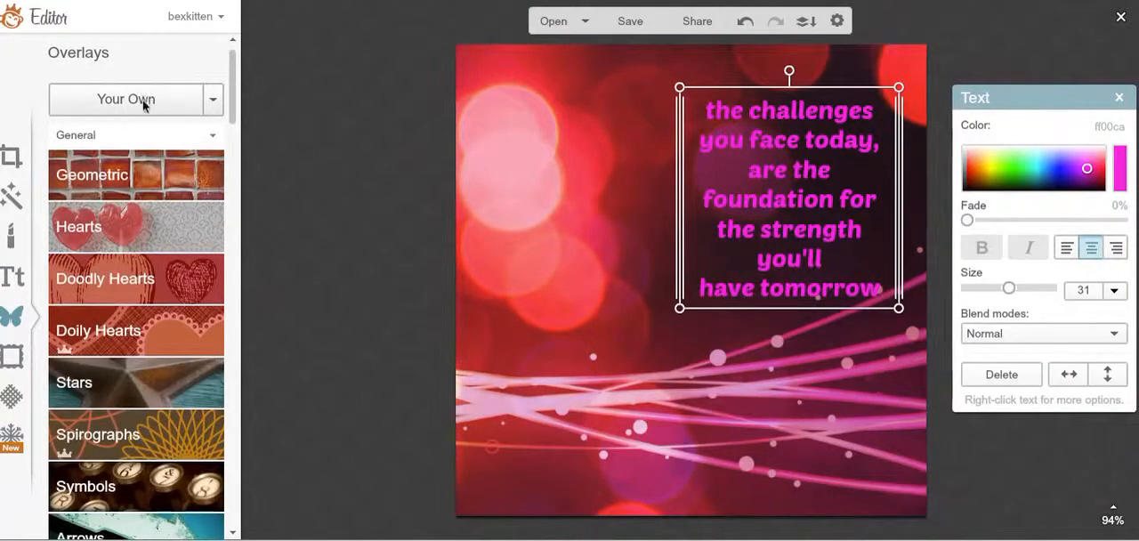
pyautogui.moveTo(267, 163)
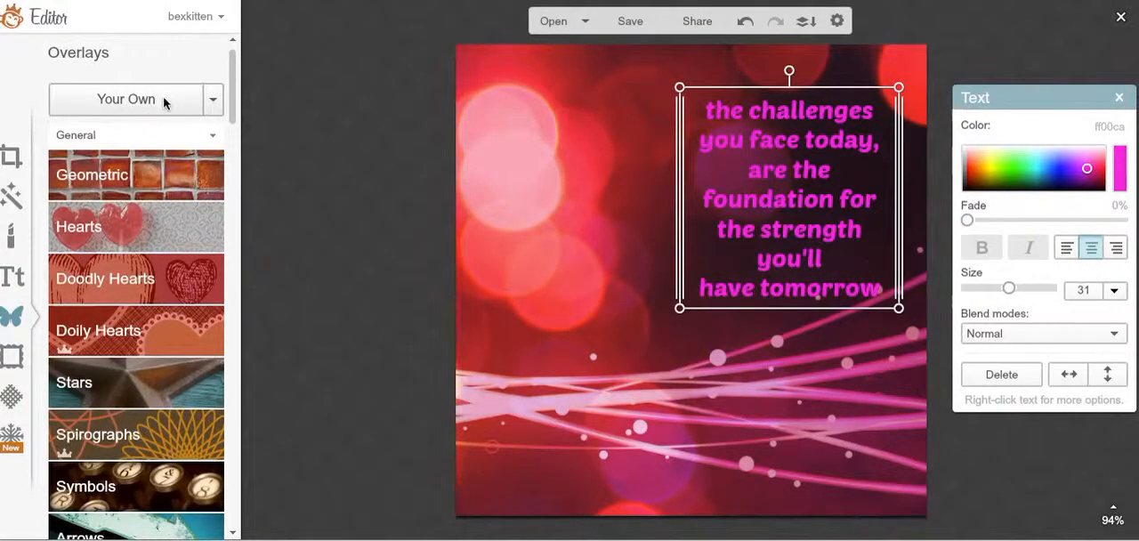
pyautogui.moveTo(623, 303)
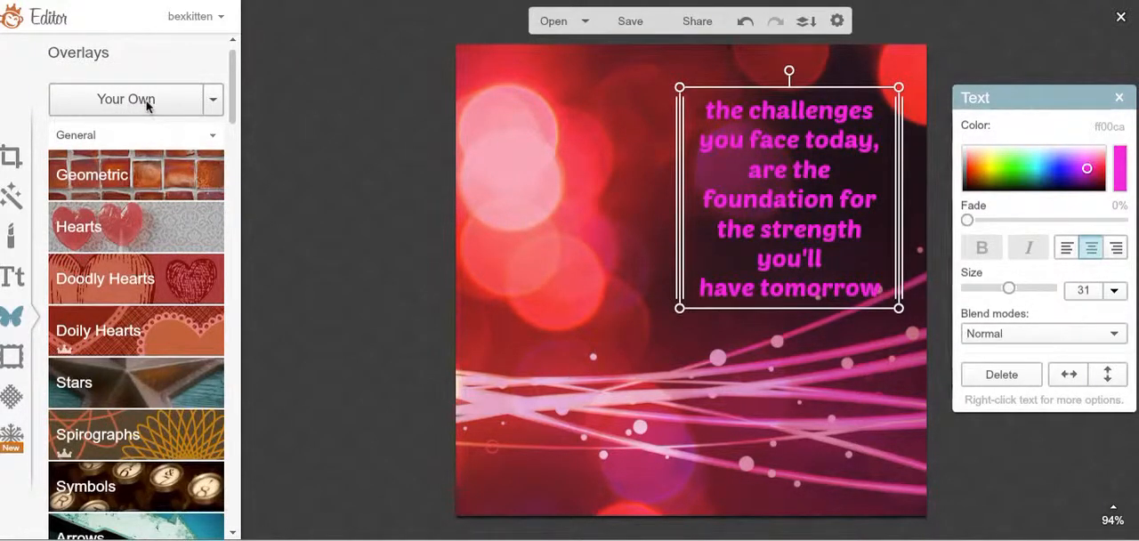
pyautogui.moveTo(553, 491)
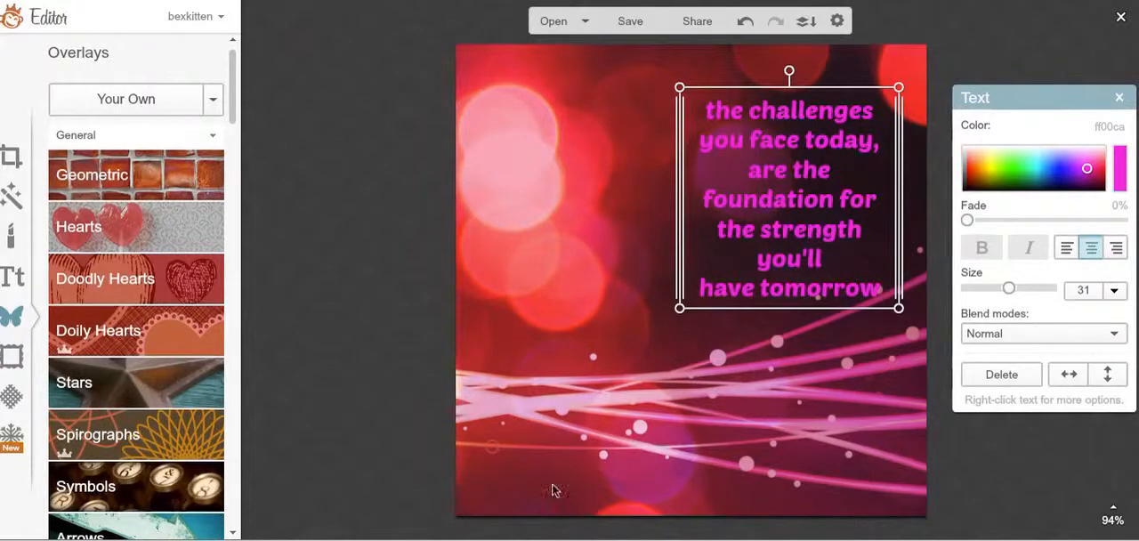
pyautogui.moveTo(260, 155)
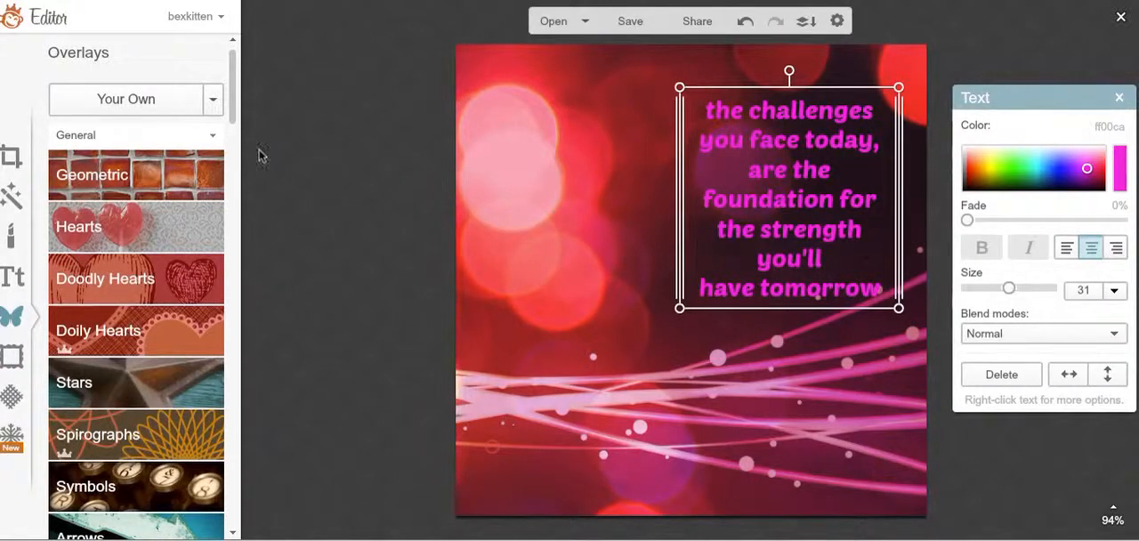
pyautogui.moveTo(107, 107)
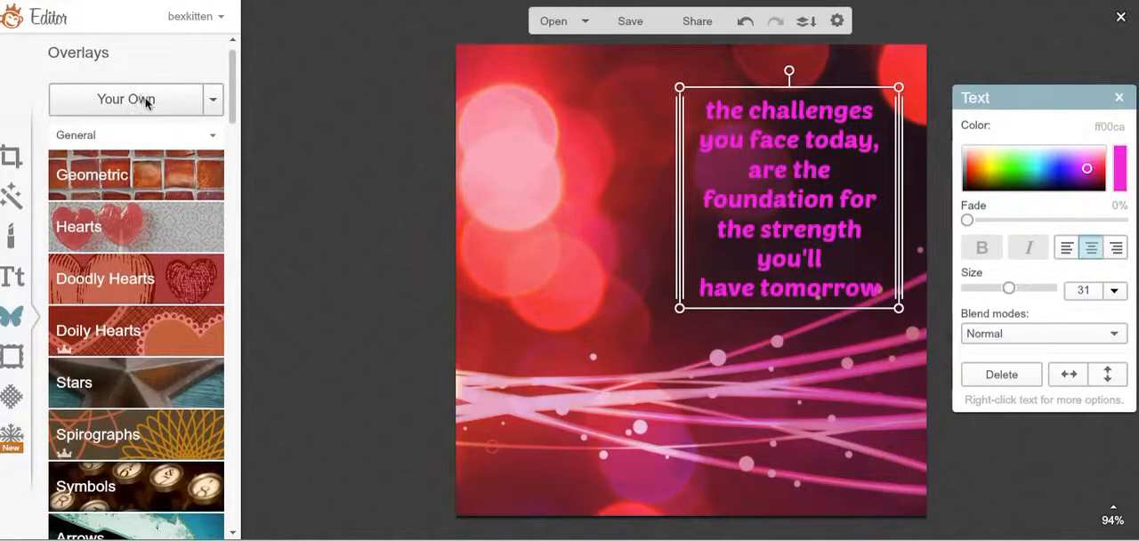
pyautogui.moveTo(143, 118)
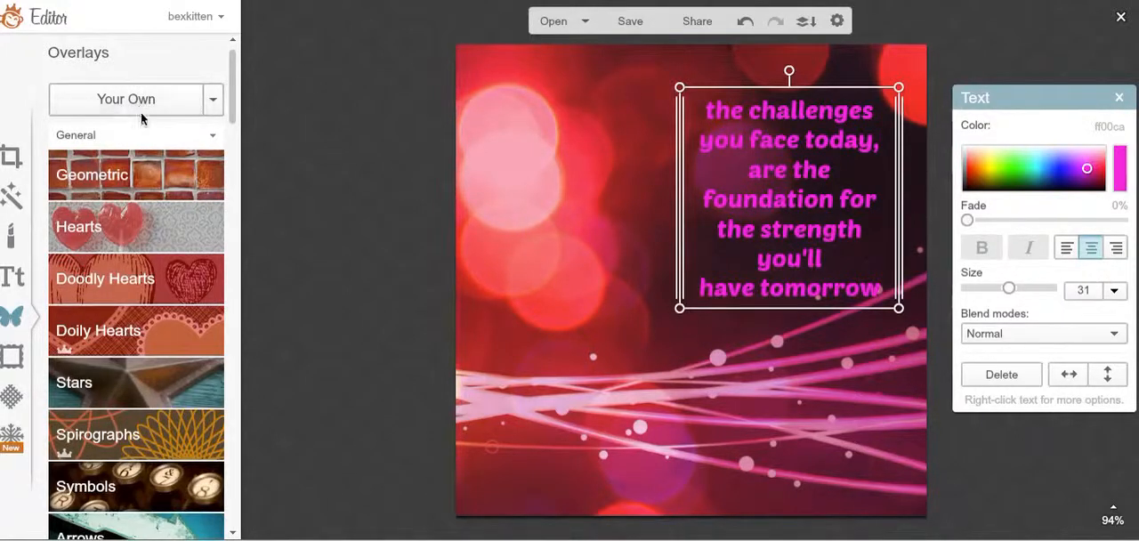
pyautogui.moveTo(271, 262)
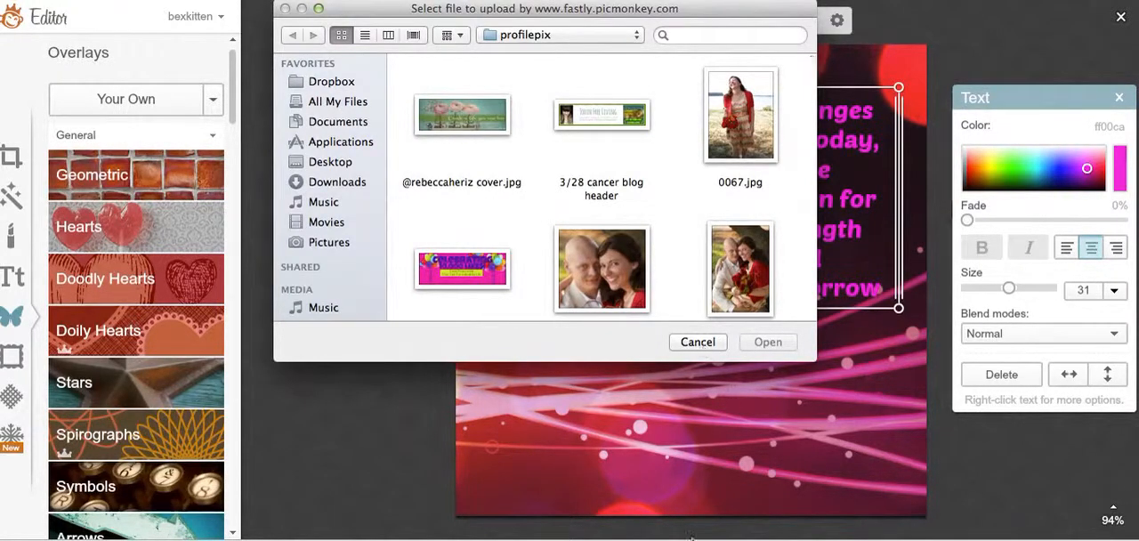
# Cancel the file upload dialog, returning to the PicMonkey home page
pyautogui.click(698, 342)
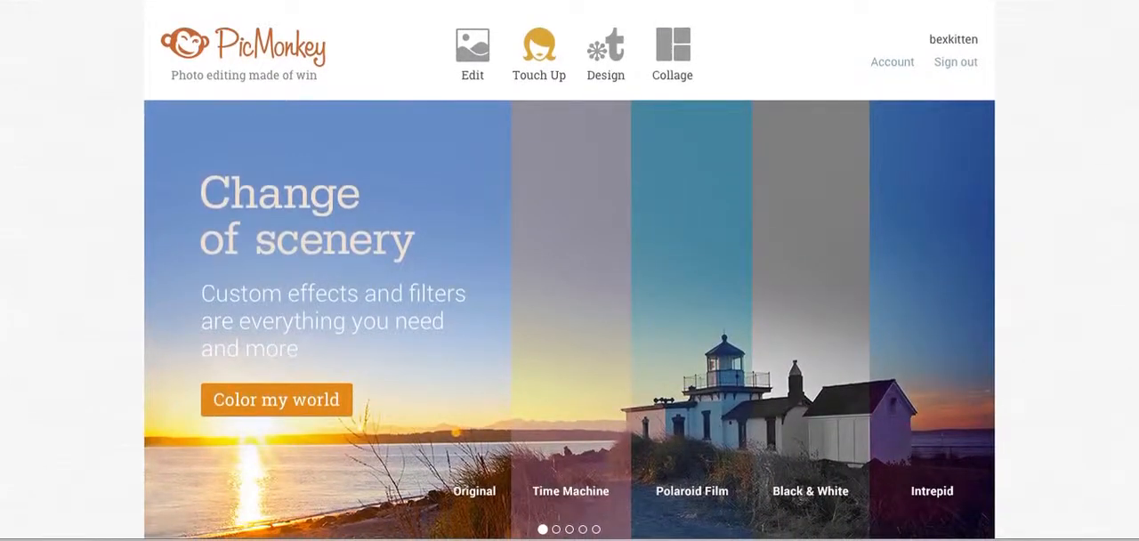
# Open the 'bigstock' boy-reading photo from the computer in the editor
pyautogui.click(472, 50)
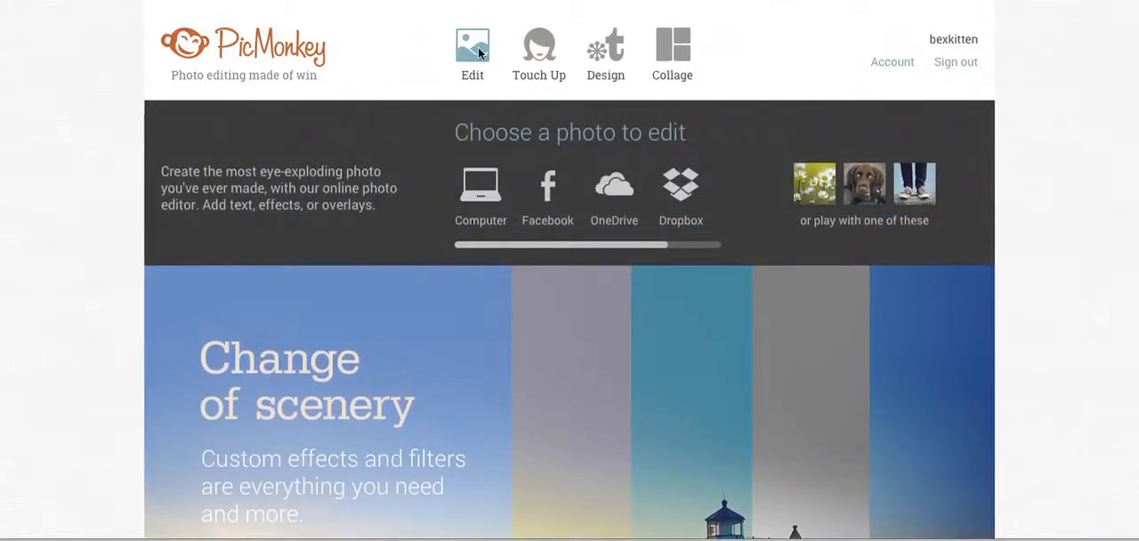
pyautogui.click(481, 187)
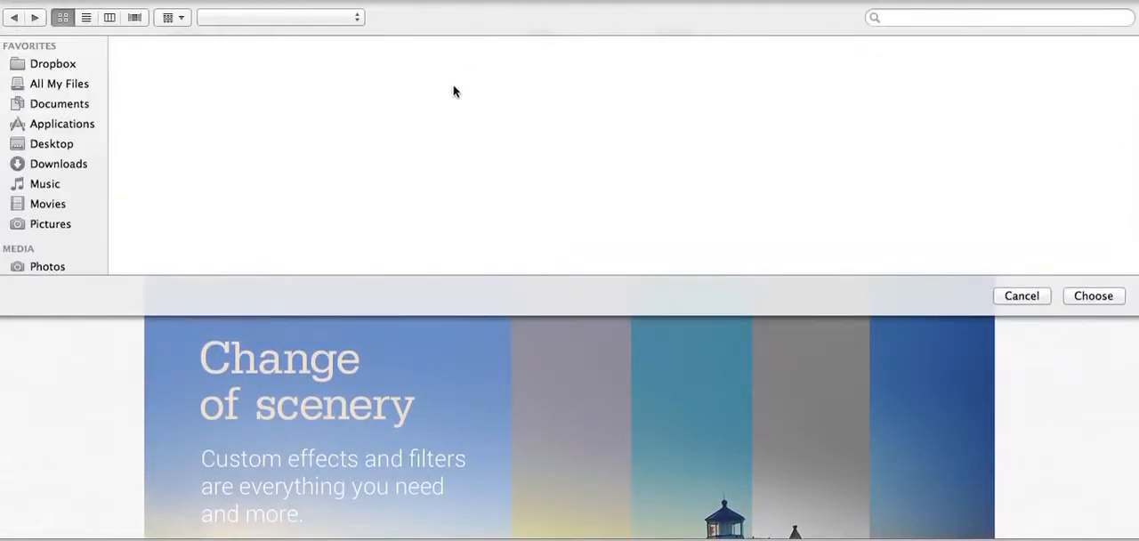
pyautogui.click(282, 18)
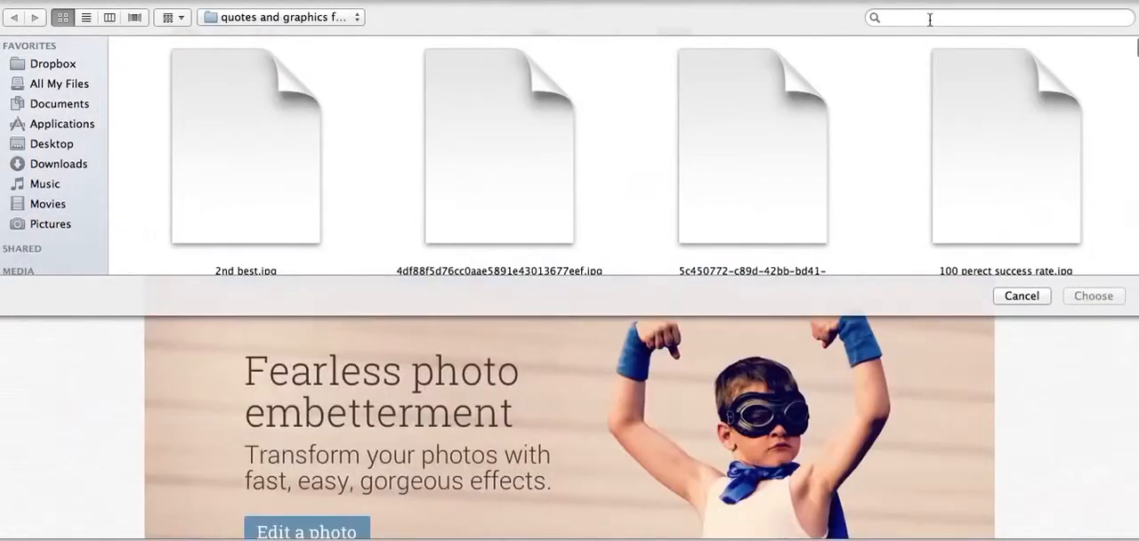
pyautogui.write('bigst')
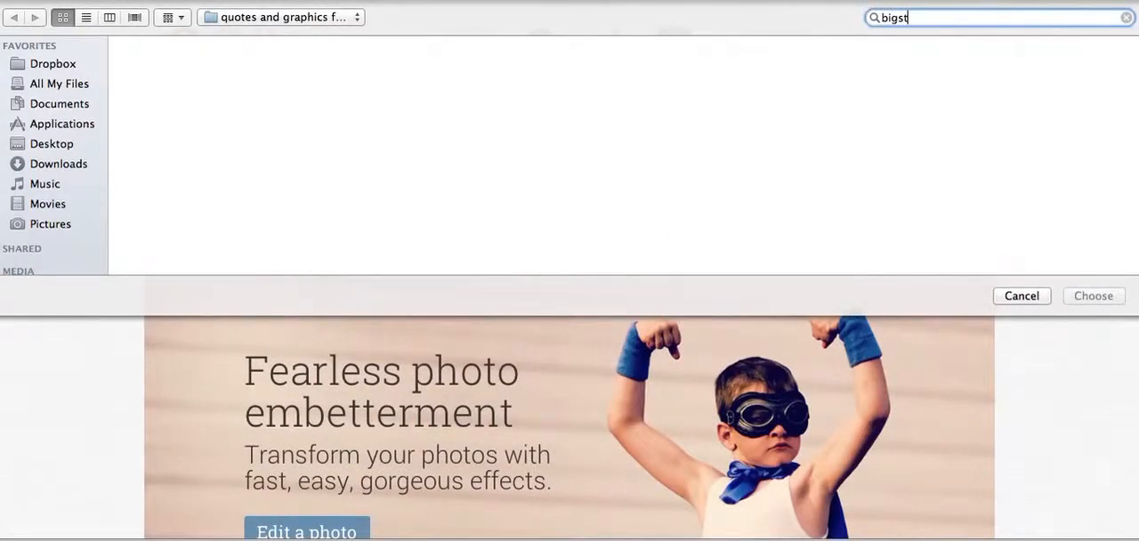
pyautogui.write('ock boy rea')
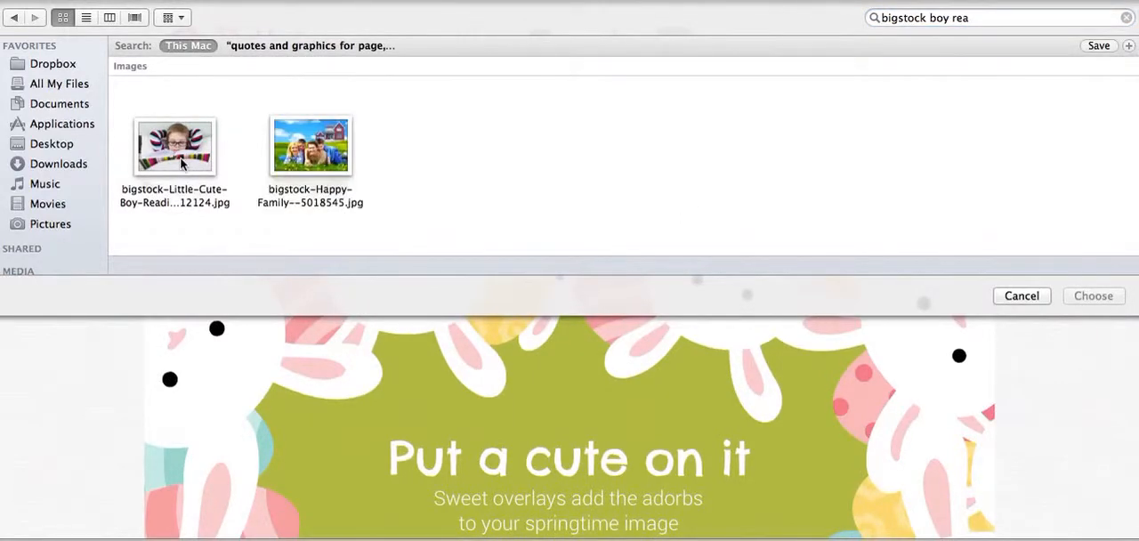
pyautogui.click(175, 146)
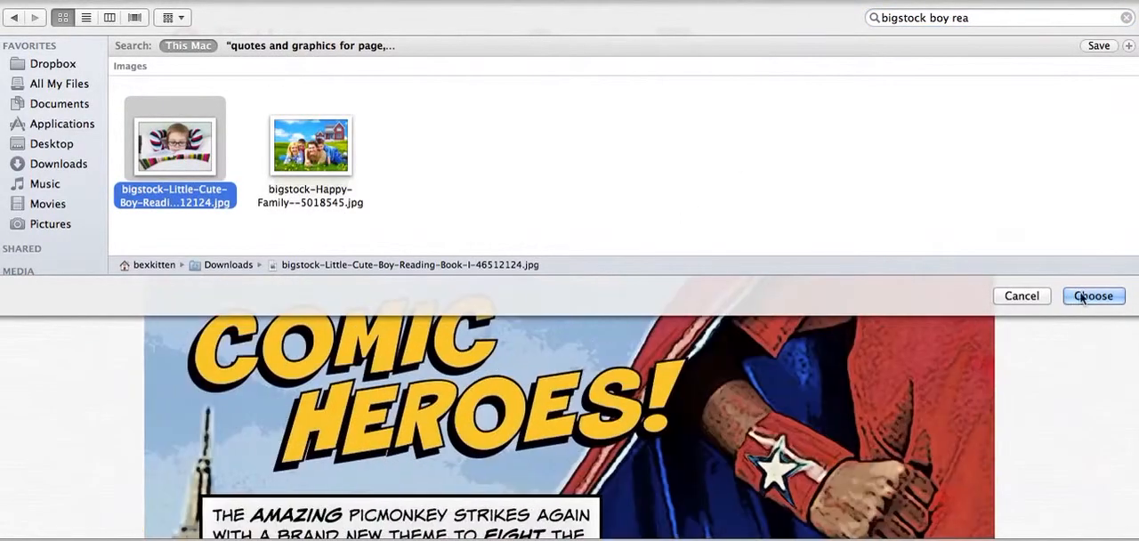
pyautogui.click(1093, 295)
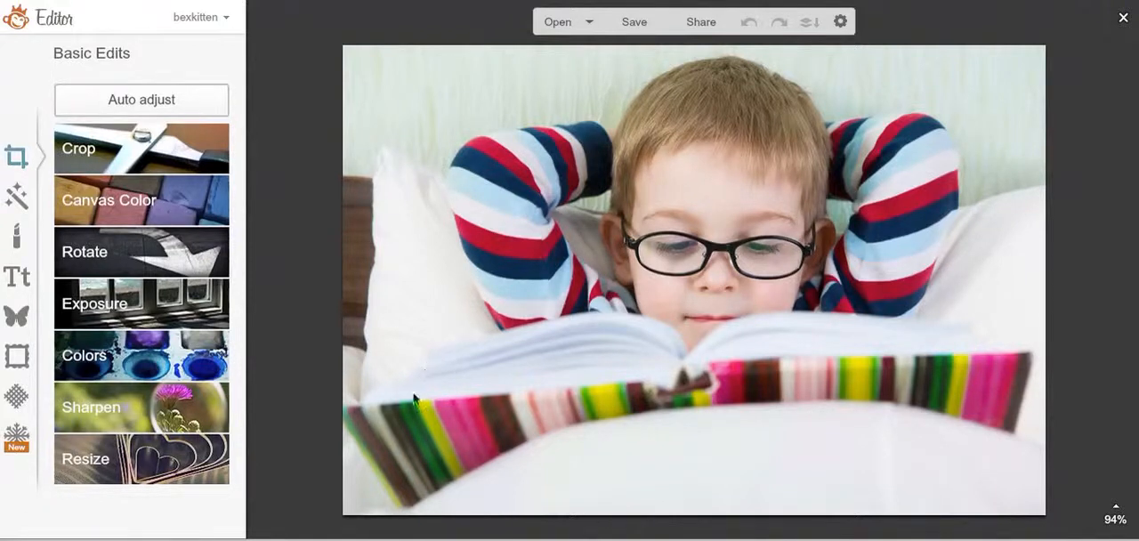
pyautogui.moveTo(400, 365)
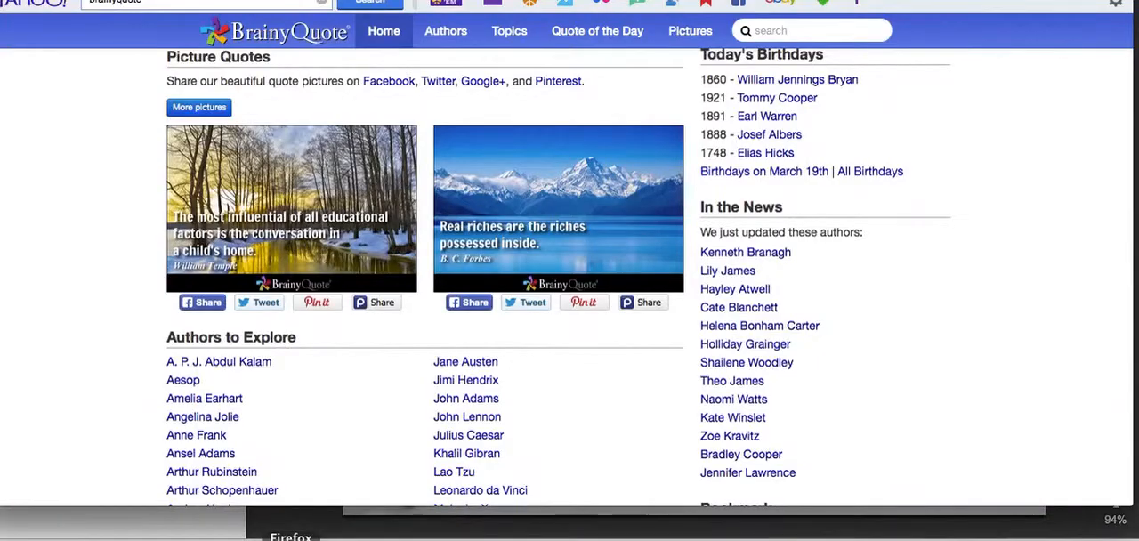
# Browse to BrainyQuote's Dr. Seuss page and scroll through his quotes to the reading one
pyautogui.scroll(-3)
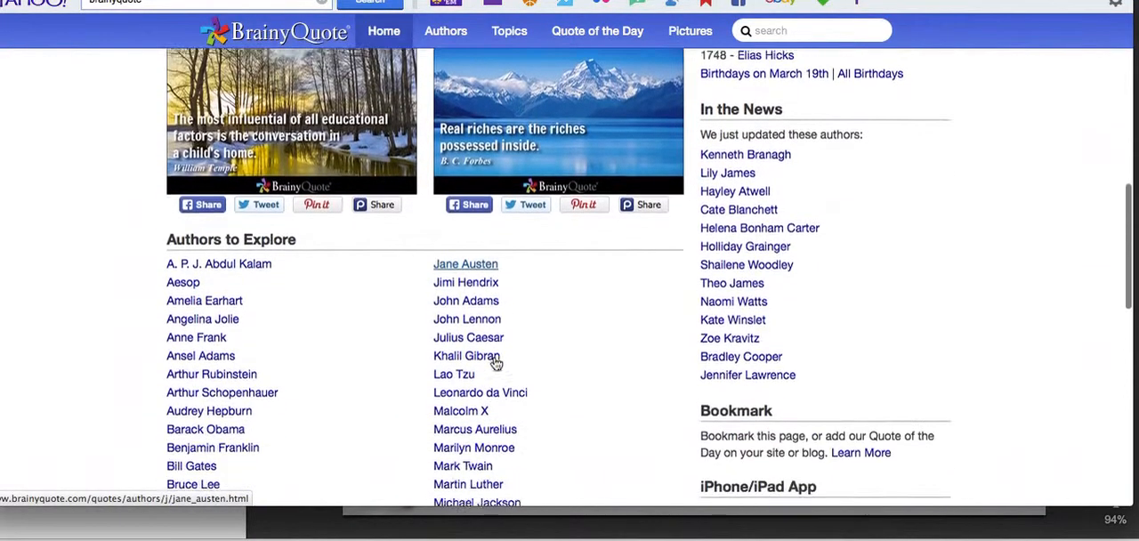
pyautogui.scroll(3)
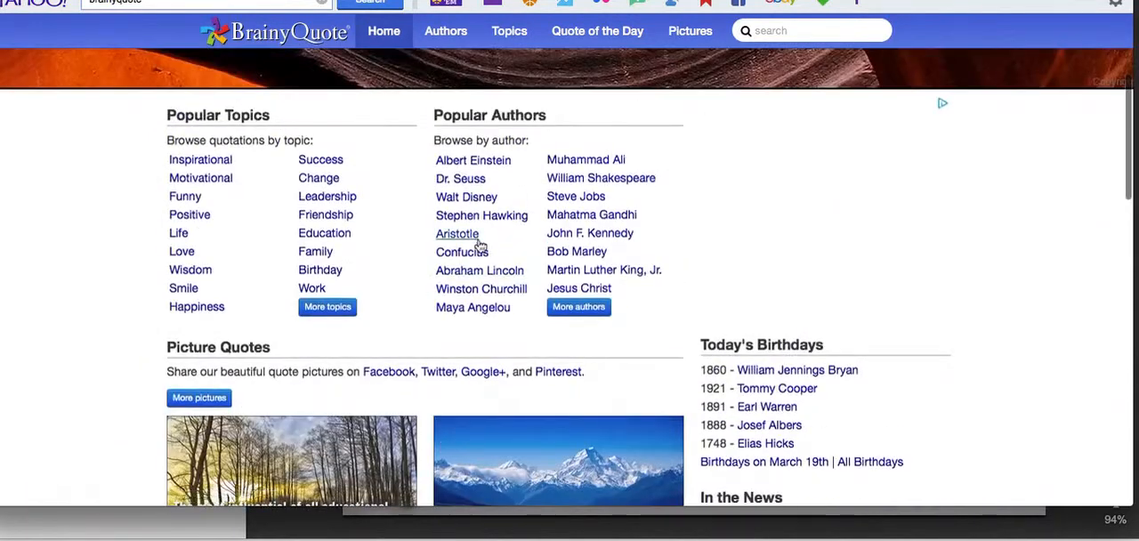
pyautogui.moveTo(744, 187)
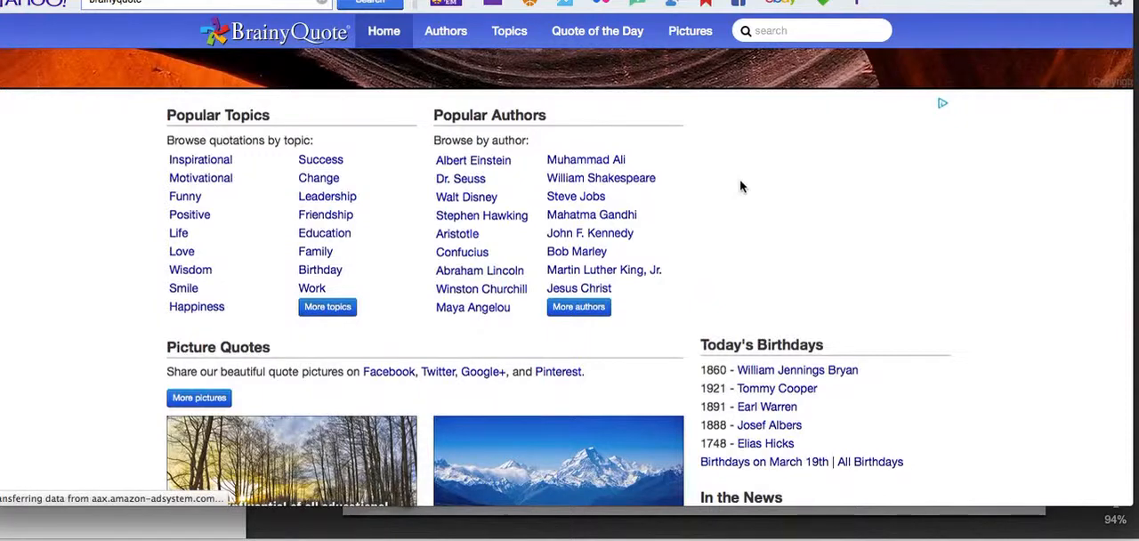
pyautogui.click(459, 178)
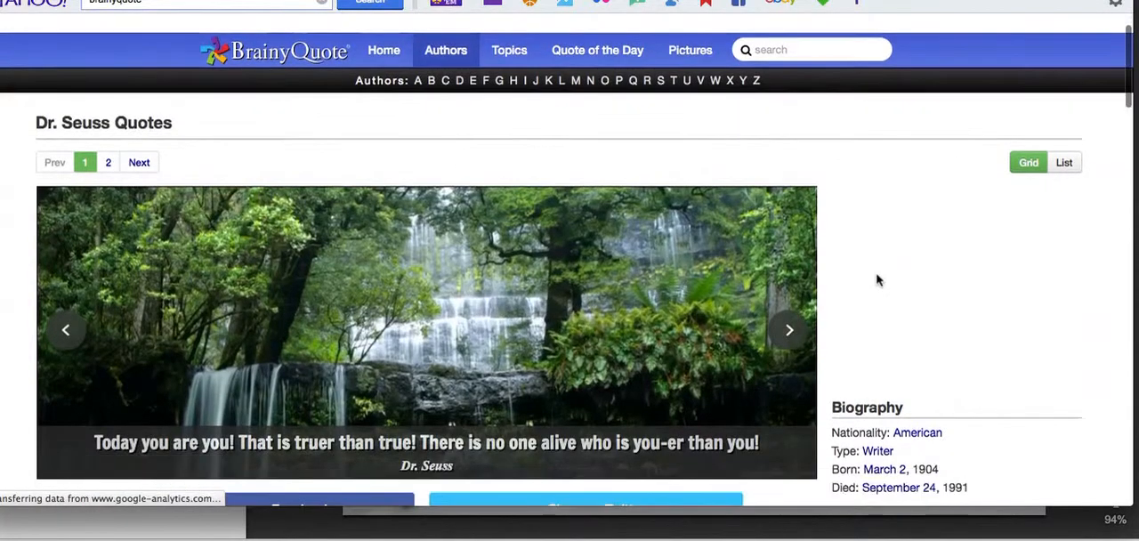
pyautogui.scroll(-3)
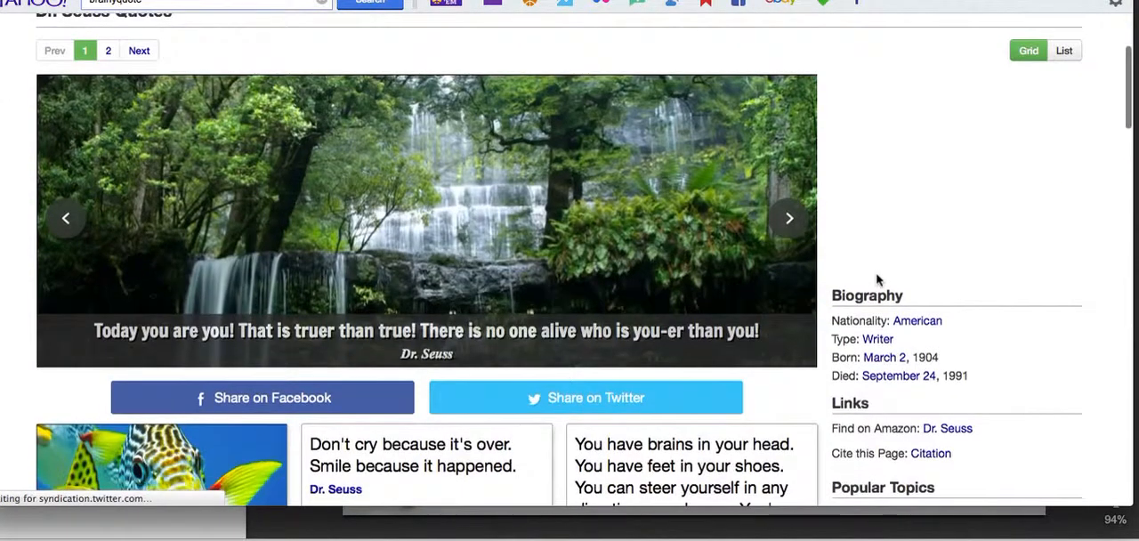
pyautogui.scroll(-3)
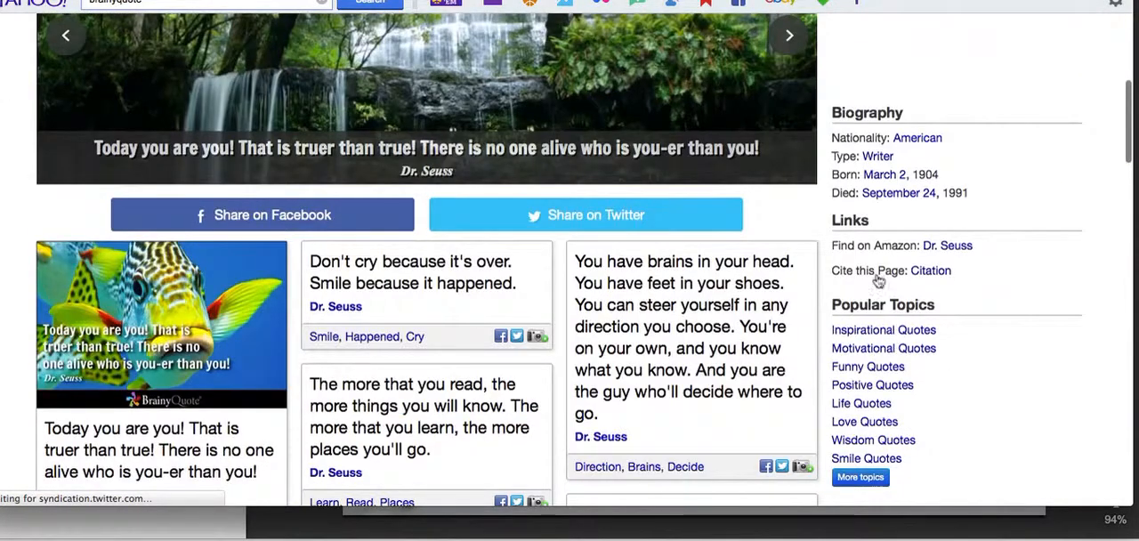
pyautogui.scroll(-3)
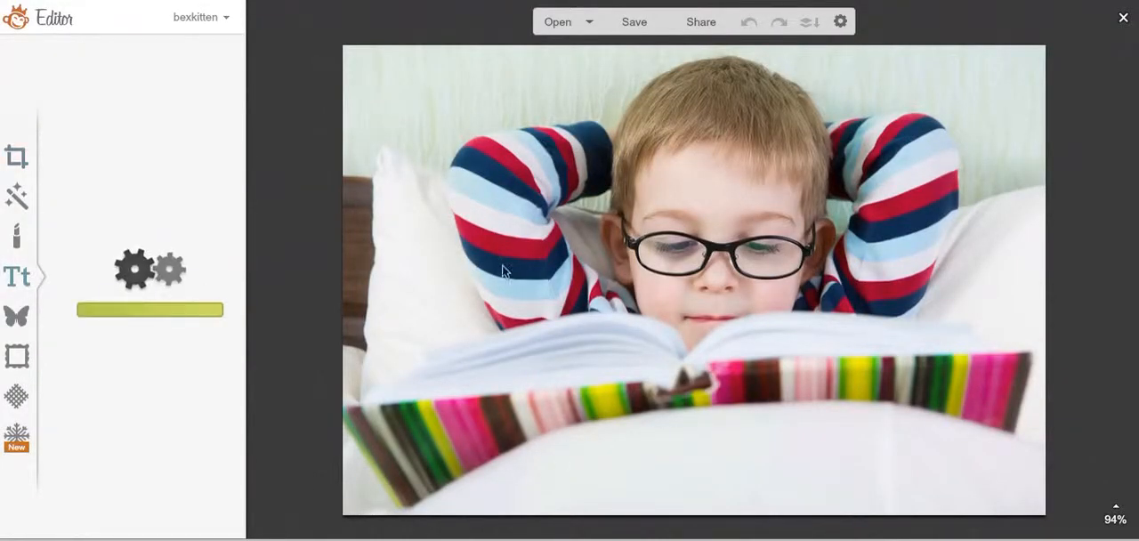
pyautogui.moveTo(663, 246)
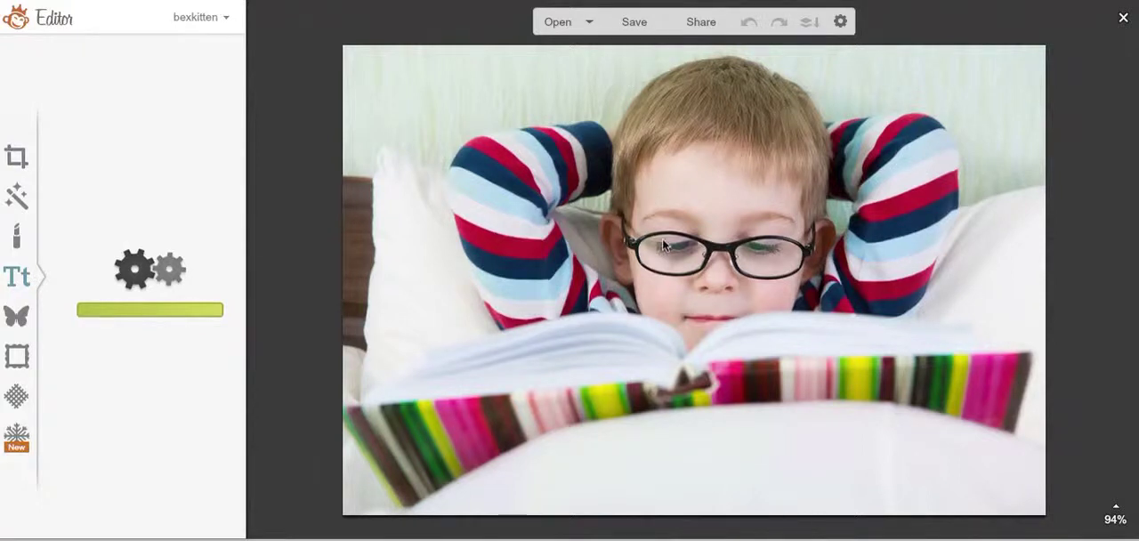
pyautogui.moveTo(472, 210)
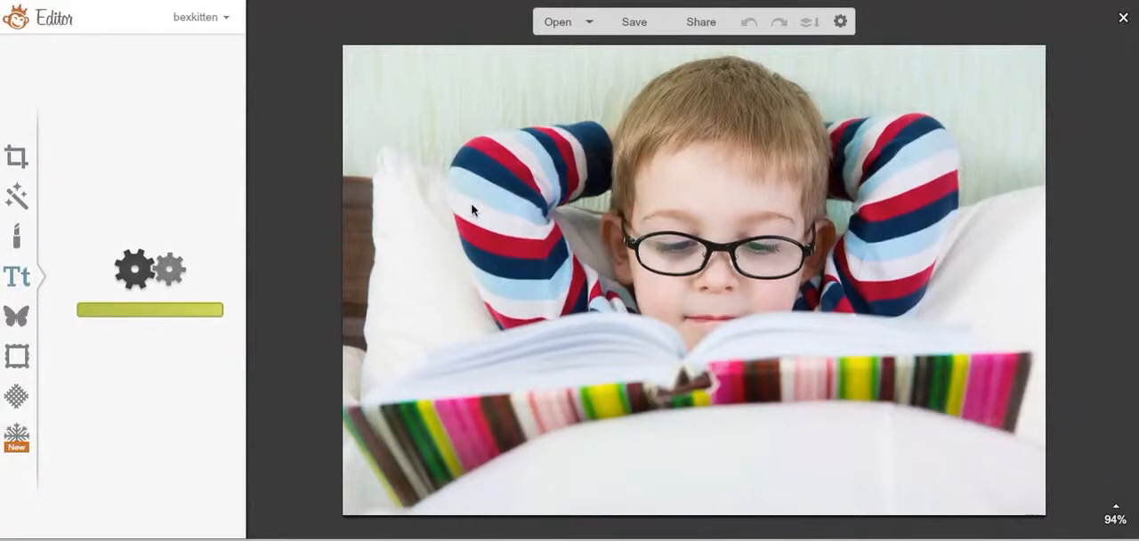
pyautogui.moveTo(477, 86)
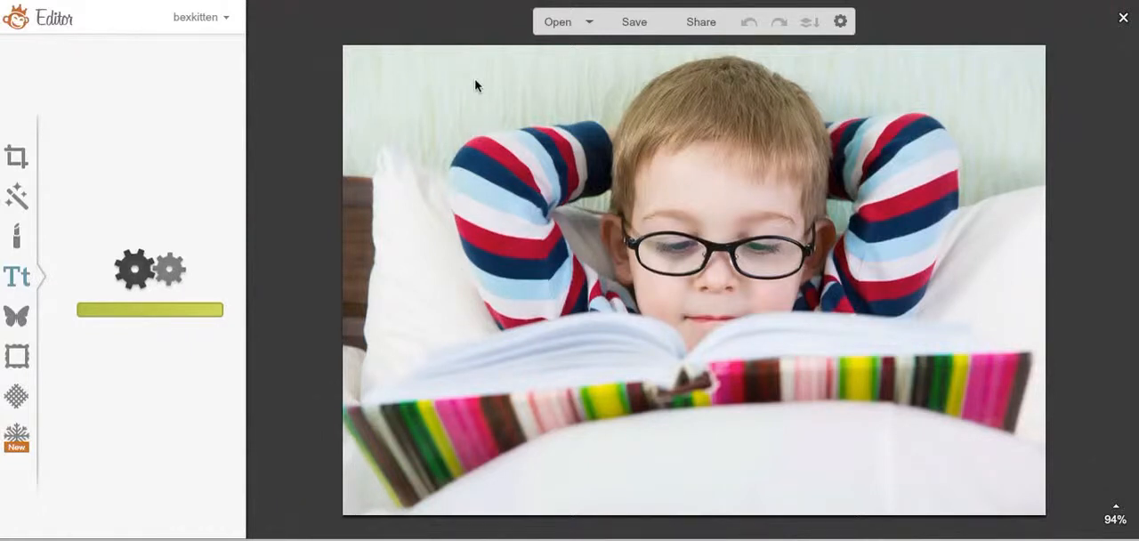
pyautogui.moveTo(477, 134)
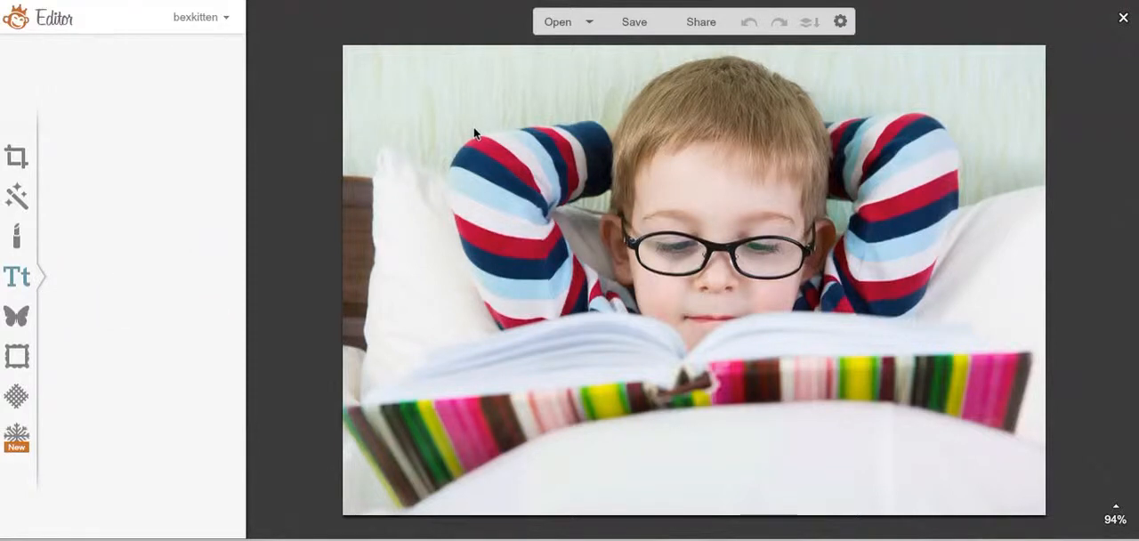
# Bring up the Text tools with the font list beside the boy-reading photo
pyautogui.click(17, 276)
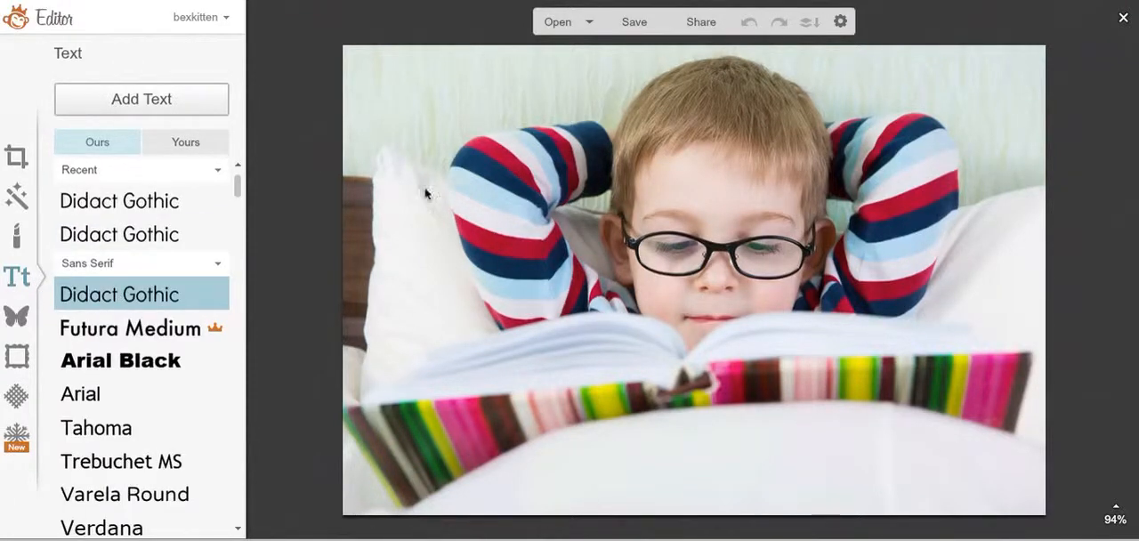
pyautogui.moveTo(485, 328)
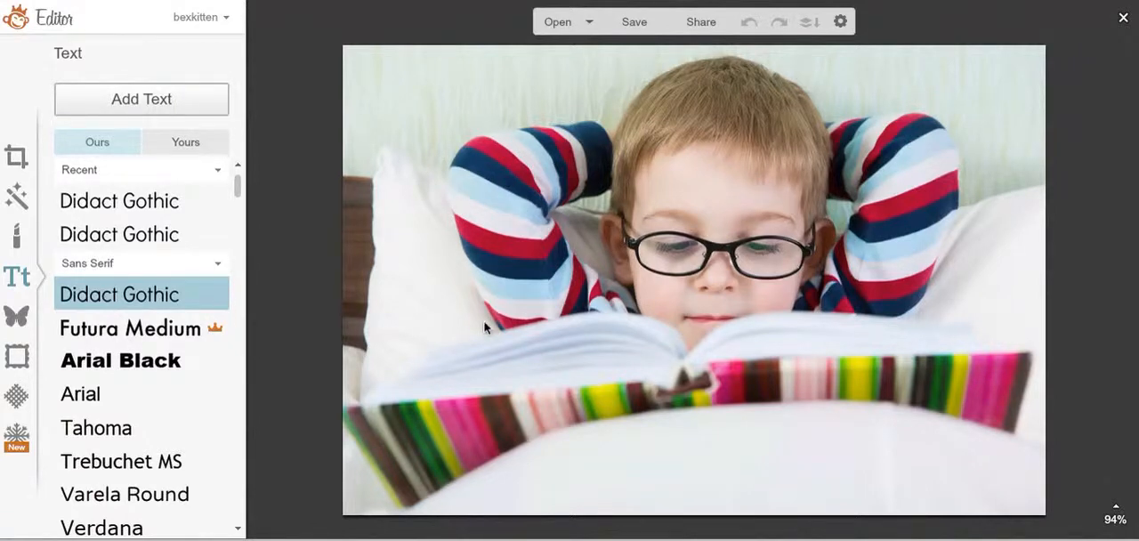
pyautogui.moveTo(139, 100)
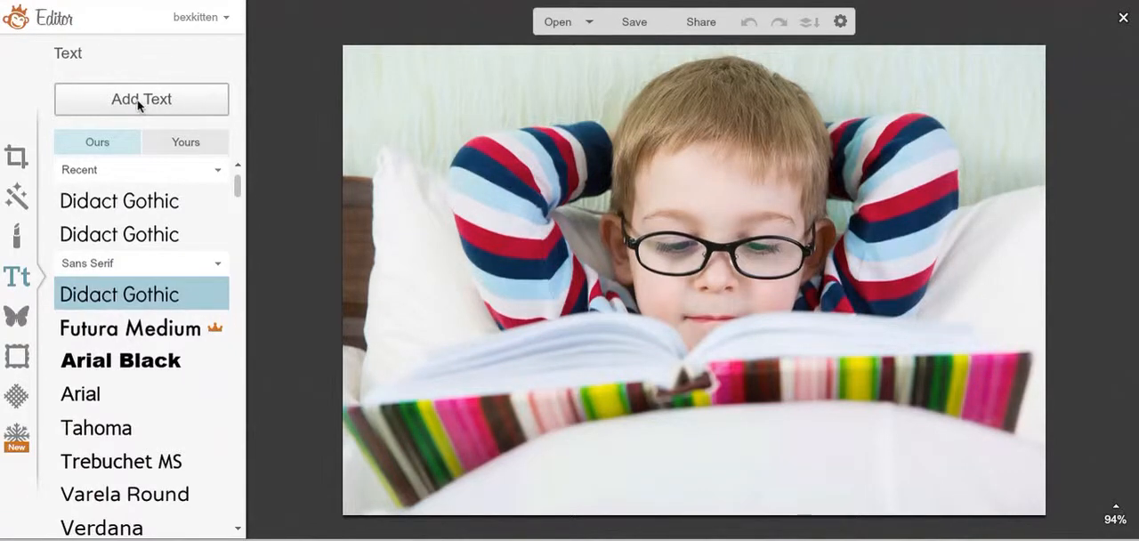
# Add a text box reading 'The more that you read... the more you will know' quote
pyautogui.click(140, 100)
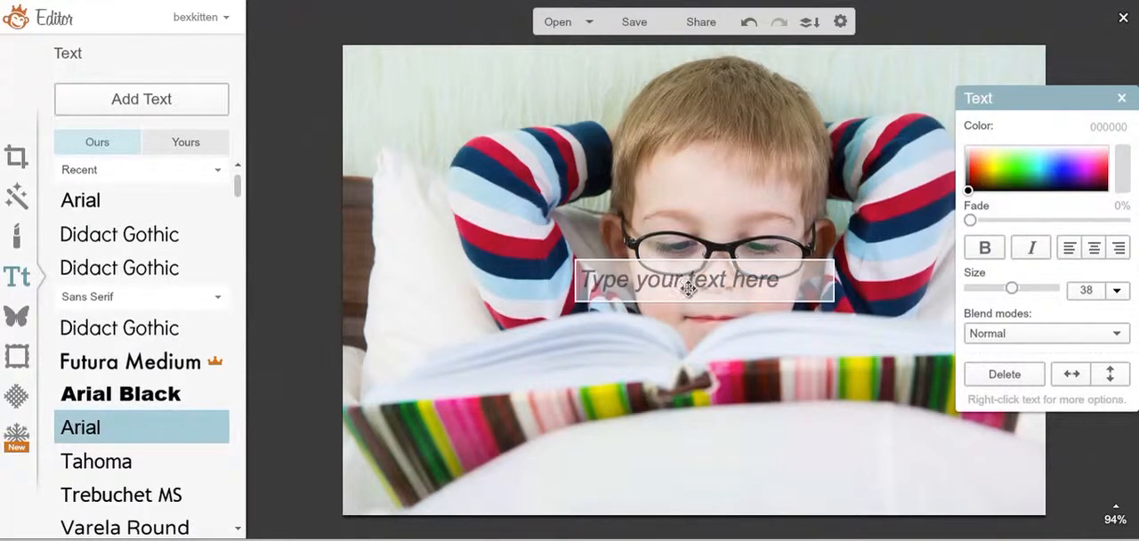
pyautogui.write('The more things')
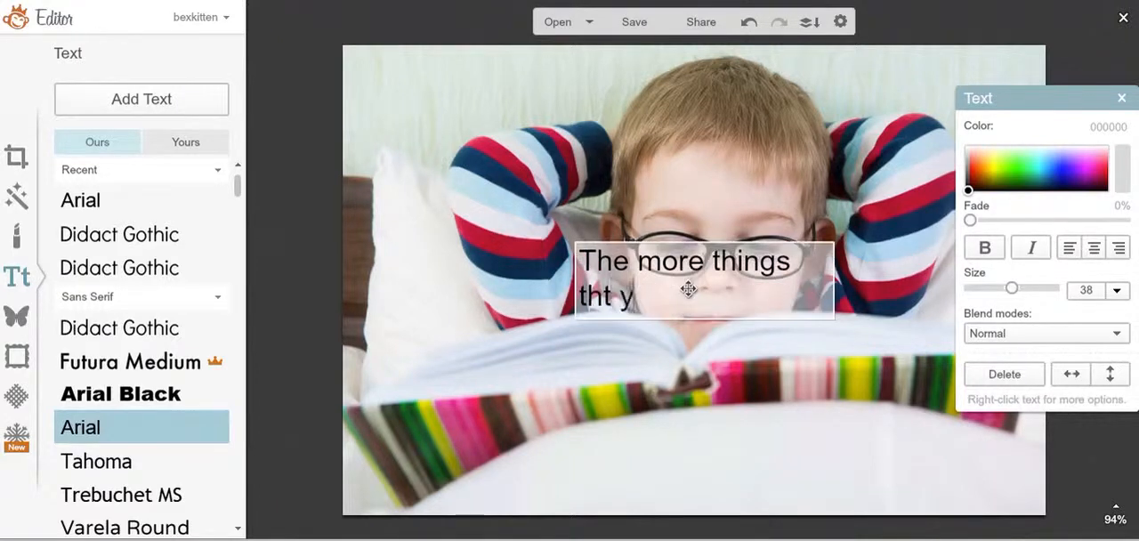
pyautogui.write('o read')
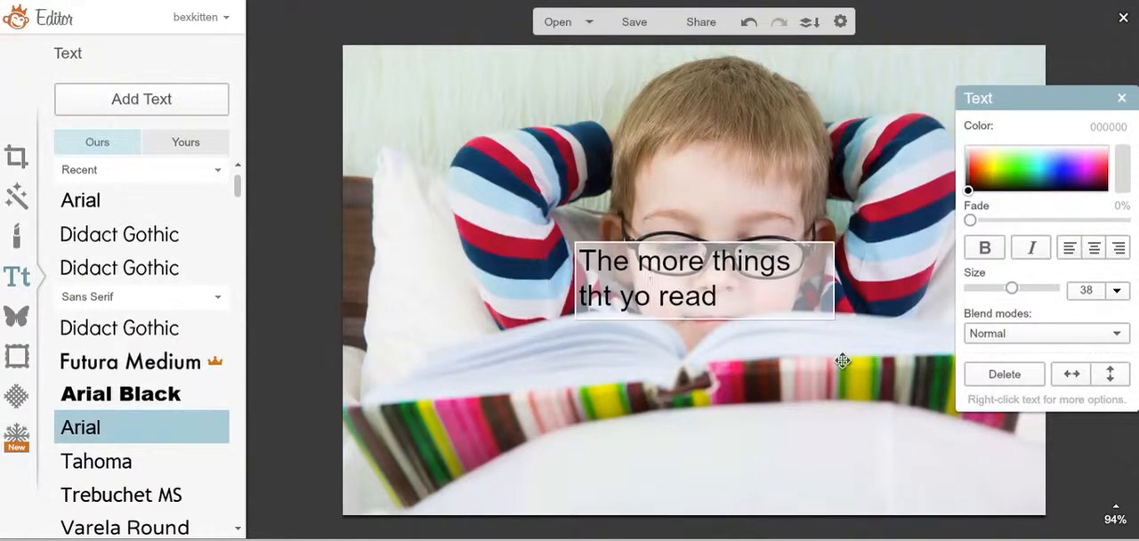
pyautogui.write('u')
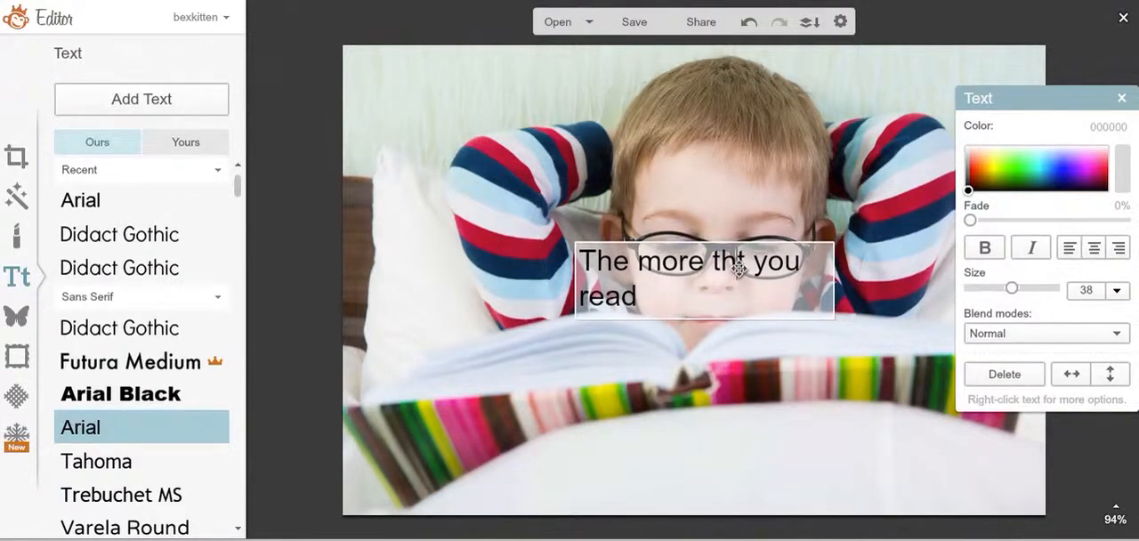
pyautogui.write('at')
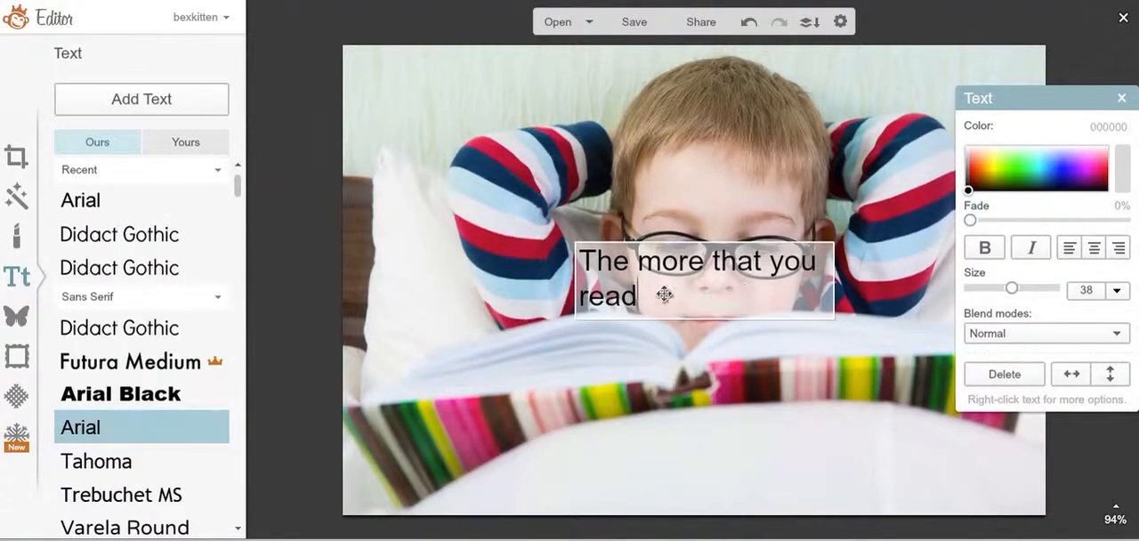
pyautogui.write(', the more things')
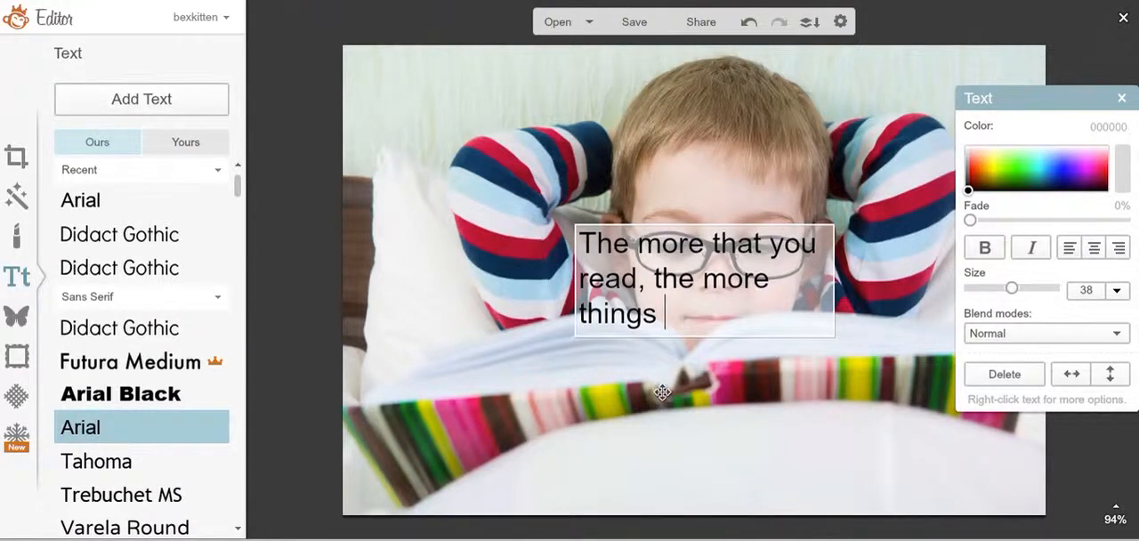
pyautogui.write("you will know.  The more that you learn, the more places you'll go.")
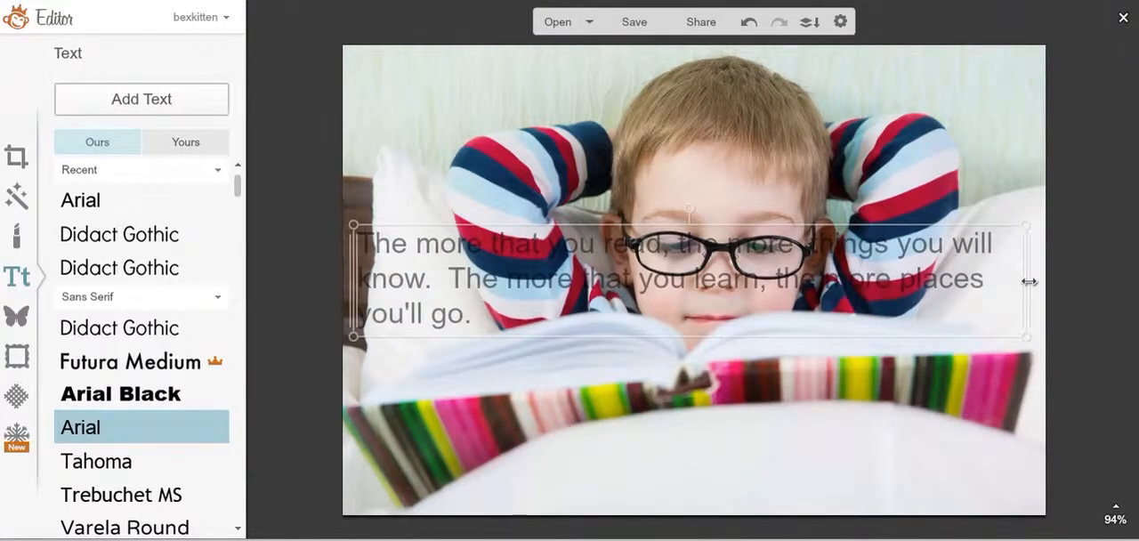
# Move the quote to the photo's bottom, centre-align it and shrink it onto two lines
pyautogui.click(685, 258)
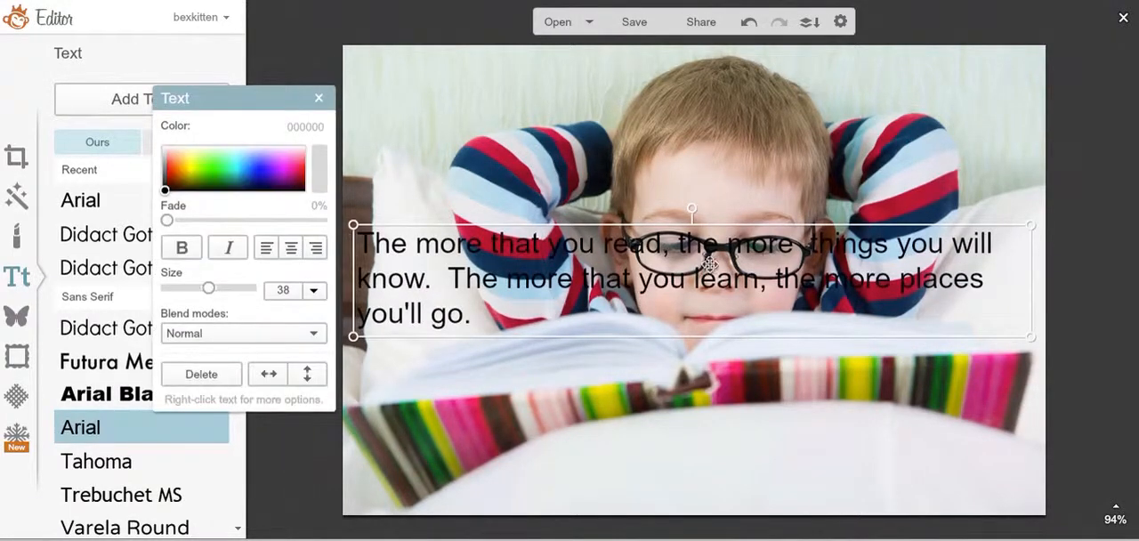
pyautogui.moveTo(692, 278); pyautogui.dragTo(693, 470)
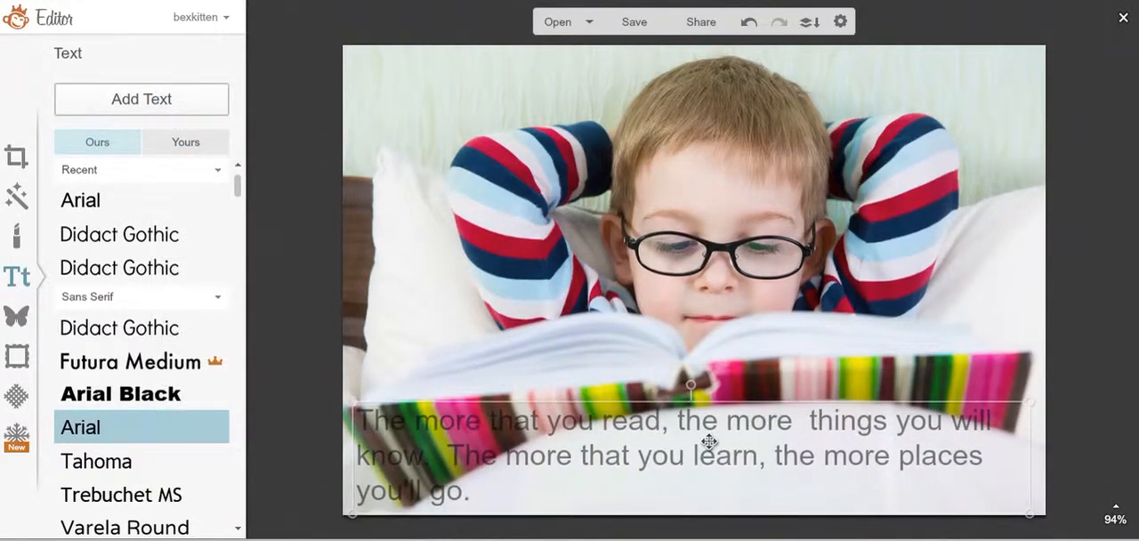
pyautogui.moveTo(711, 442); pyautogui.dragTo(717, 436)
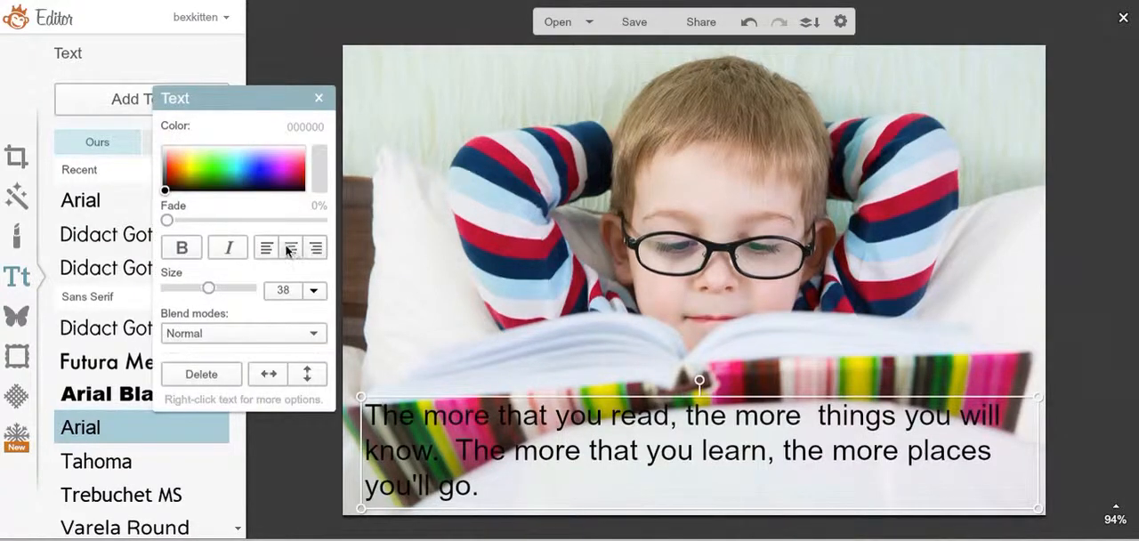
pyautogui.click(291, 248)
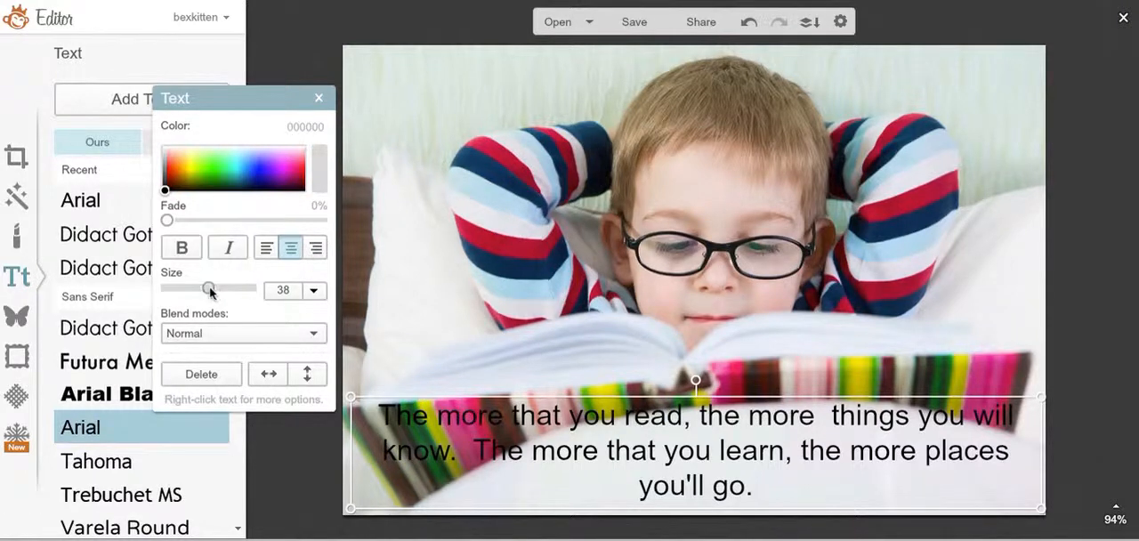
pyautogui.moveTo(210, 287); pyautogui.dragTo(207, 288)
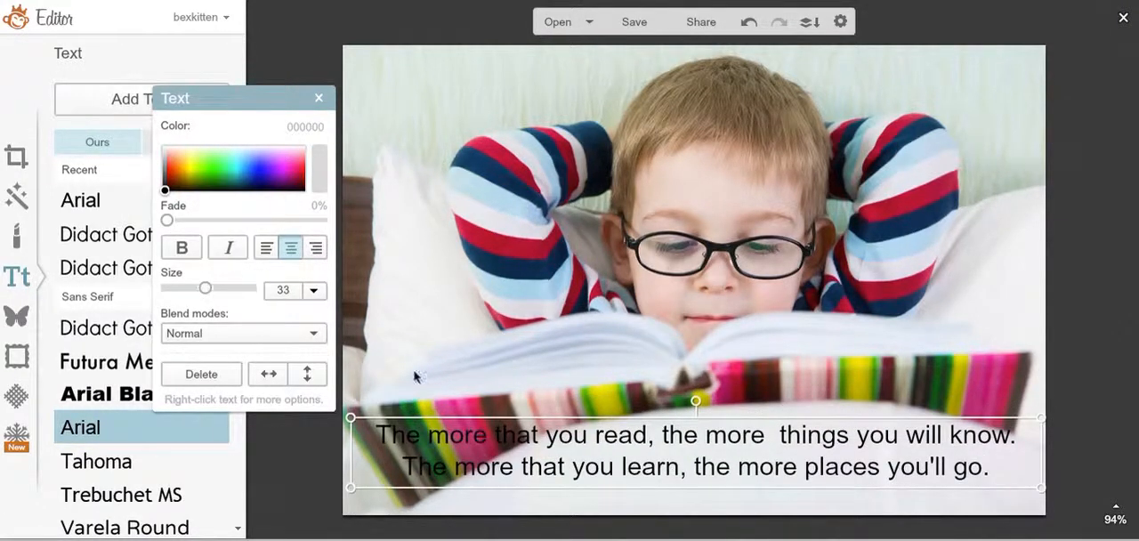
pyautogui.moveTo(175, 99); pyautogui.dragTo(317, 41)
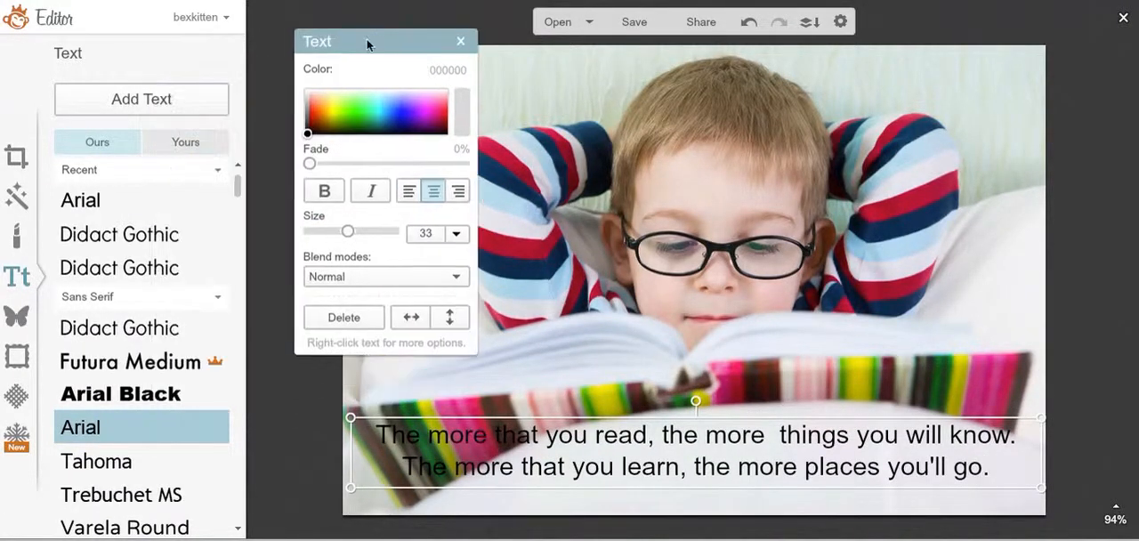
pyautogui.moveTo(365, 41); pyautogui.dragTo(348, 12)
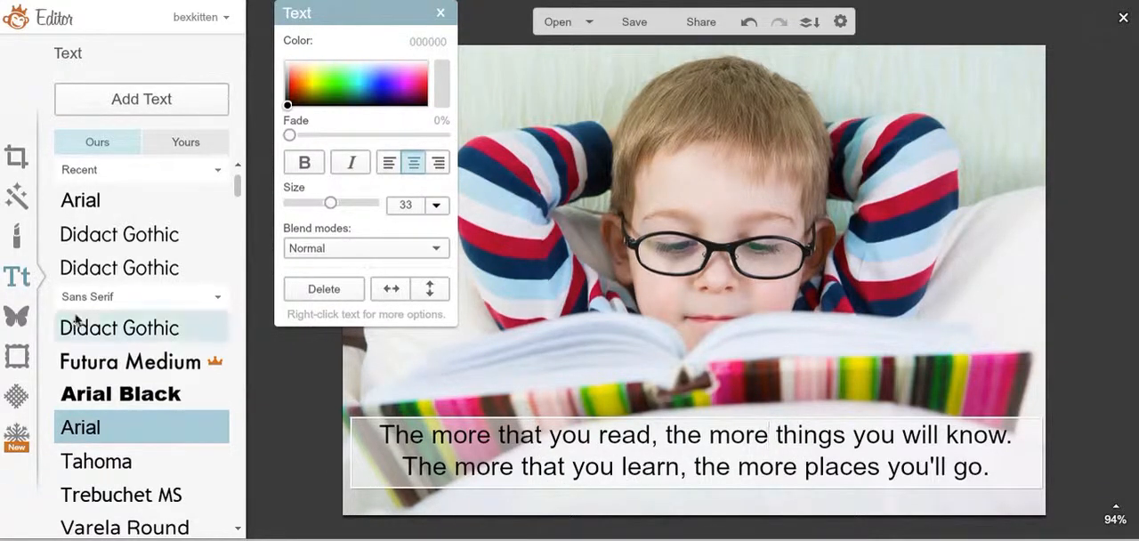
pyautogui.moveTo(133, 299)
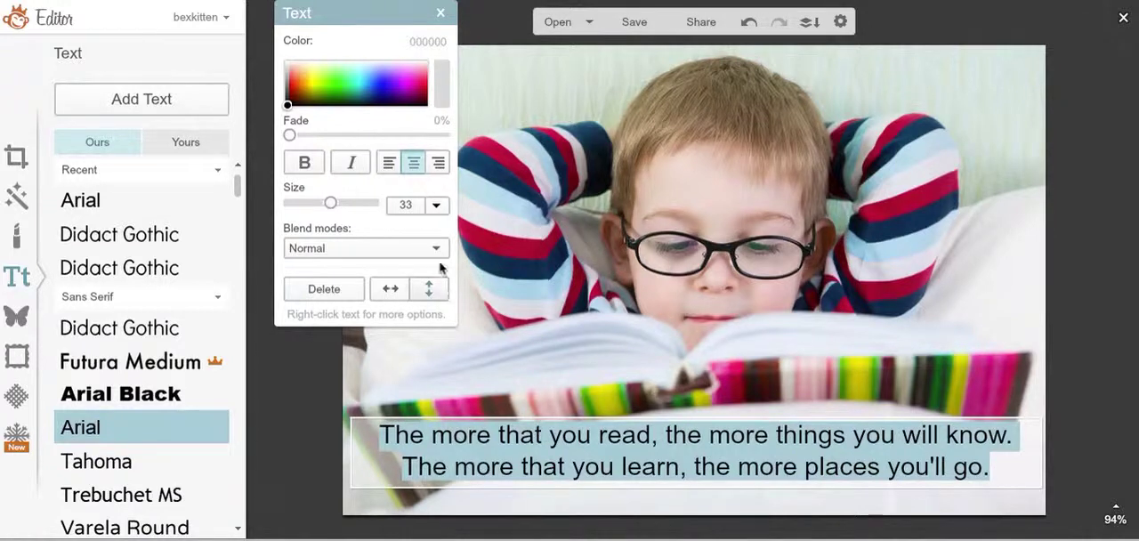
# Try the Difference blend mode and test the quote higher up, then settle it back at the bottom
pyautogui.click(435, 250)
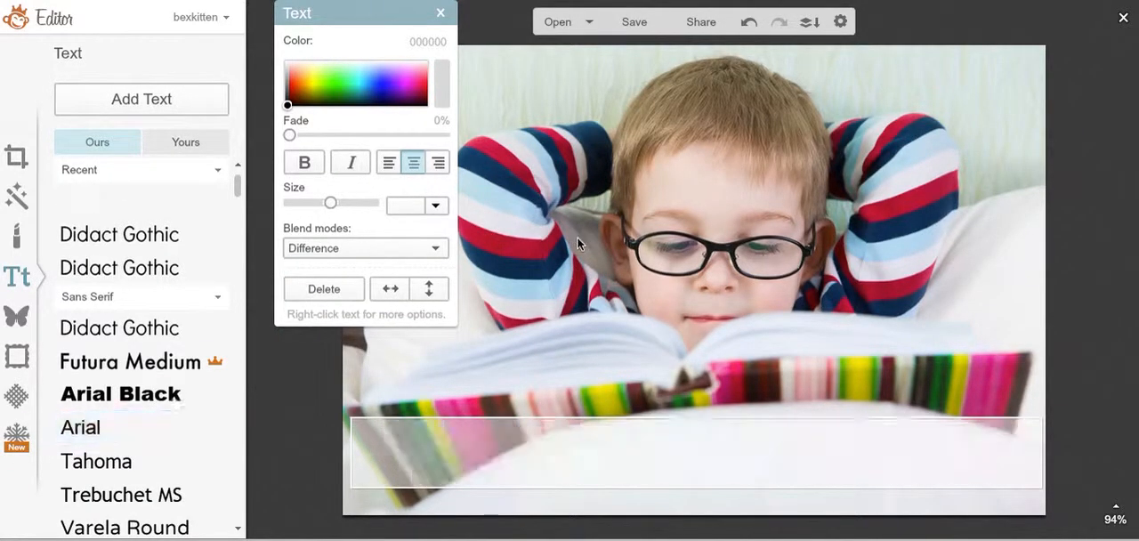
pyautogui.click(80, 428)
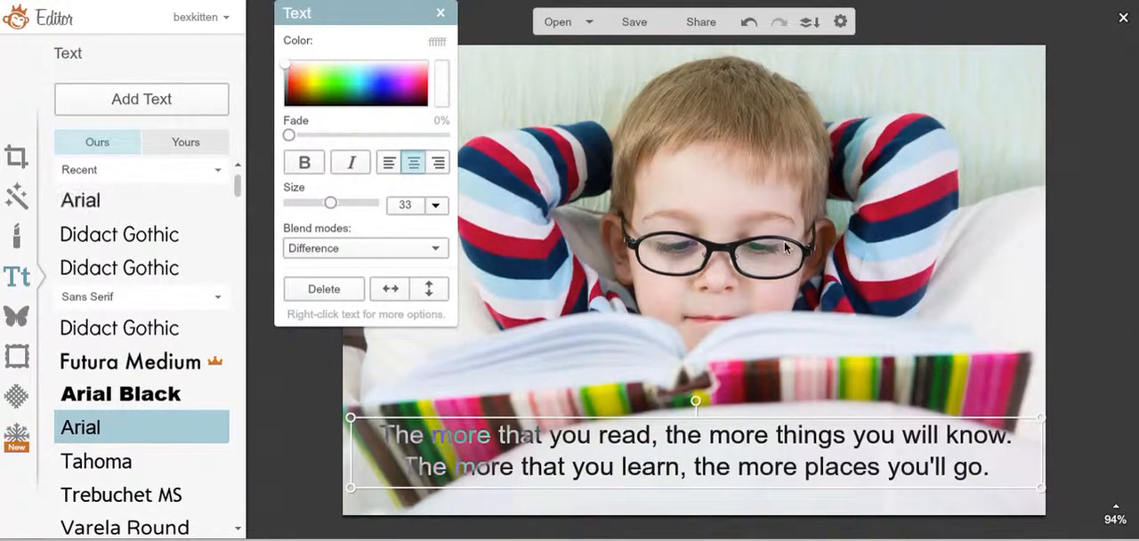
pyautogui.moveTo(623, 443)
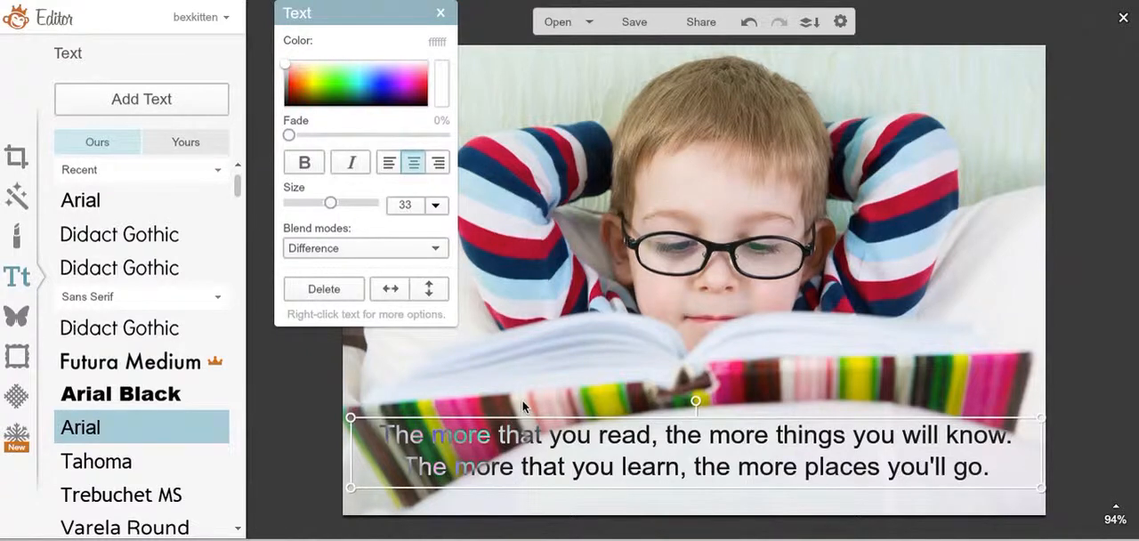
pyautogui.moveTo(377, 320)
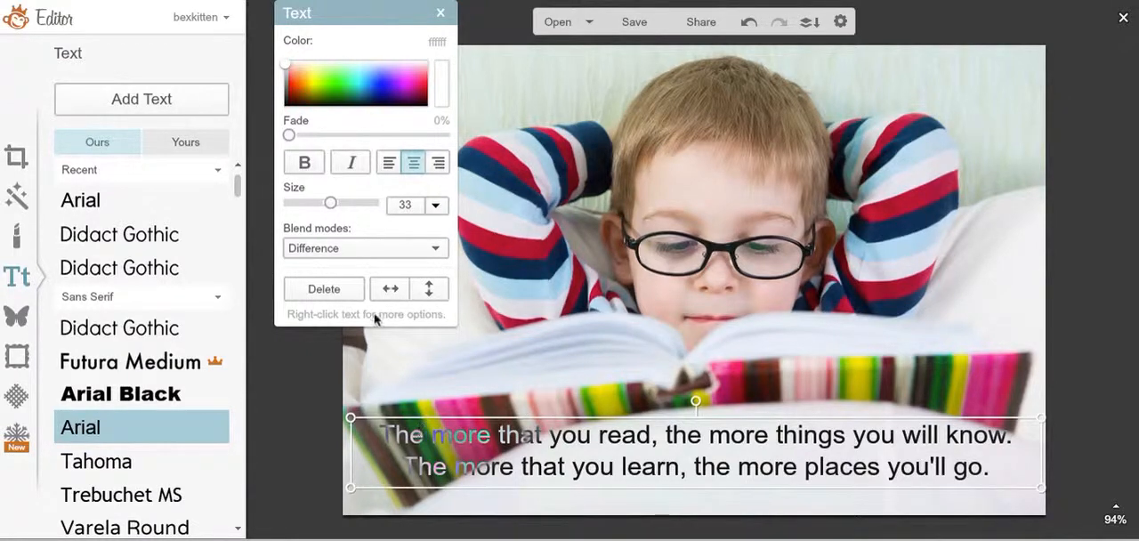
pyautogui.moveTo(372, 256)
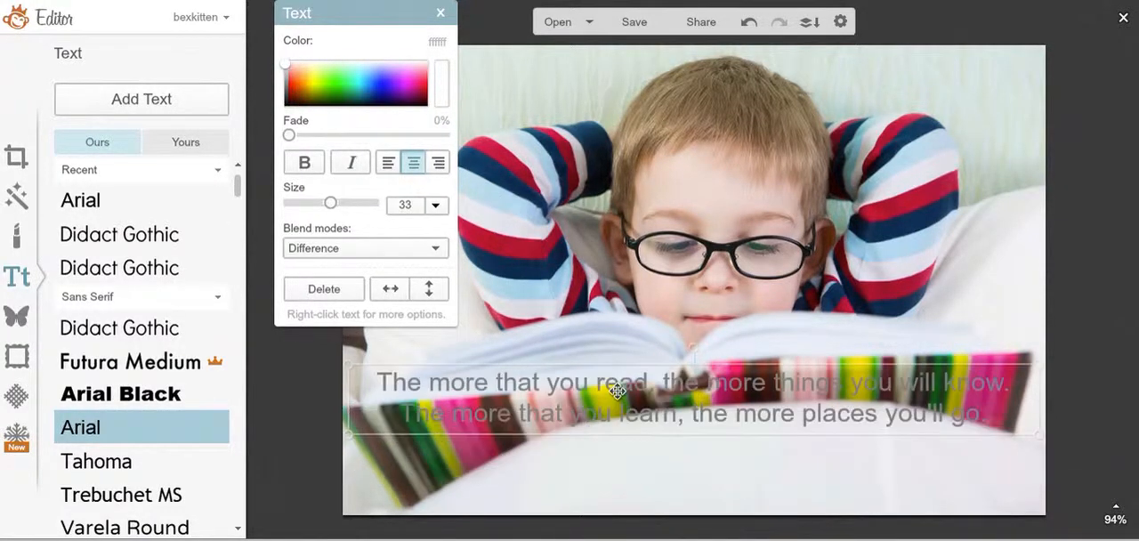
pyautogui.moveTo(616, 392); pyautogui.dragTo(632, 294)
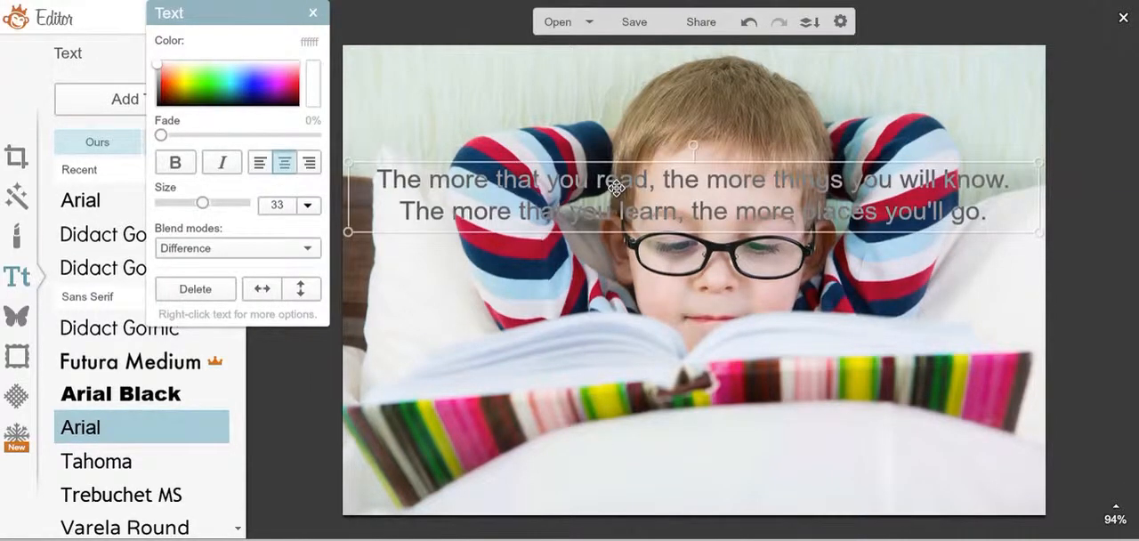
pyautogui.moveTo(614, 187); pyautogui.dragTo(615, 240)
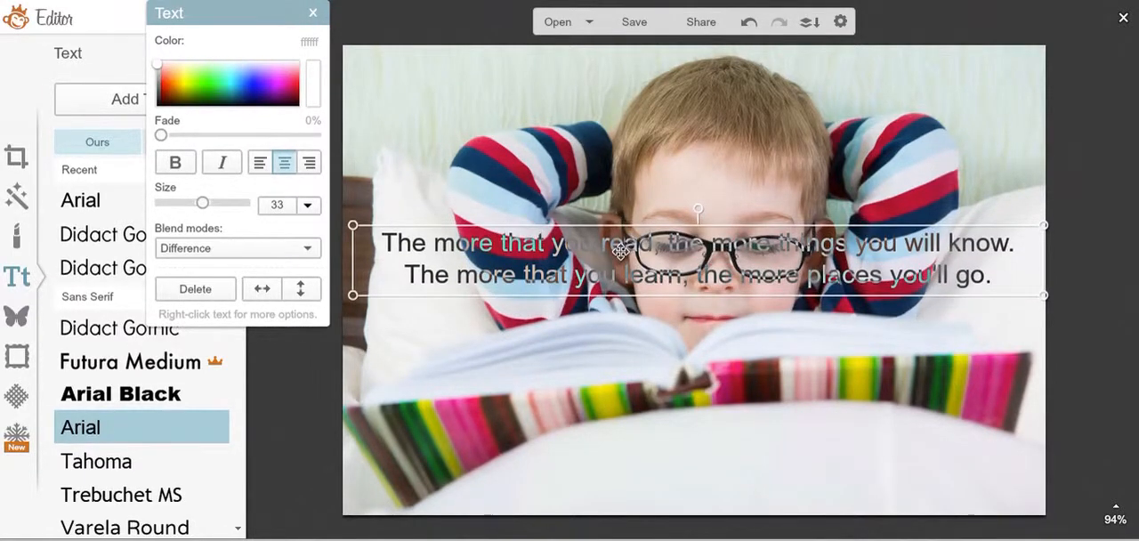
pyautogui.moveTo(614, 253); pyautogui.dragTo(614, 418)
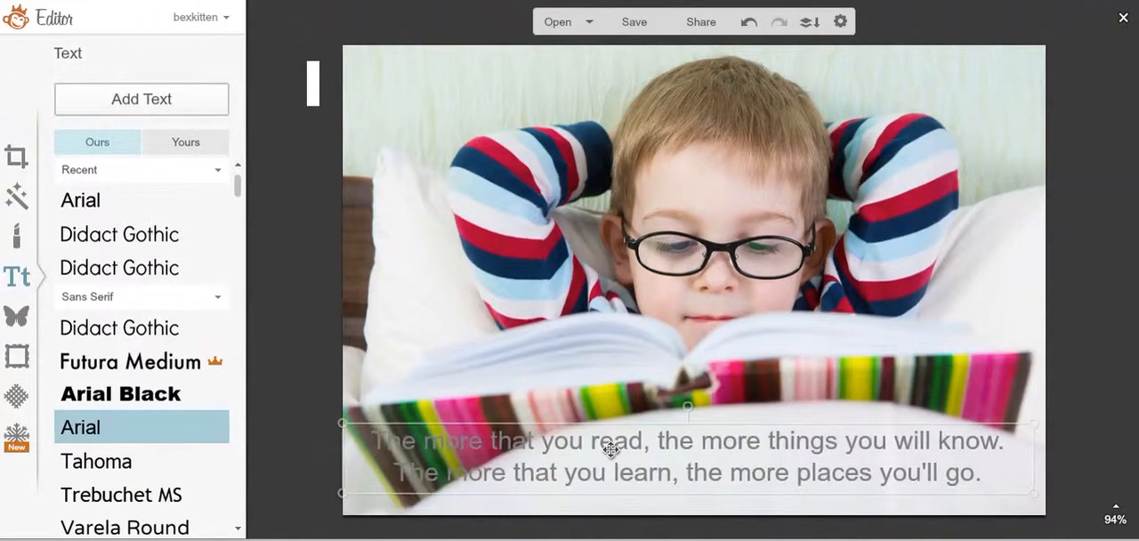
pyautogui.moveTo(610, 449); pyautogui.dragTo(614, 436)
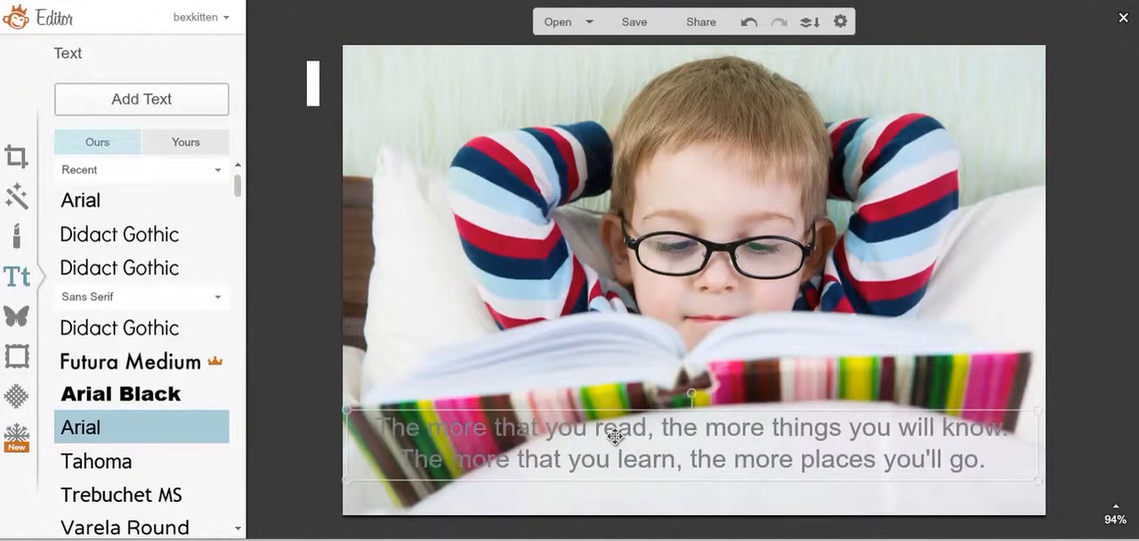
# Recolour the quote yellow and return its blend mode to Normal
pyautogui.click(614, 436)
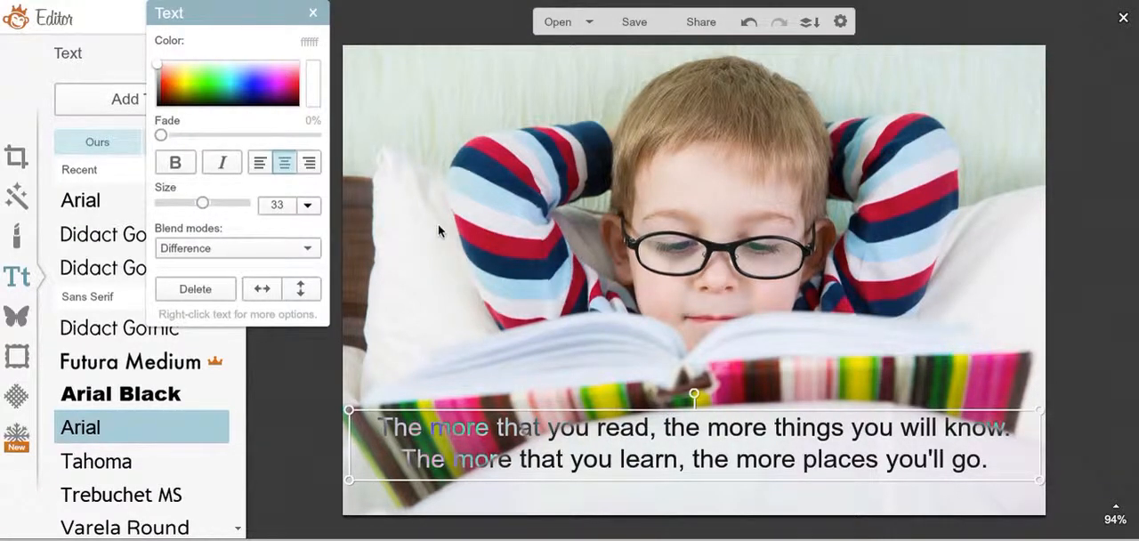
pyautogui.click(264, 96)
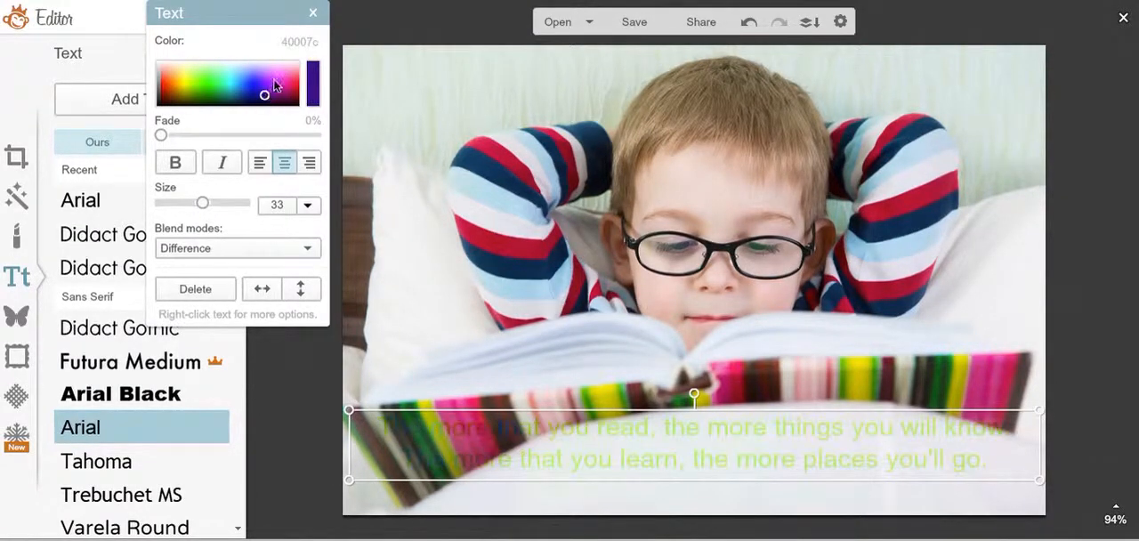
pyautogui.click(216, 75)
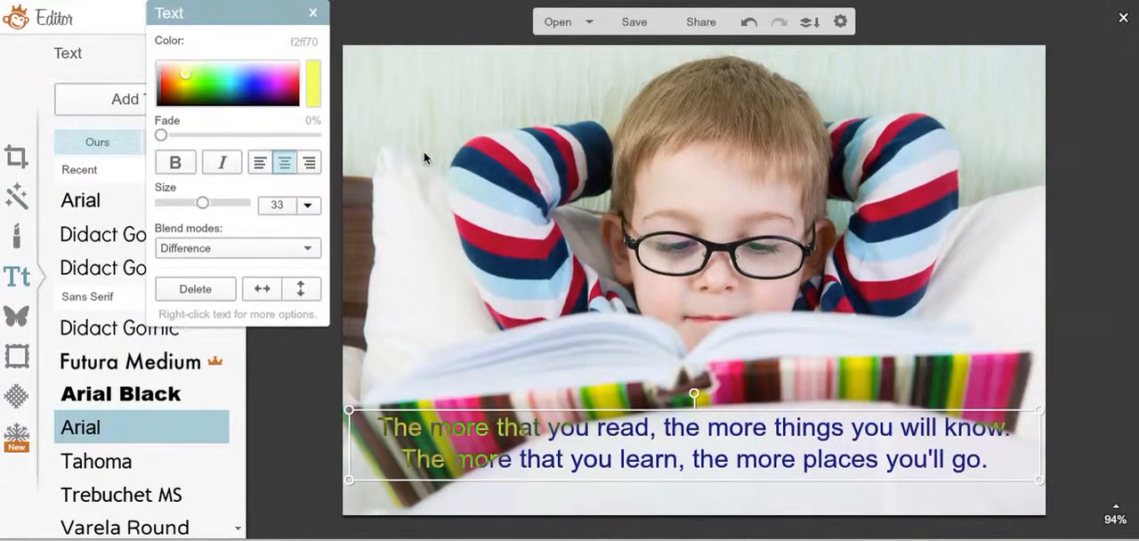
pyautogui.click(313, 12)
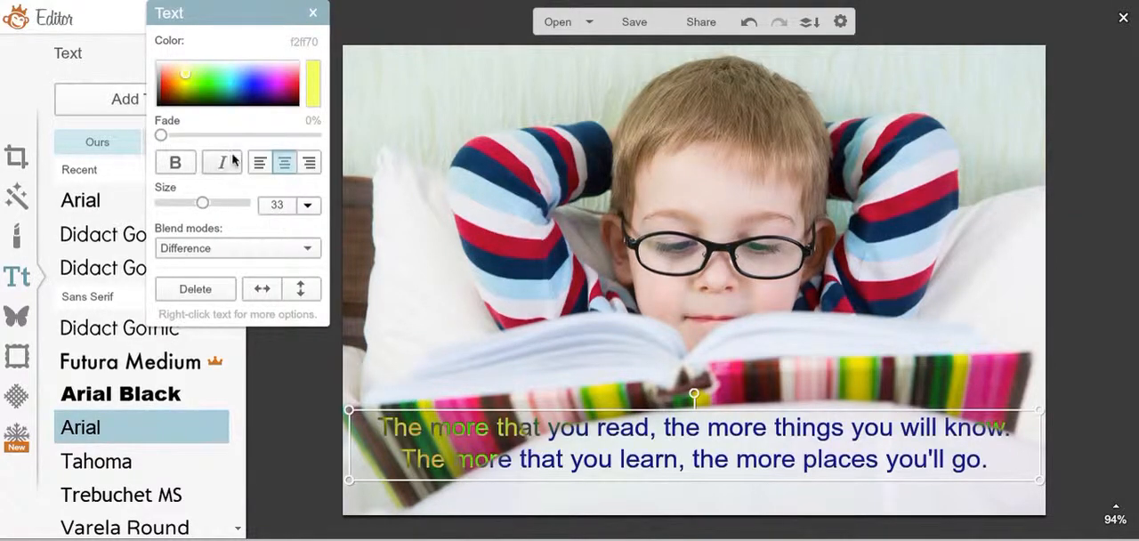
pyautogui.click(239, 247)
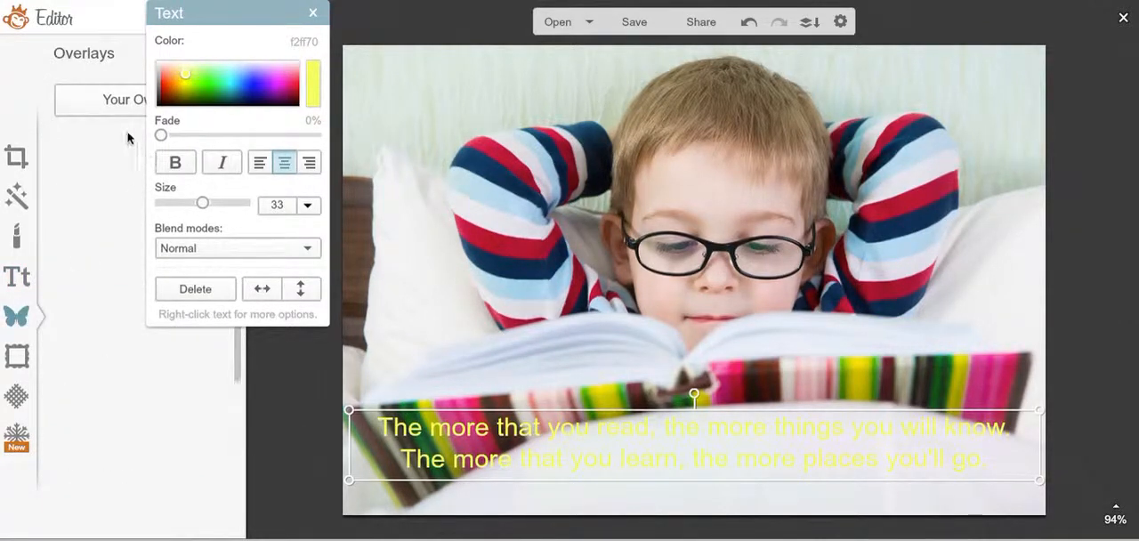
pyautogui.moveTo(100, 222)
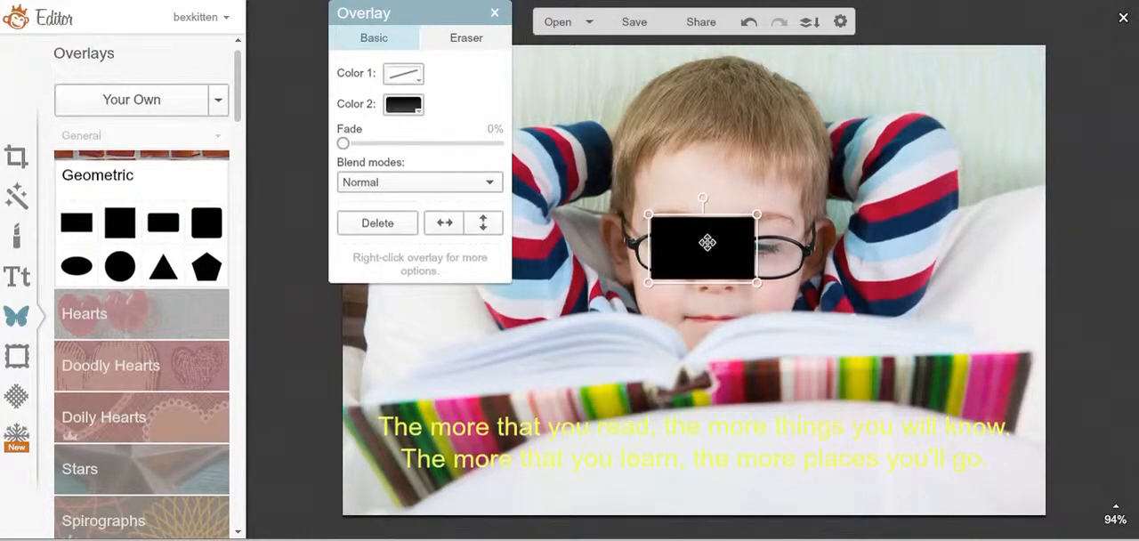
# Send the black rectangle overlay behind the quote and stretch it into a backing bar
pyautogui.moveTo(708, 242); pyautogui.dragTo(733, 262)
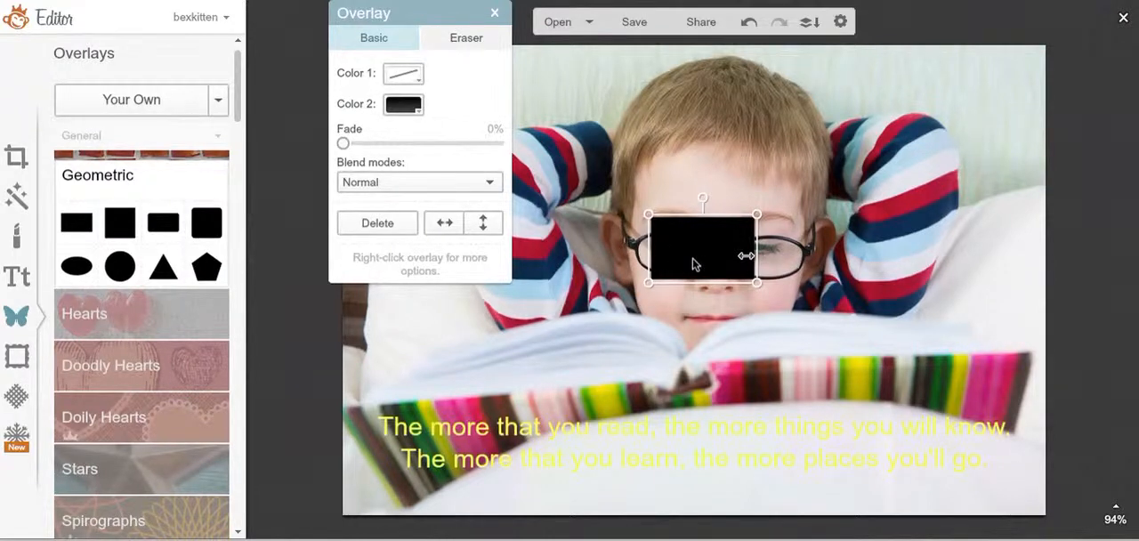
pyautogui.rightClick(694, 260)
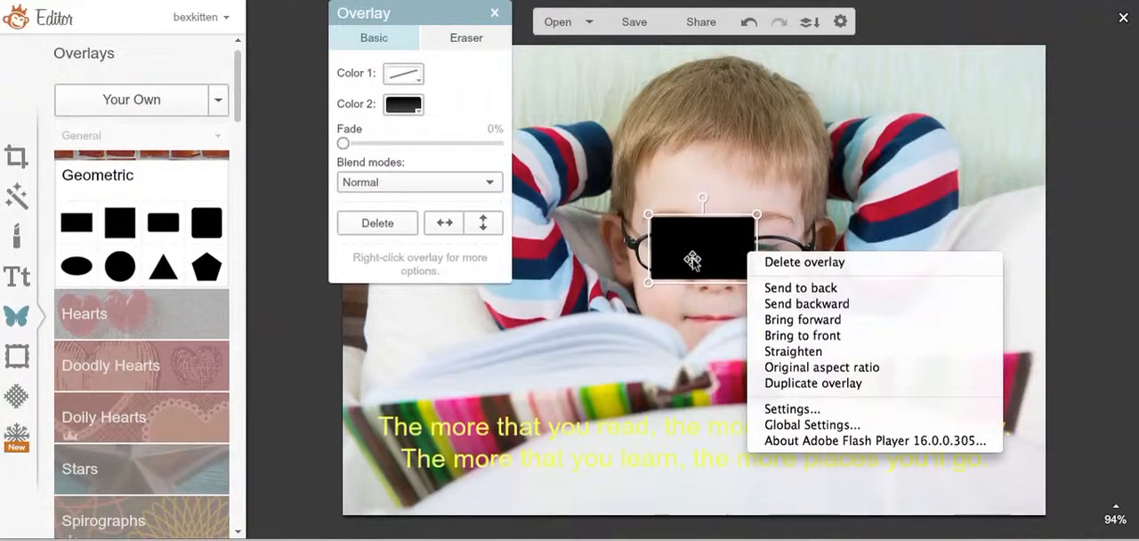
pyautogui.moveTo(801, 288)
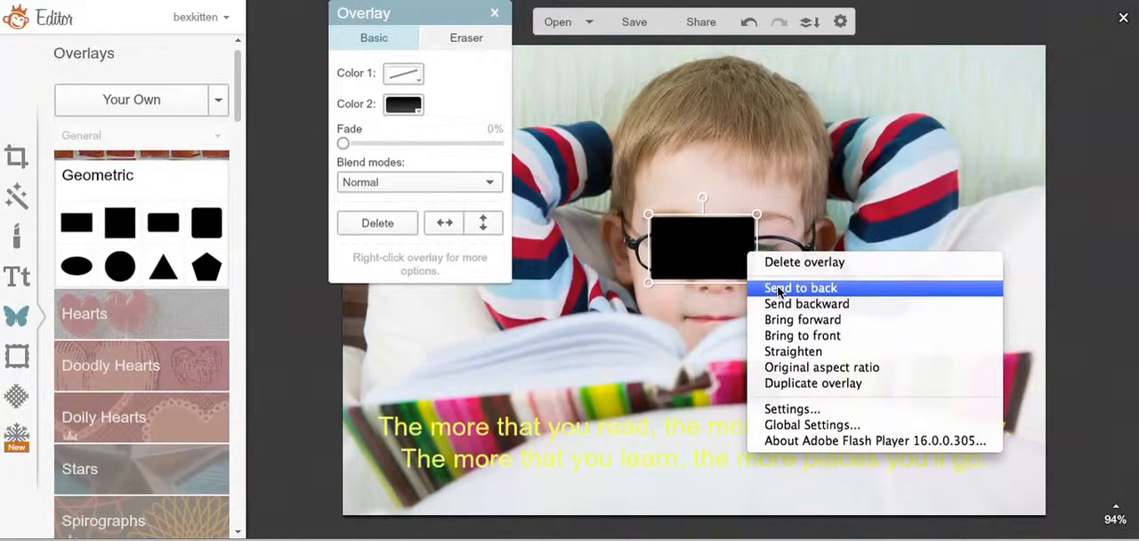
pyautogui.click(802, 289)
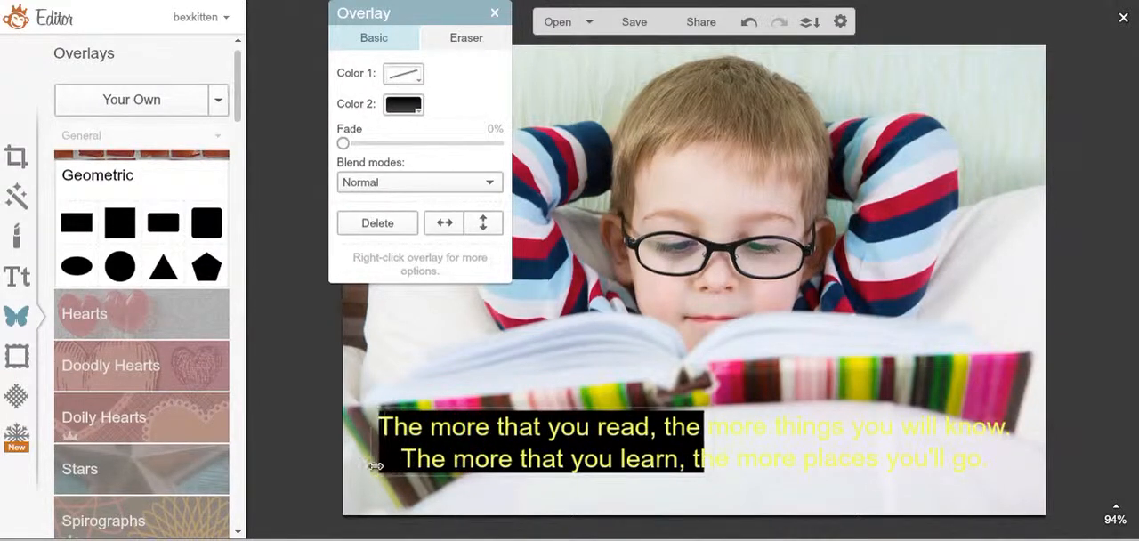
pyautogui.click(686, 441)
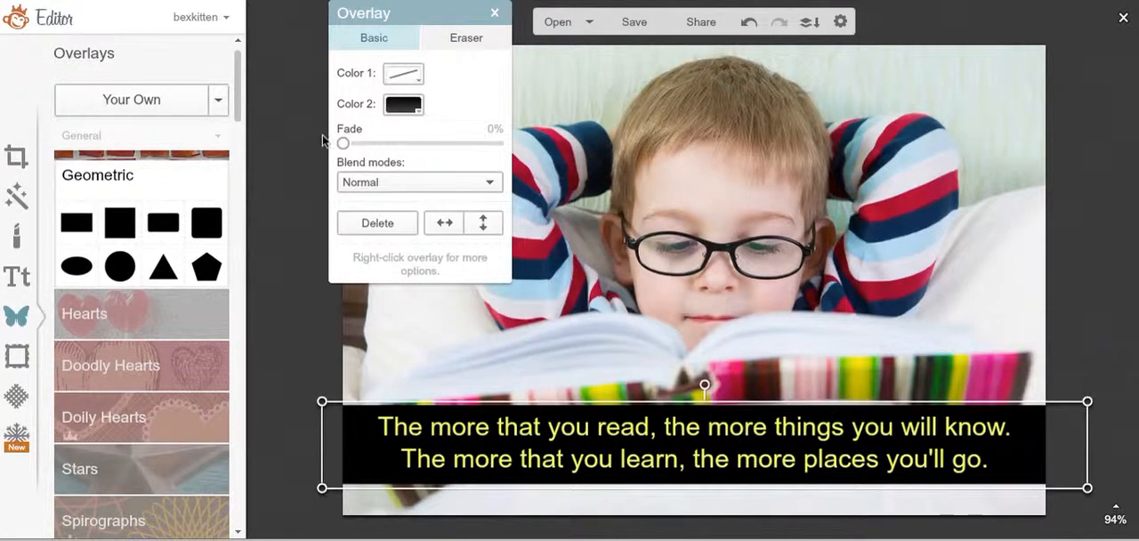
# Fade the backing bar to about 44% and change its fill to white
pyautogui.moveTo(342, 143); pyautogui.dragTo(349, 143)
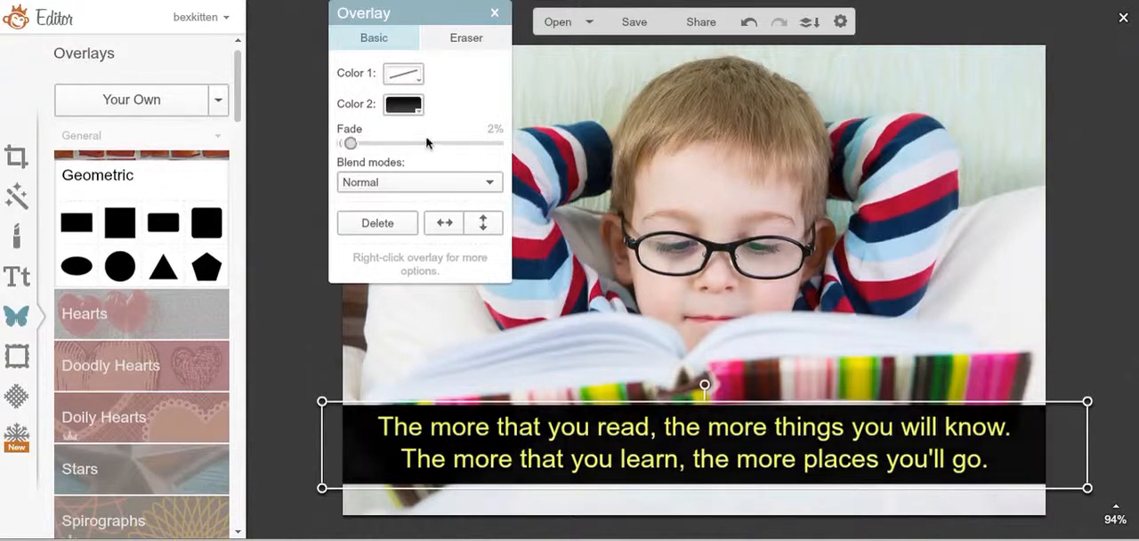
pyautogui.moveTo(349, 143); pyautogui.dragTo(388, 143)
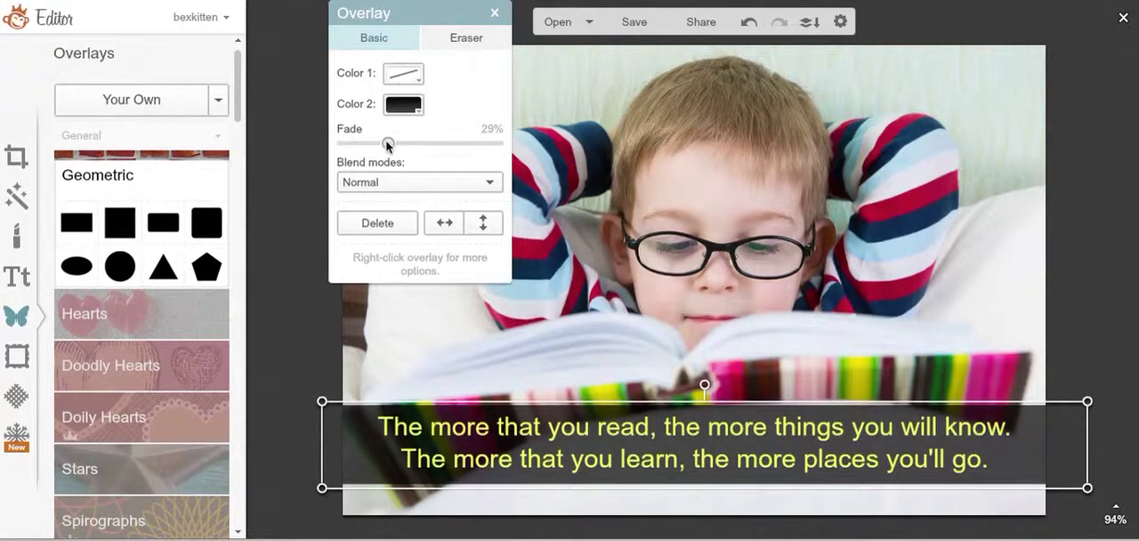
pyautogui.moveTo(388, 142); pyautogui.dragTo(413, 142)
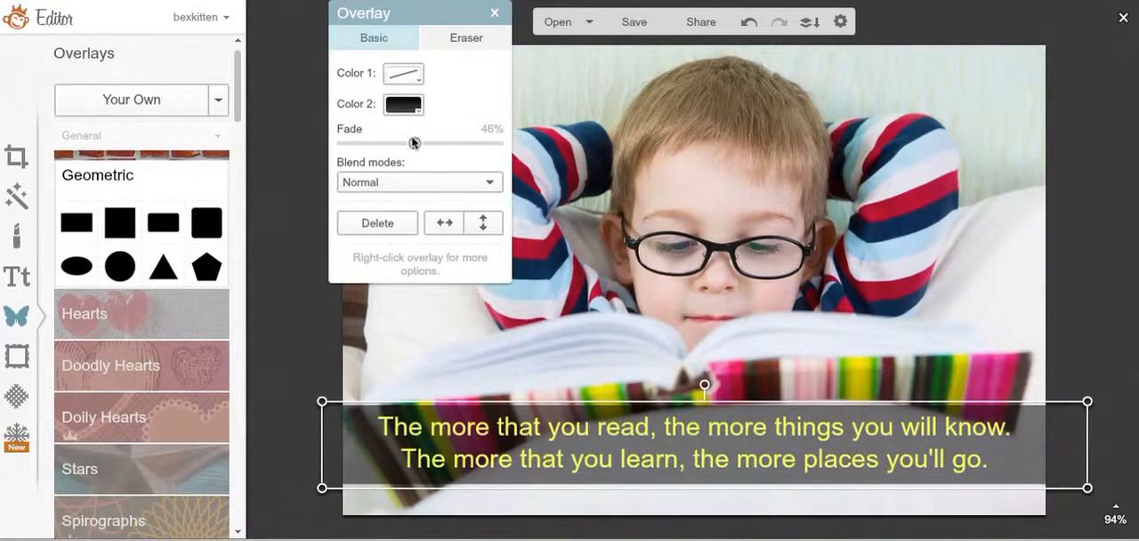
pyautogui.click(495, 12)
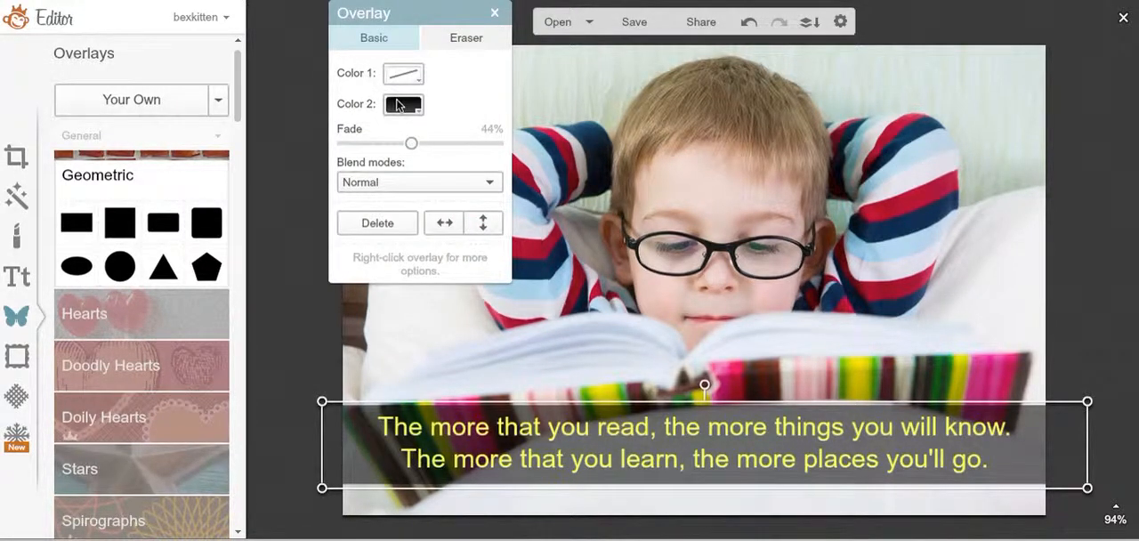
pyautogui.click(402, 103)
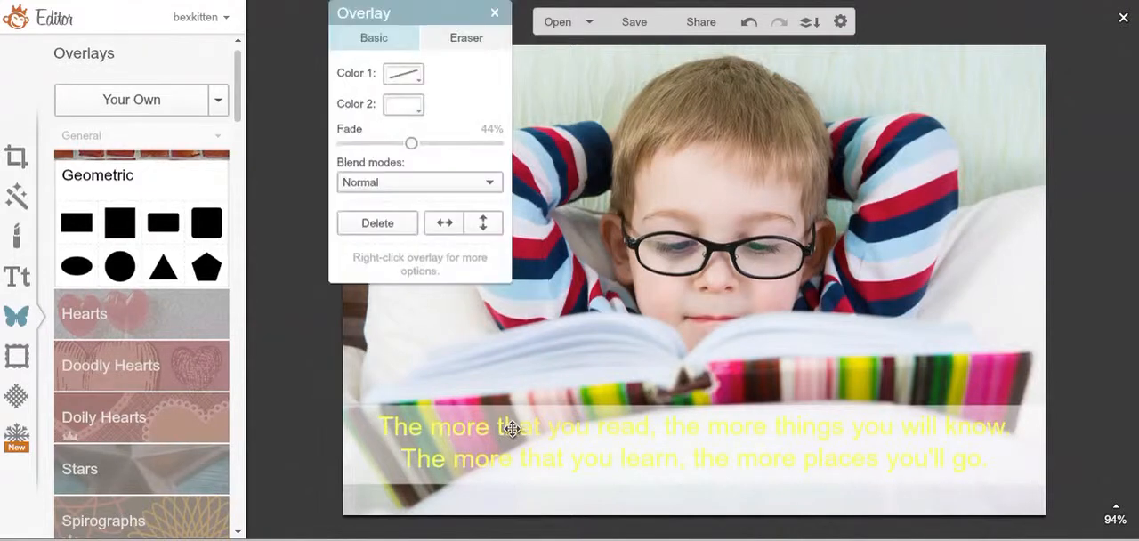
# Recolour the quote text black over the white bar
pyautogui.click(494, 13)
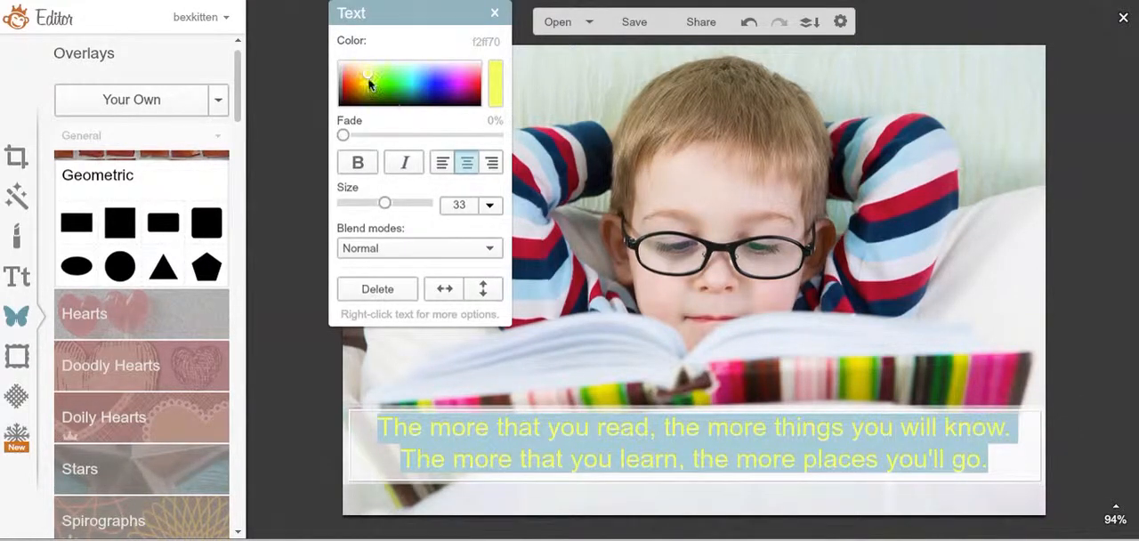
pyautogui.click(366, 105)
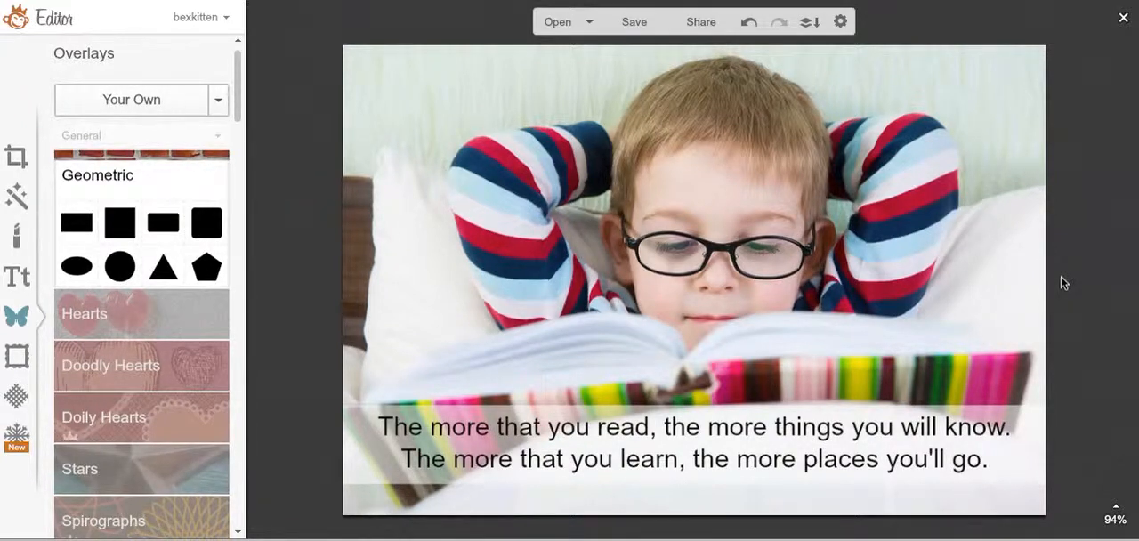
pyautogui.moveTo(642, 196)
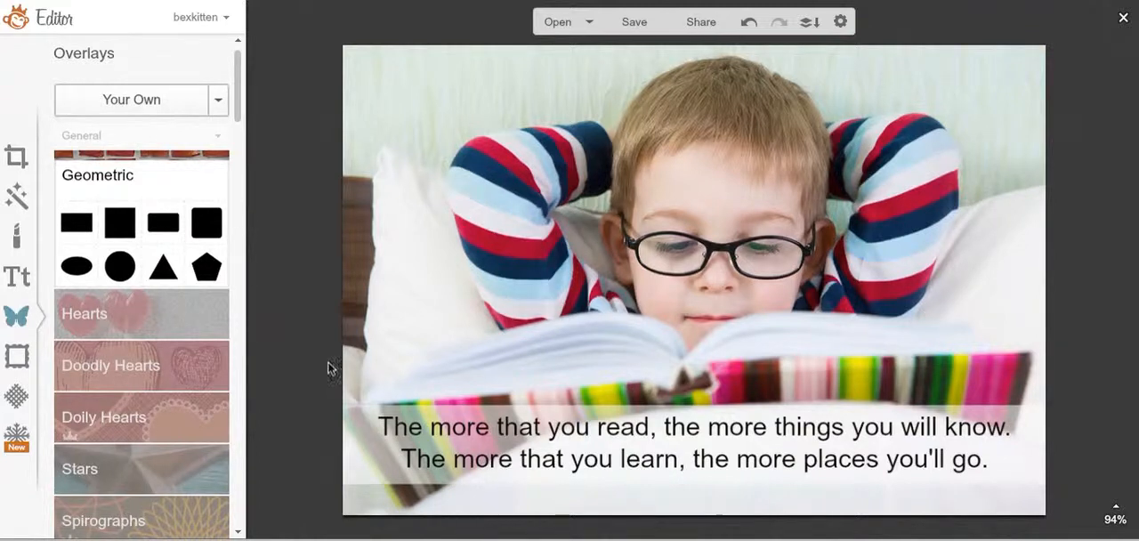
pyautogui.moveTo(363, 433)
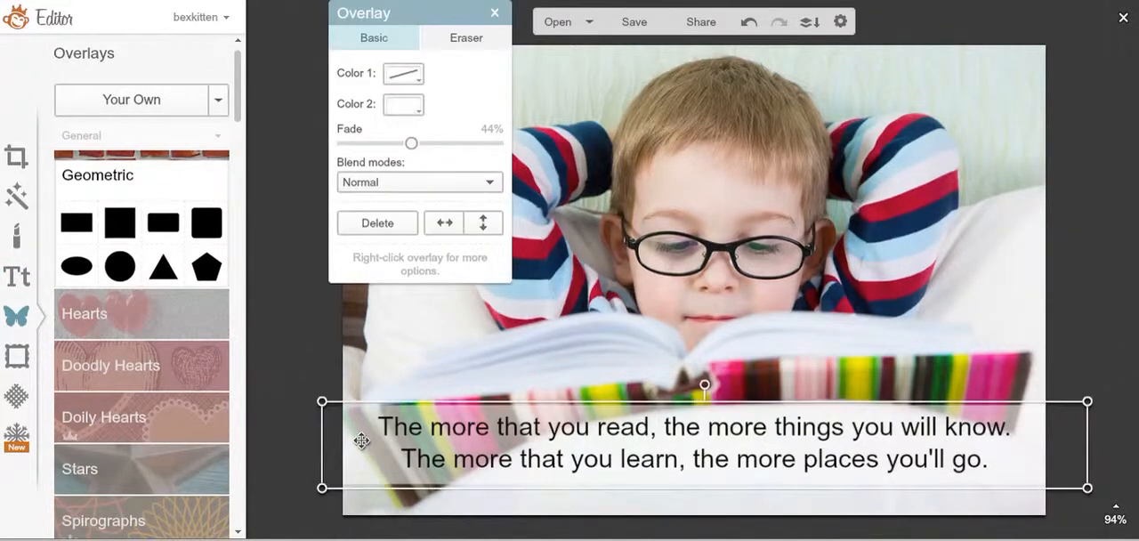
pyautogui.moveTo(388, 105)
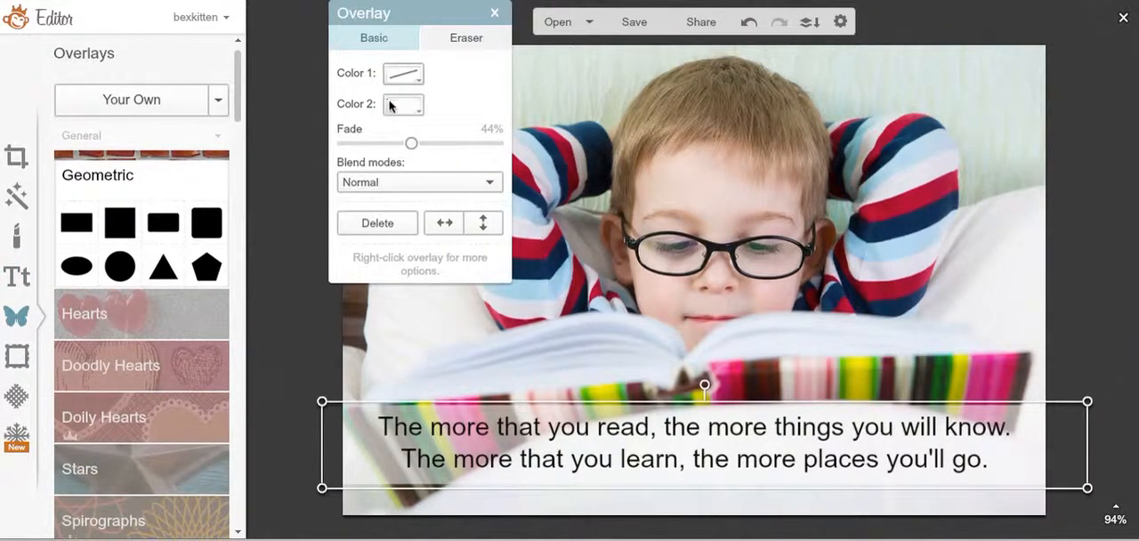
pyautogui.click(402, 103)
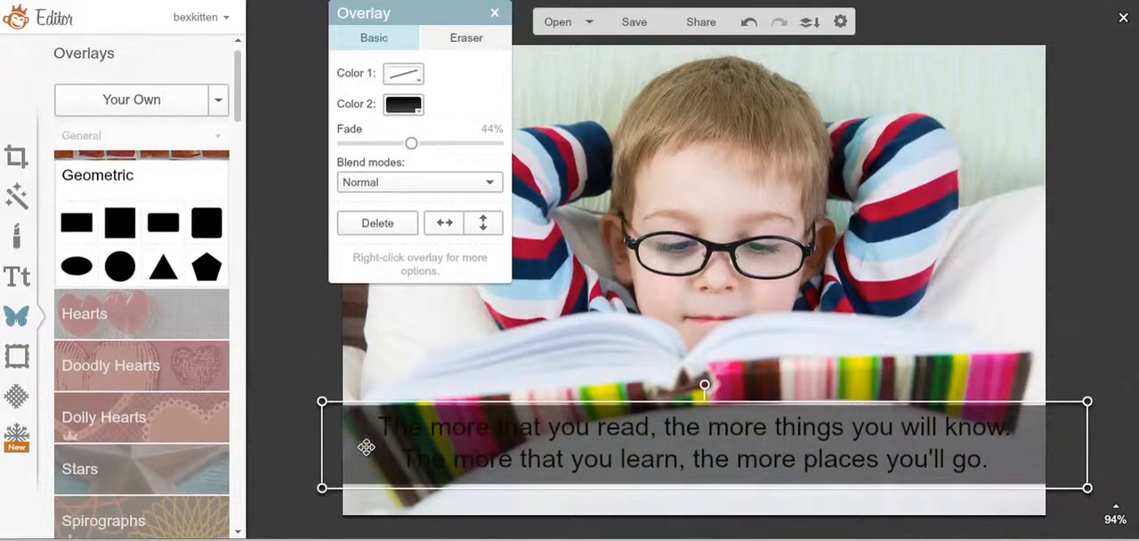
pyautogui.moveTo(461, 306)
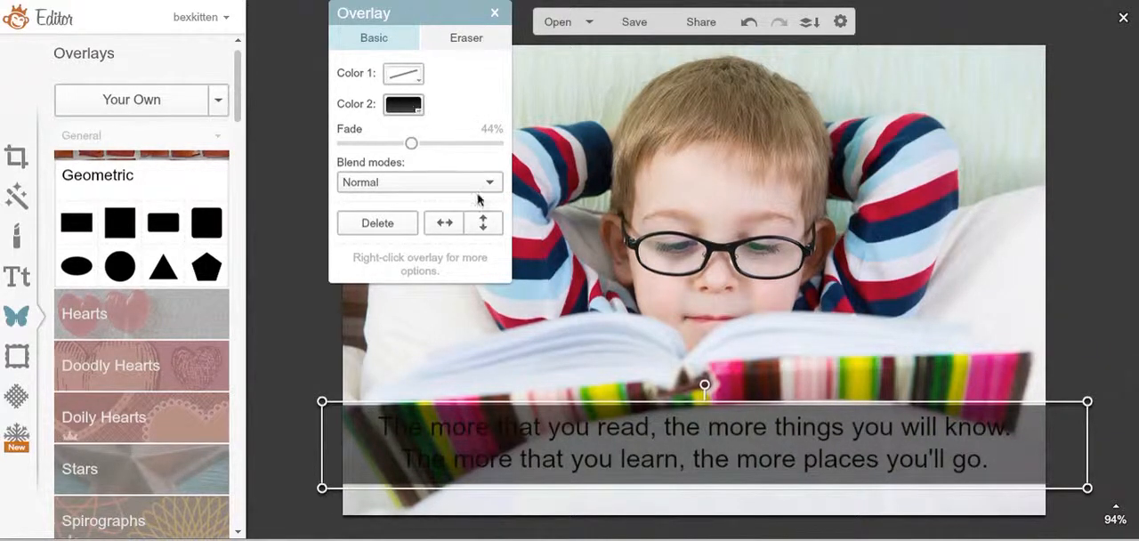
pyautogui.click(403, 103)
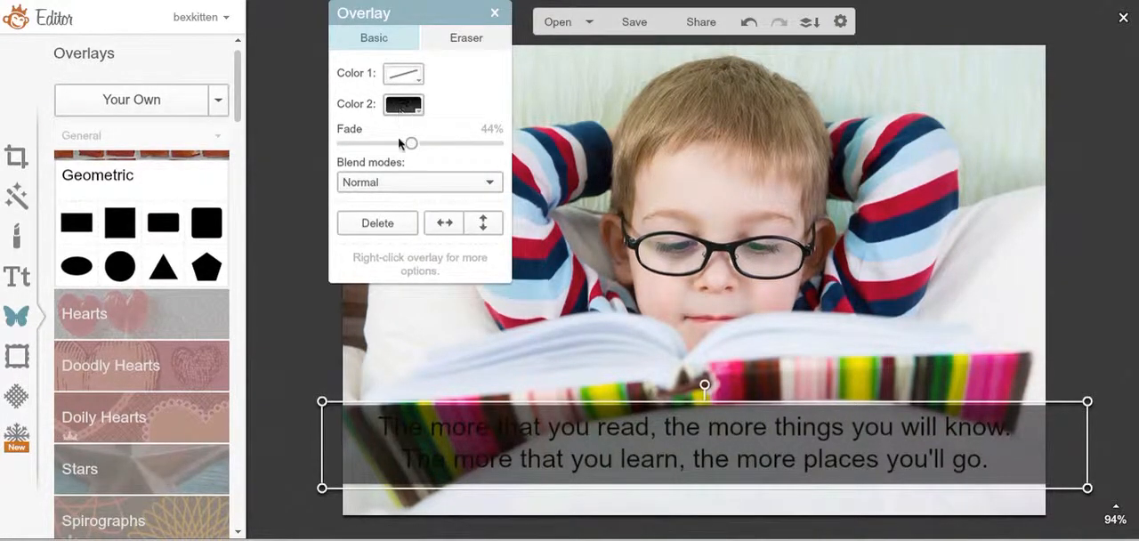
pyautogui.click(403, 103)
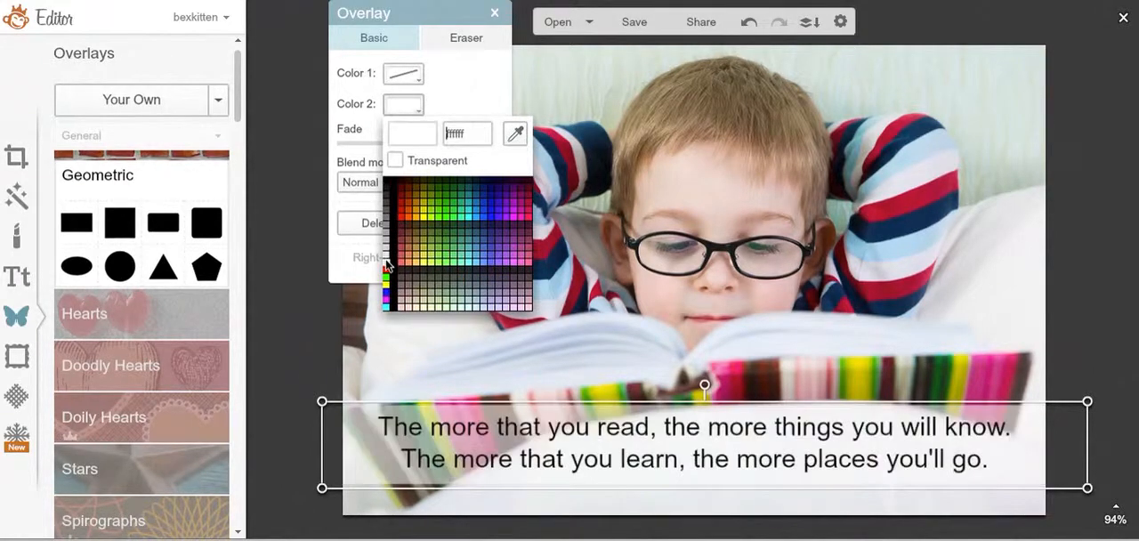
pyautogui.click(495, 13)
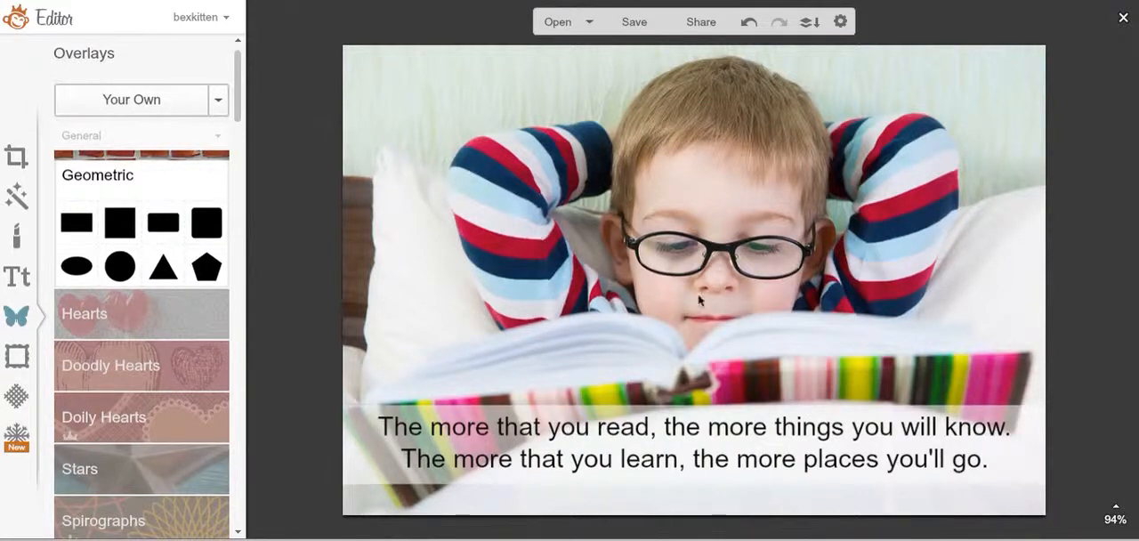
pyautogui.moveTo(747, 340)
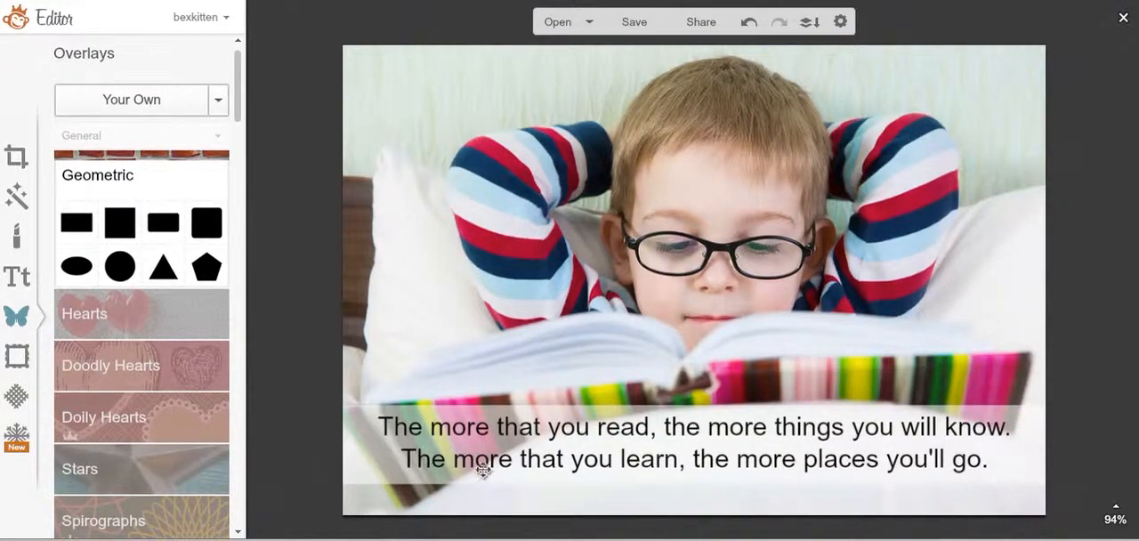
pyautogui.moveTo(385, 342)
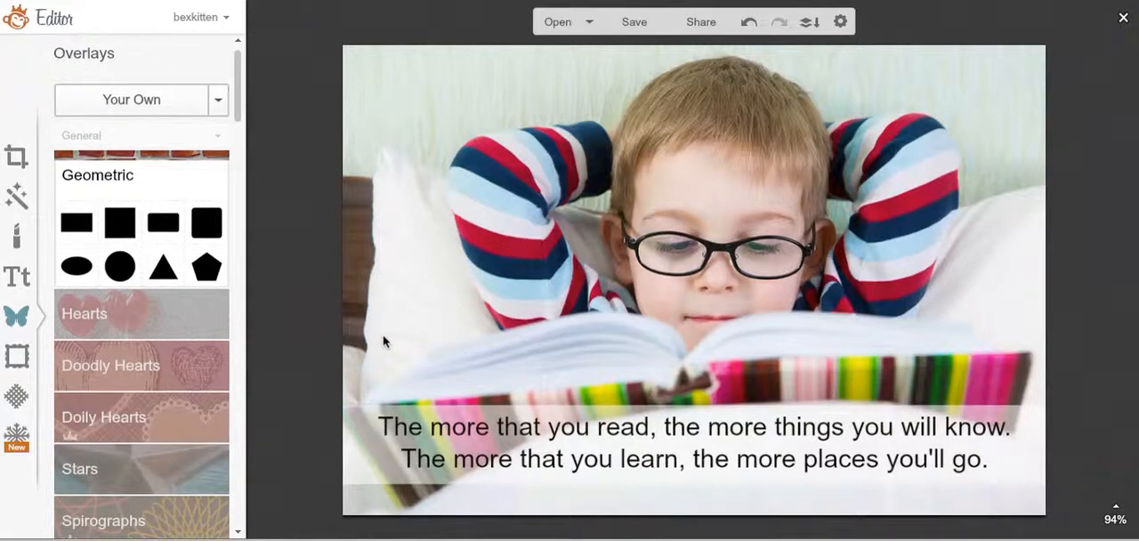
pyautogui.moveTo(384, 413)
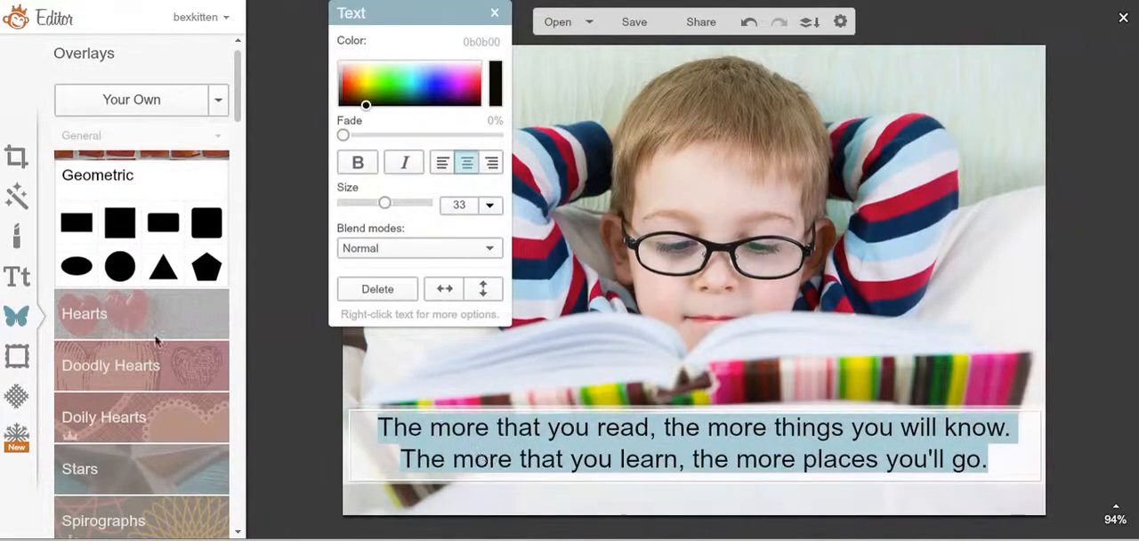
# Try Georgia and Times New Roman on the quote and shrink it to size 30
pyautogui.click(16, 276)
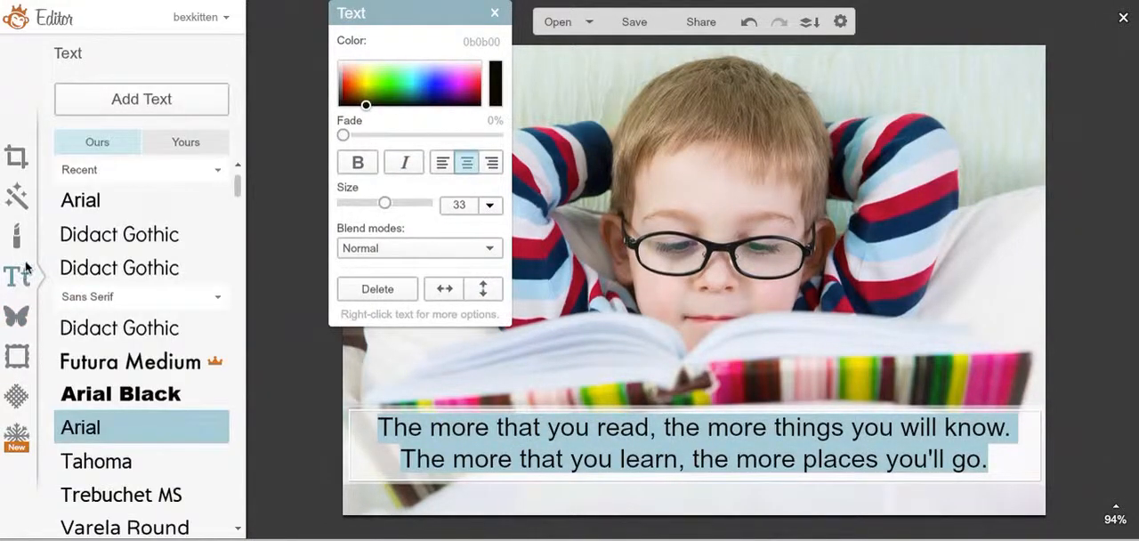
pyautogui.scroll(-3)
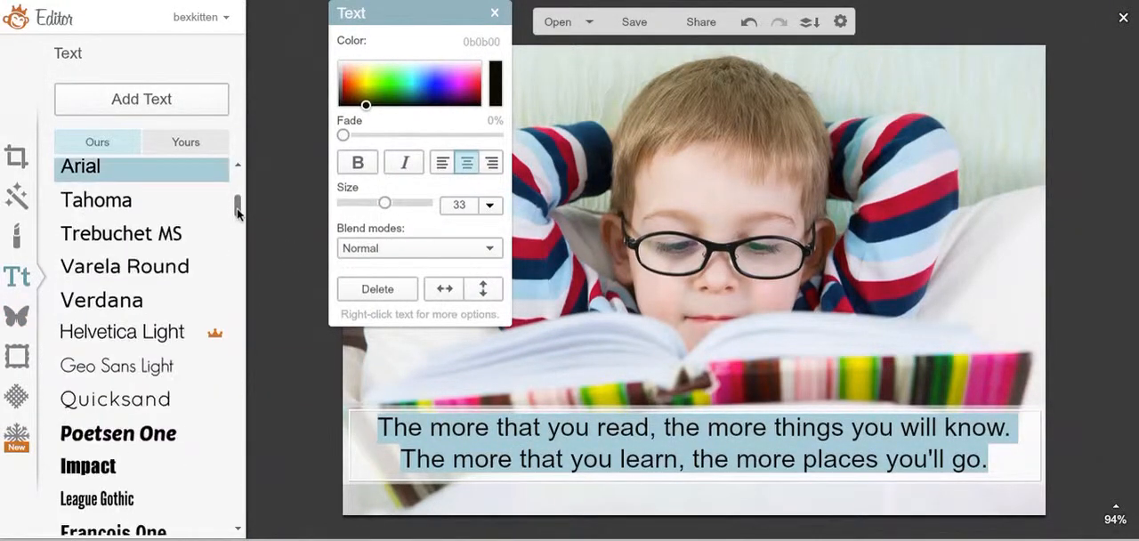
pyautogui.scroll(-3)
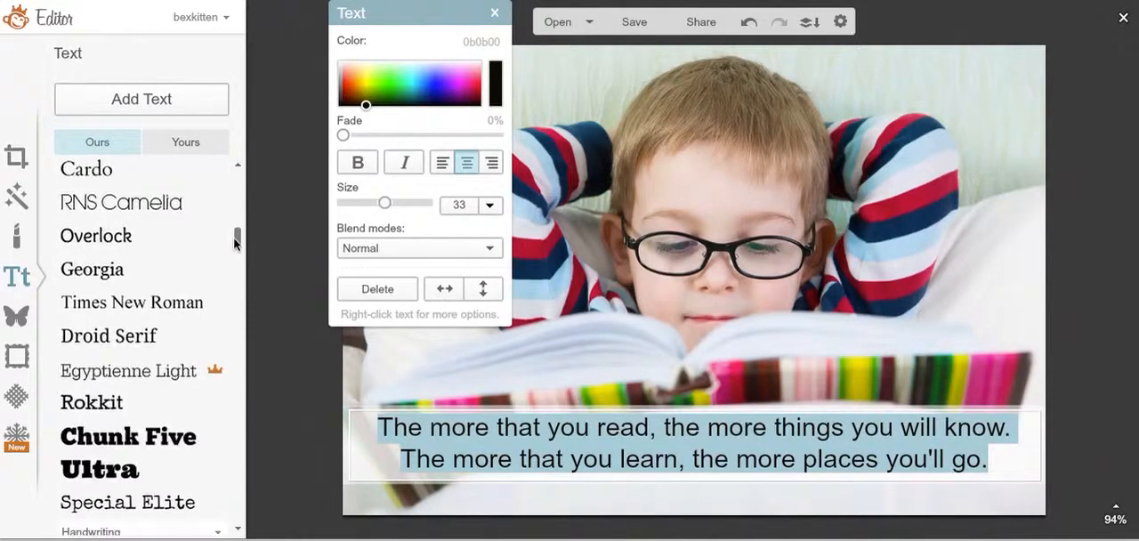
pyautogui.scroll(-3)
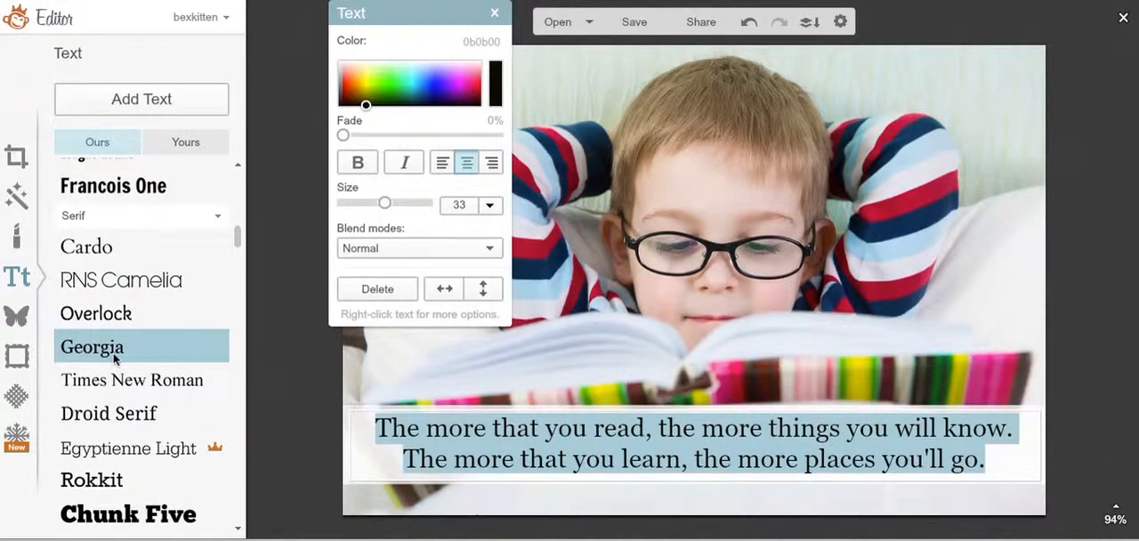
pyautogui.moveTo(109, 413)
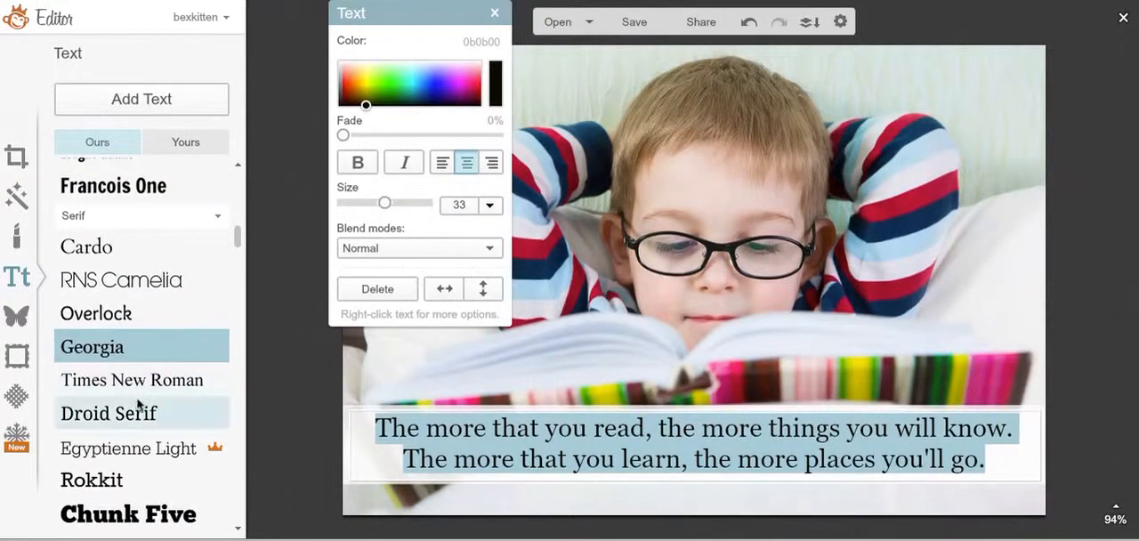
pyautogui.click(358, 162)
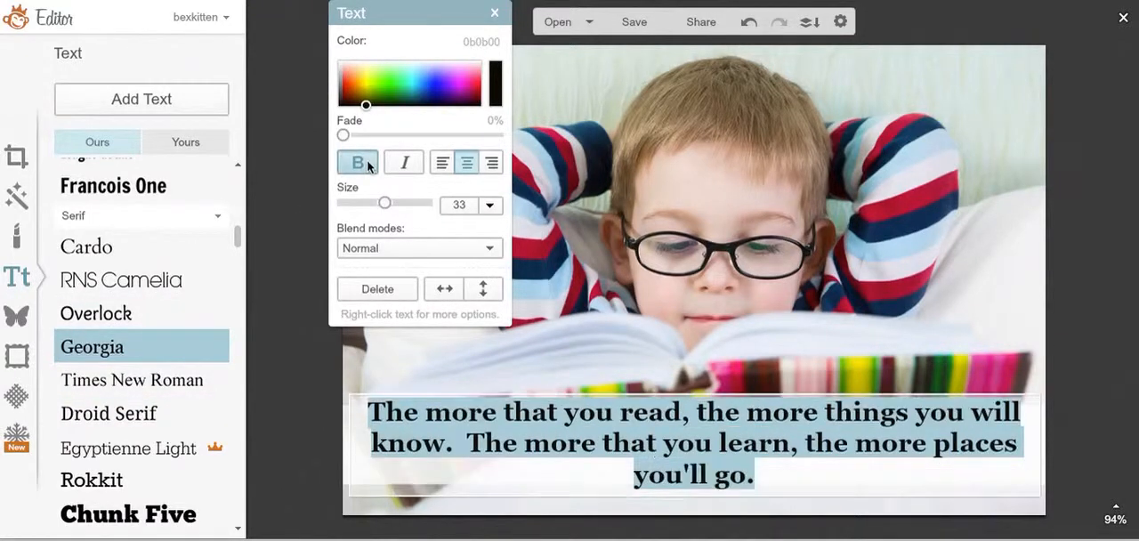
pyautogui.click(358, 162)
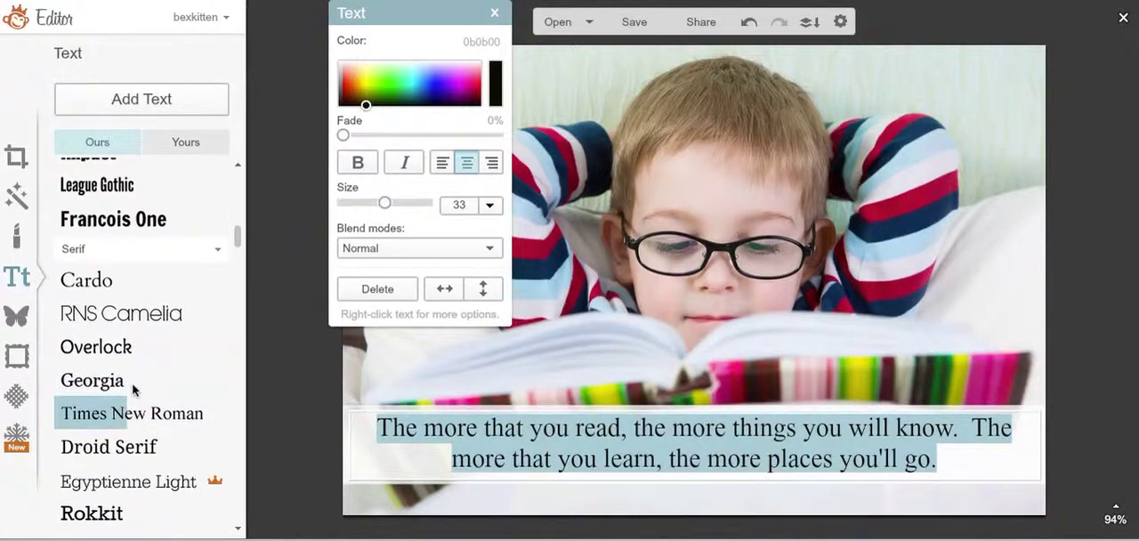
pyautogui.click(131, 413)
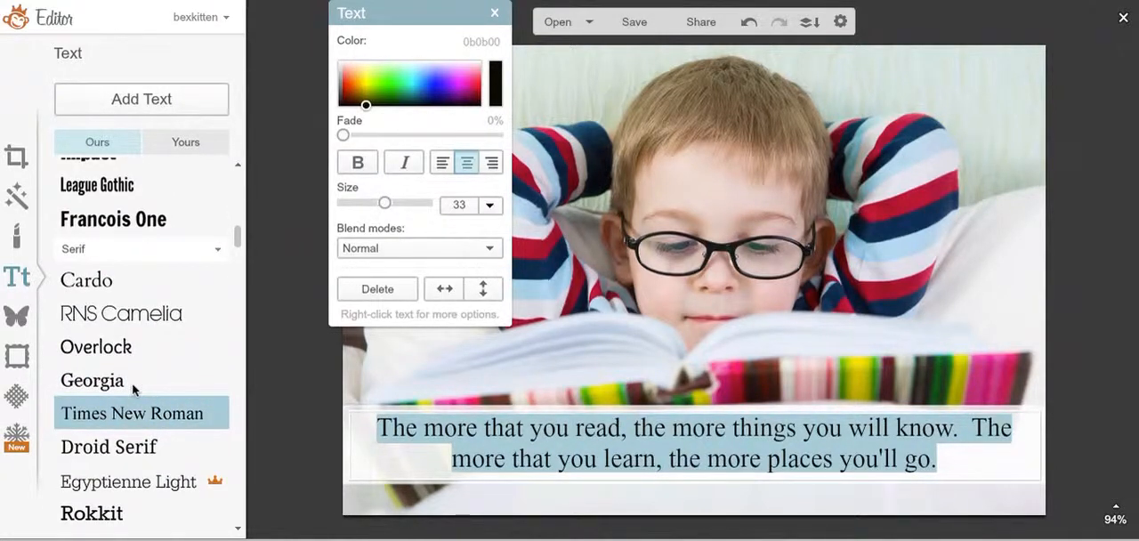
pyautogui.moveTo(763, 396)
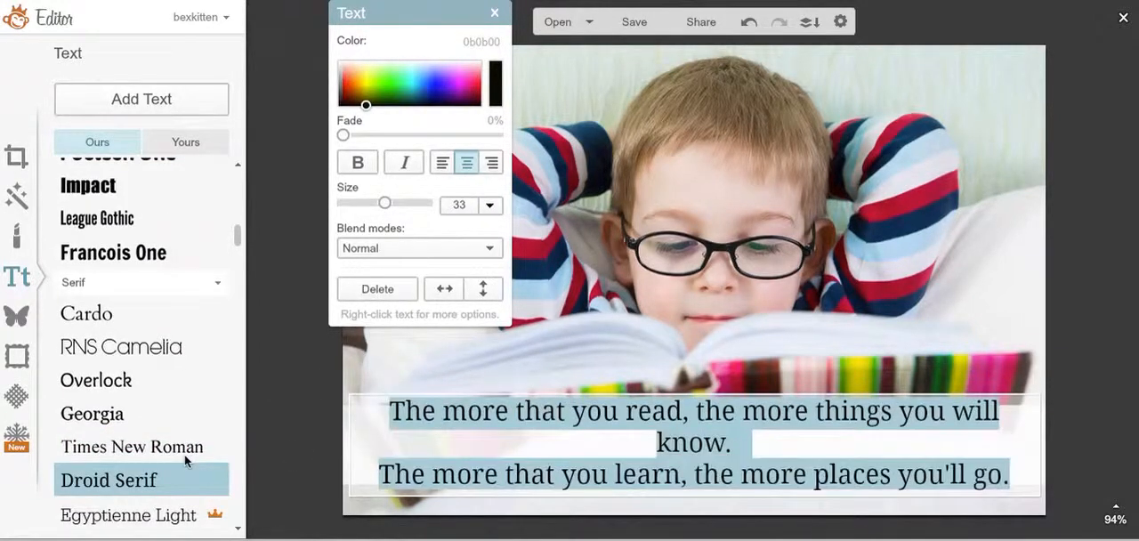
pyautogui.moveTo(142, 515)
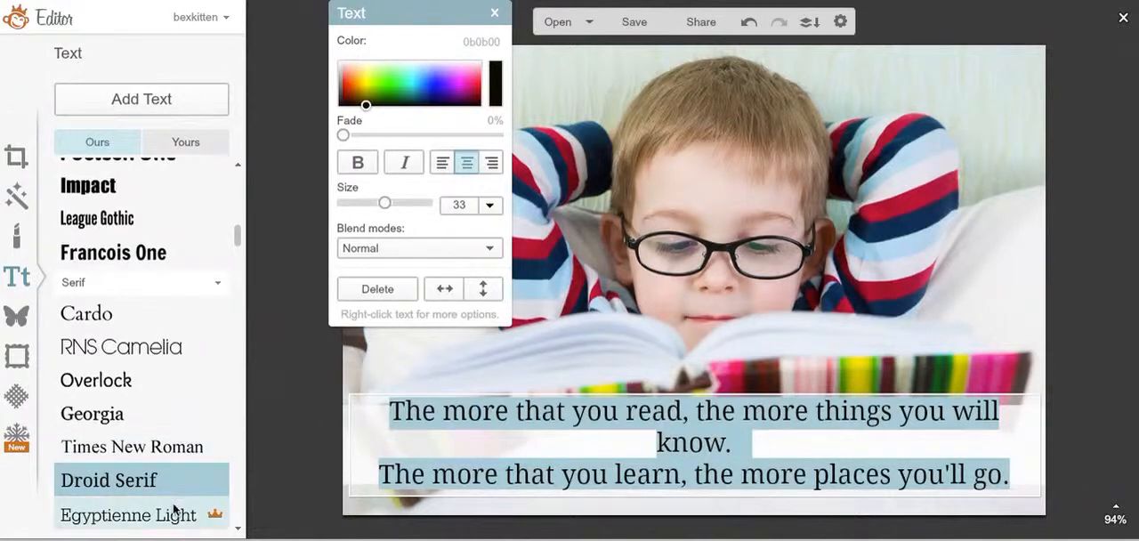
pyautogui.scroll(-3)
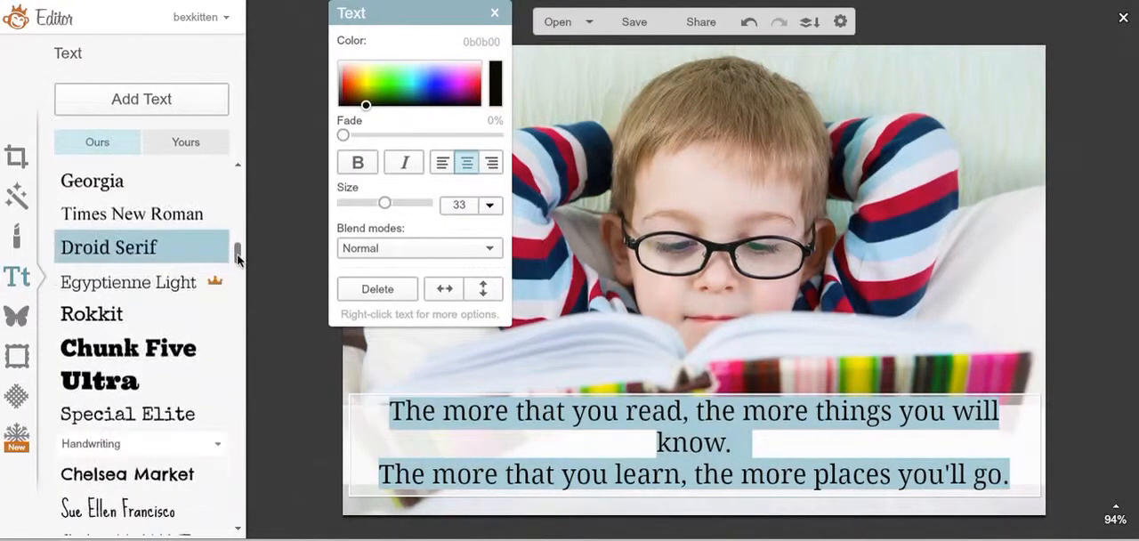
pyautogui.scroll(3)
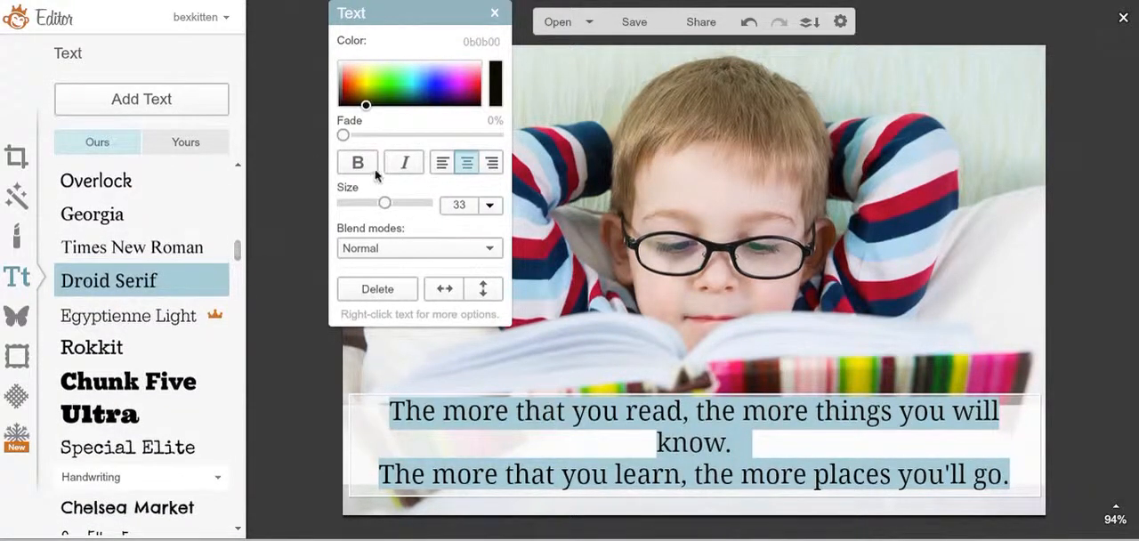
pyautogui.moveTo(386, 203); pyautogui.dragTo(381, 203)
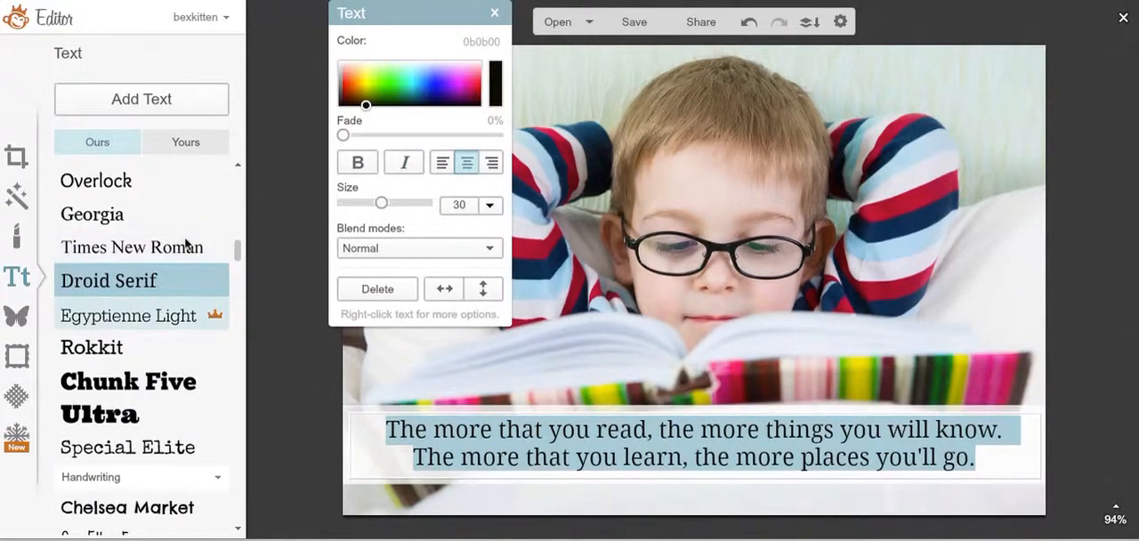
# Test Egyptienne Light and Rokkit at size 33, then settle on the Cardo serif font
pyautogui.click(93, 214)
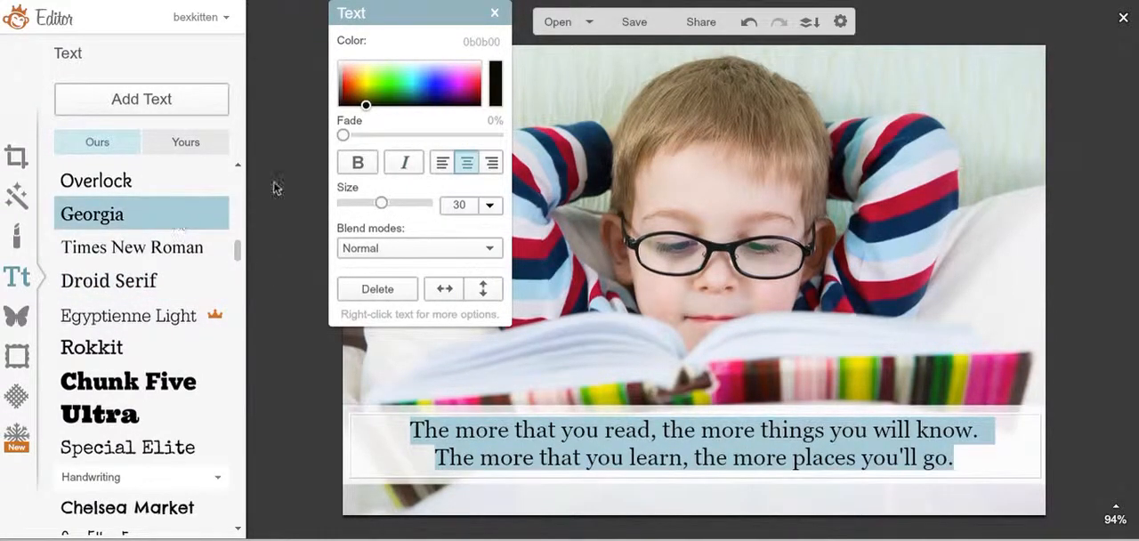
pyautogui.click(356, 162)
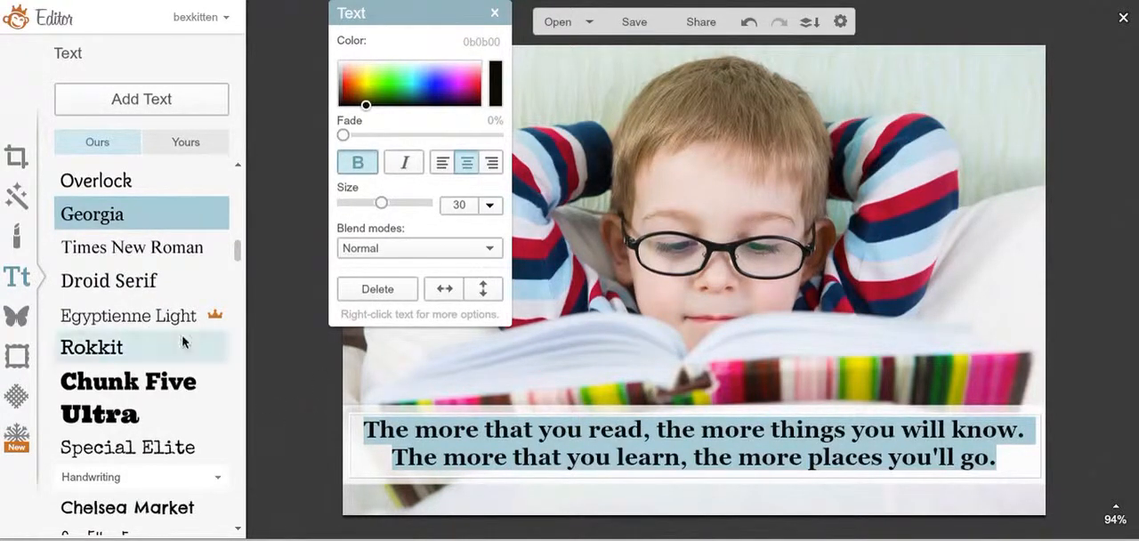
pyautogui.click(132, 247)
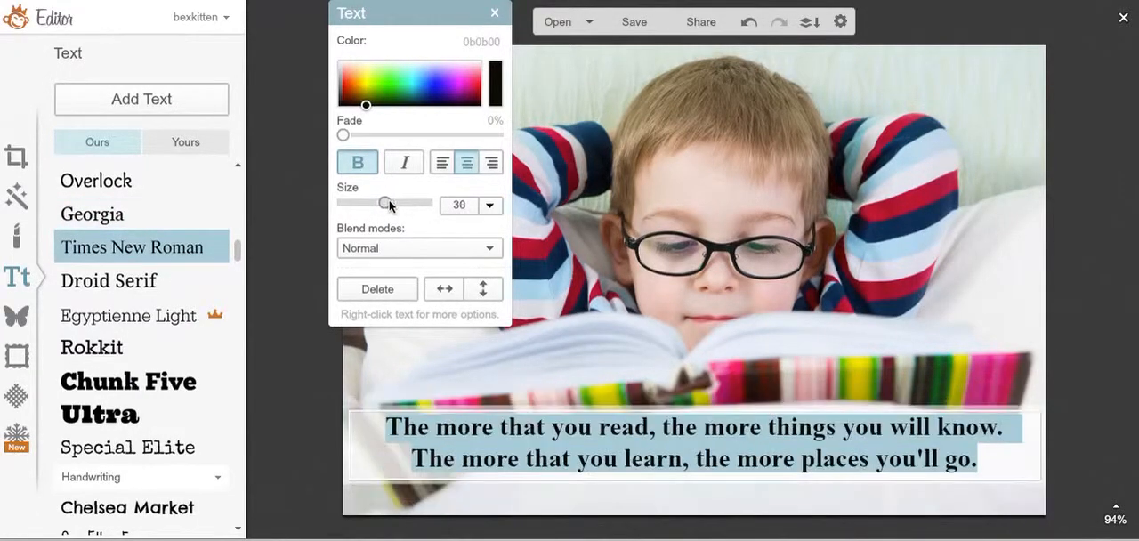
pyautogui.moveTo(381, 203); pyautogui.dragTo(384, 203)
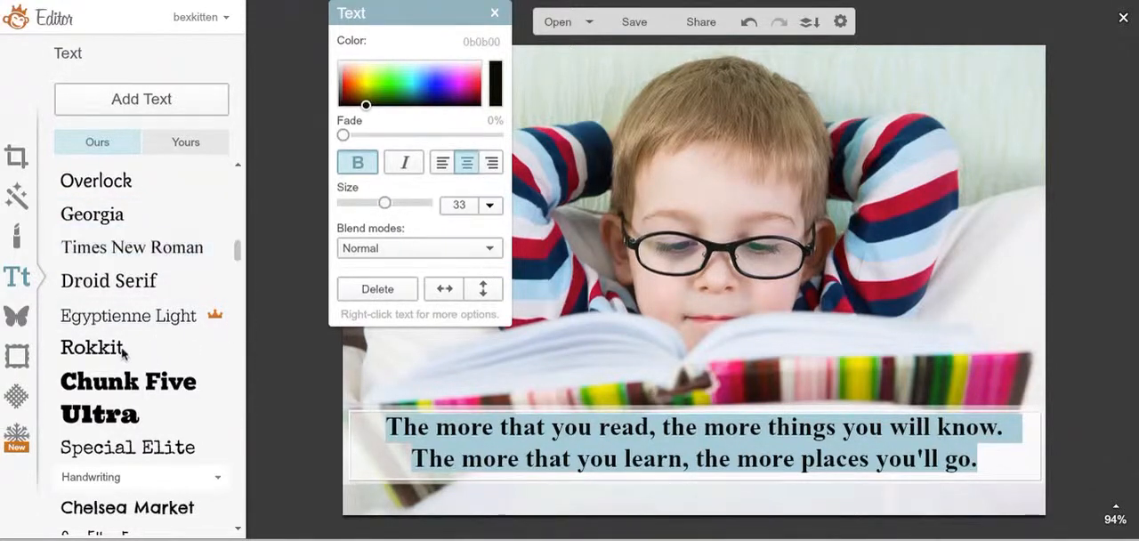
pyautogui.scroll(3)
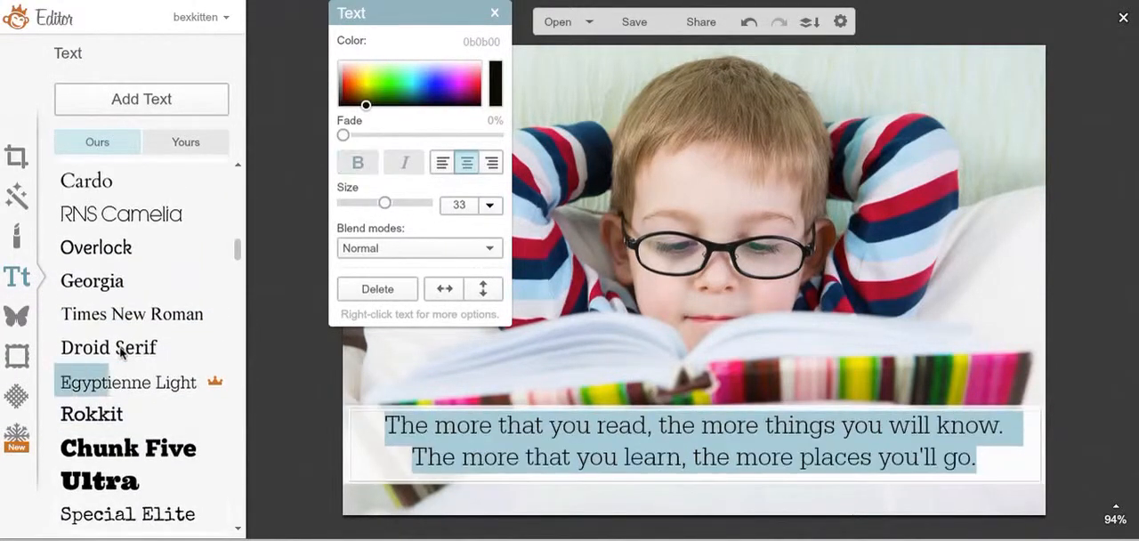
pyautogui.click(107, 347)
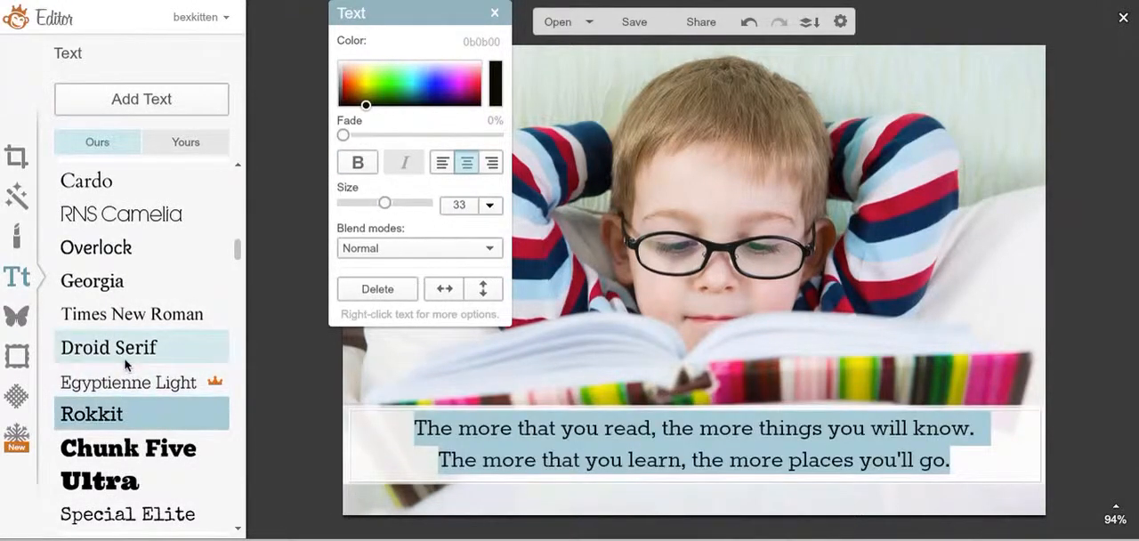
pyautogui.click(108, 347)
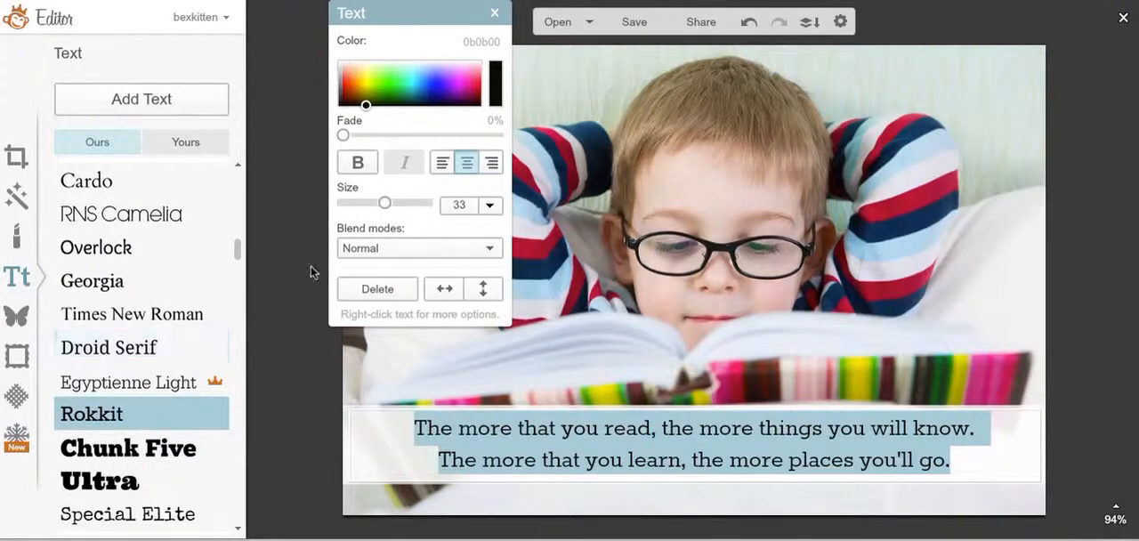
pyautogui.click(356, 162)
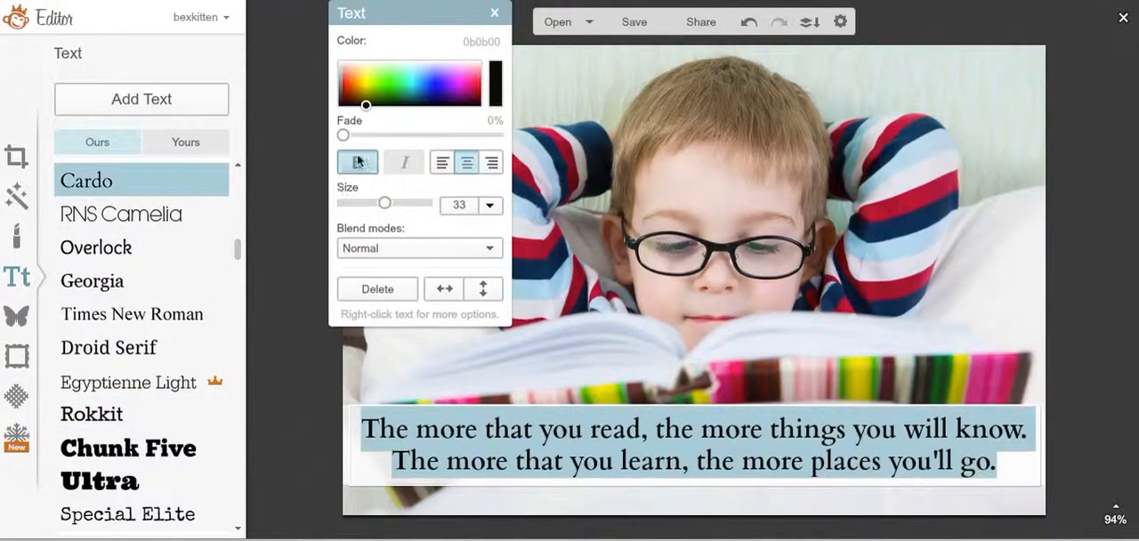
pyautogui.click(356, 162)
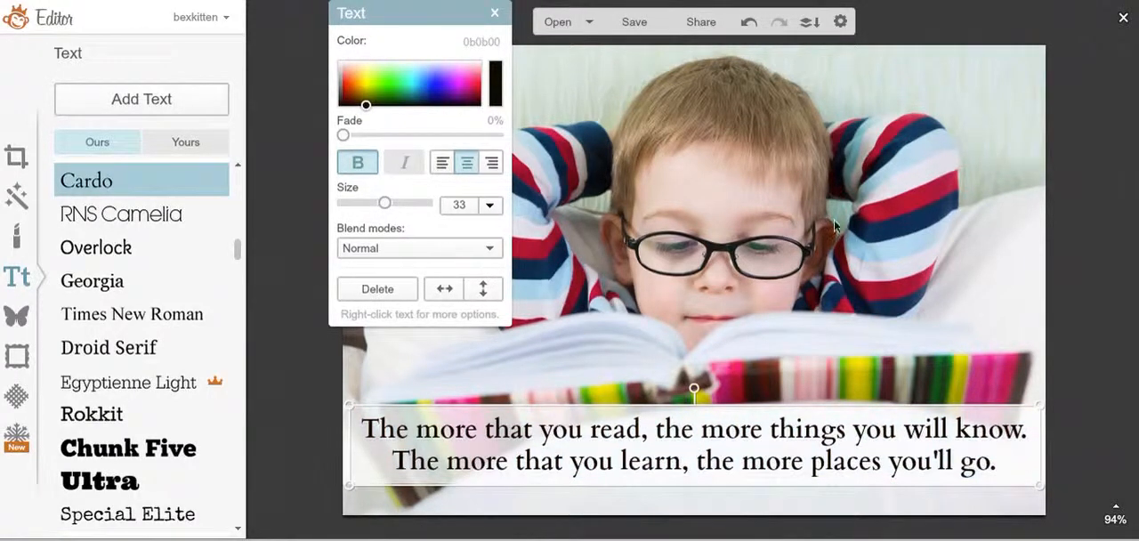
pyautogui.click(495, 12)
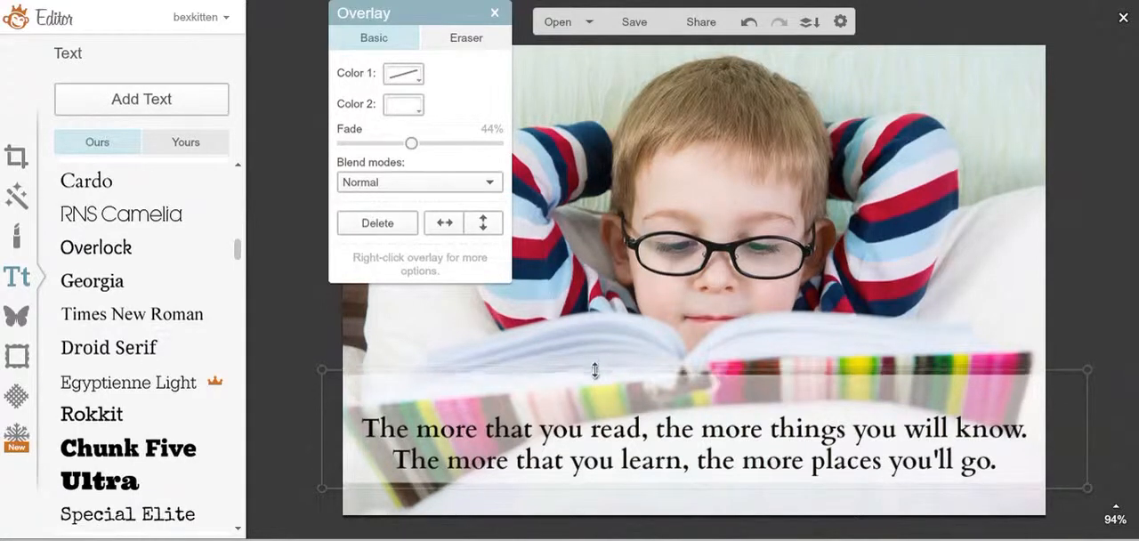
# Adjust the faded white band to sit under both quote lines, then deselect it
pyautogui.click(495, 12)
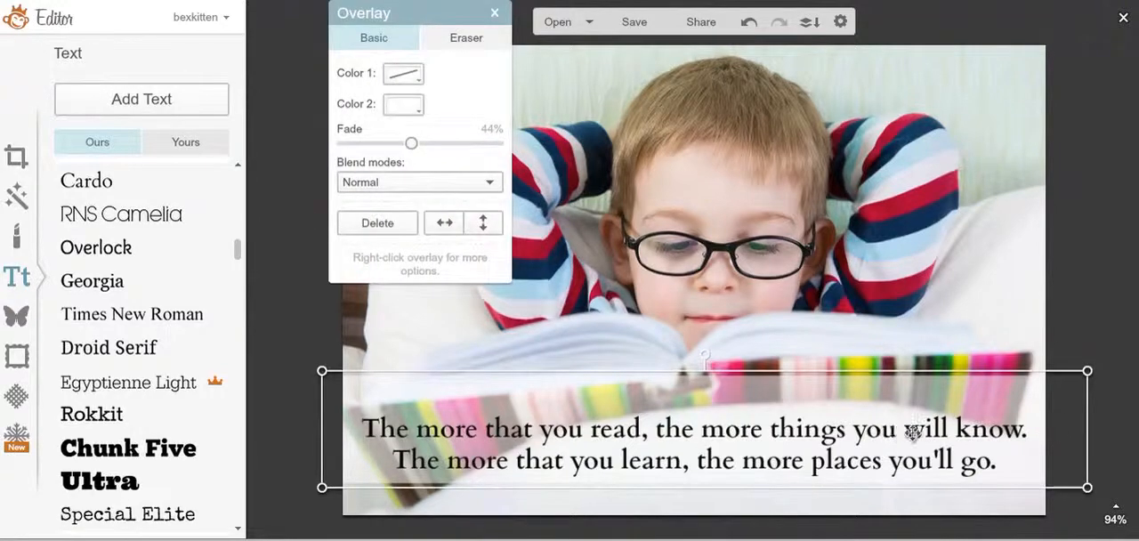
pyautogui.click(495, 13)
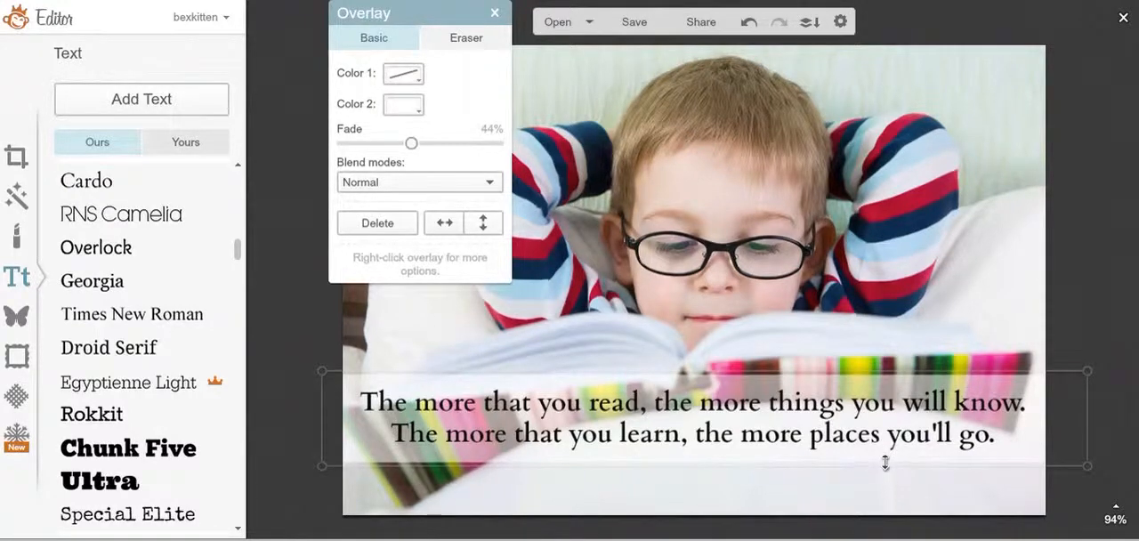
pyautogui.click(495, 12)
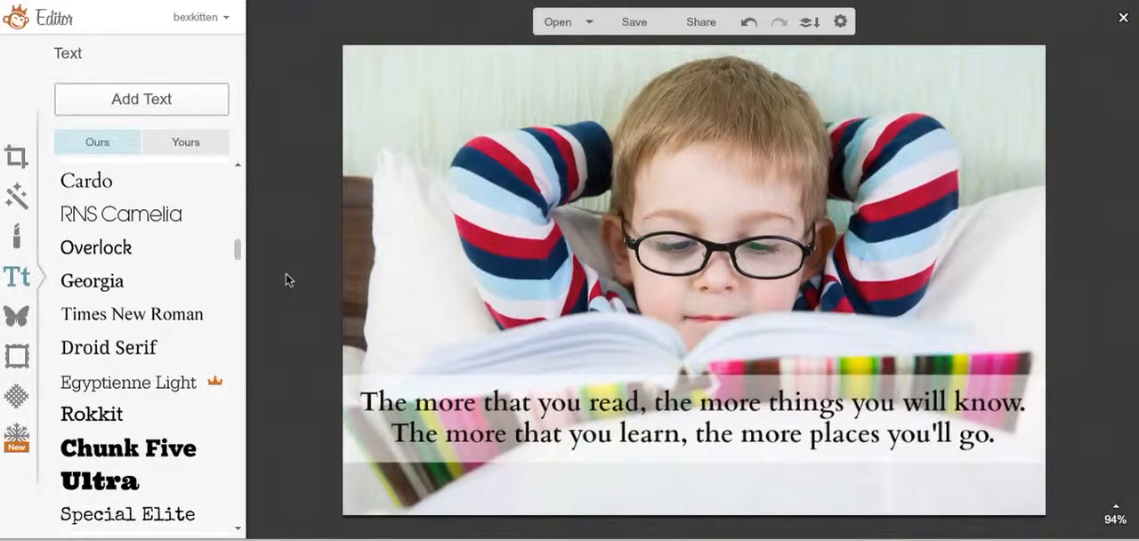
pyautogui.moveTo(367, 92)
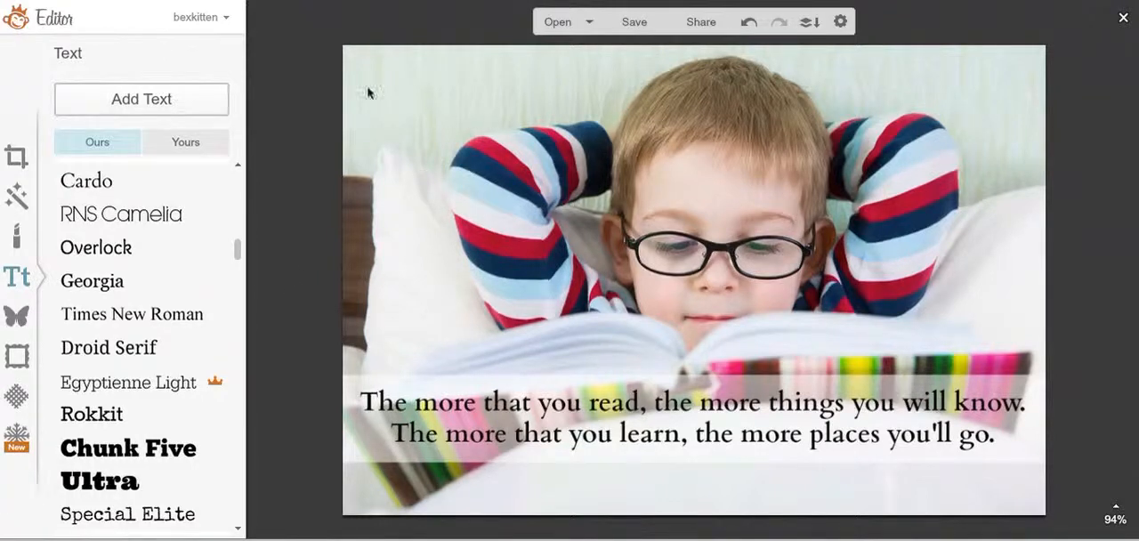
pyautogui.moveTo(16, 315)
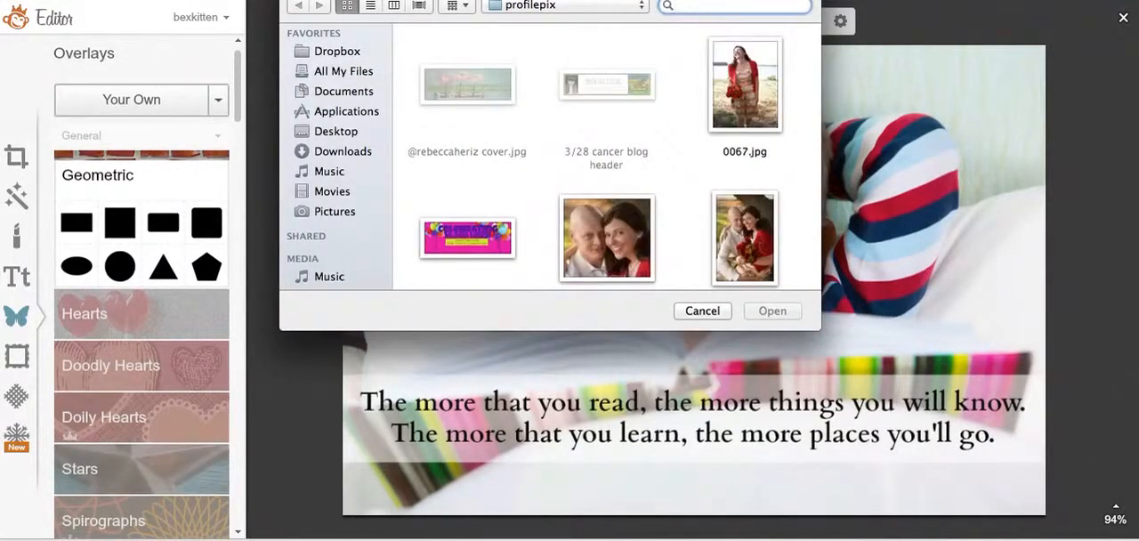
# Find the dragonfly logo.png file and insert it as a Your Own overlay
pyautogui.write('logo')
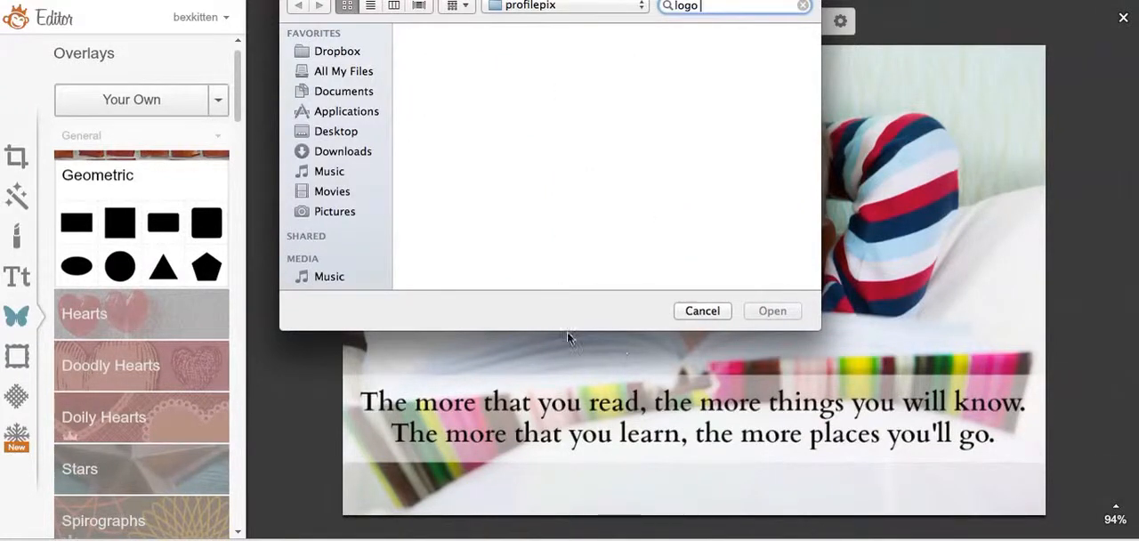
pyautogui.write('dragon')
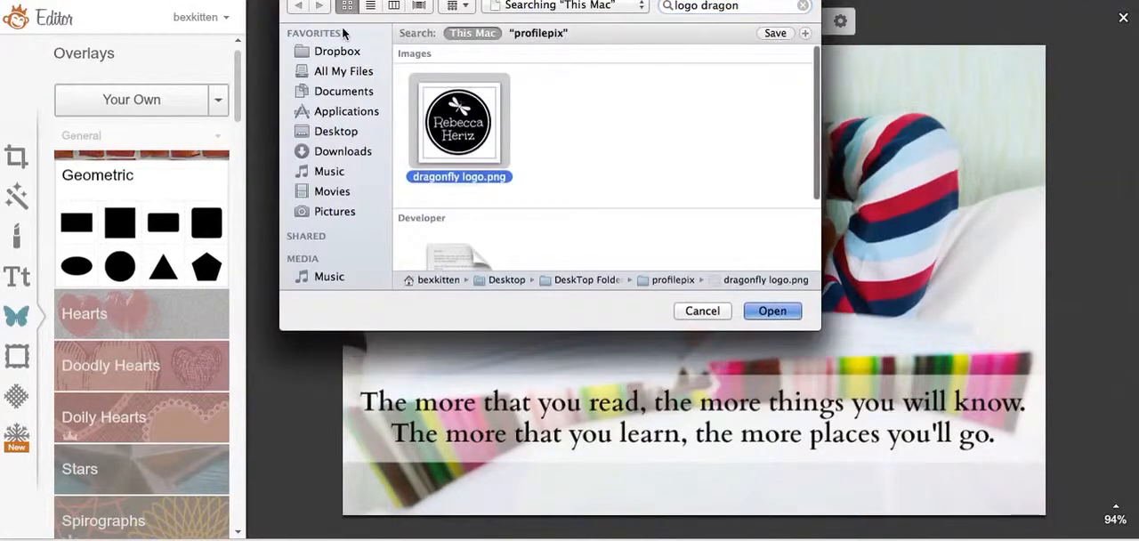
pyautogui.moveTo(498, 128)
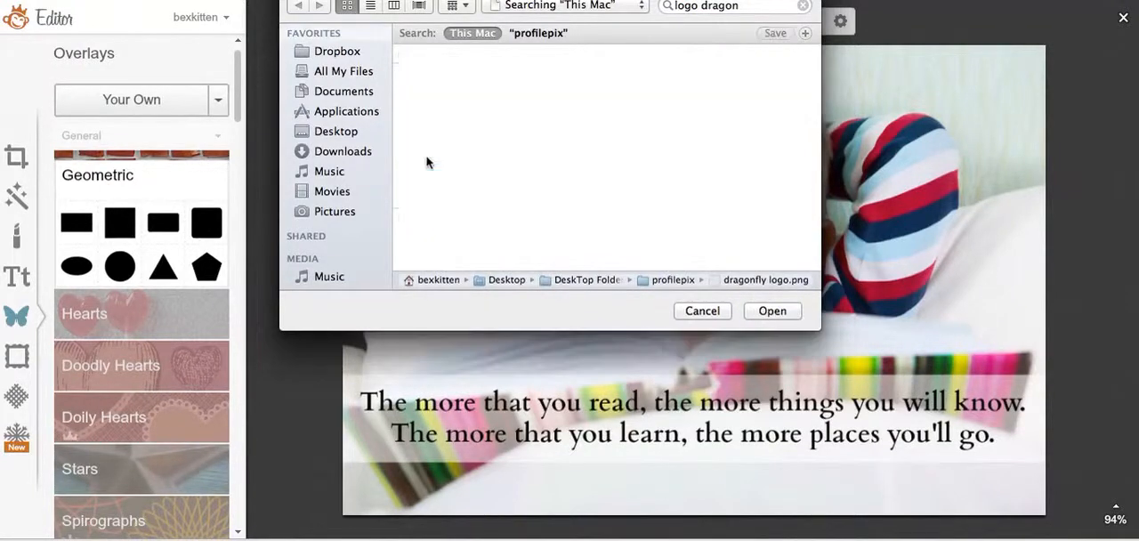
pyautogui.click(772, 309)
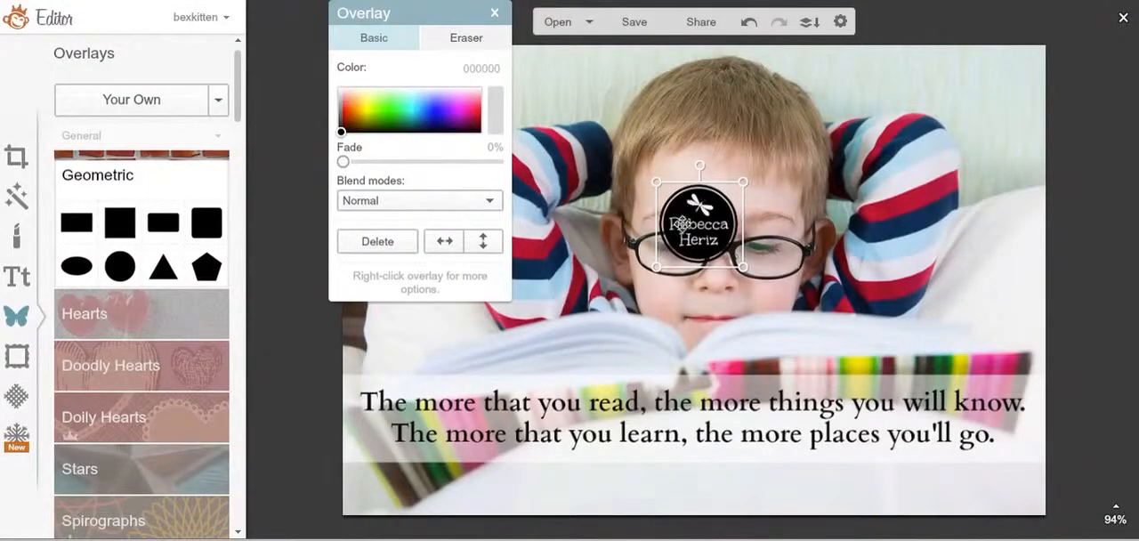
# Shrink the logo into the photo's top-left corner and select it for editing
pyautogui.moveTo(697, 223); pyautogui.dragTo(837, 204)
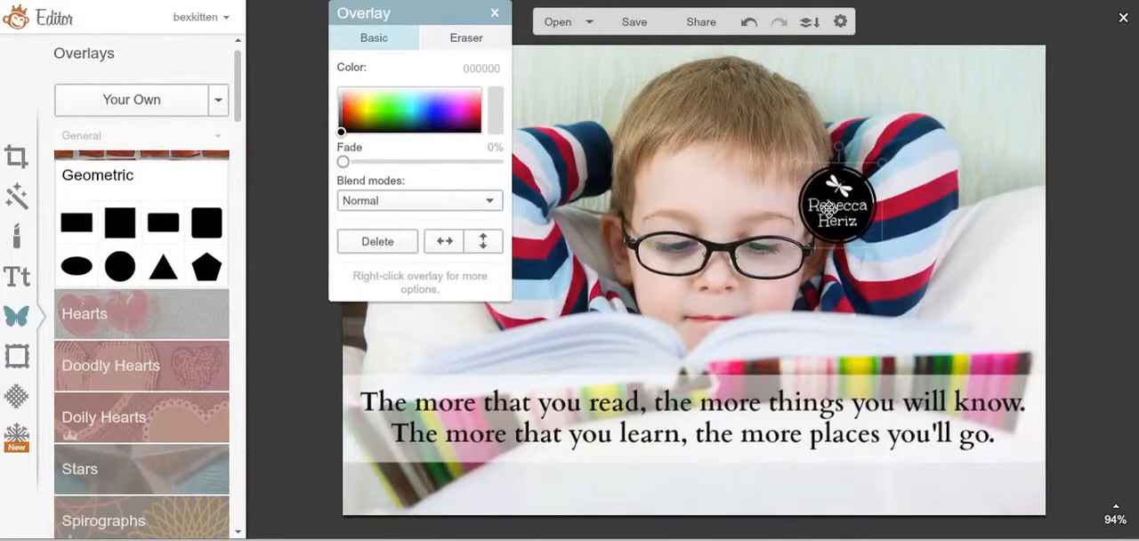
pyautogui.click(836, 205)
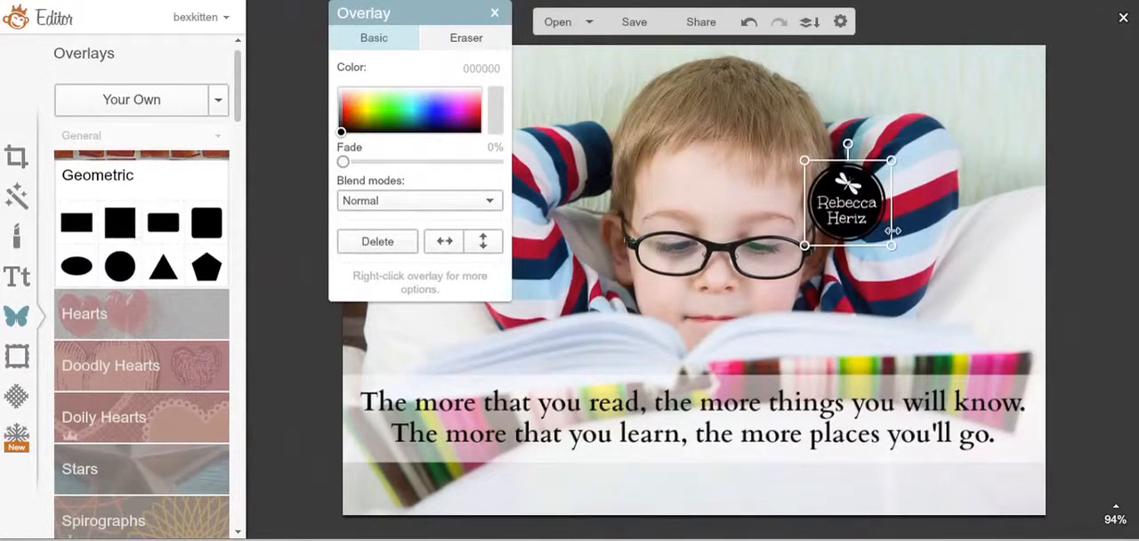
pyautogui.moveTo(709, 214)
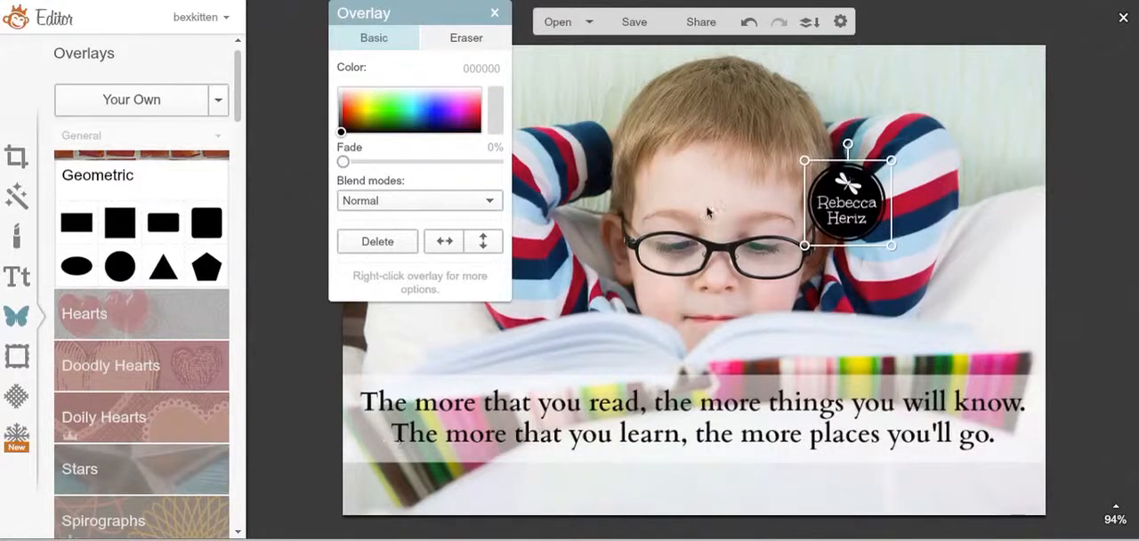
pyautogui.moveTo(854, 192)
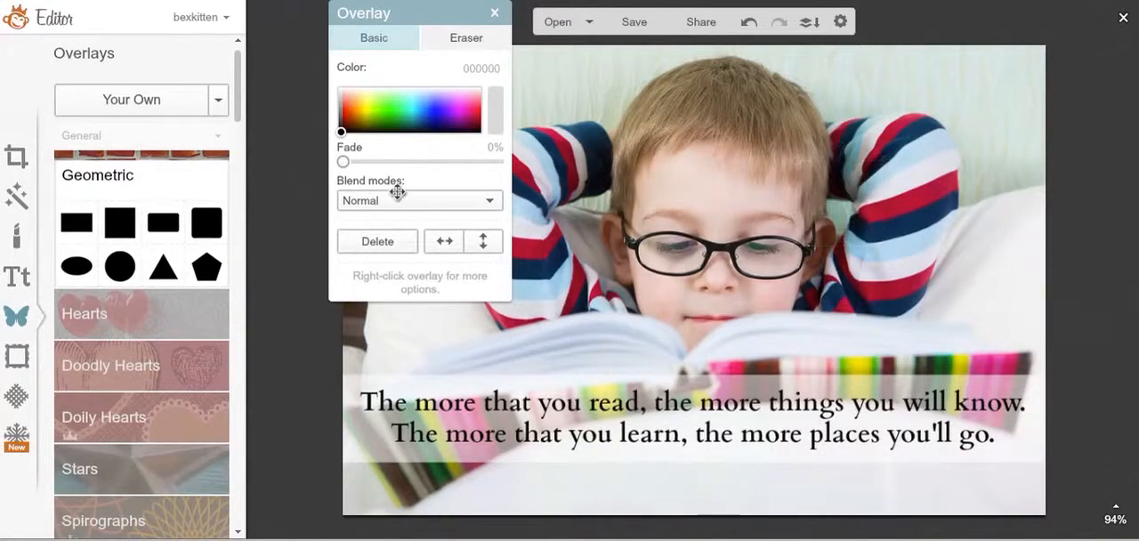
pyautogui.click(495, 13)
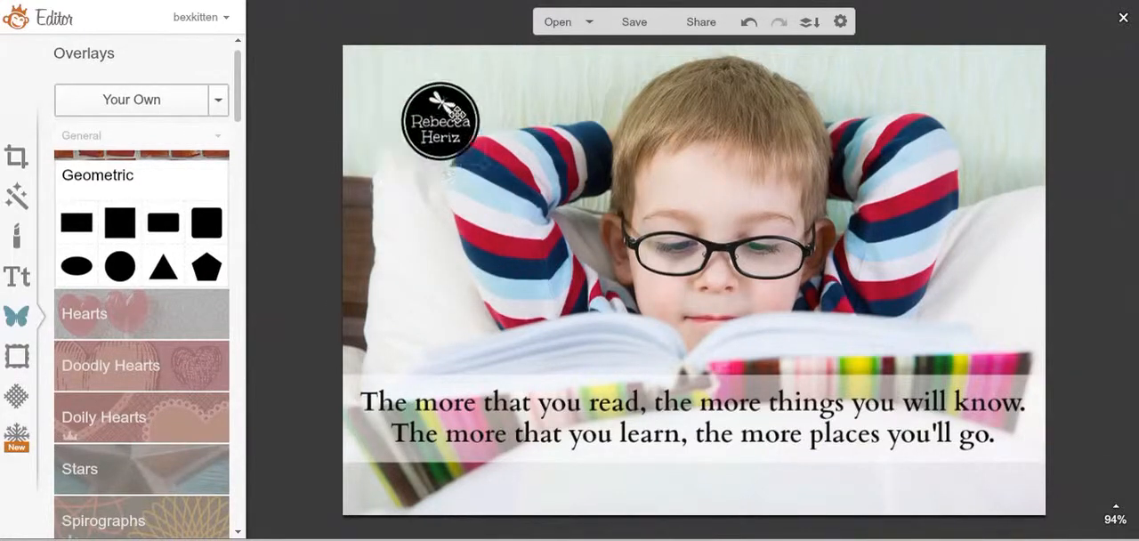
pyautogui.moveTo(439, 121); pyautogui.dragTo(404, 105)
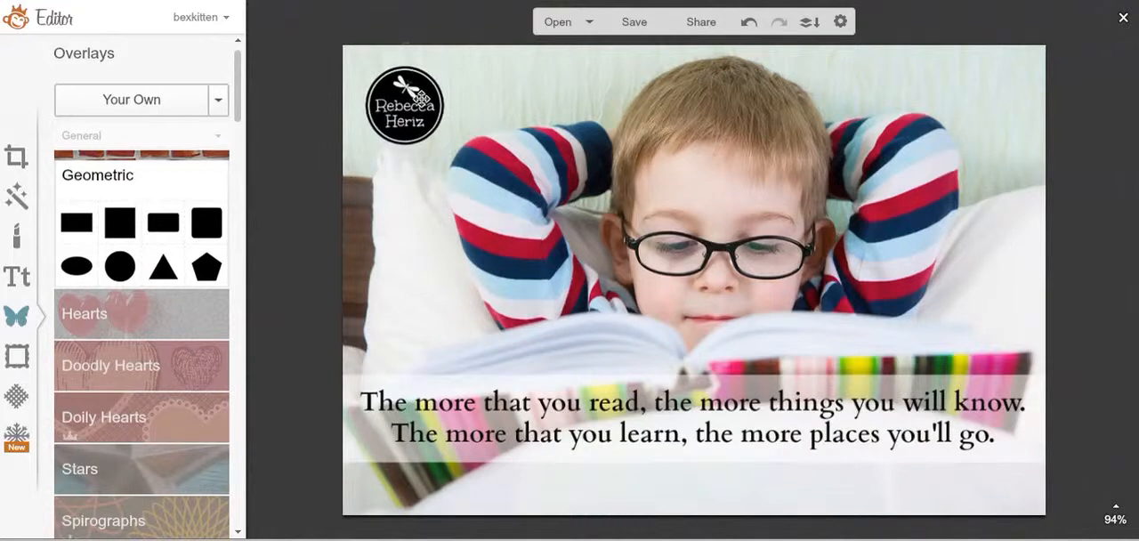
pyautogui.click(404, 103)
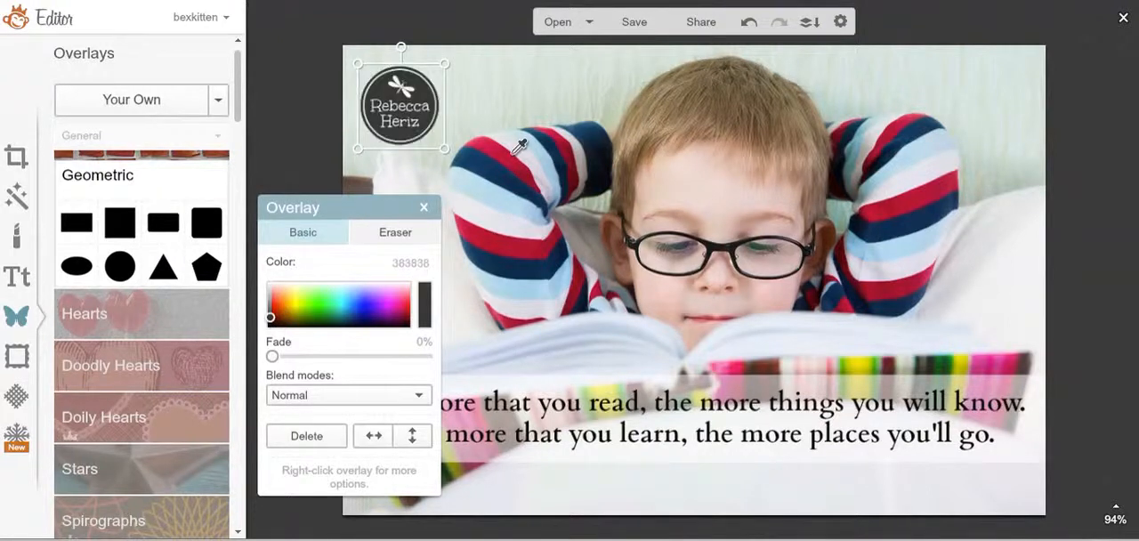
# Try light grey, bright red and light blue on the logo, then settle on deep red
pyautogui.click(350, 303)
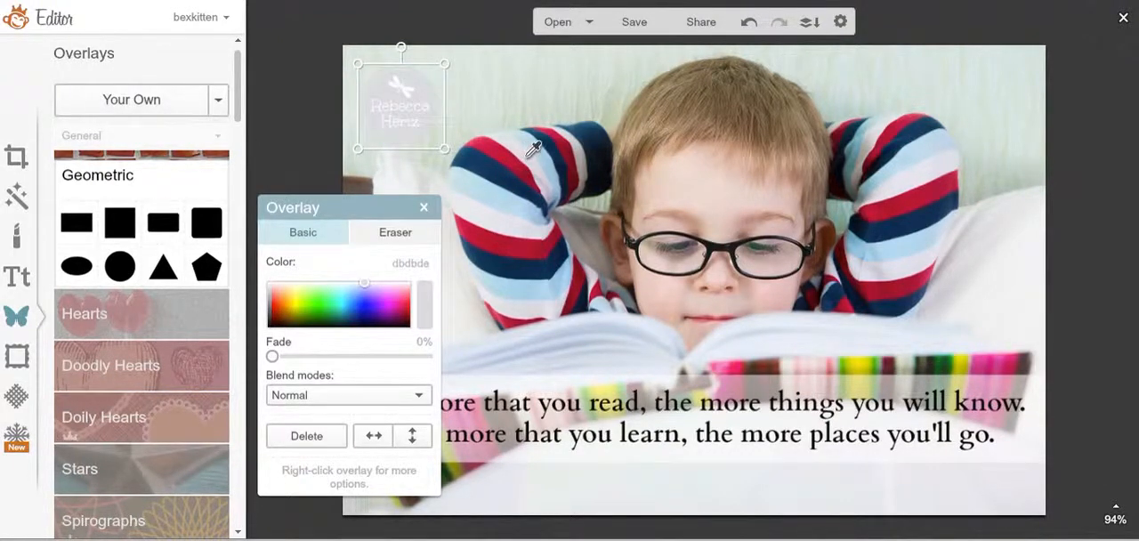
pyautogui.click(402, 314)
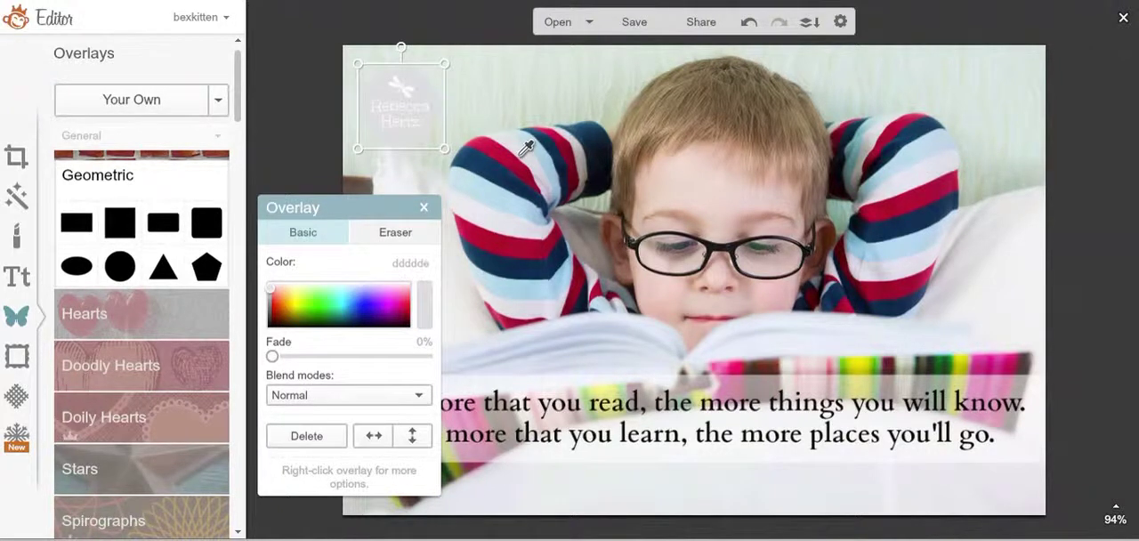
pyautogui.click(427, 306)
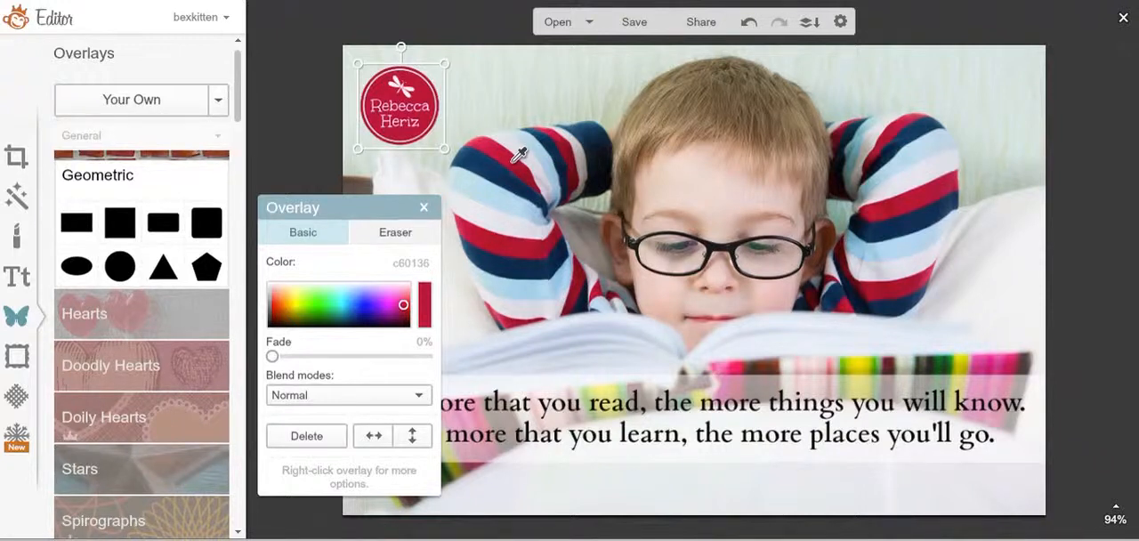
pyautogui.click(350, 303)
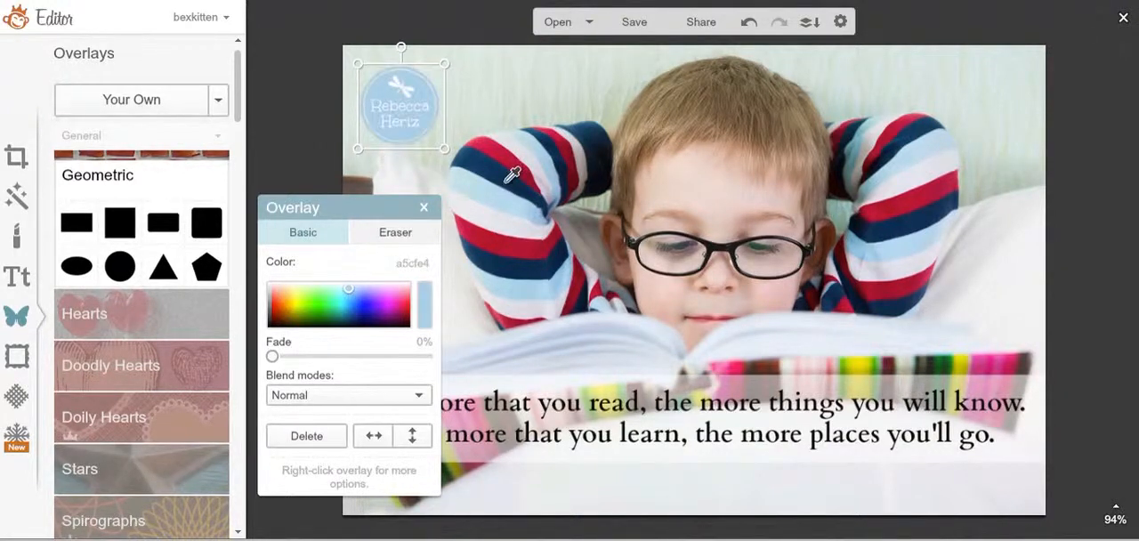
pyautogui.click(349, 303)
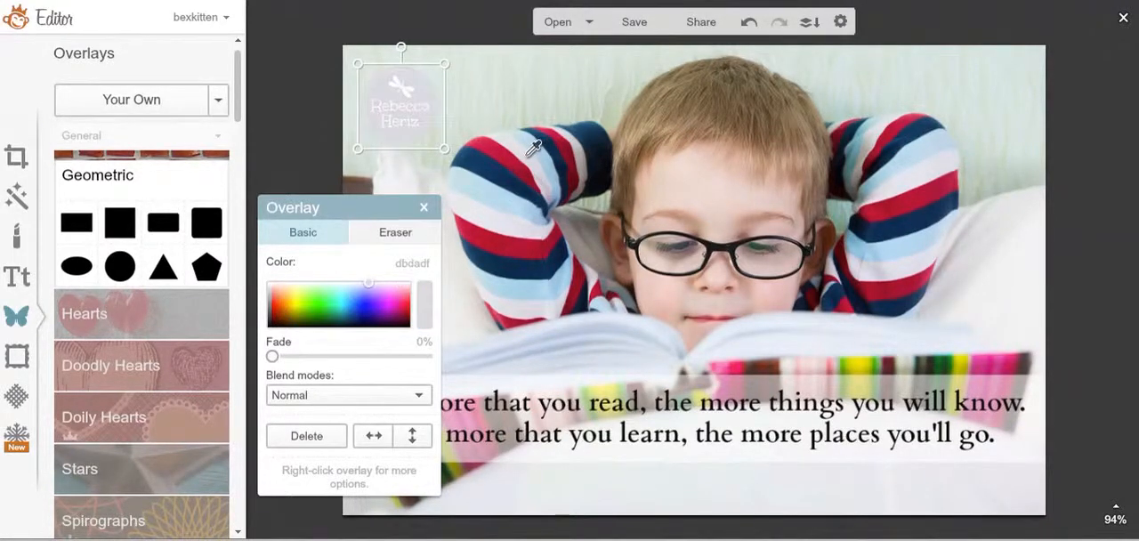
pyautogui.click(424, 304)
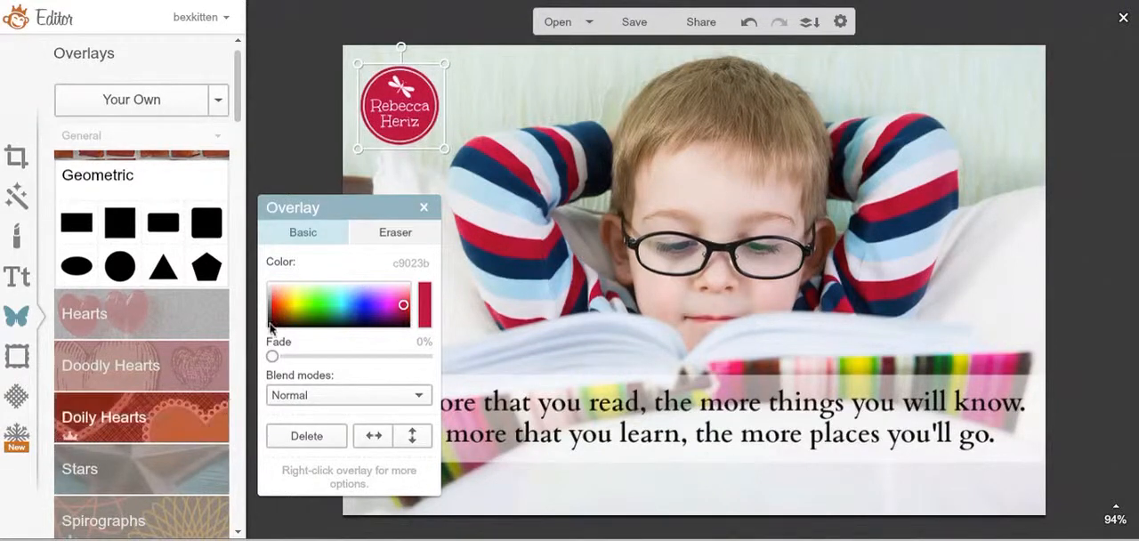
# Experiment with logo fade around 30% and 19% while keeping the Normal blend mode
pyautogui.moveTo(273, 356); pyautogui.dragTo(317, 356)
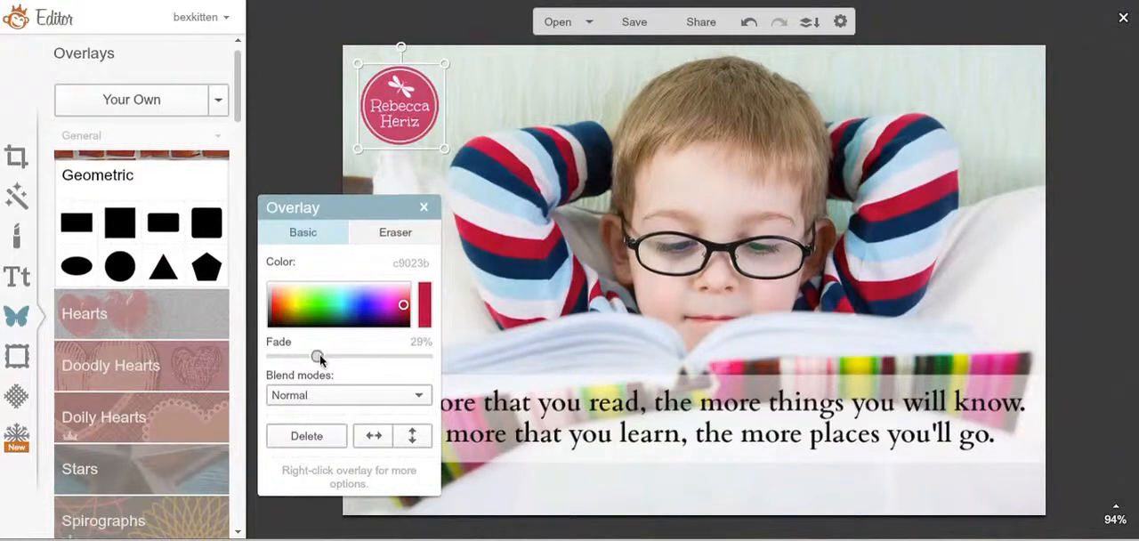
pyautogui.click(347, 395)
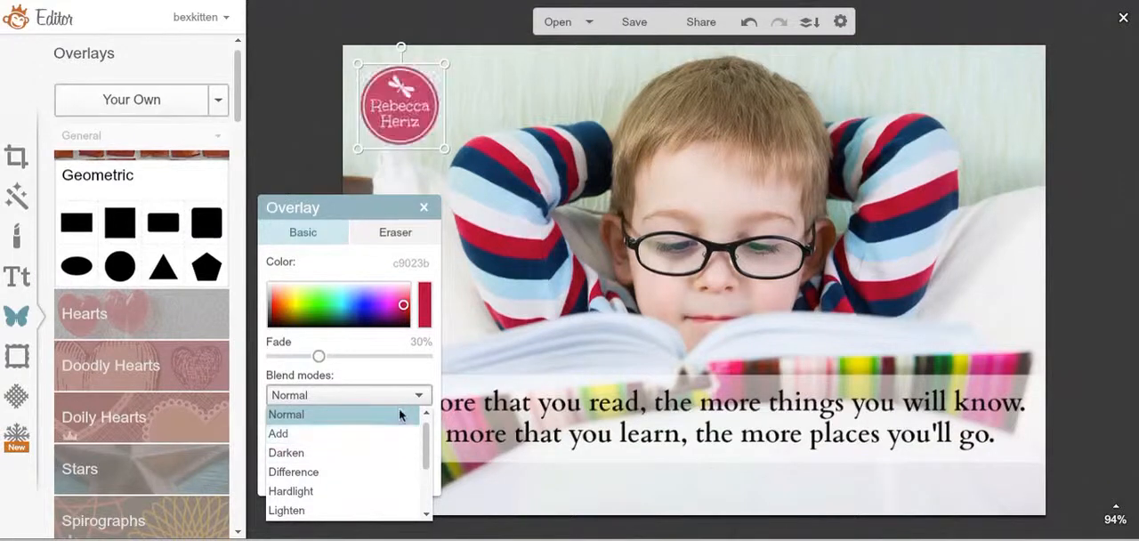
pyautogui.click(285, 413)
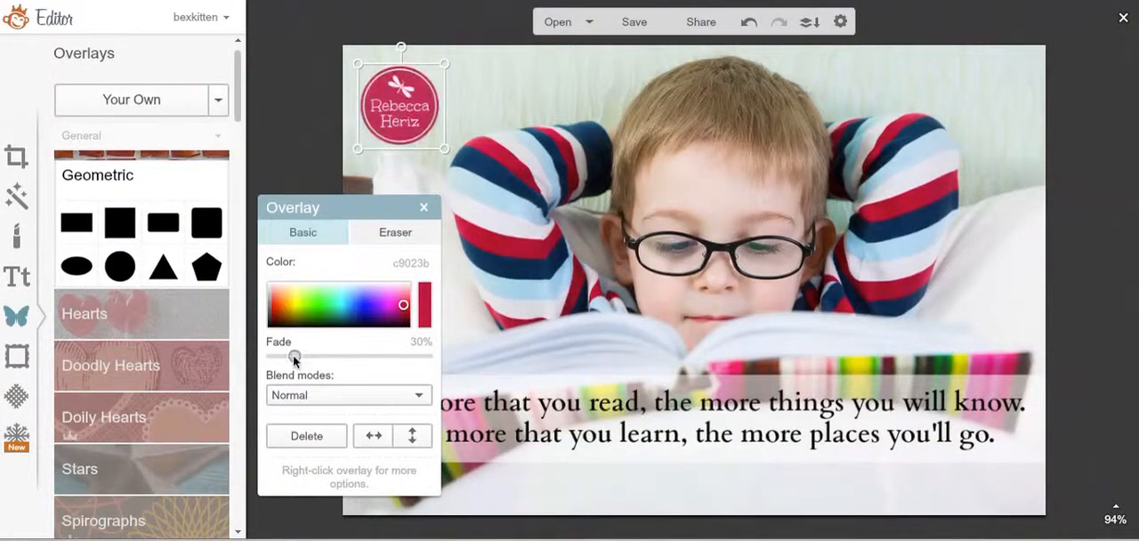
pyautogui.moveTo(295, 356); pyautogui.dragTo(303, 356)
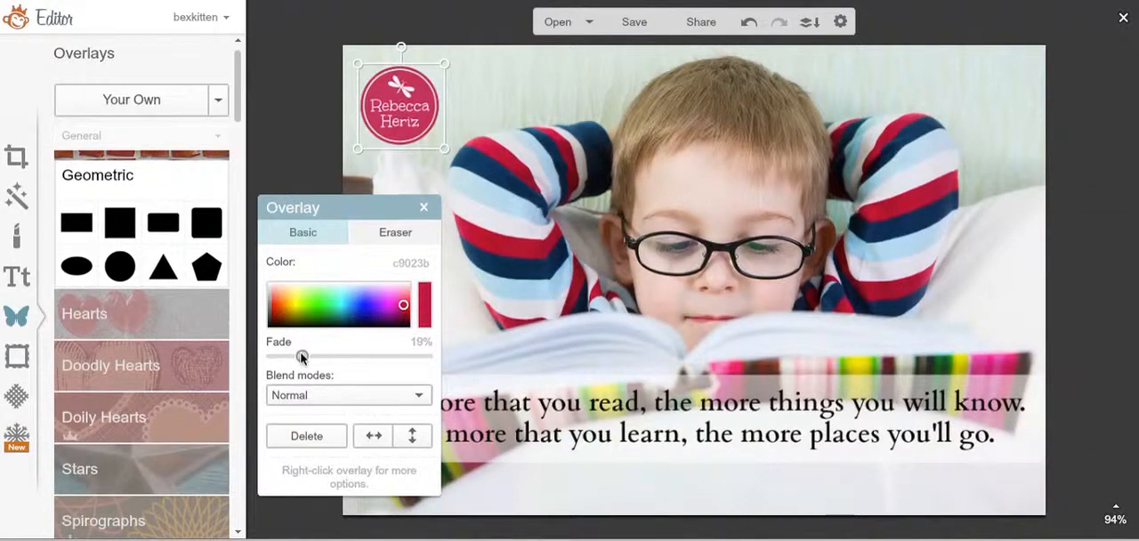
pyautogui.moveTo(303, 356); pyautogui.dragTo(293, 356)
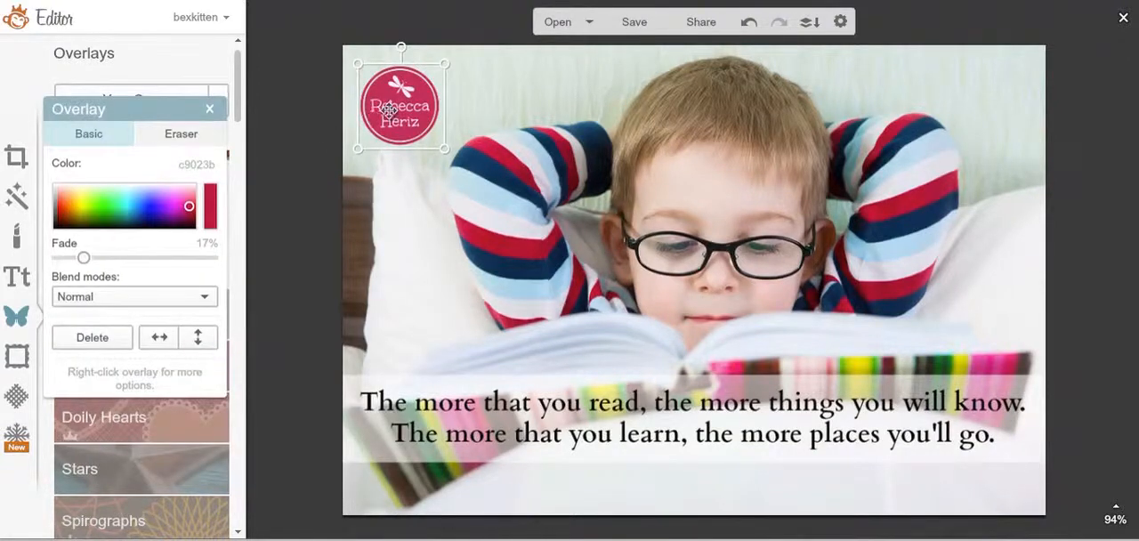
# Move the logo to the bottom-left corner, remove its fade and try Darken blending
pyautogui.moveTo(400, 104); pyautogui.dragTo(418, 424)
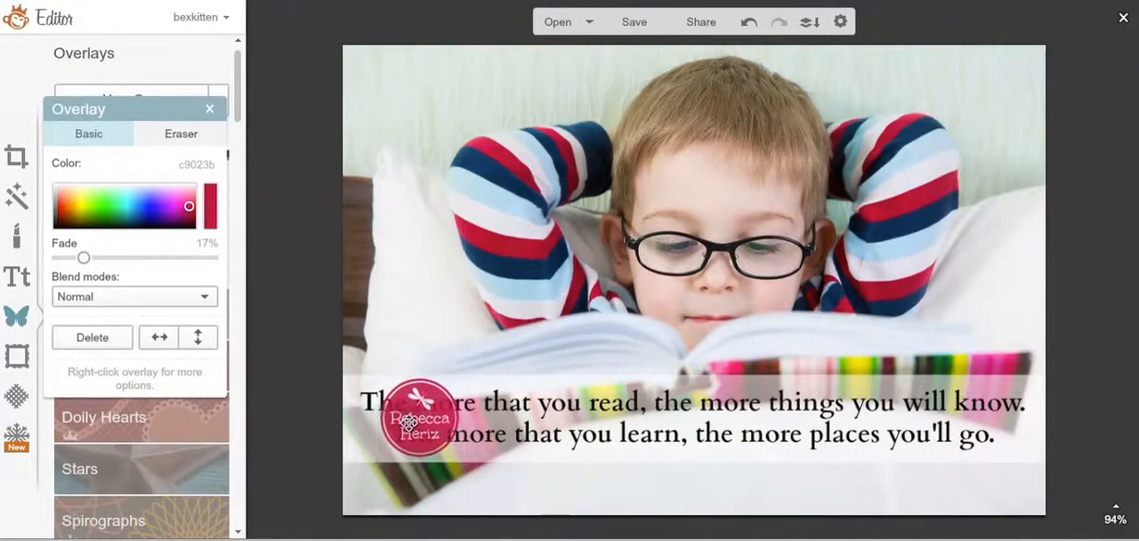
pyautogui.moveTo(417, 420); pyautogui.dragTo(417, 459)
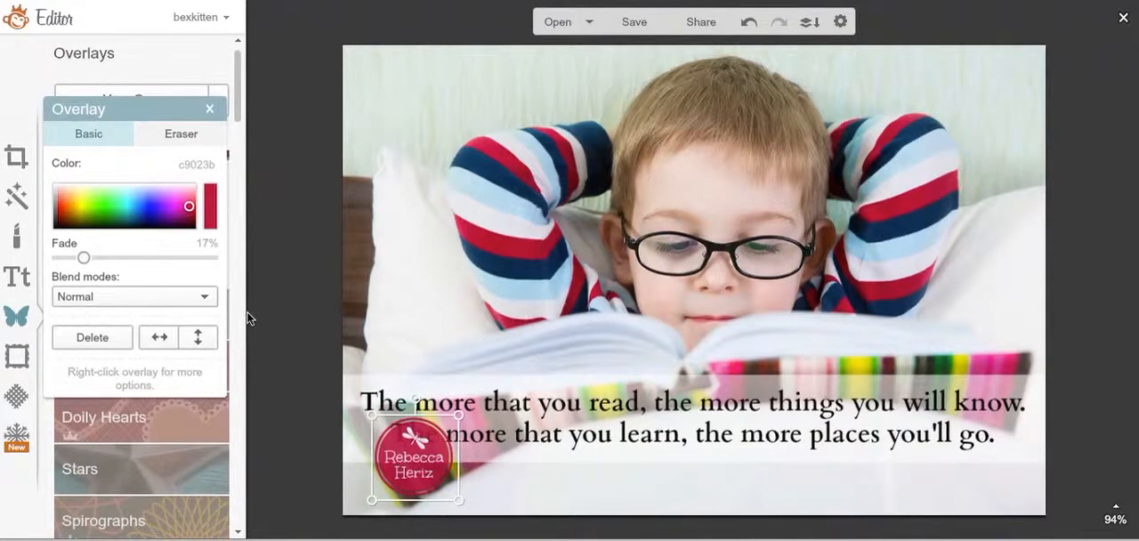
pyautogui.moveTo(83, 257); pyautogui.dragTo(57, 256)
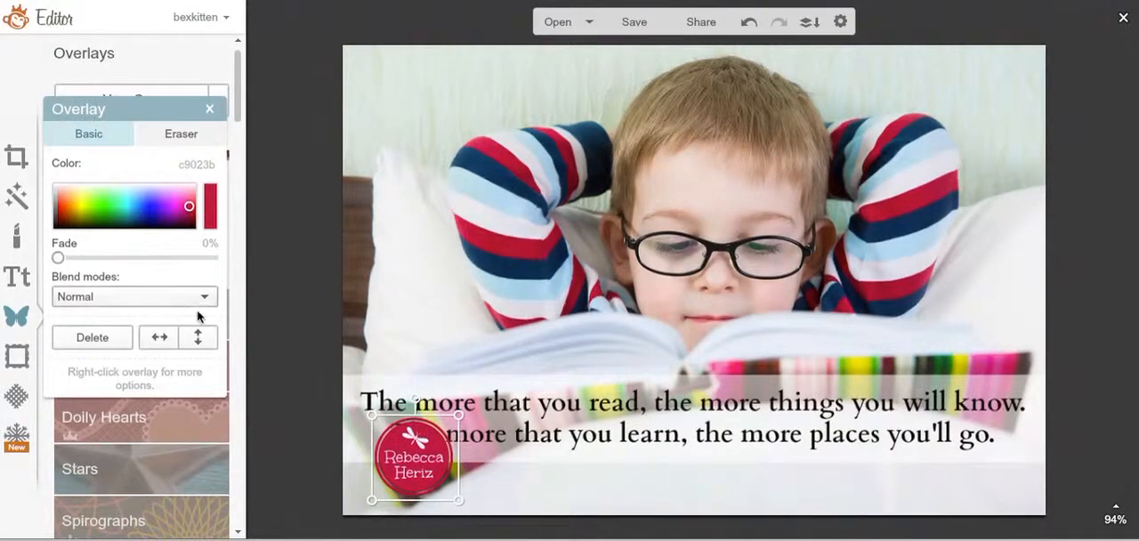
pyautogui.click(136, 296)
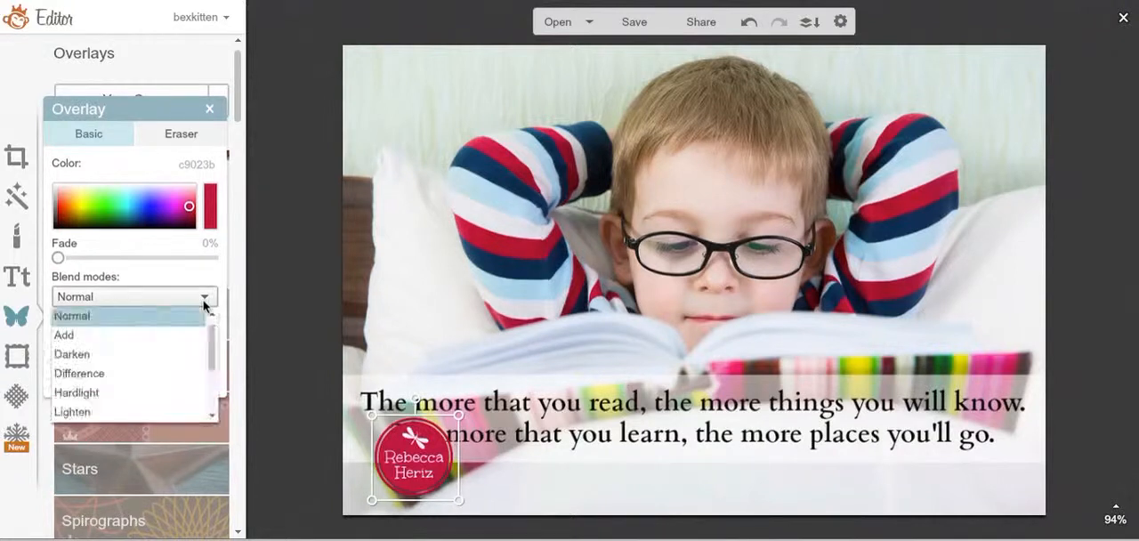
pyautogui.click(72, 355)
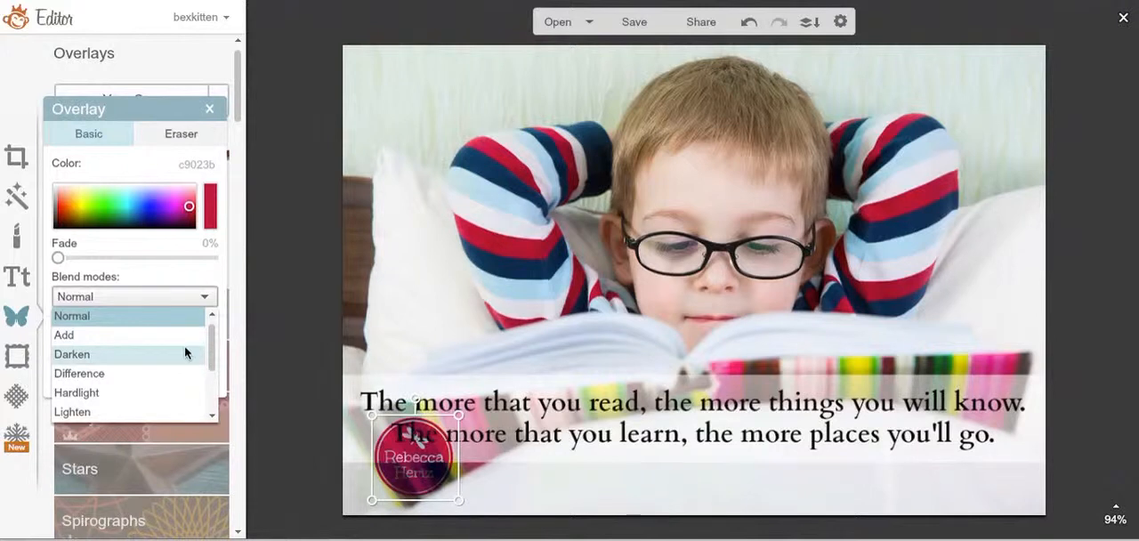
pyautogui.click(72, 355)
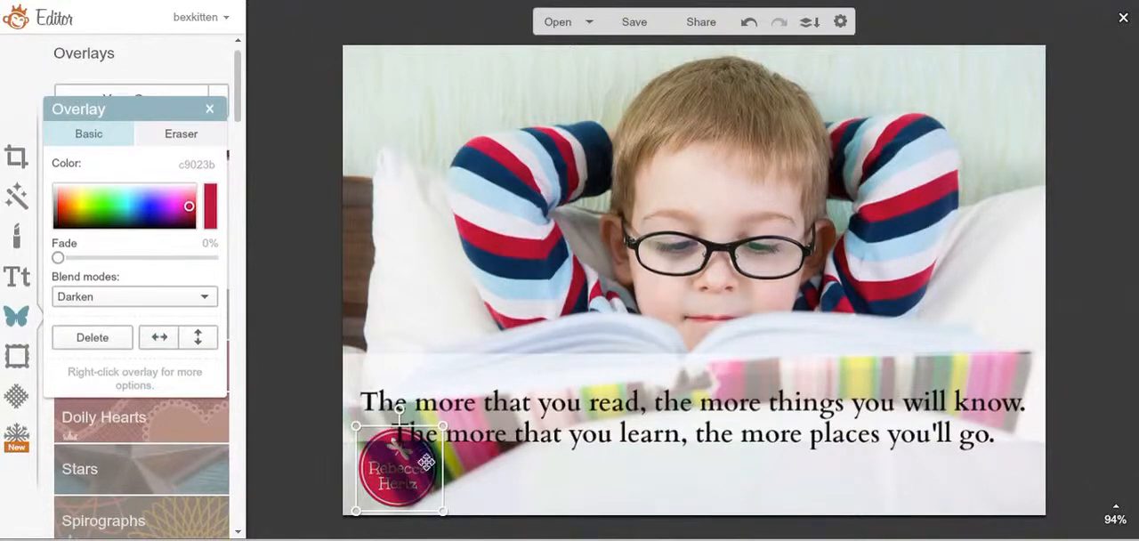
# Return the logo to the top-left corner and revisit the blend modes for Normal
pyautogui.moveTo(399, 467); pyautogui.dragTo(382, 128)
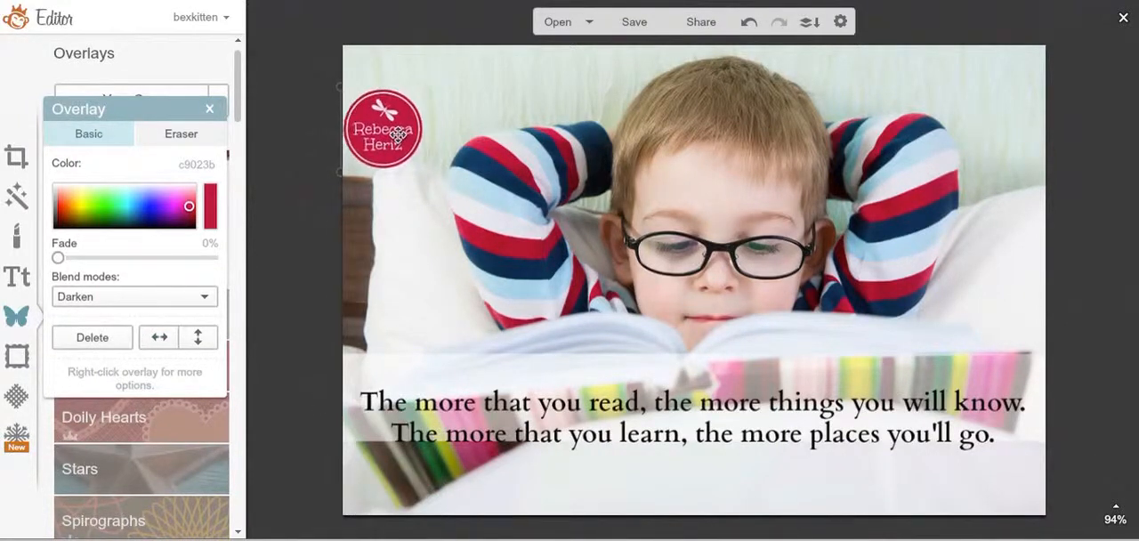
pyautogui.moveTo(383, 128); pyautogui.dragTo(399, 106)
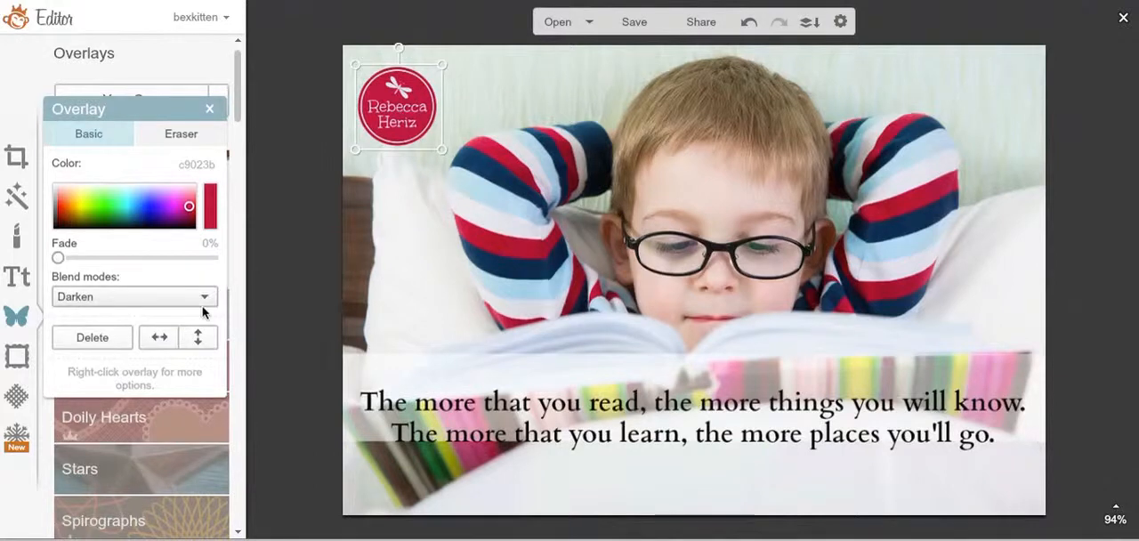
pyautogui.click(134, 295)
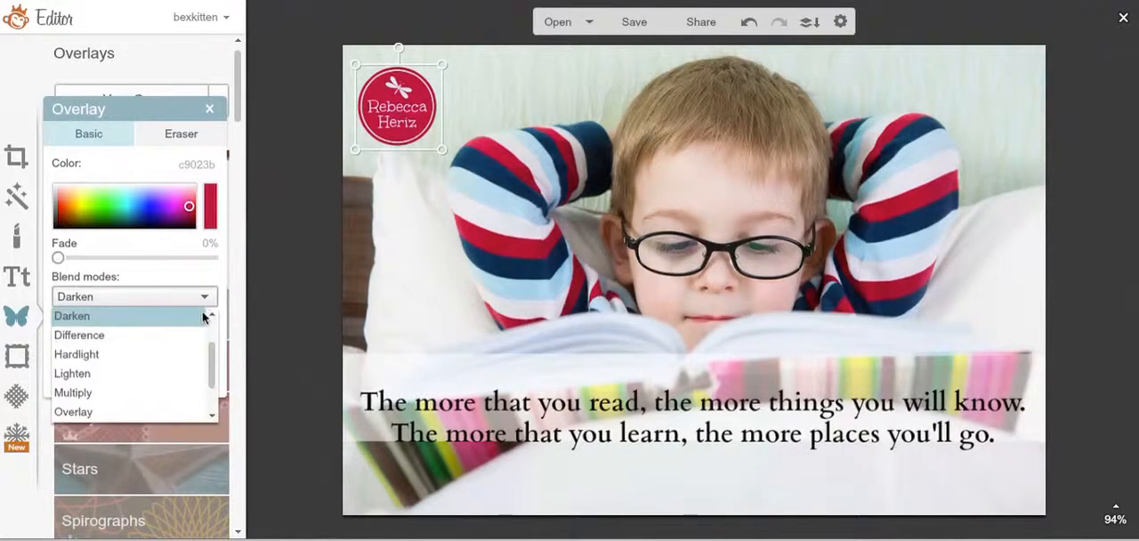
pyautogui.scroll(3)
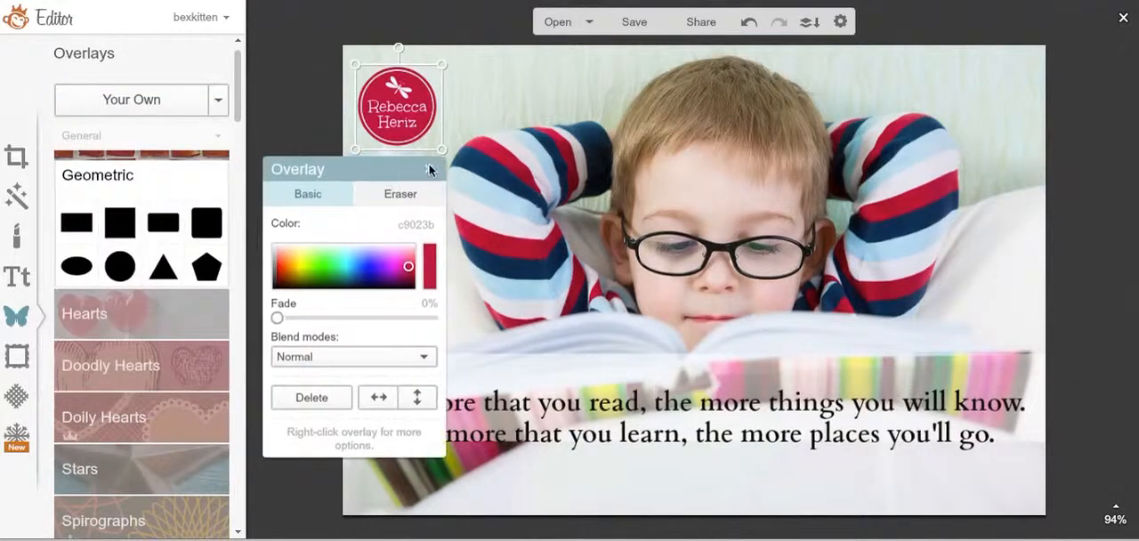
# Recolour the logo a pale blue, deselect it, and bring up the Frames collection
pyautogui.moveTo(352, 169); pyautogui.dragTo(395, 100)
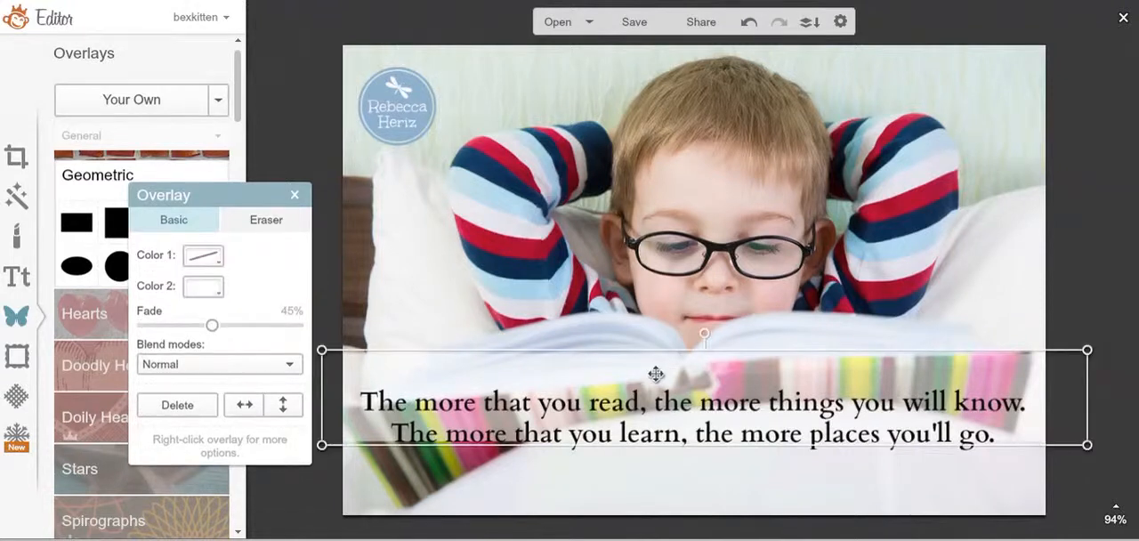
pyautogui.moveTo(655, 374); pyautogui.dragTo(664, 402)
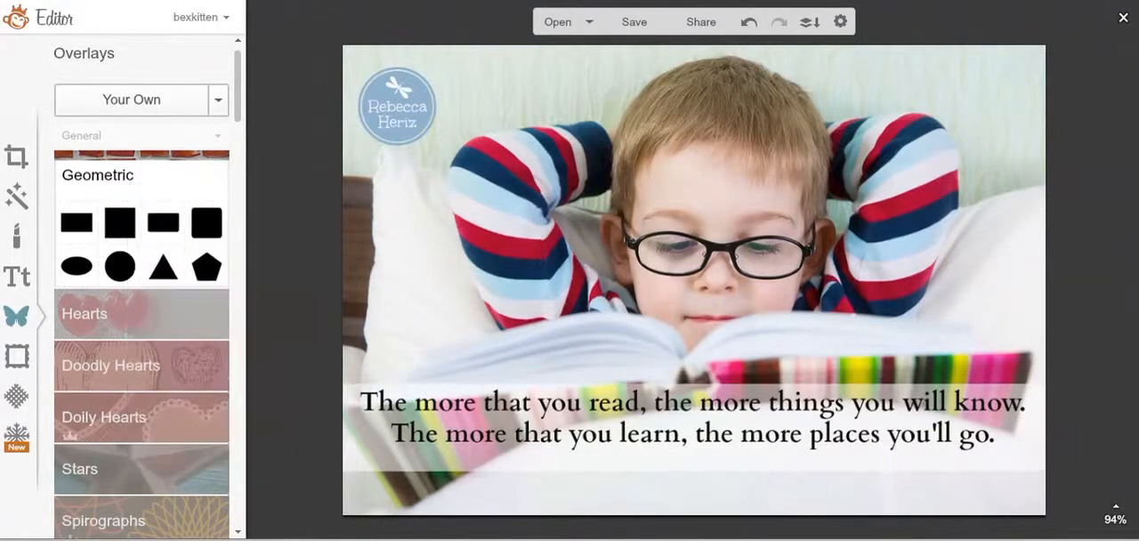
pyautogui.click(692, 417)
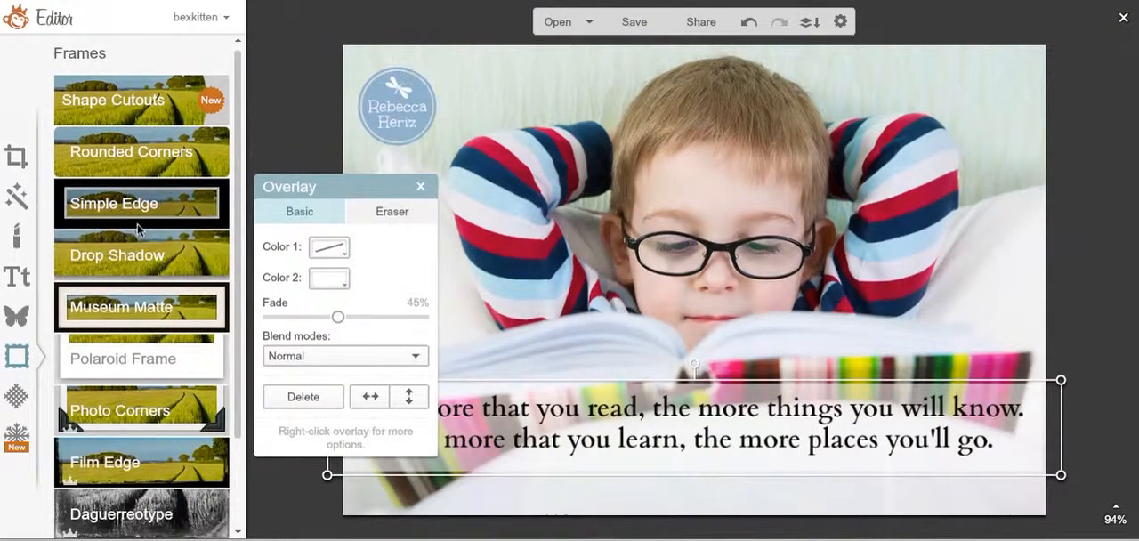
# Apply a slightly thinner red Simple Edge frame to the photo, then select the quote text
pyautogui.click(114, 203)
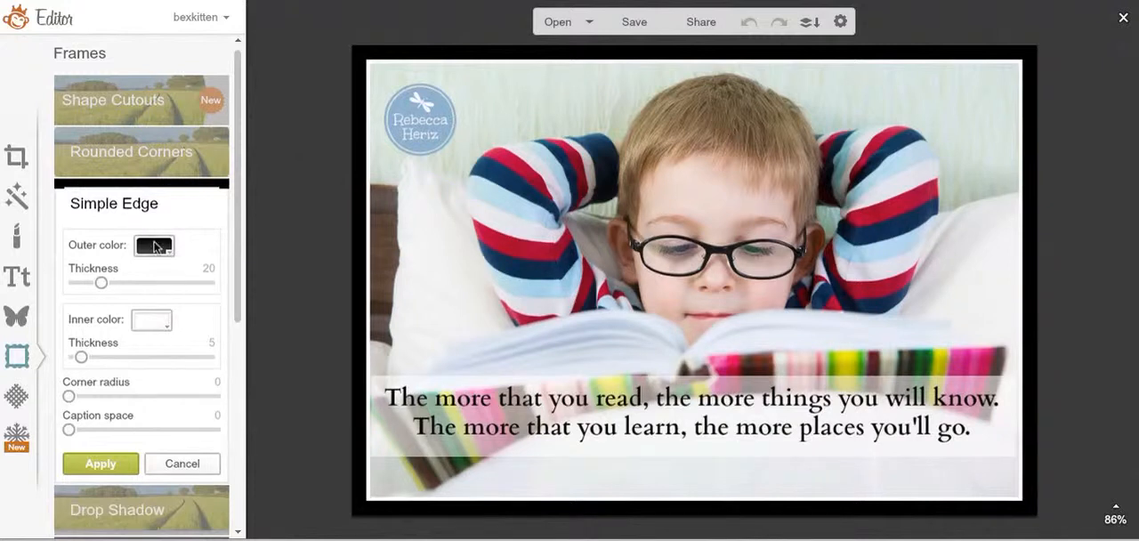
pyautogui.click(153, 245)
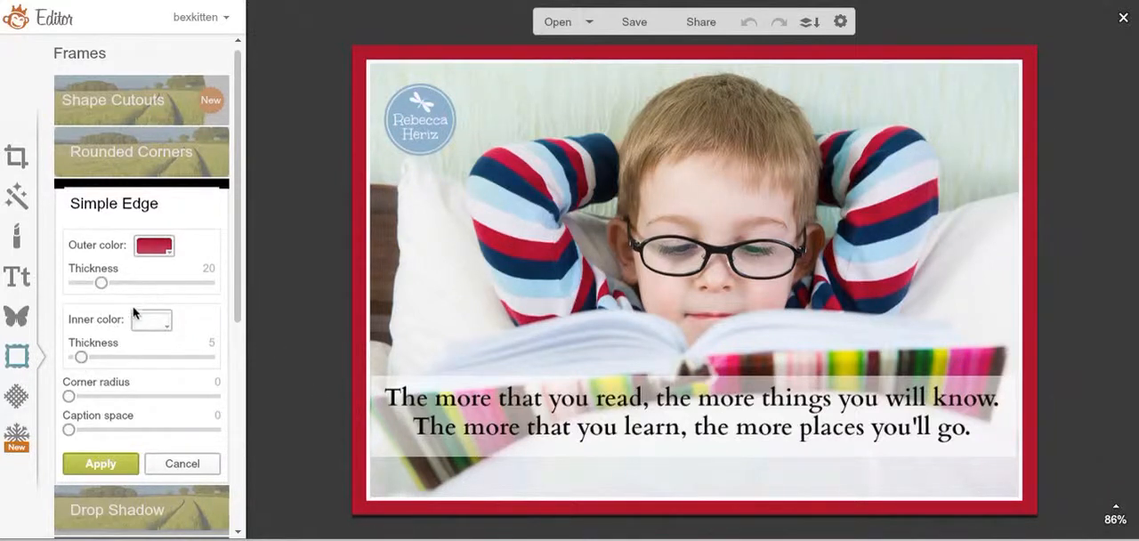
pyautogui.moveTo(102, 283)
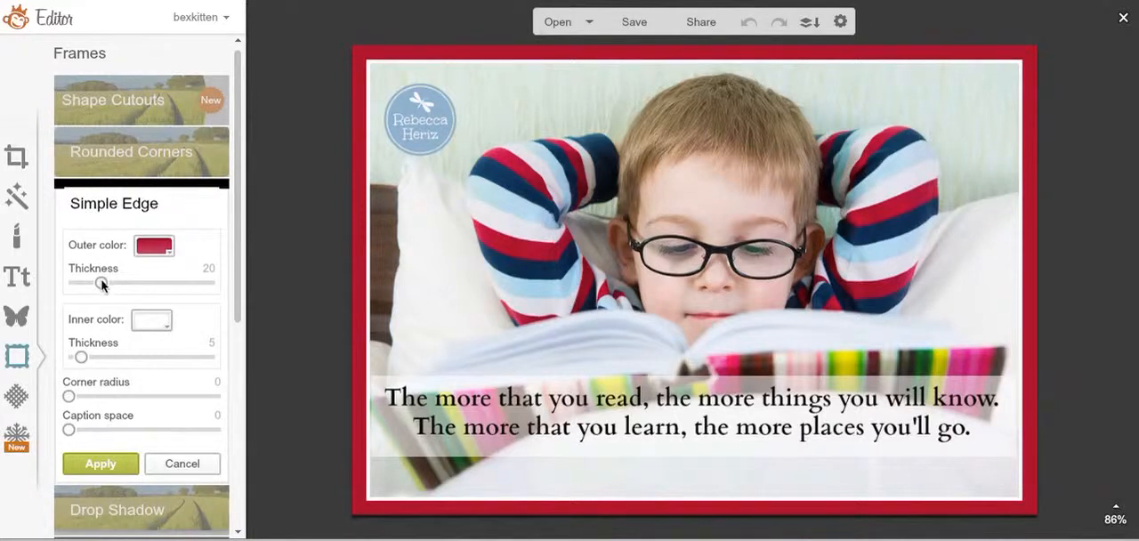
pyautogui.moveTo(102, 283); pyautogui.dragTo(96, 283)
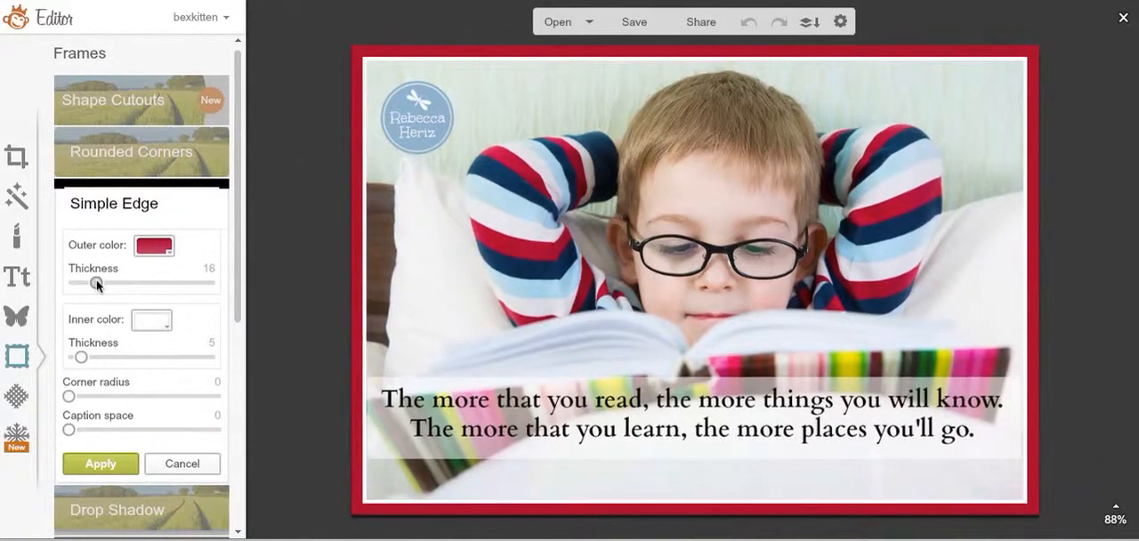
pyautogui.moveTo(98, 283); pyautogui.dragTo(94, 283)
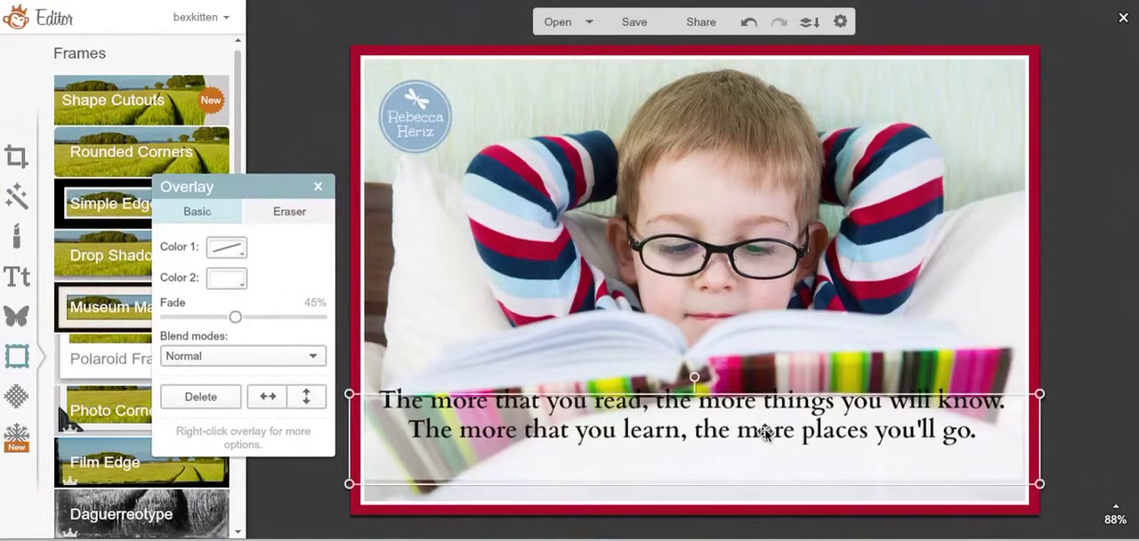
pyautogui.click(317, 185)
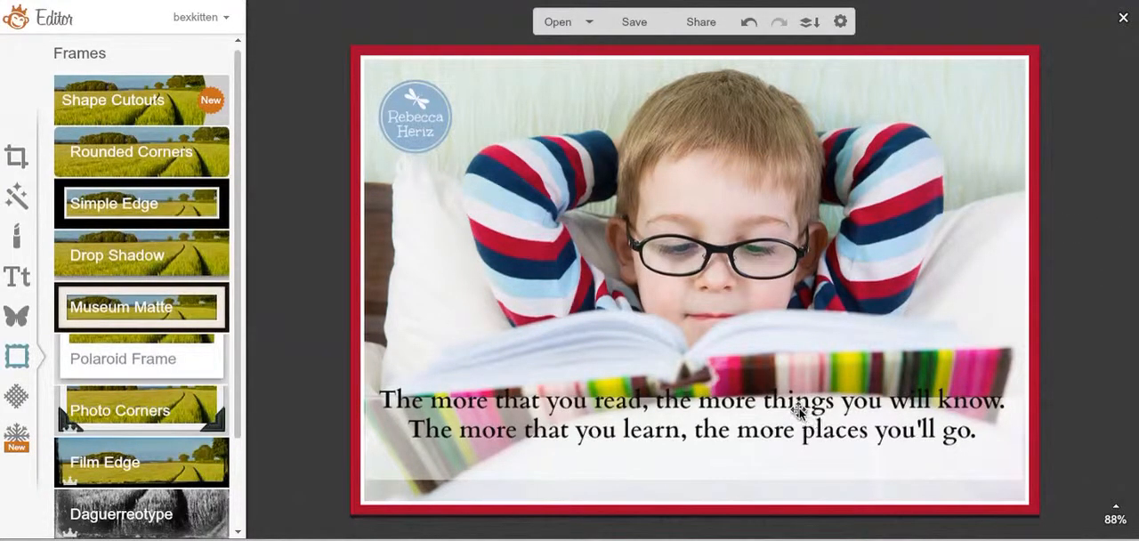
pyautogui.moveTo(1054, 332)
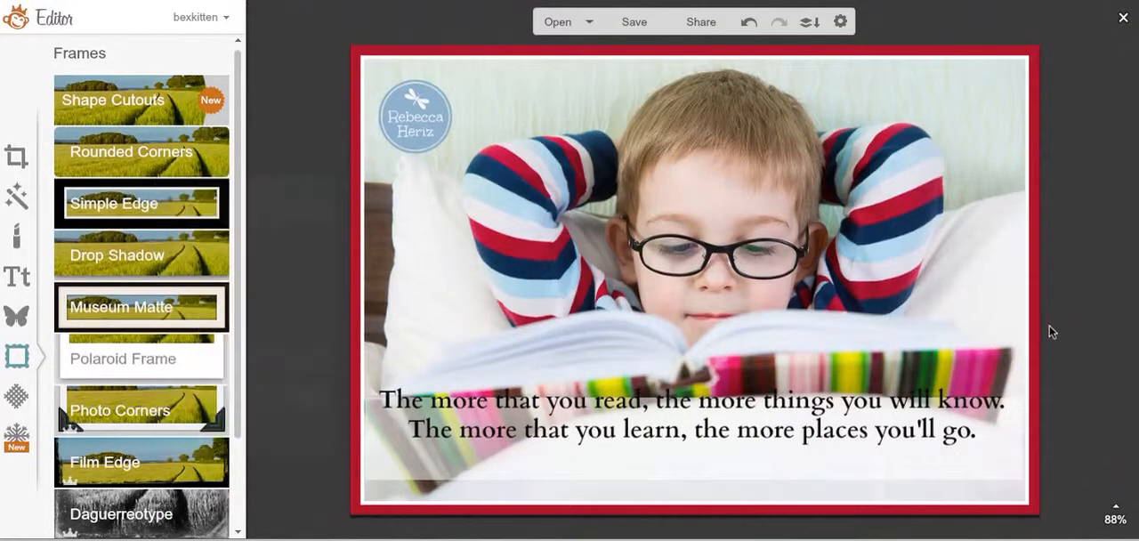
pyautogui.click(691, 399)
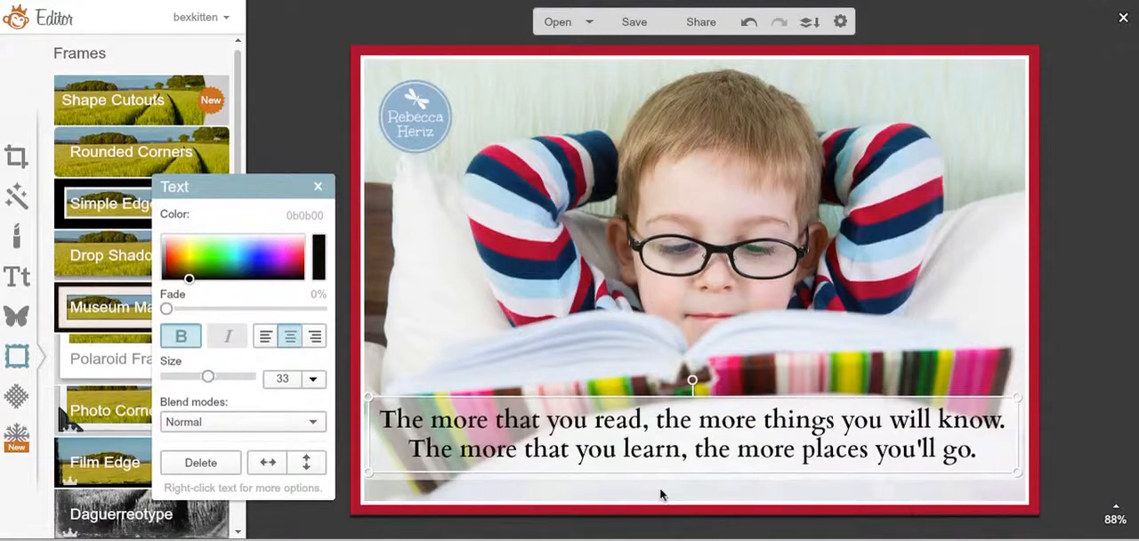
# Add a new text box reading '~ Dr. Seuss' in Cardo
pyautogui.click(16, 277)
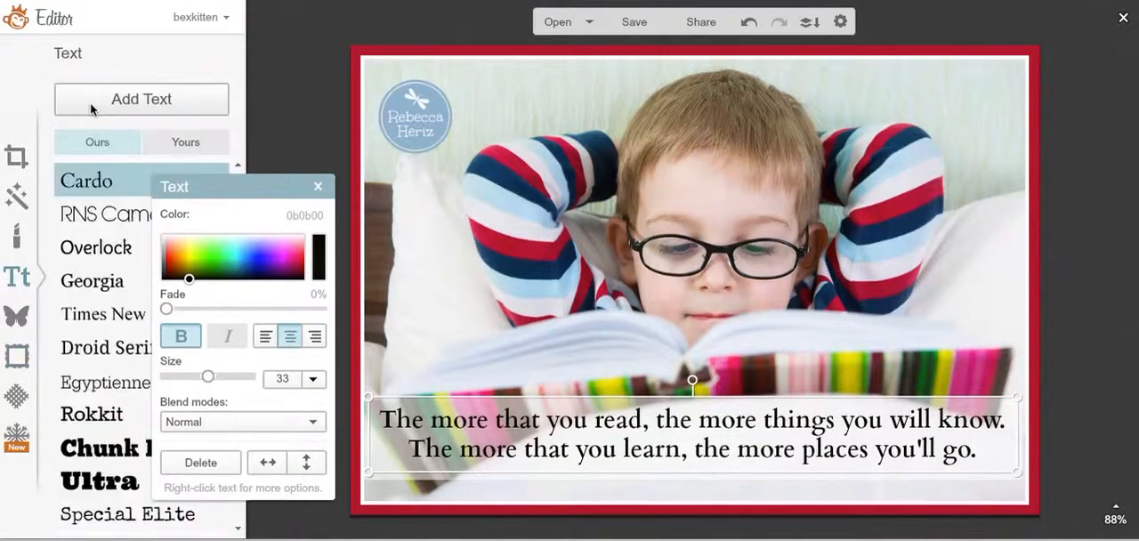
pyautogui.moveTo(703, 354)
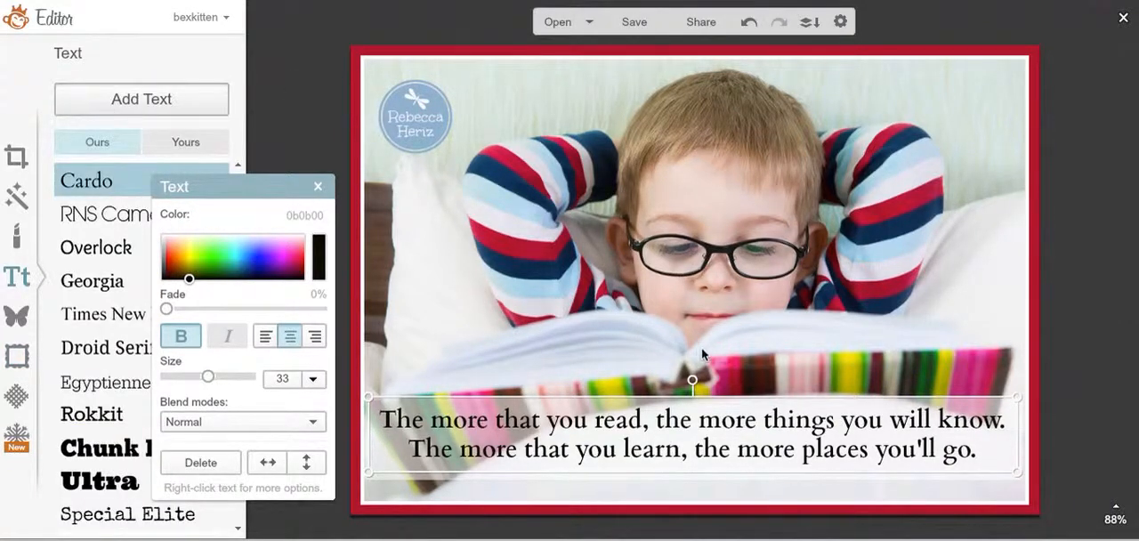
pyautogui.click(141, 100)
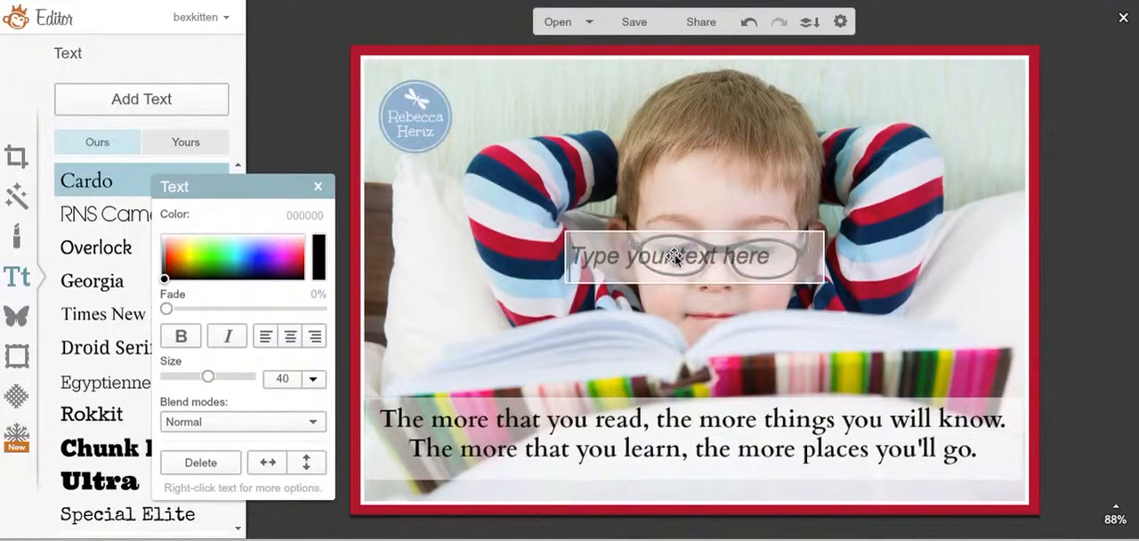
pyautogui.write('Dr.')
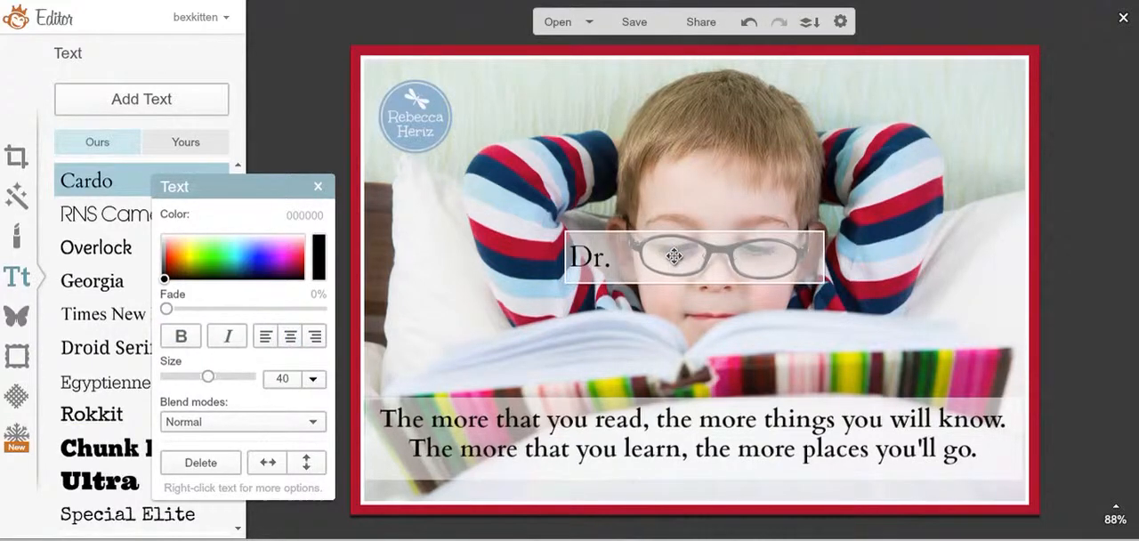
pyautogui.write('Seus')
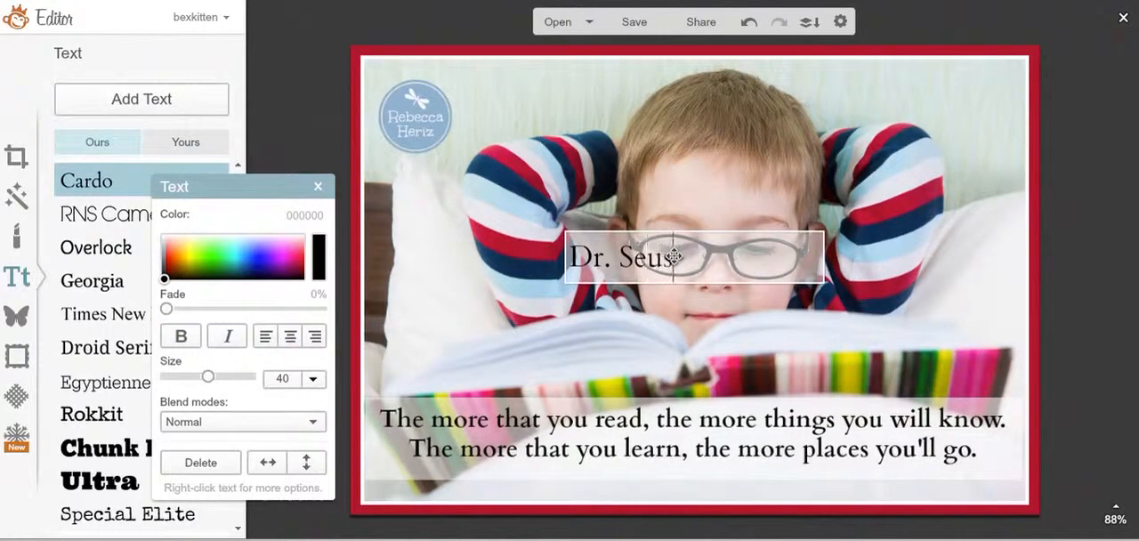
pyautogui.write('s')
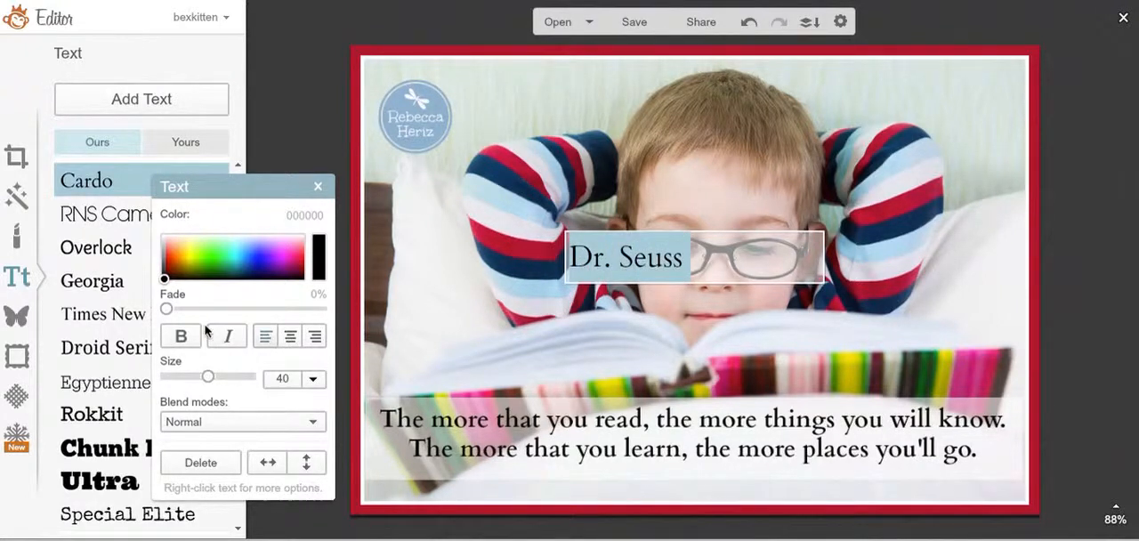
pyautogui.click(182, 334)
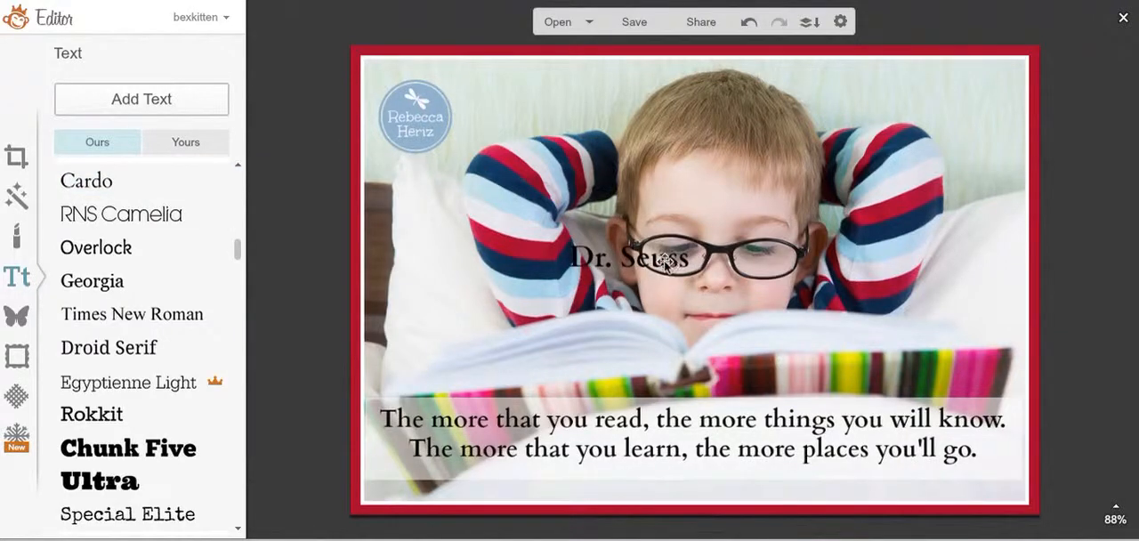
# Shrink the credit to size 36 and place it below the quote at the lower right
pyautogui.click(630, 258)
pyautogui.write('~ ')
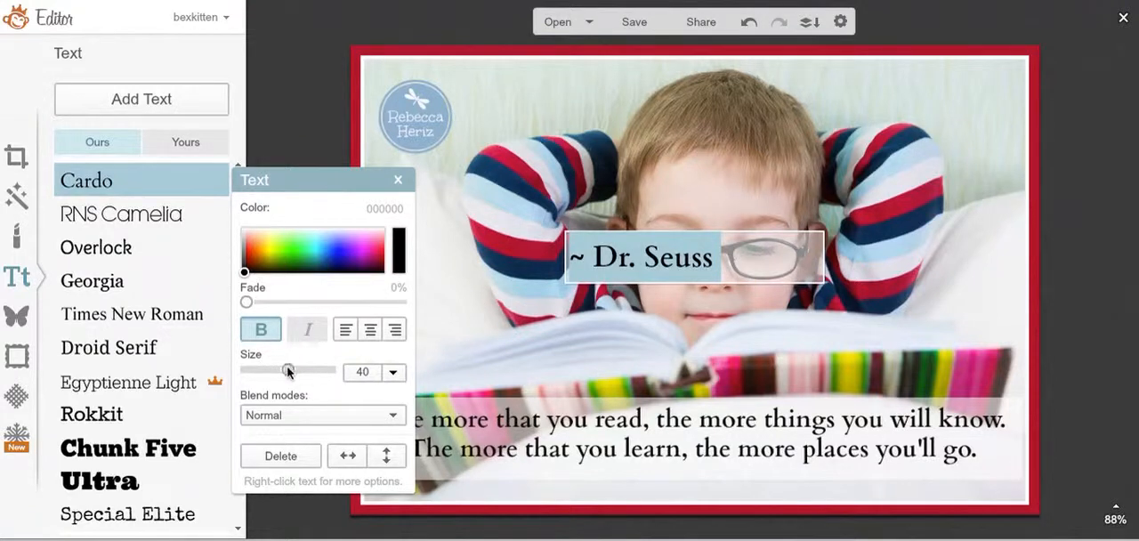
pyautogui.moveTo(289, 370); pyautogui.dragTo(285, 370)
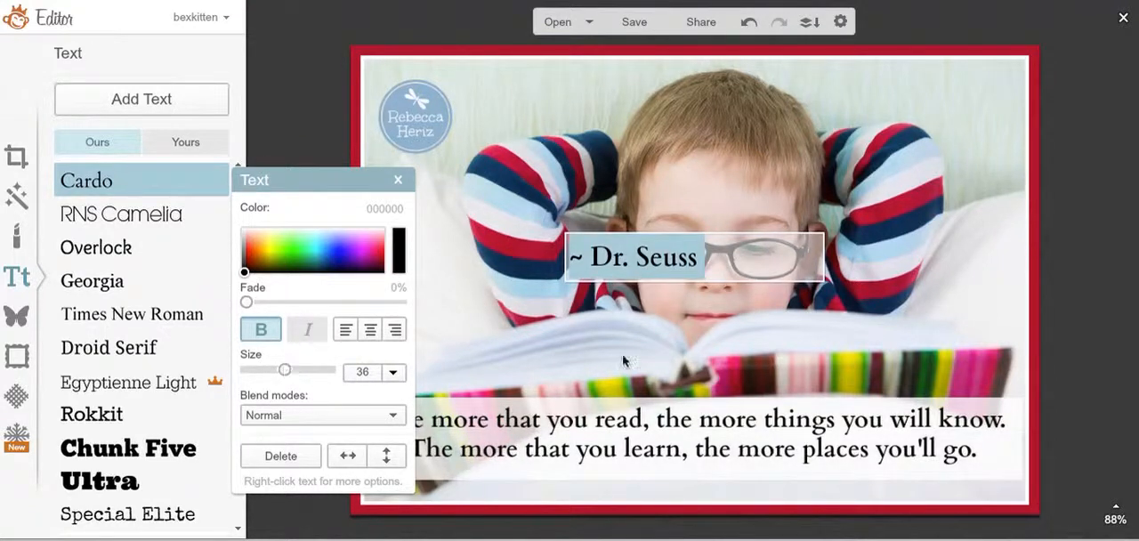
pyautogui.moveTo(695, 256); pyautogui.dragTo(695, 282)
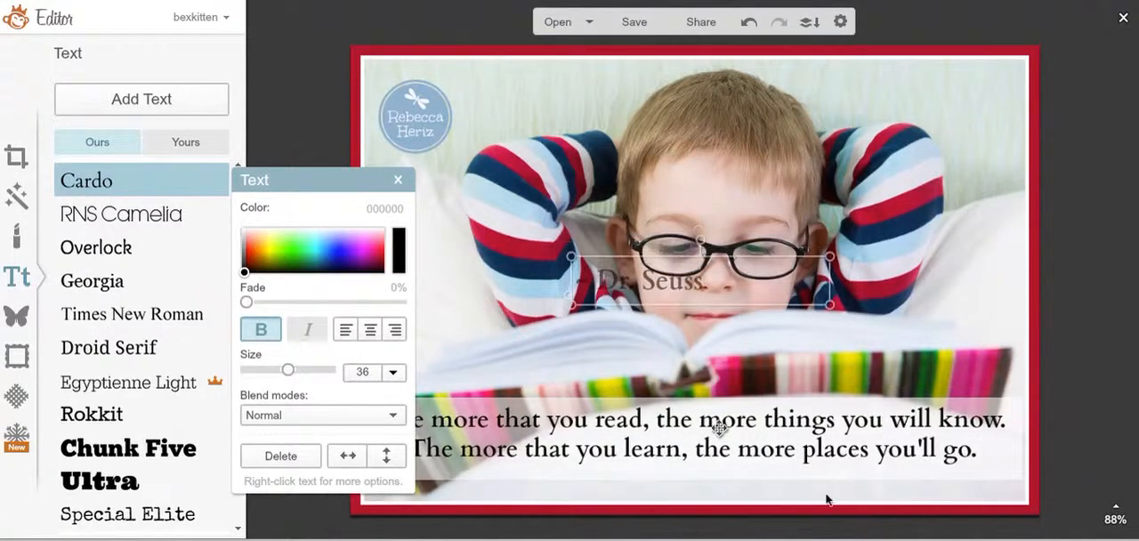
pyautogui.moveTo(698, 275); pyautogui.dragTo(890, 472)
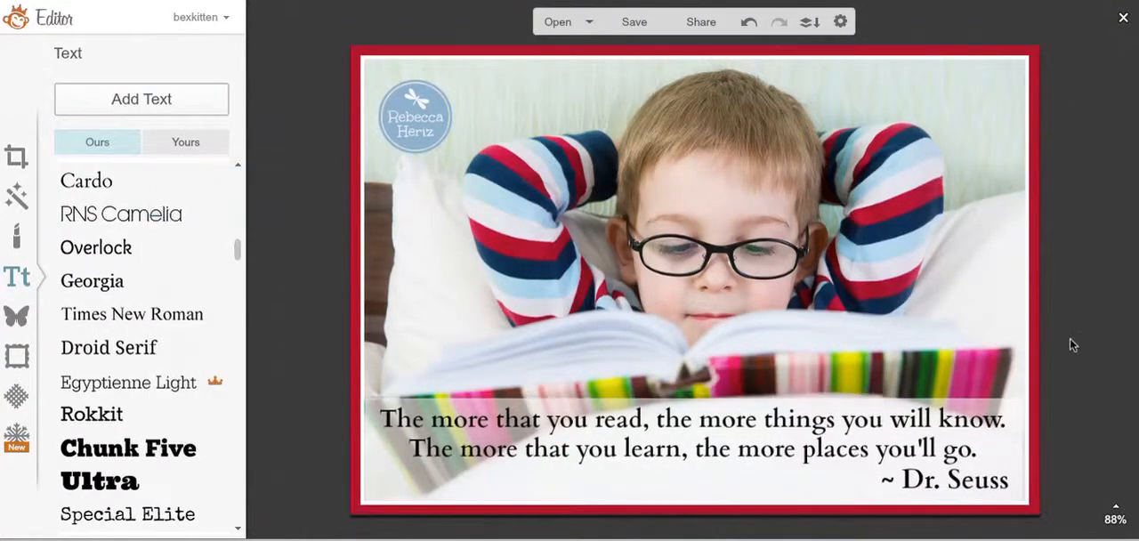
pyautogui.moveTo(502, 434)
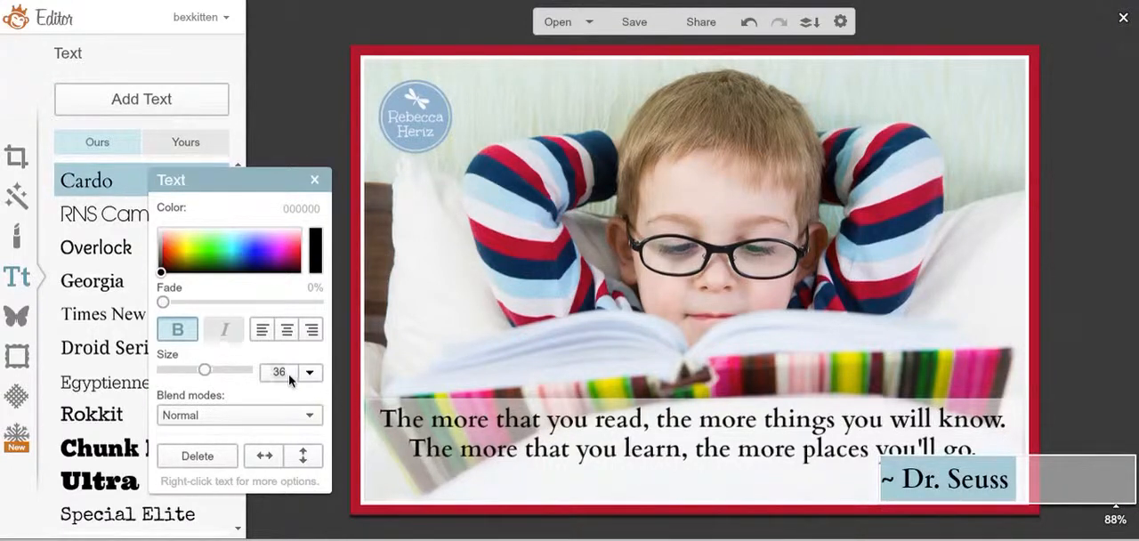
pyautogui.click(310, 372)
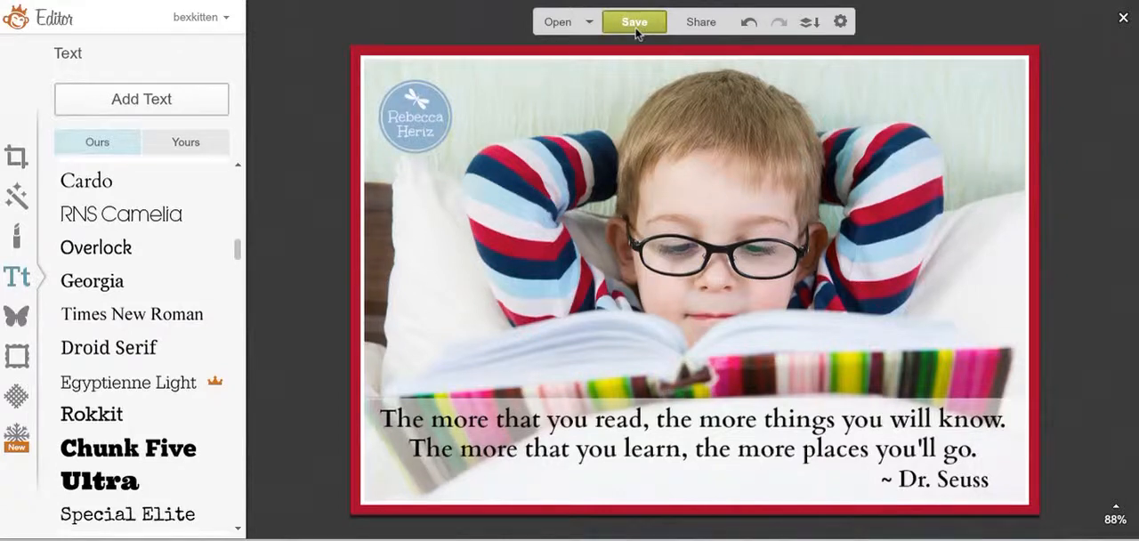
# Save the image to the Desktop as 'boy reading dr seuss quote.jpg'
pyautogui.click(633, 21)
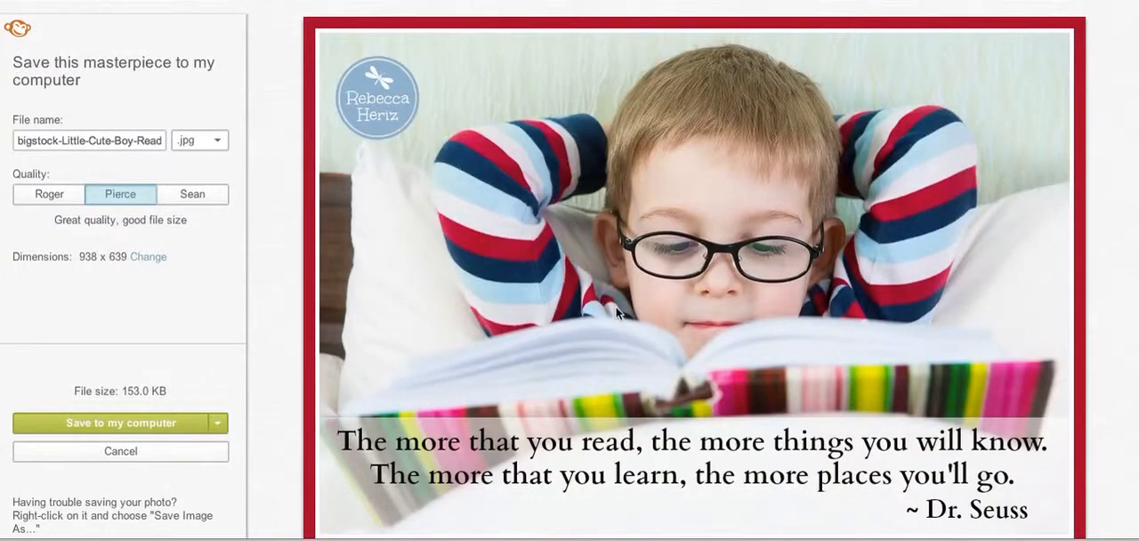
pyautogui.moveTo(655, 375)
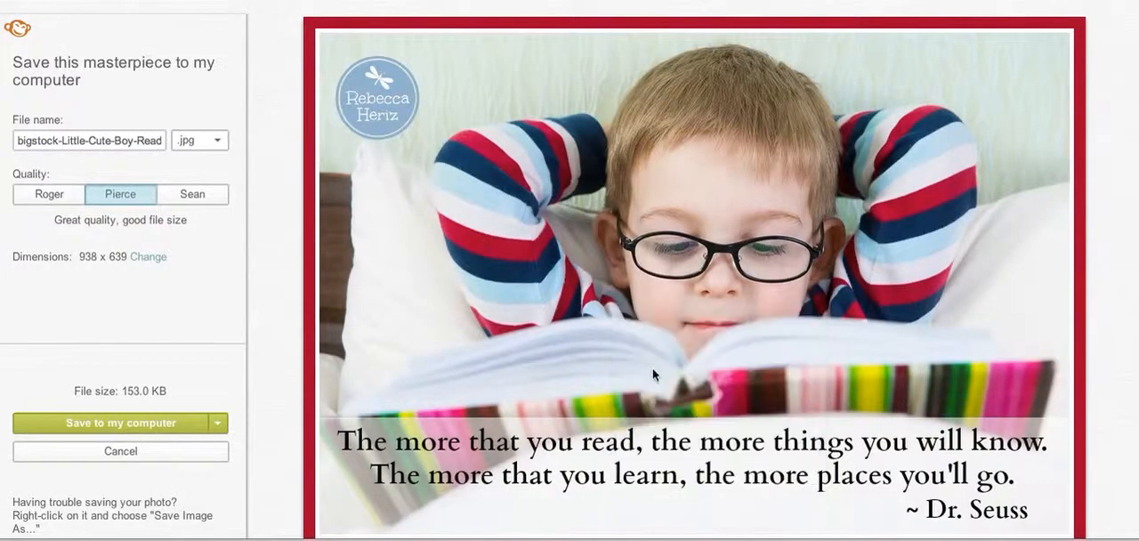
pyautogui.click(122, 423)
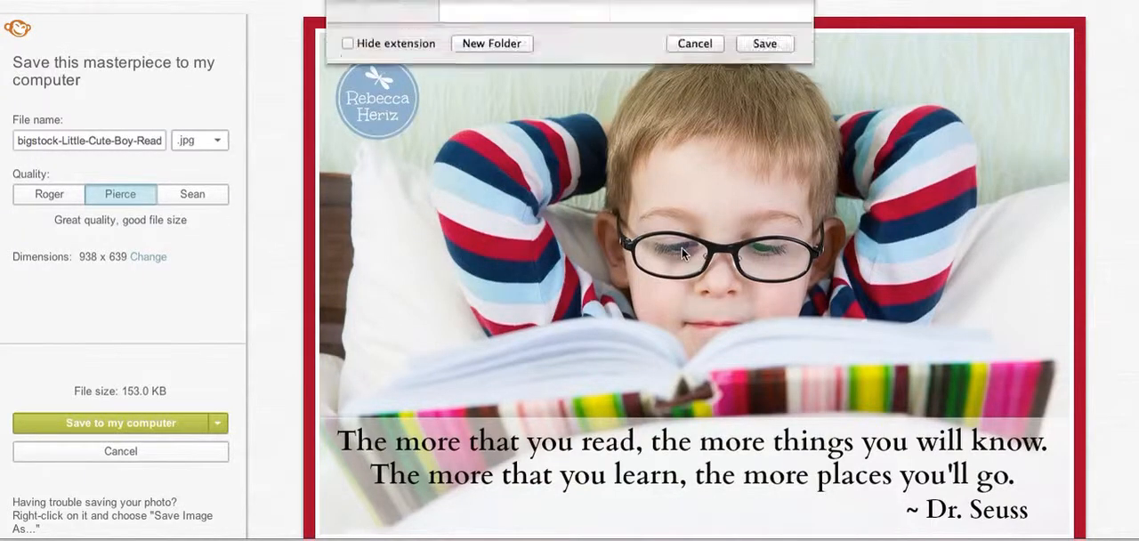
pyautogui.click(691, 29)
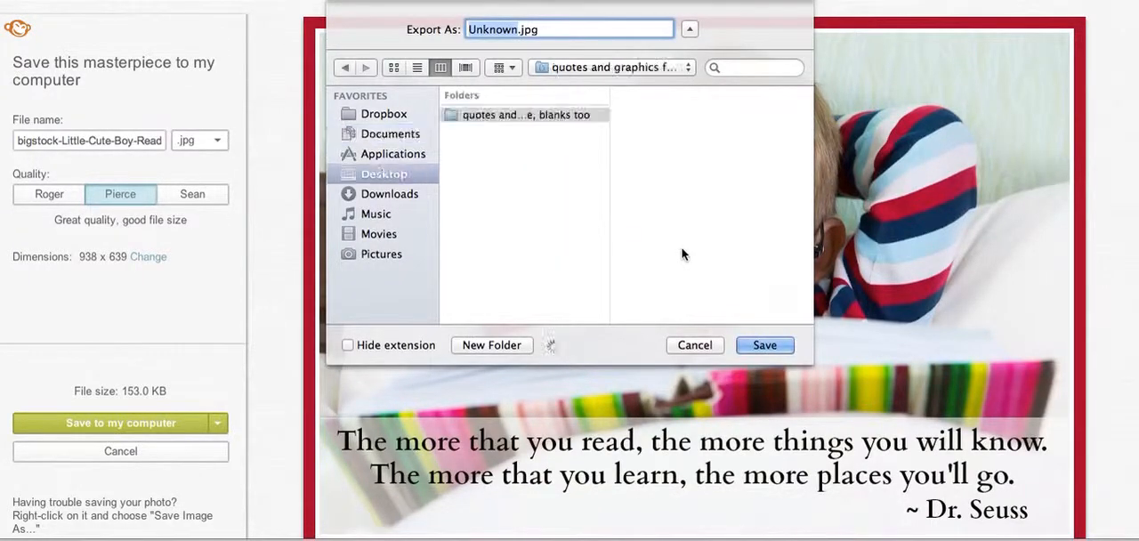
pyautogui.click(385, 174)
pyautogui.write('boy reading ')
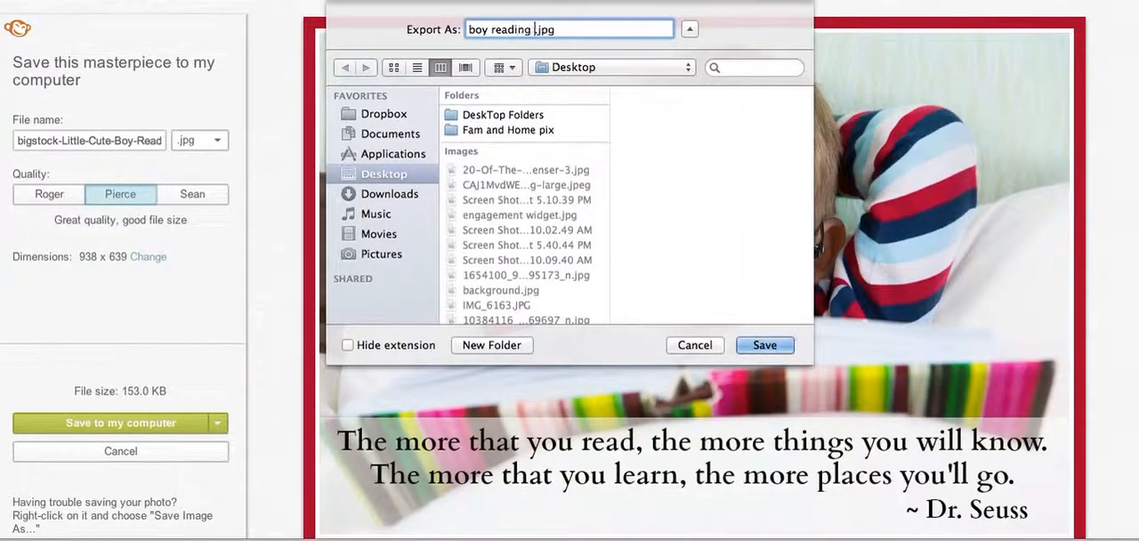
pyautogui.write('dr seuss quo')
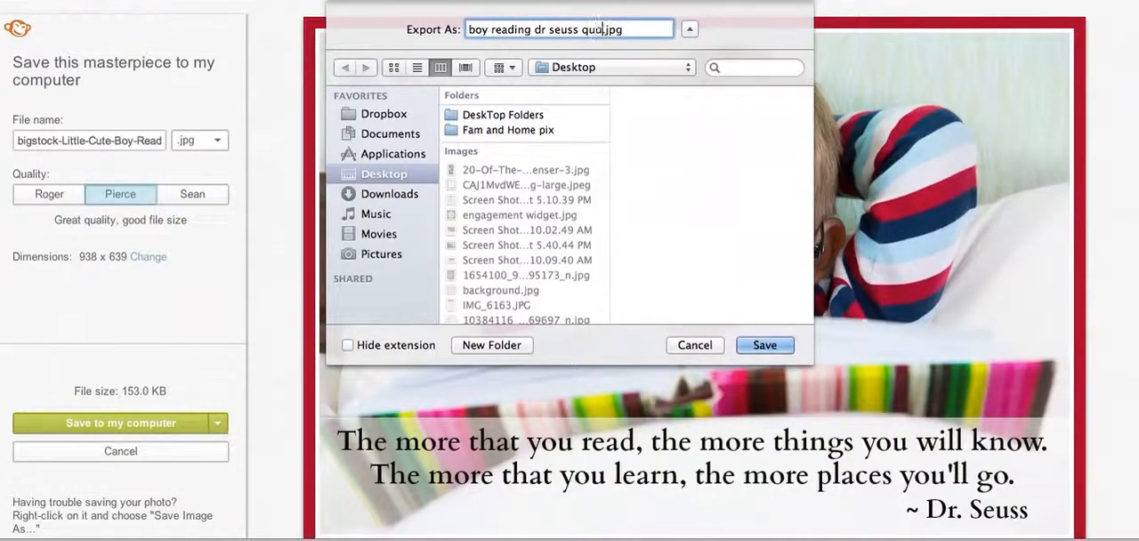
pyautogui.write('te')
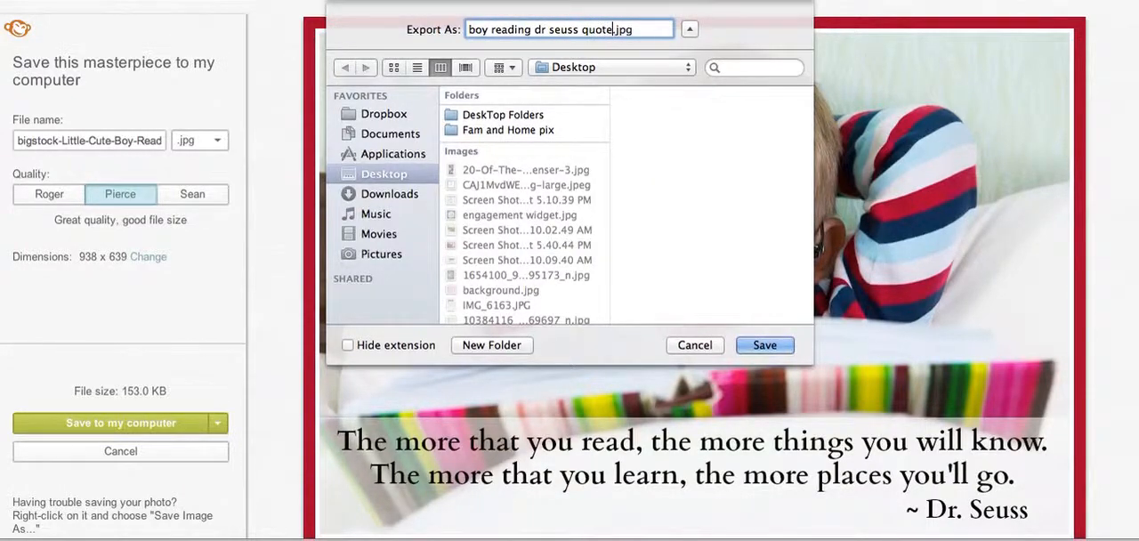
pyautogui.click(694, 346)
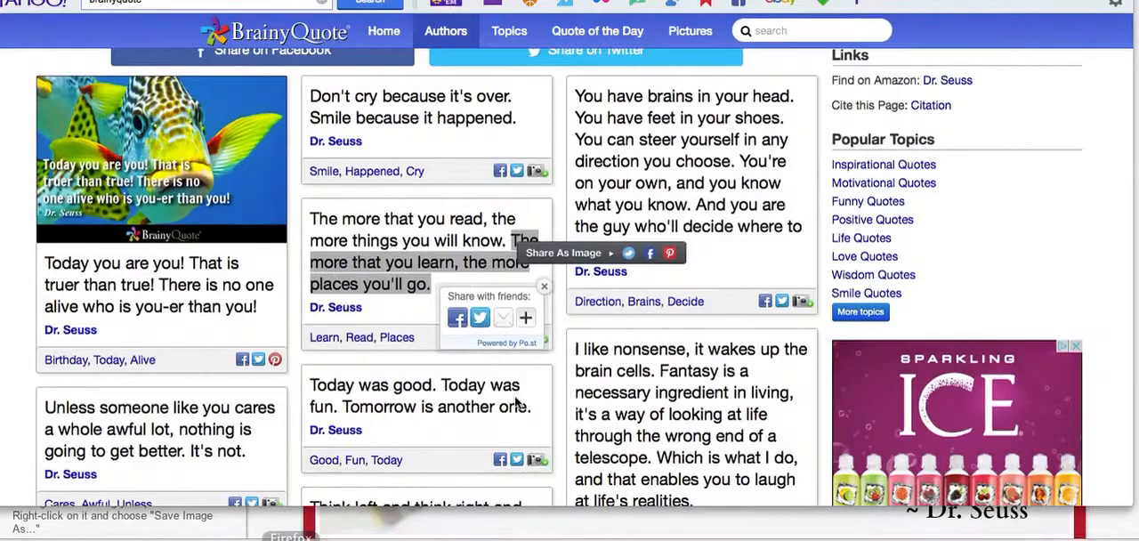
pyautogui.moveTo(507, 410)
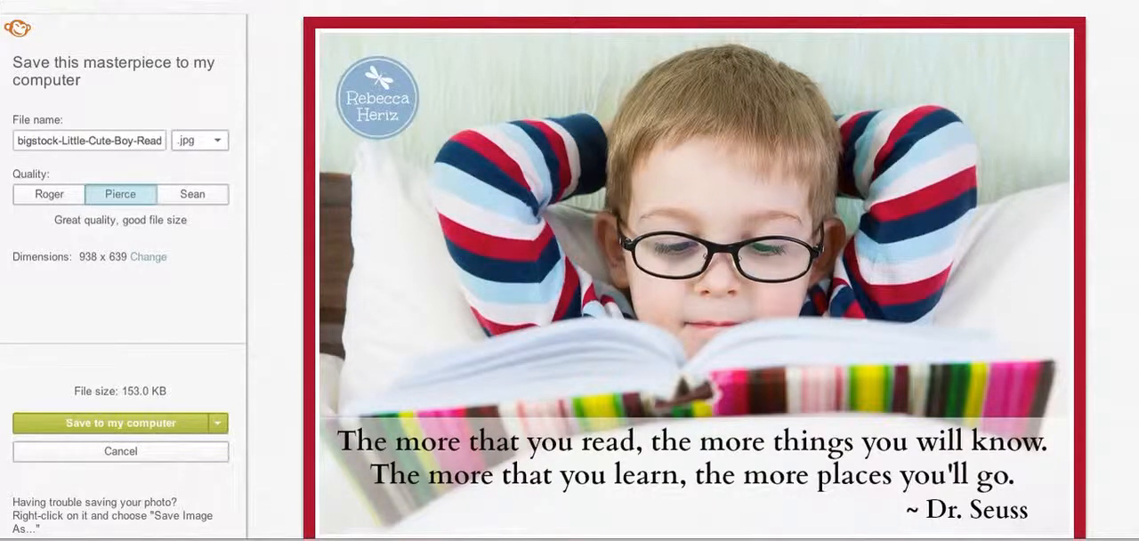
pyautogui.moveTo(928, 61)
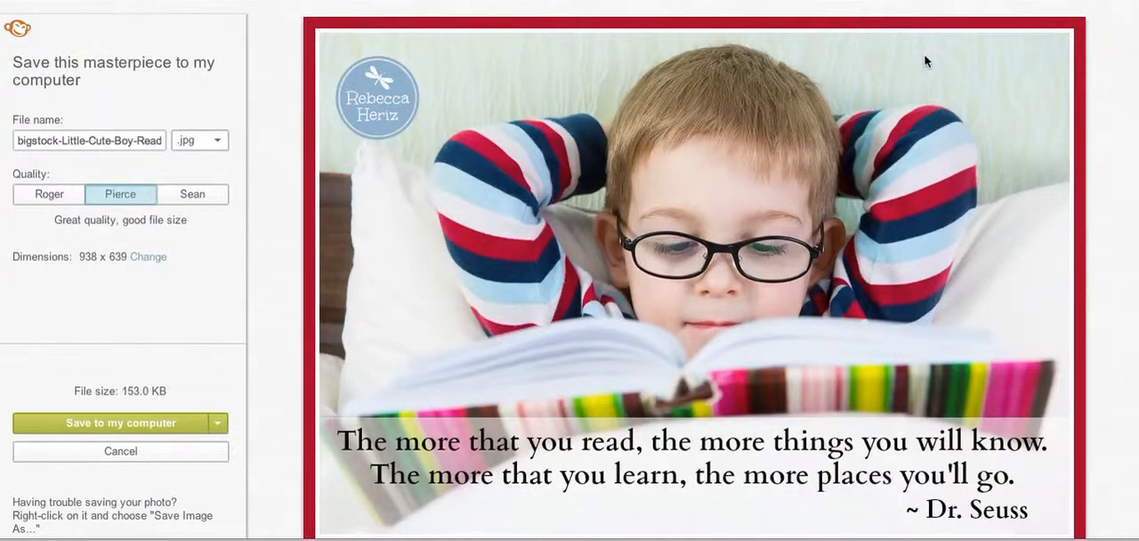
pyautogui.moveTo(985, 57)
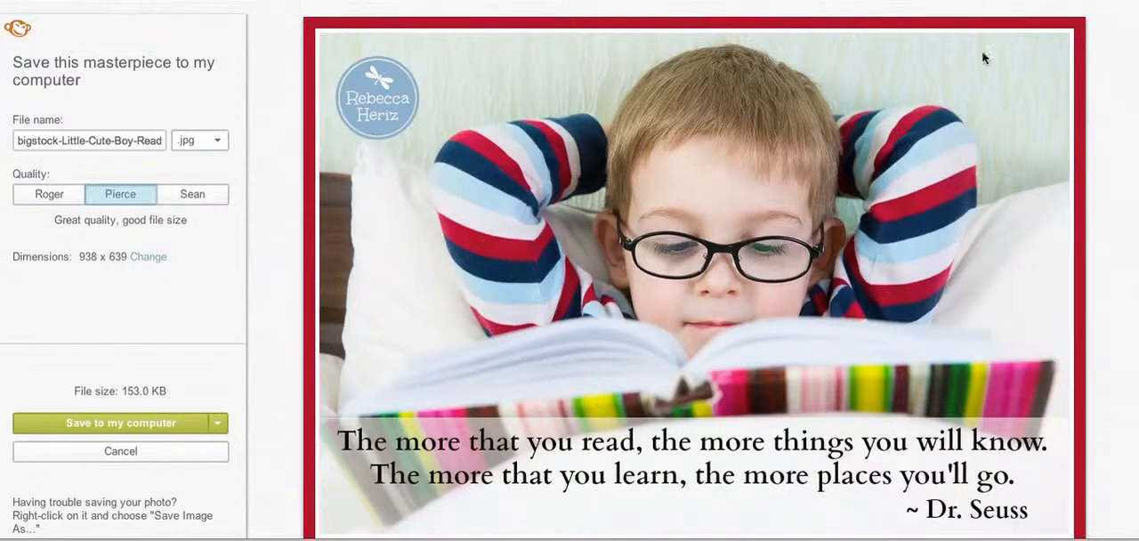